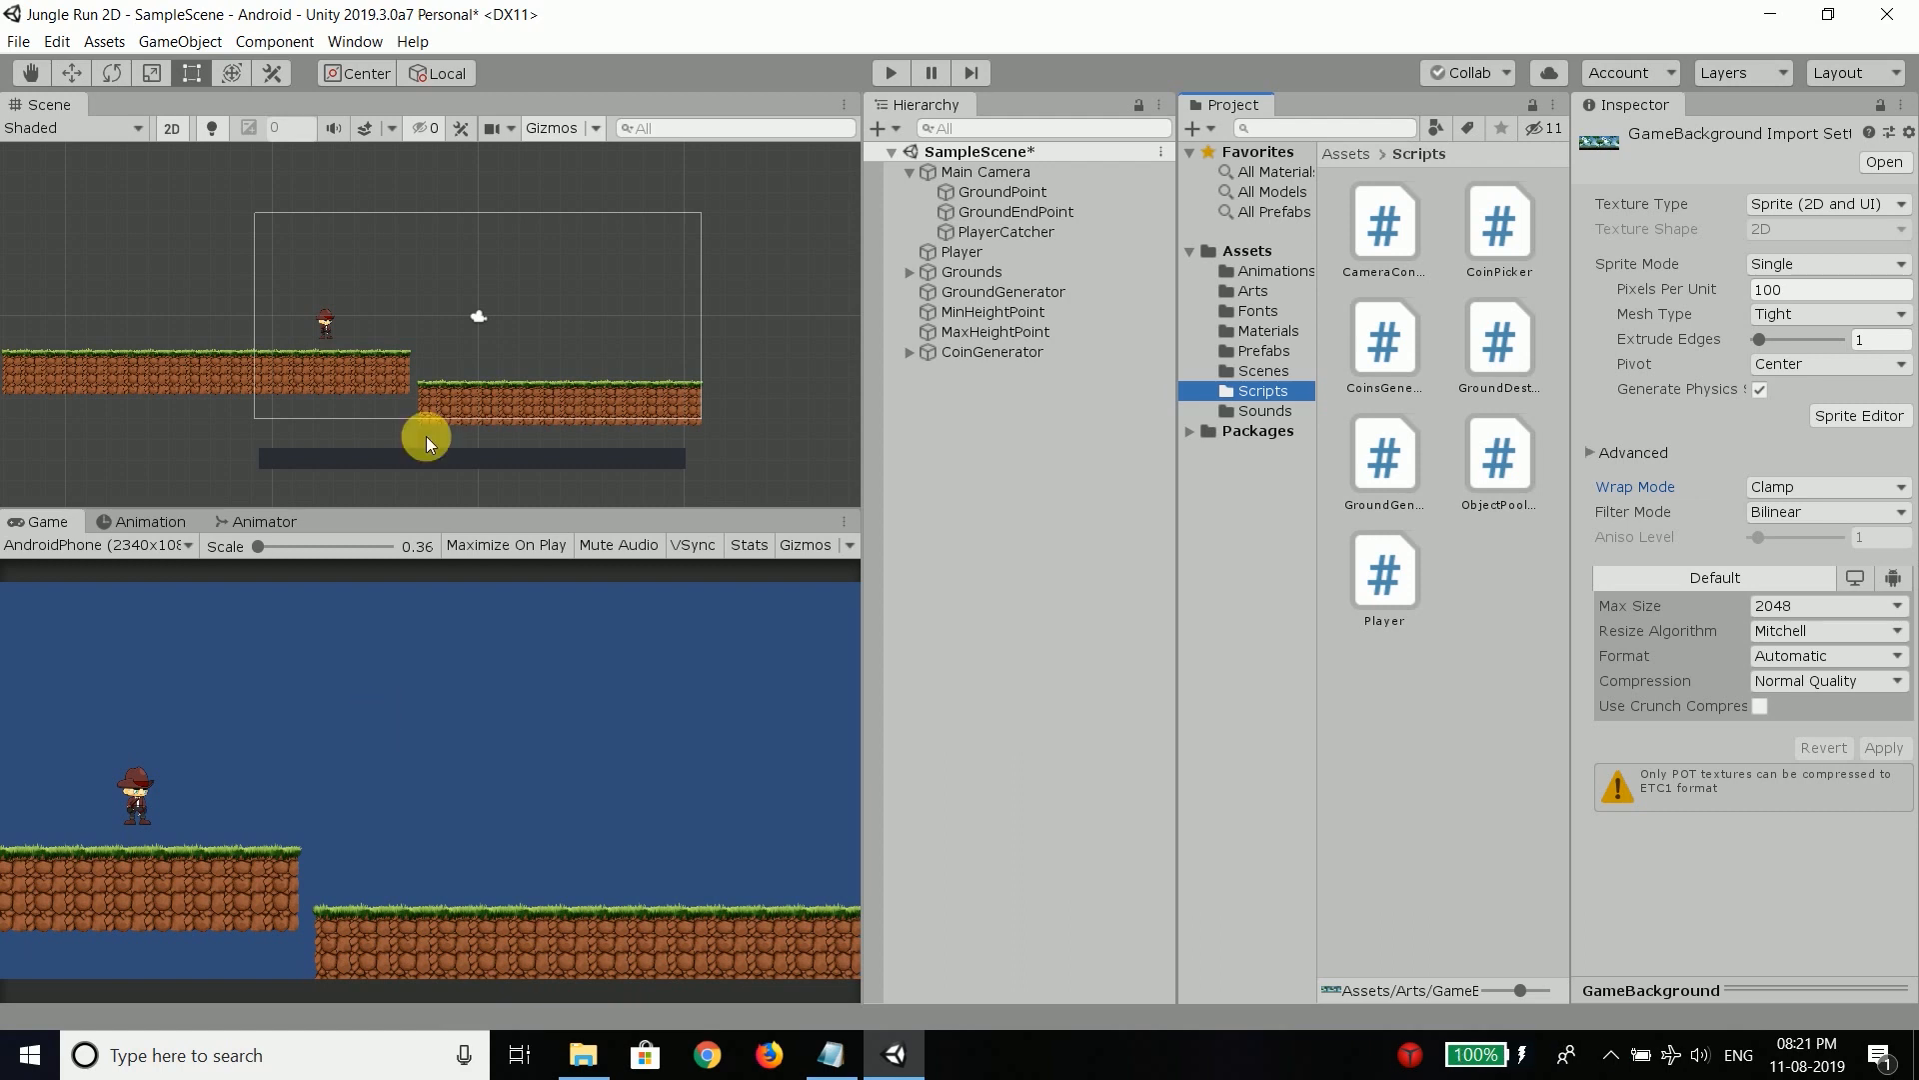
Step: Set the GameBackground texture's Wrap Mode to Repeat in Assets/Arts and apply it
{"action": "left_click", "coordinate": [1252, 290]}
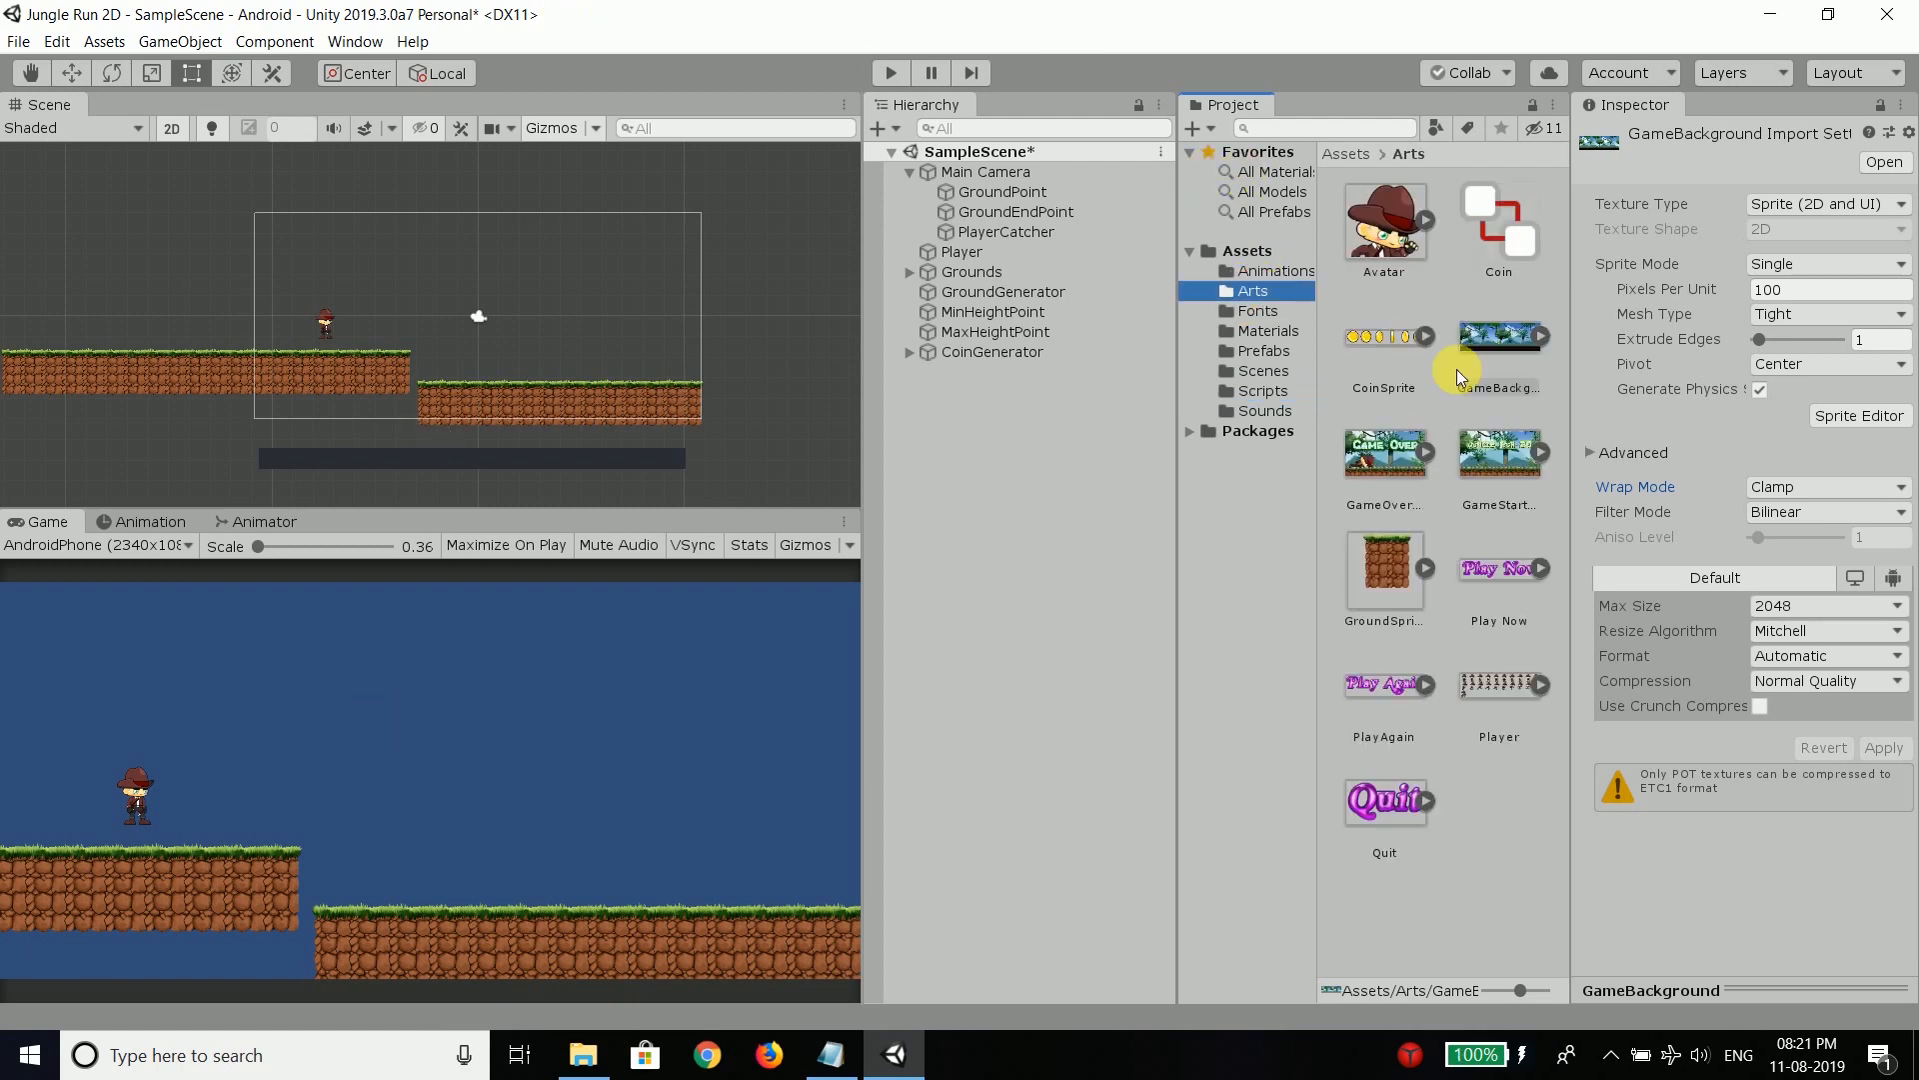
{"action": "left_click", "coordinate": [1498, 386]}
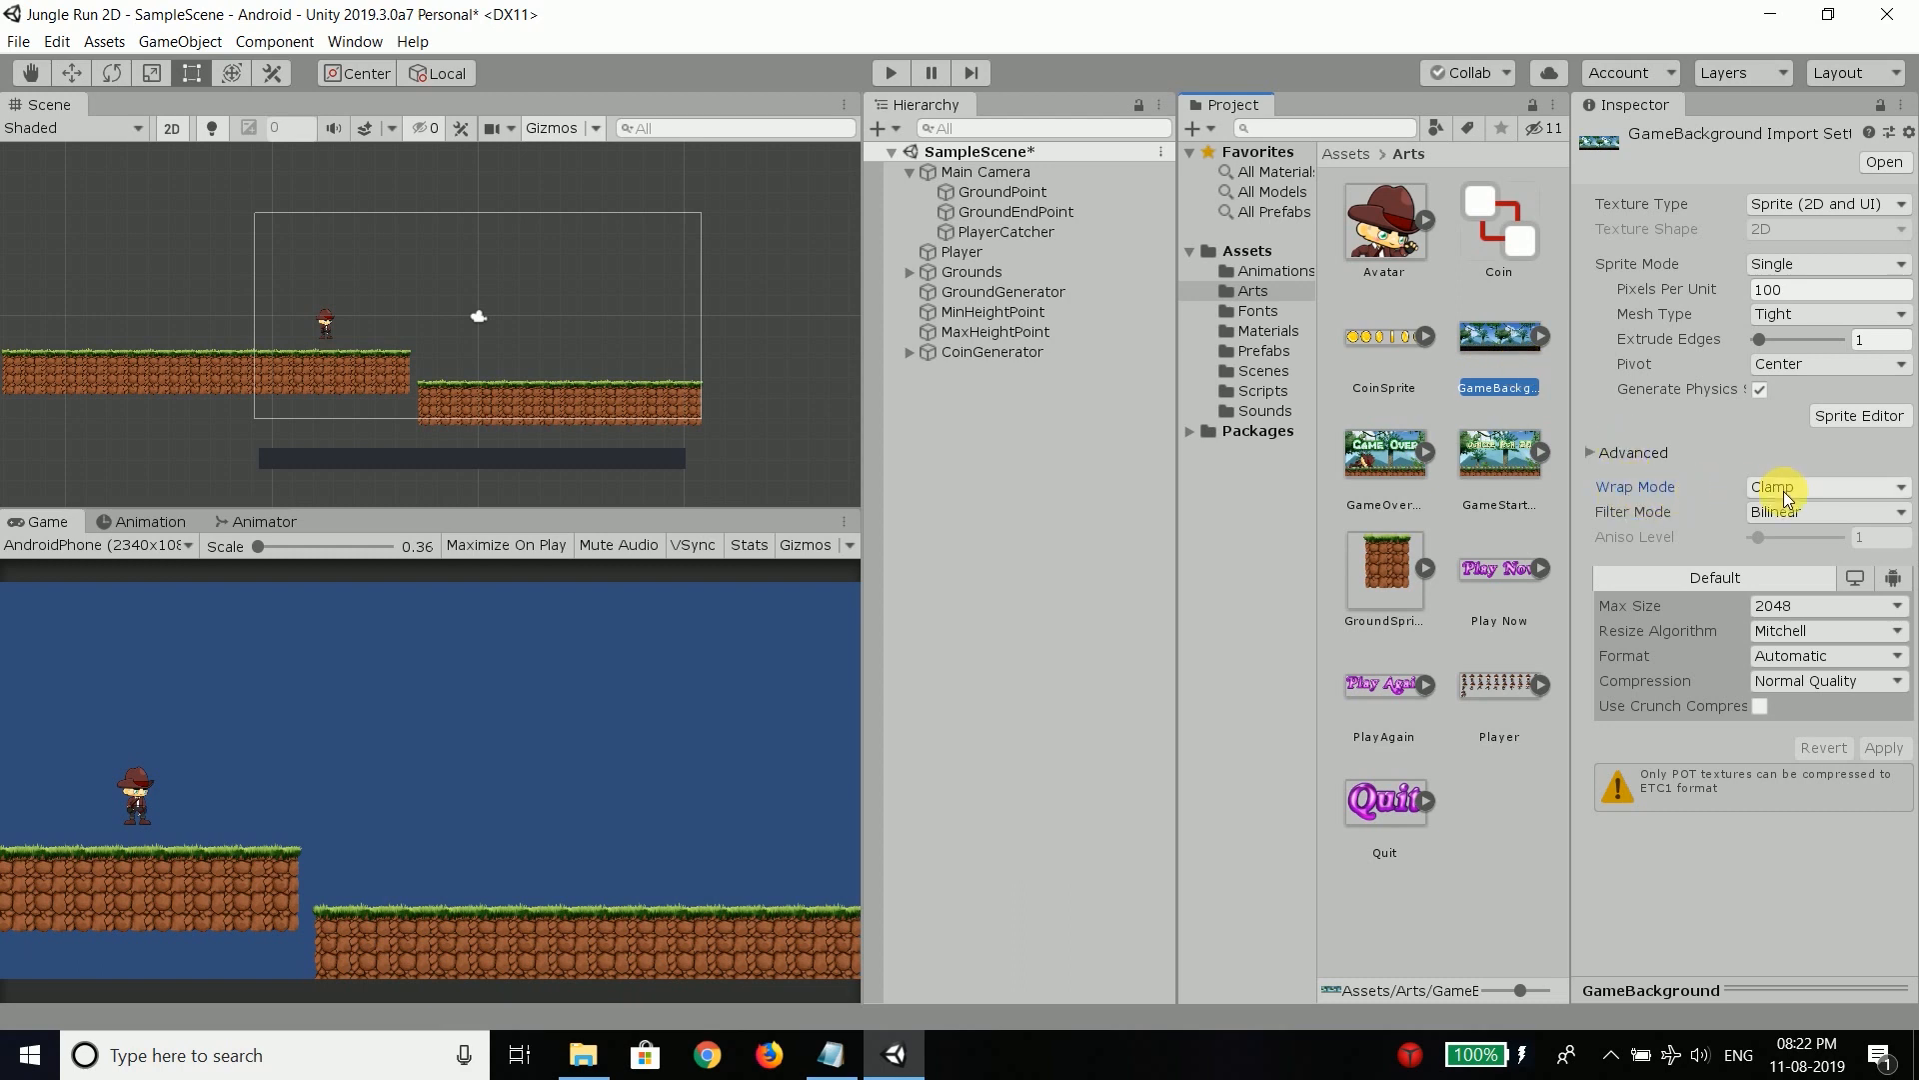
{"action": "left_click", "coordinate": [1824, 486]}
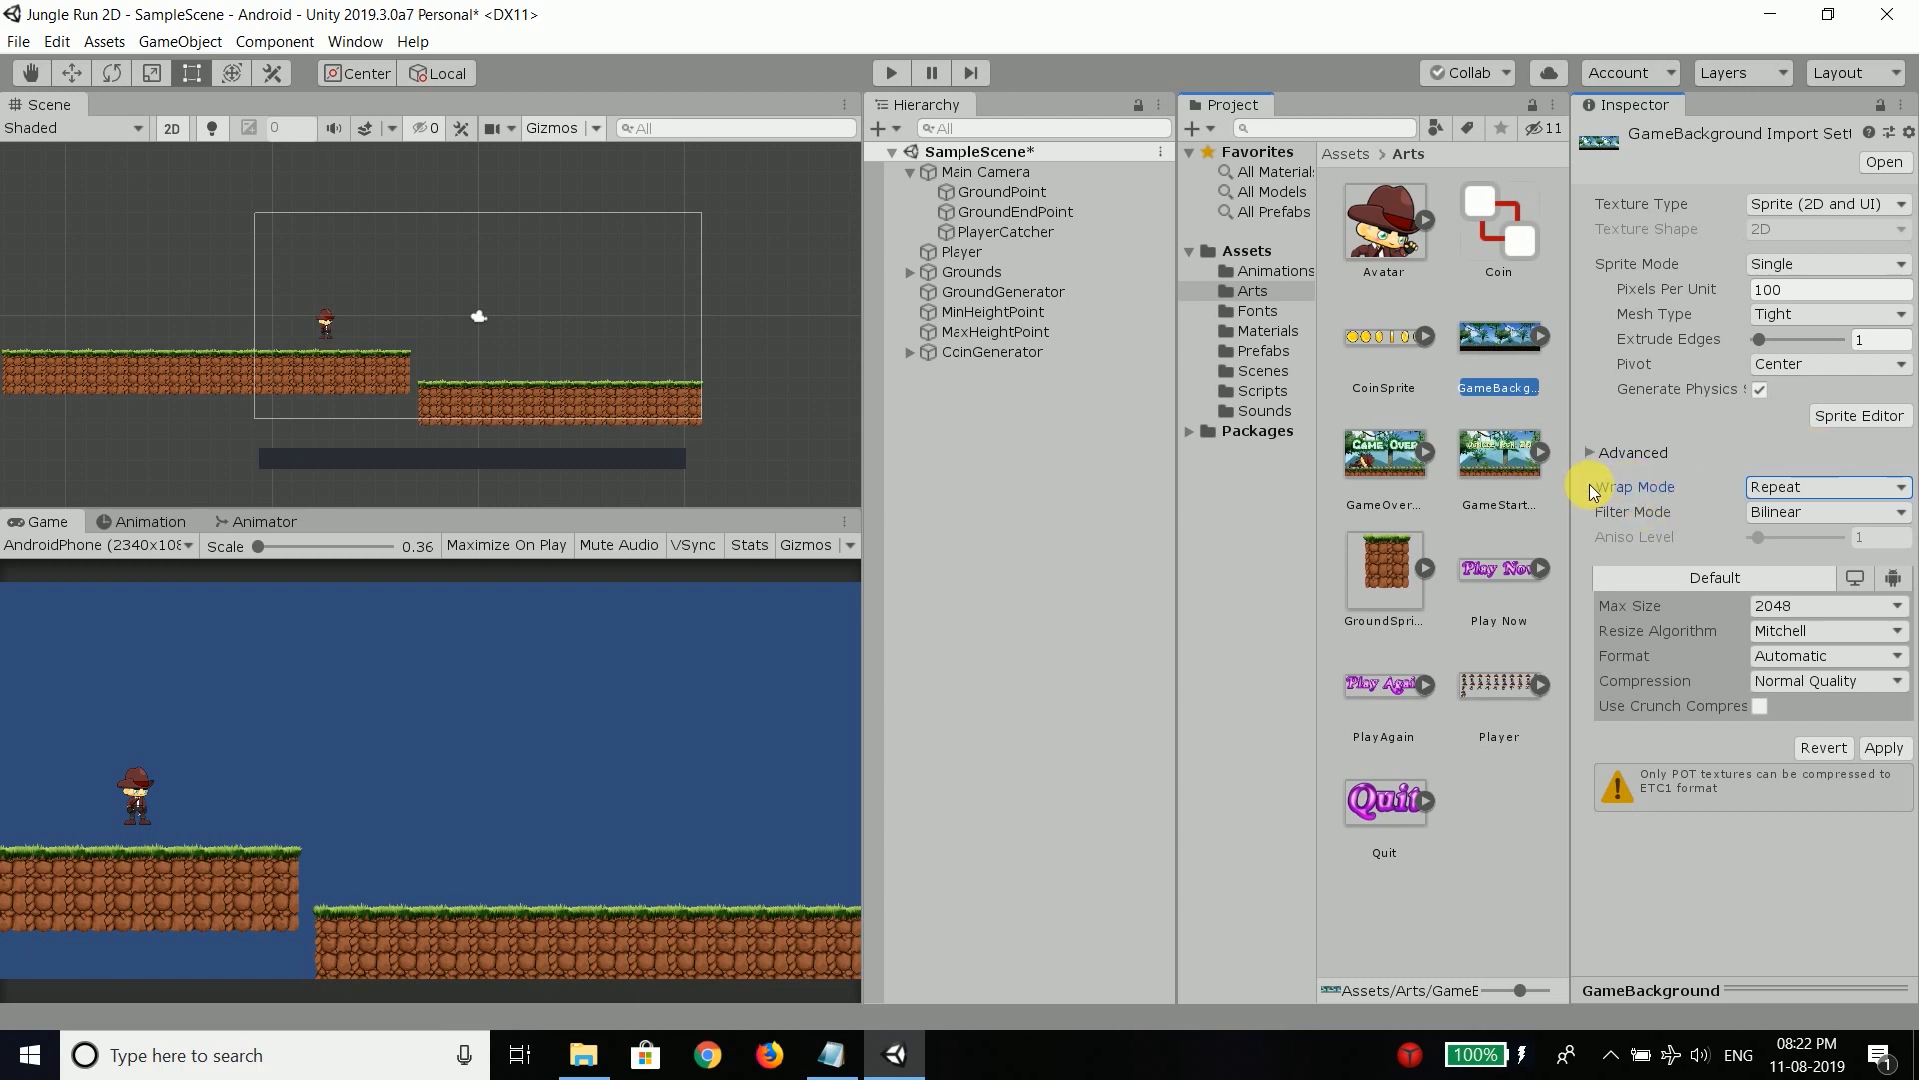
{"action": "mouse_move", "coordinate": [1848, 488]}
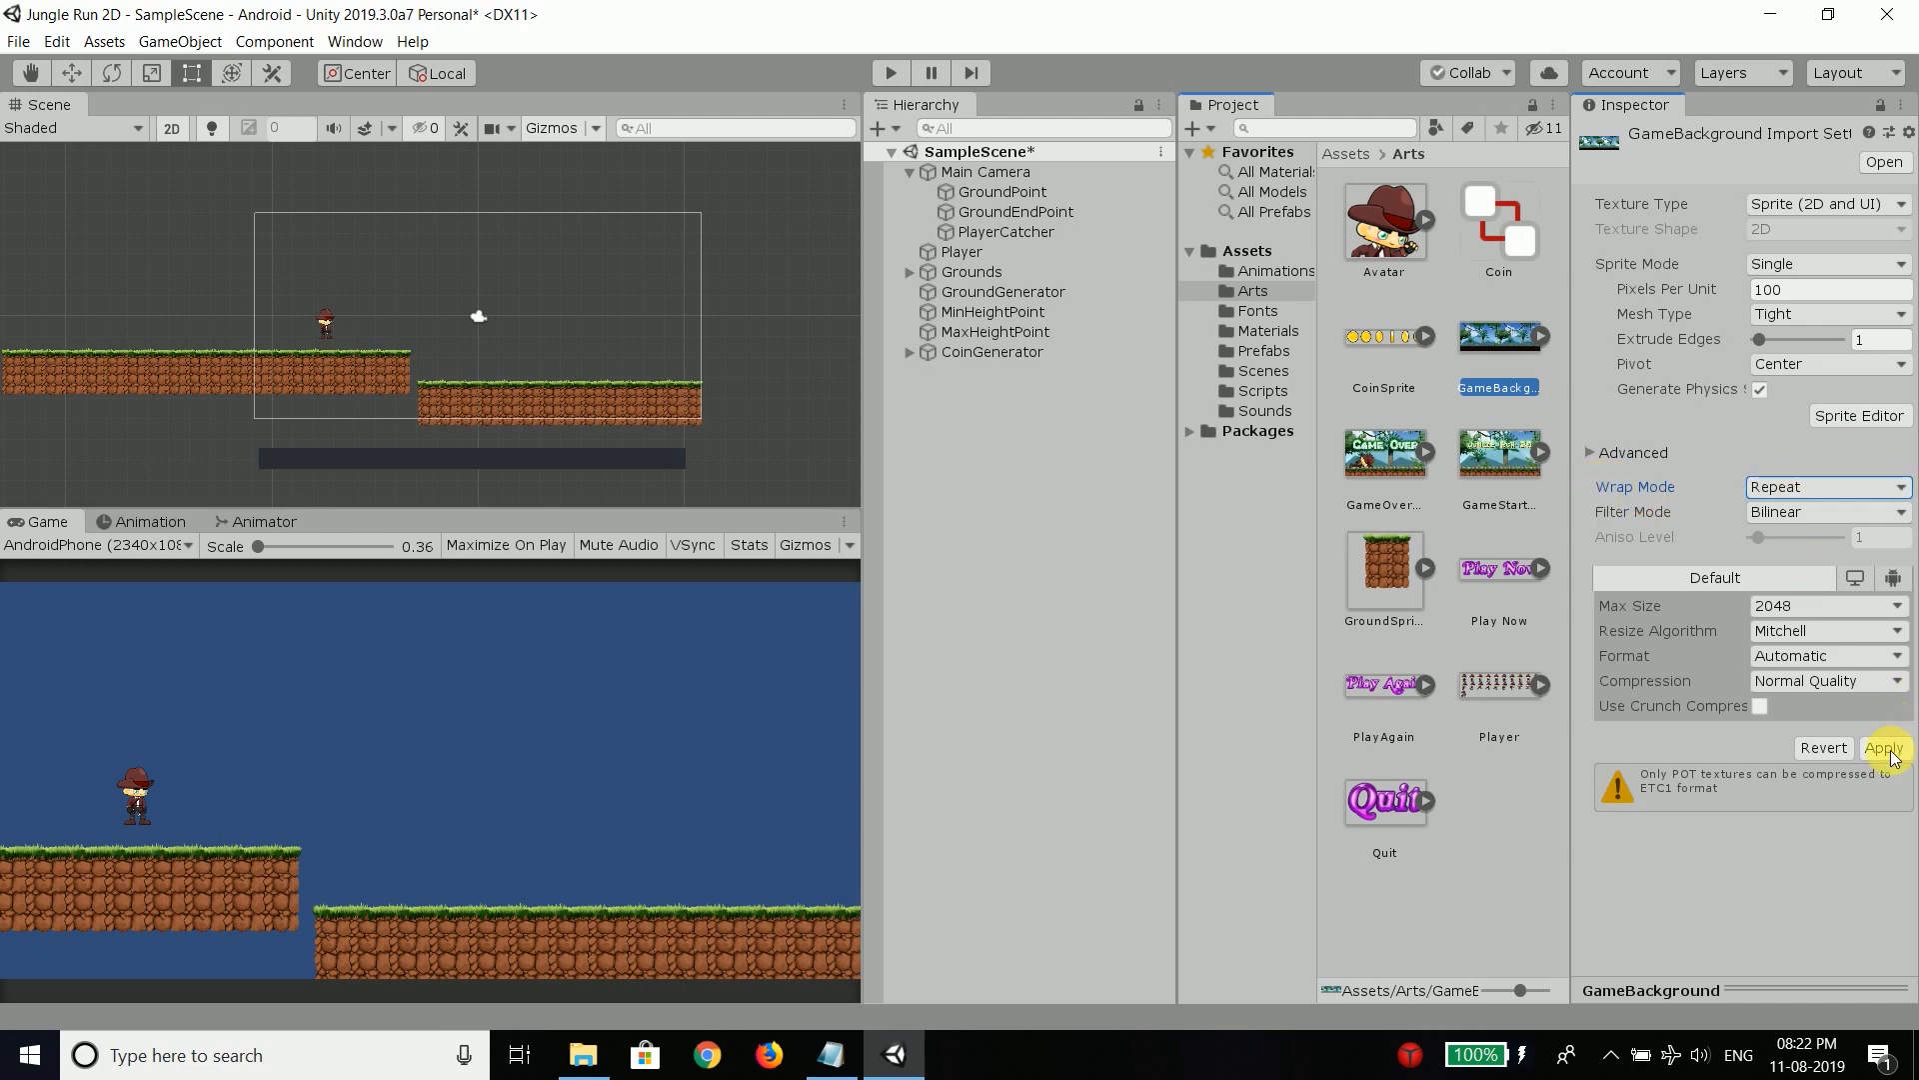
{"action": "left_click", "coordinate": [1884, 747]}
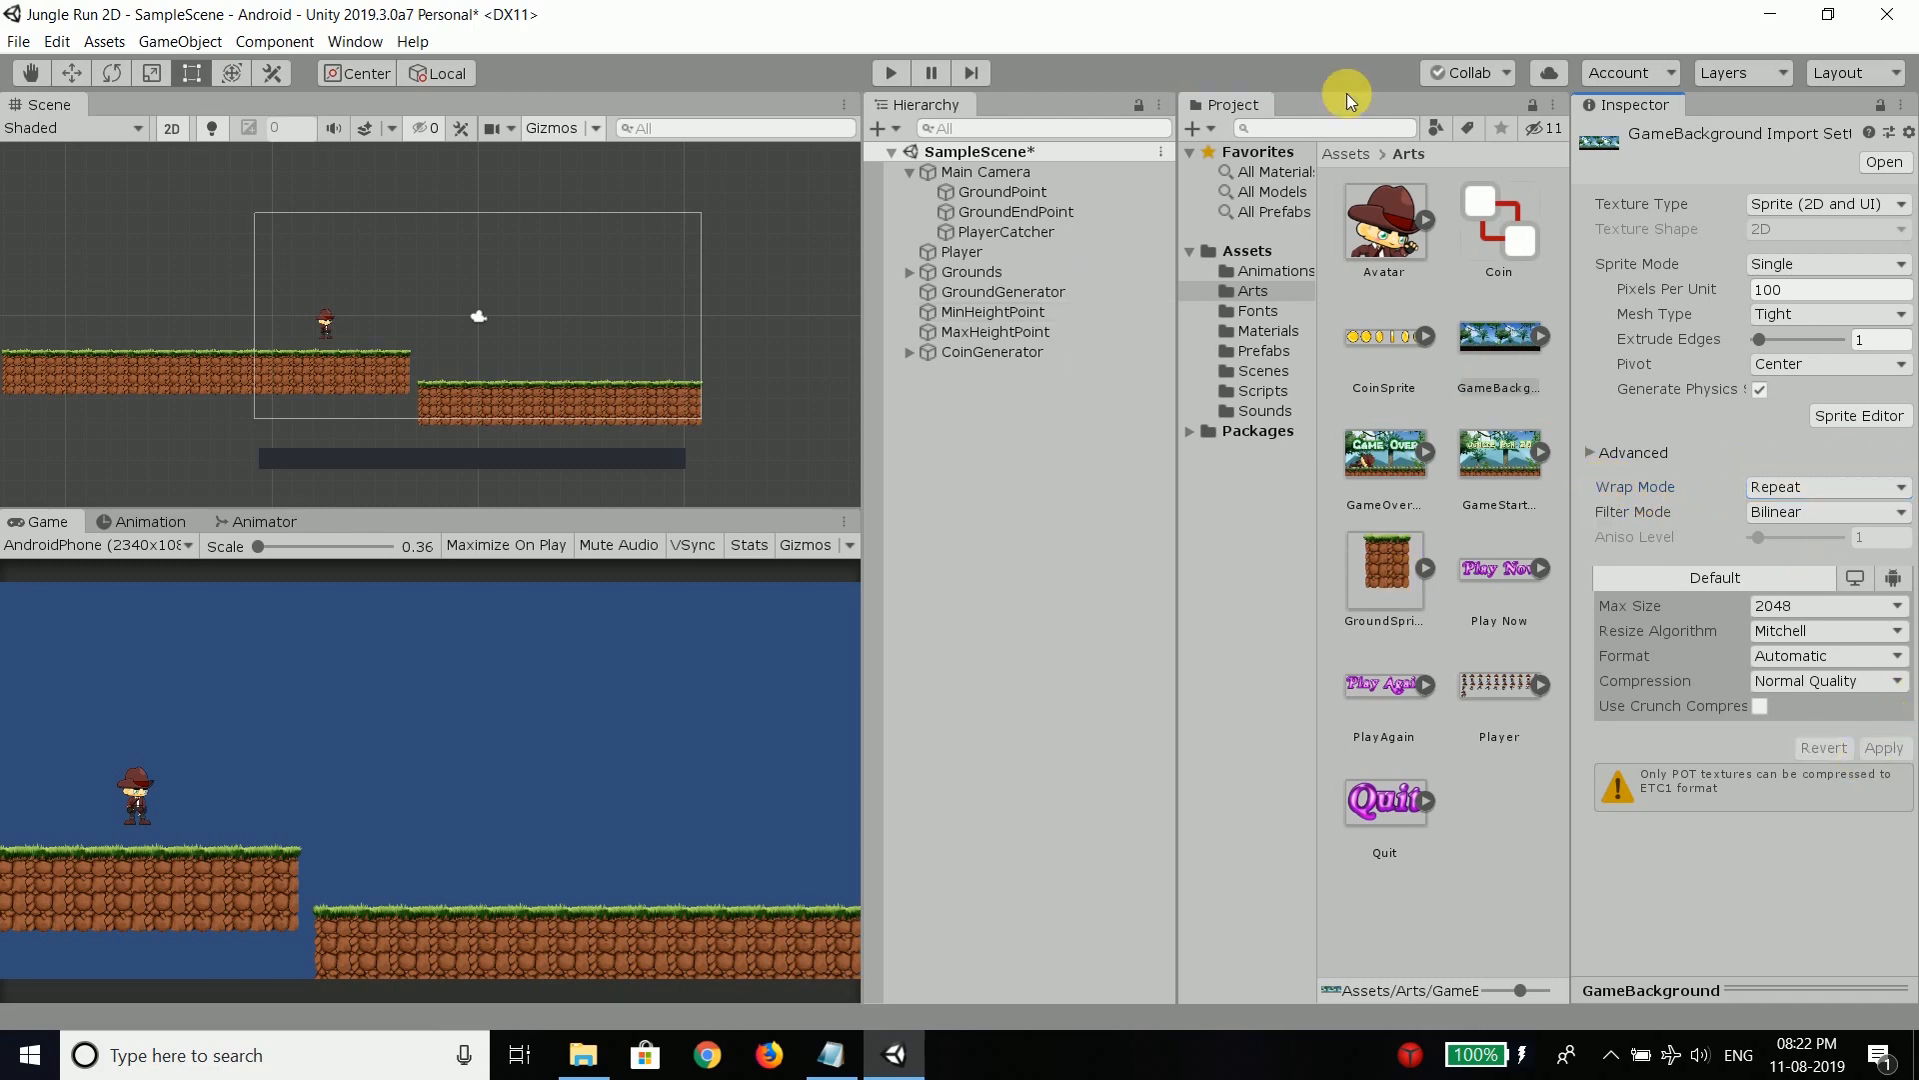
Step: Add a Quad 3D object as a child of Main Camera and select it
{"action": "left_click", "coordinate": [986, 172]}
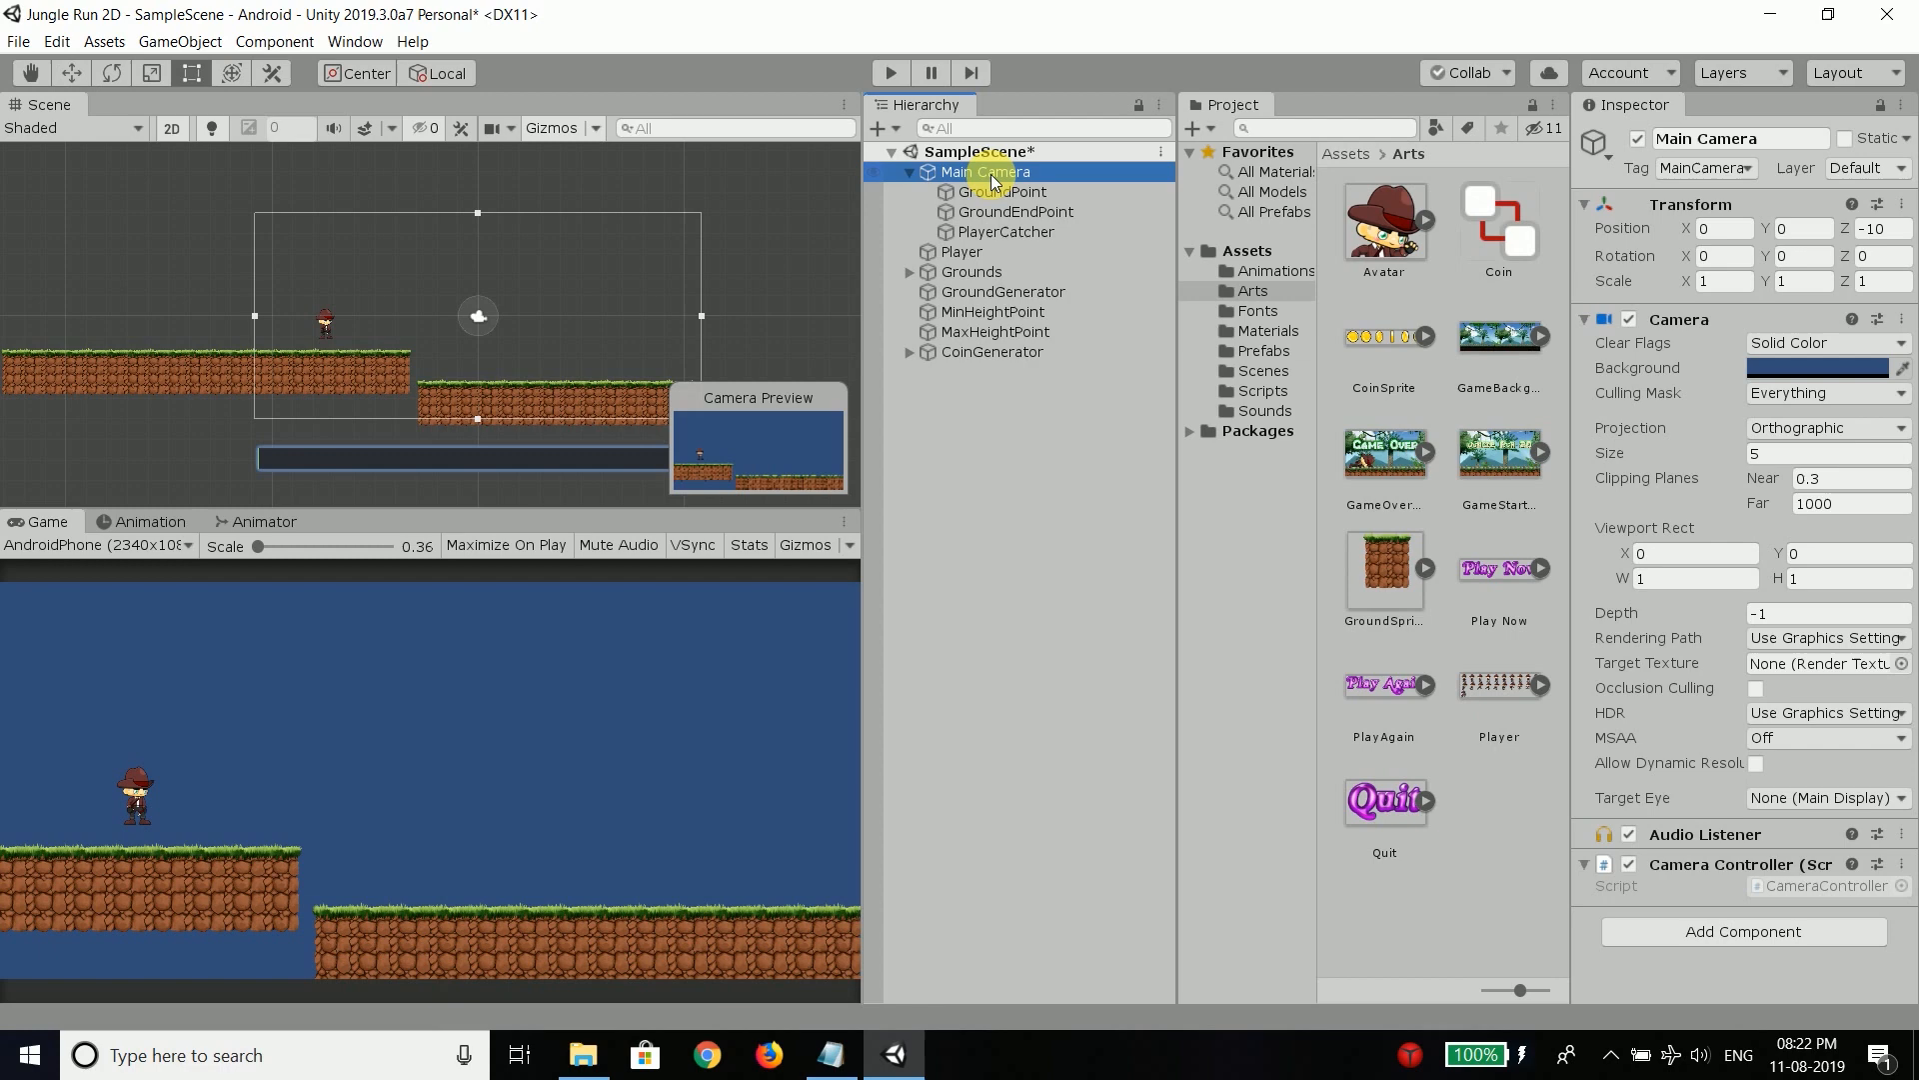
{"action": "right_click", "coordinate": [986, 172]}
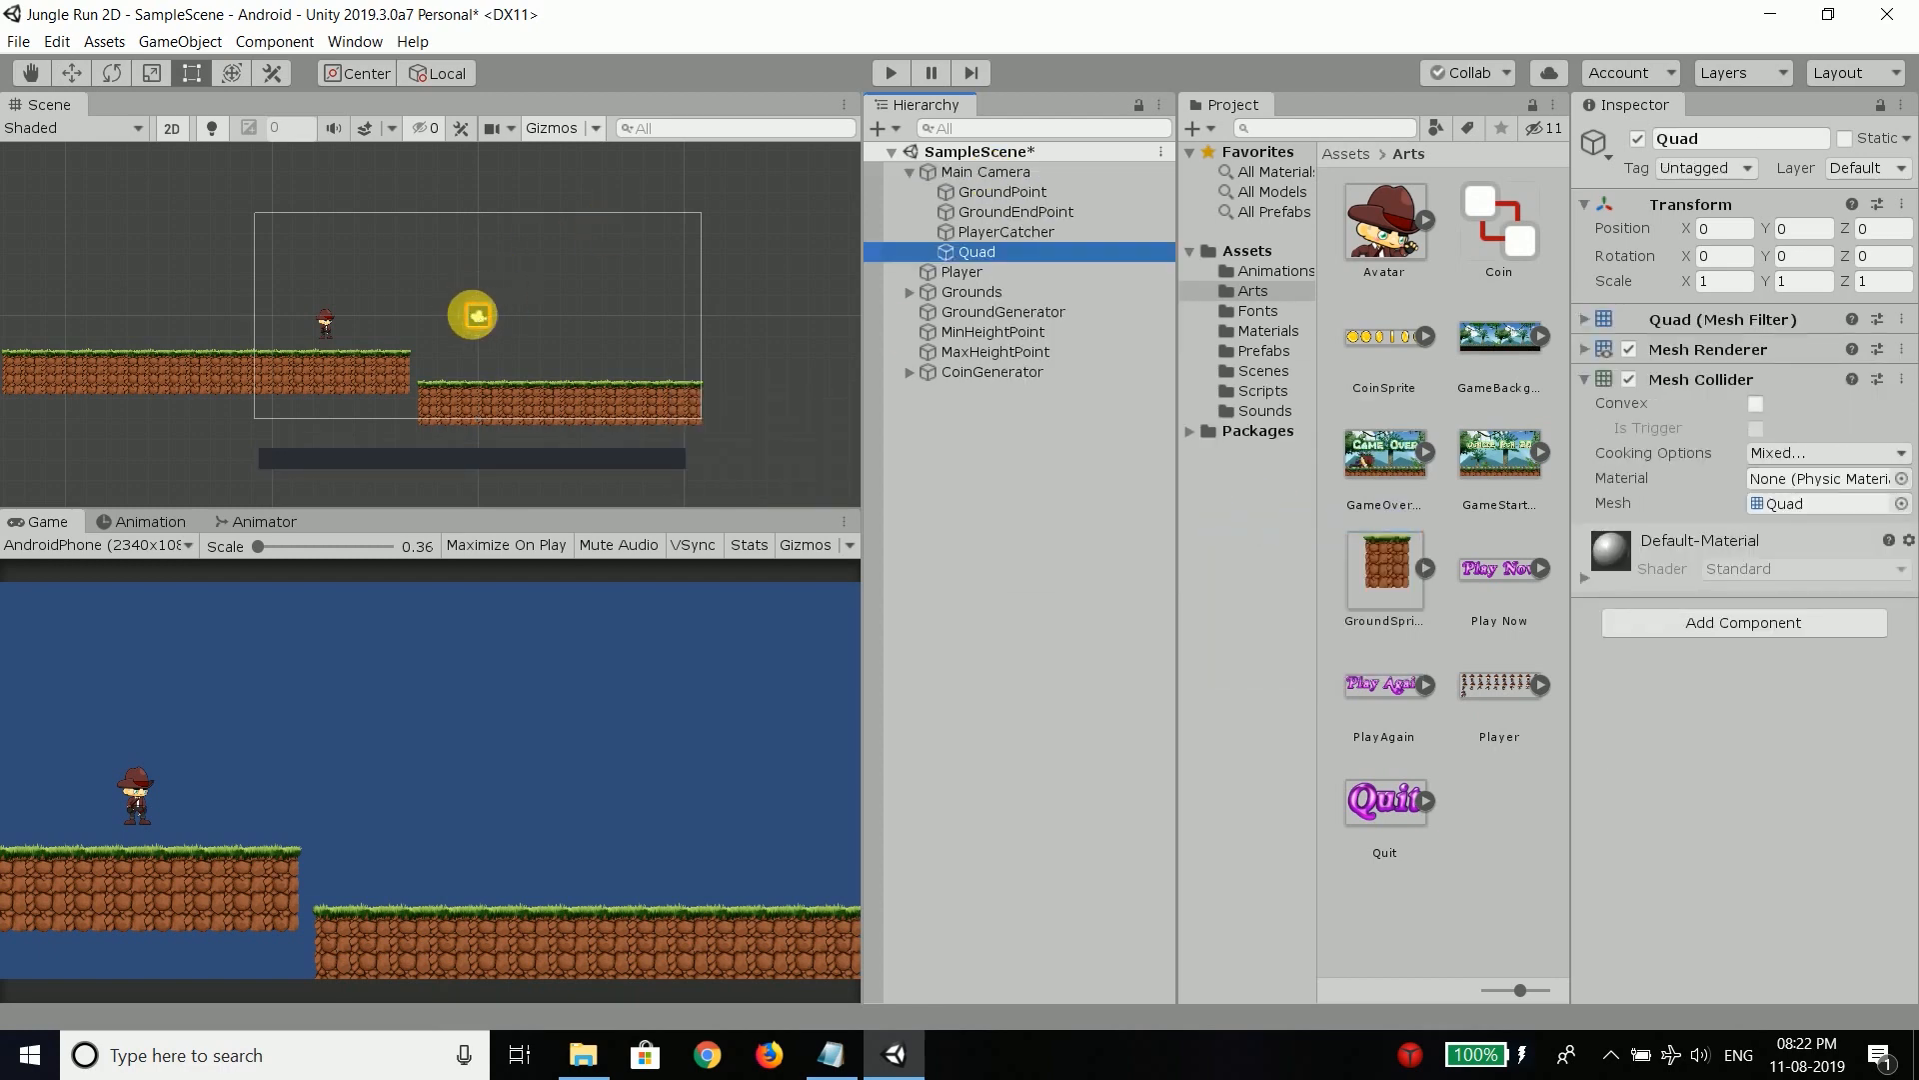
{"action": "left_click", "coordinate": [986, 172]}
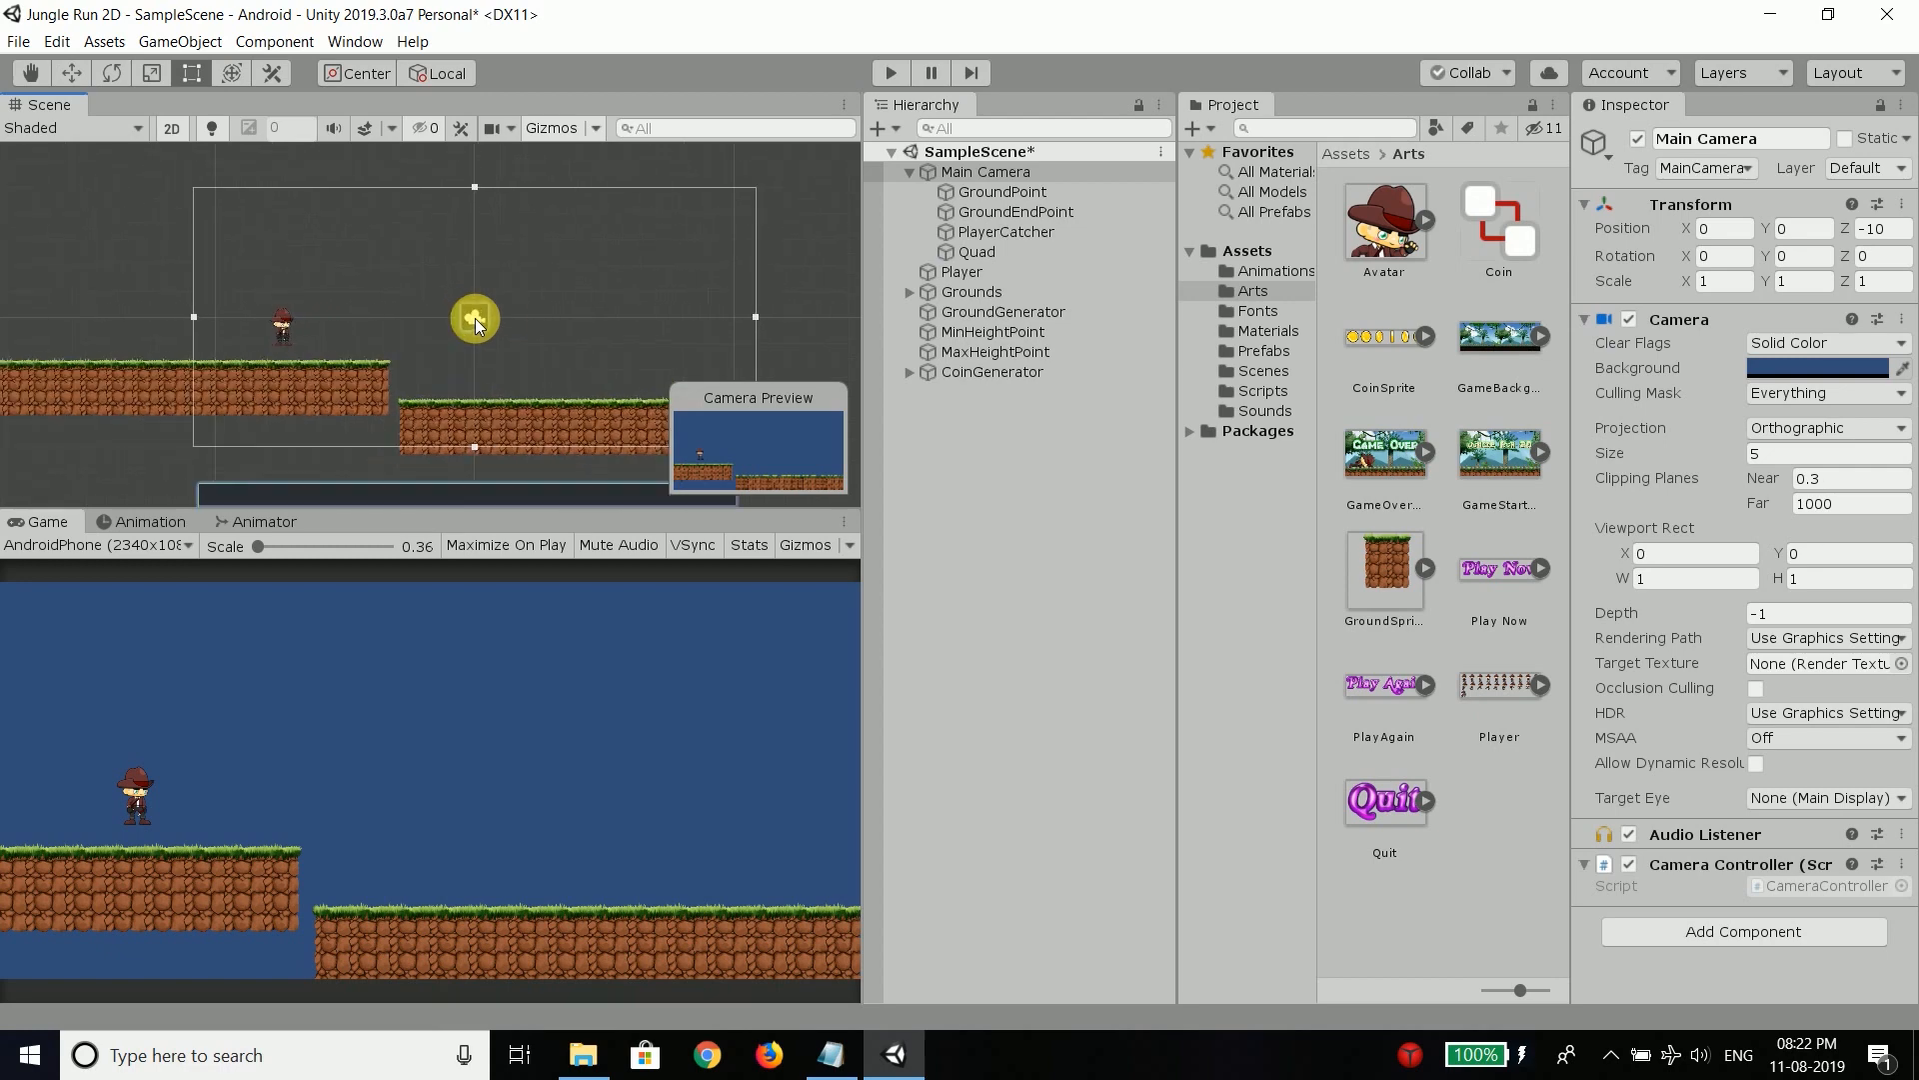
{"action": "left_click", "coordinate": [976, 252]}
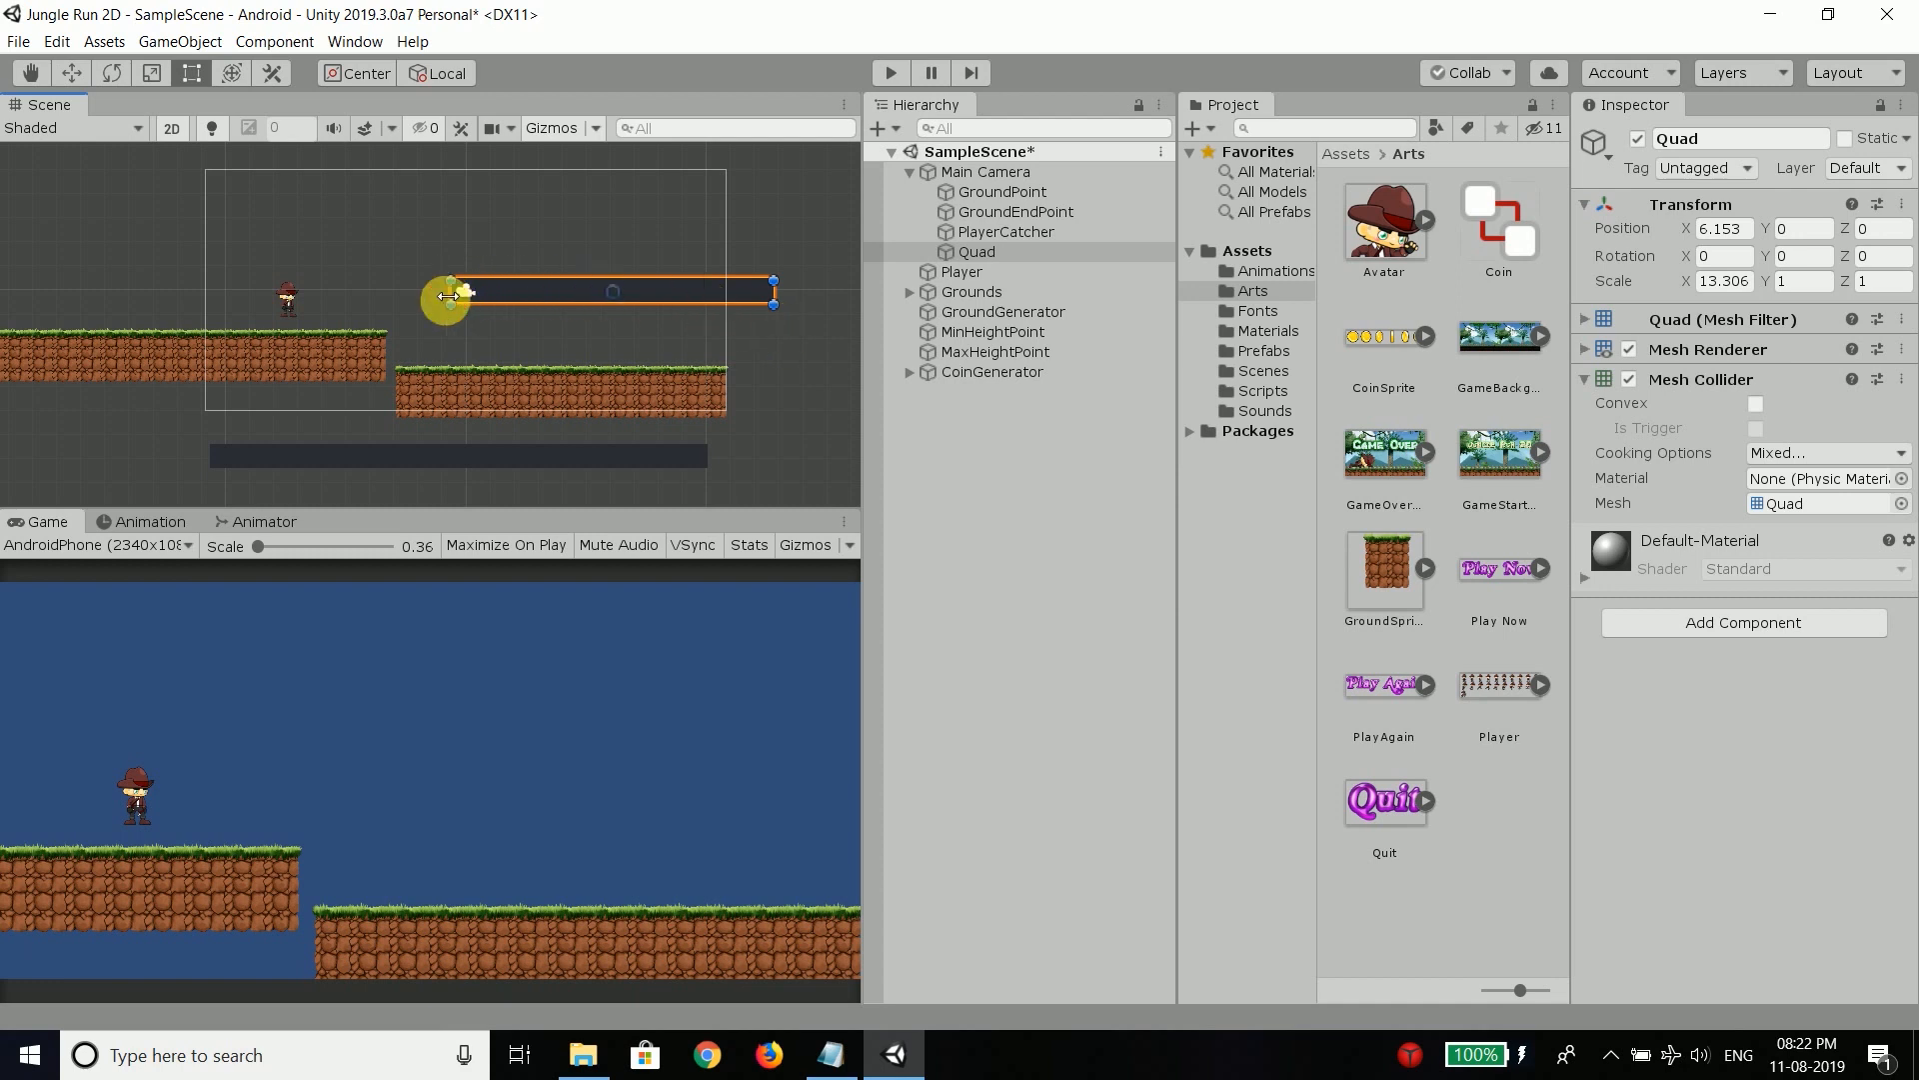
Step: Stretch and center the Quad with the Rect tool to cover the camera's view
{"action": "left_click_drag", "start_coordinate": [452, 292], "coordinate": [530, 162]}
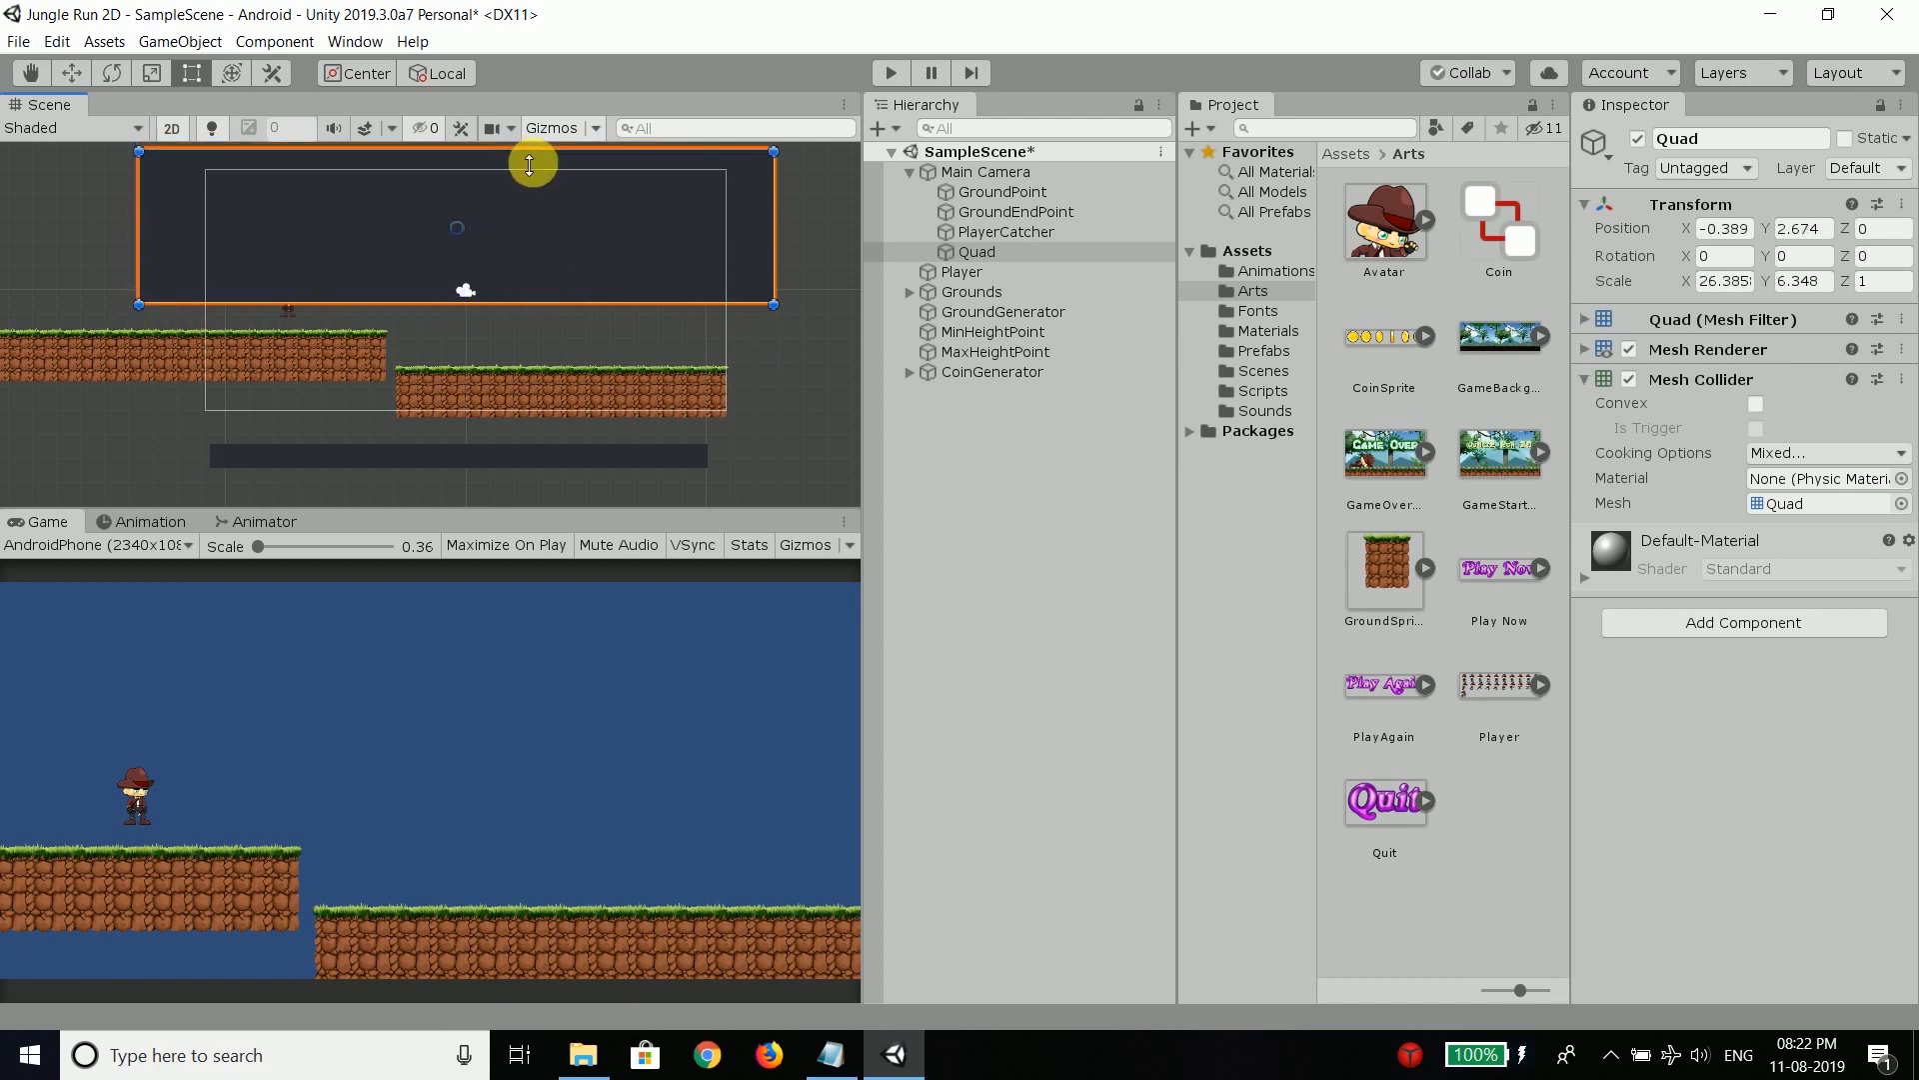
{"action": "left_click_drag", "start_coordinate": [530, 162], "coordinate": [525, 424]}
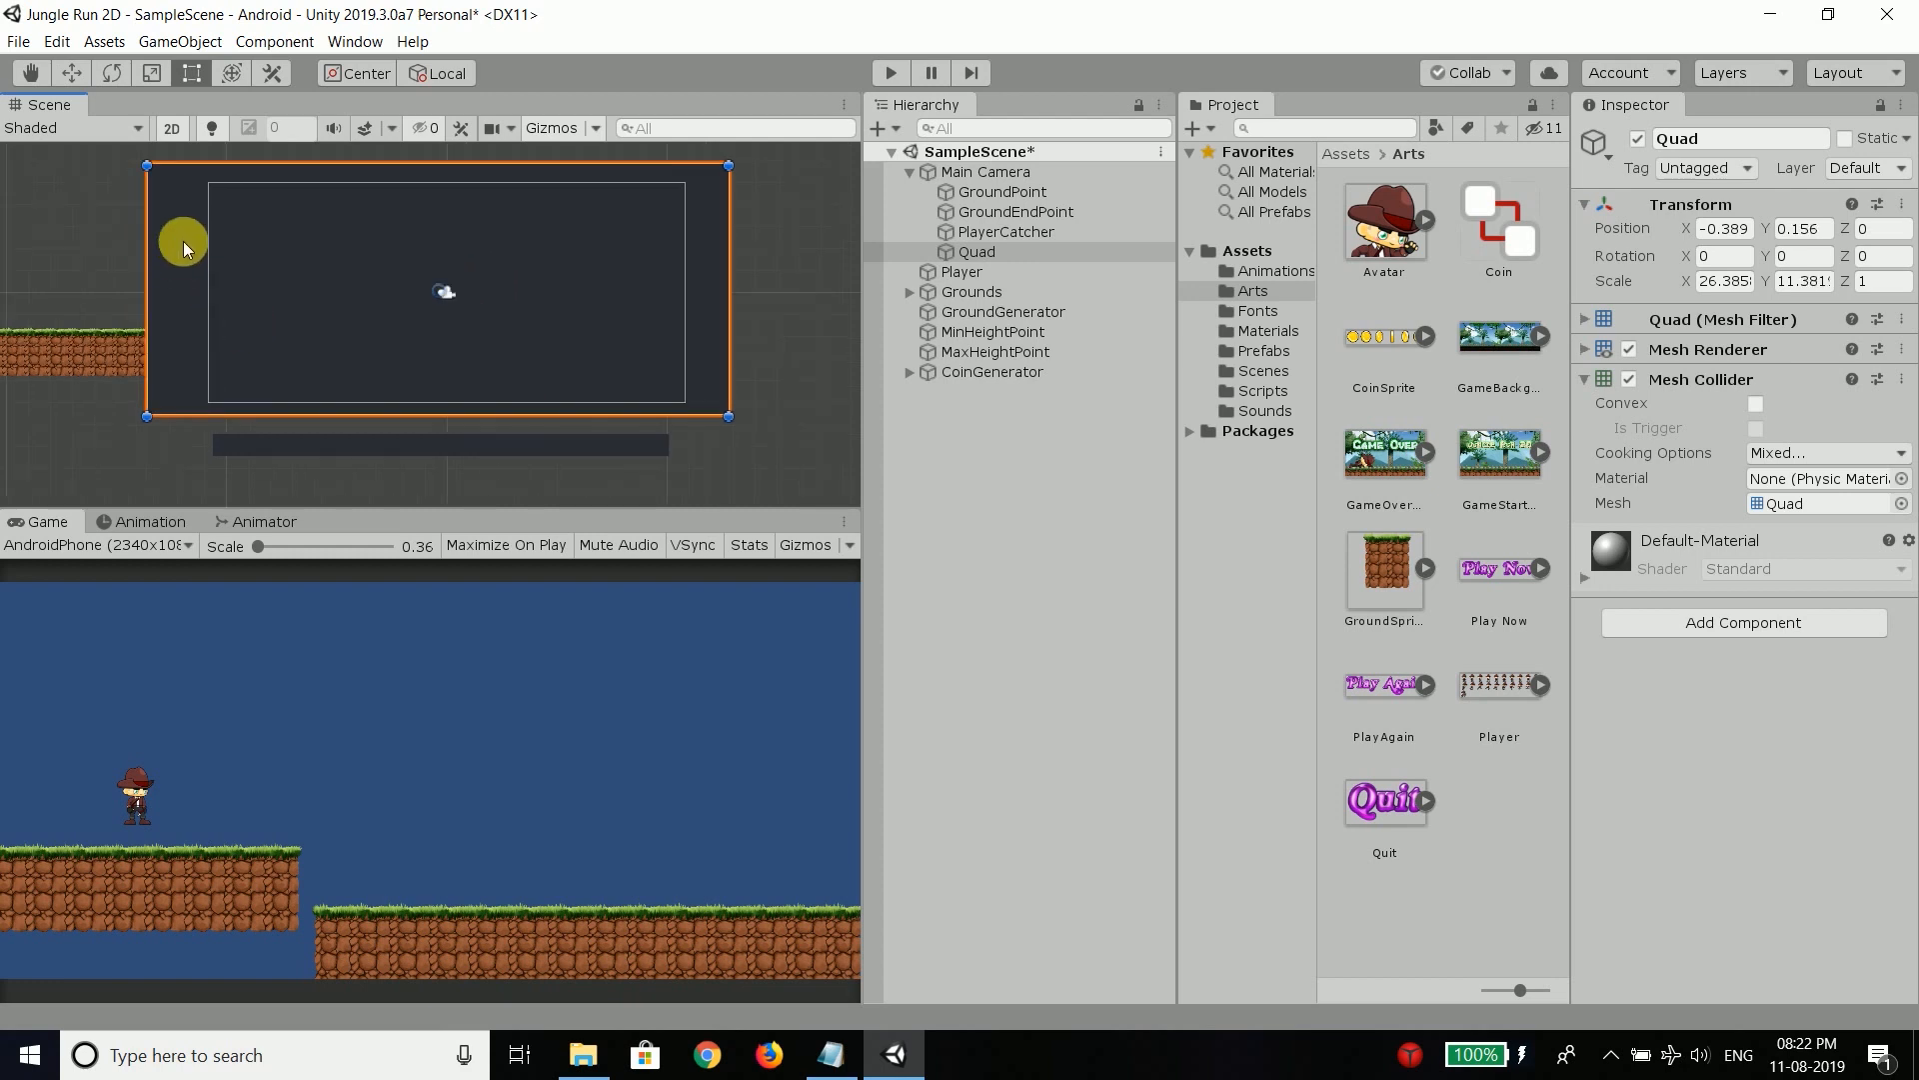
{"action": "left_click_drag", "start_coordinate": [184, 250], "coordinate": [178, 208]}
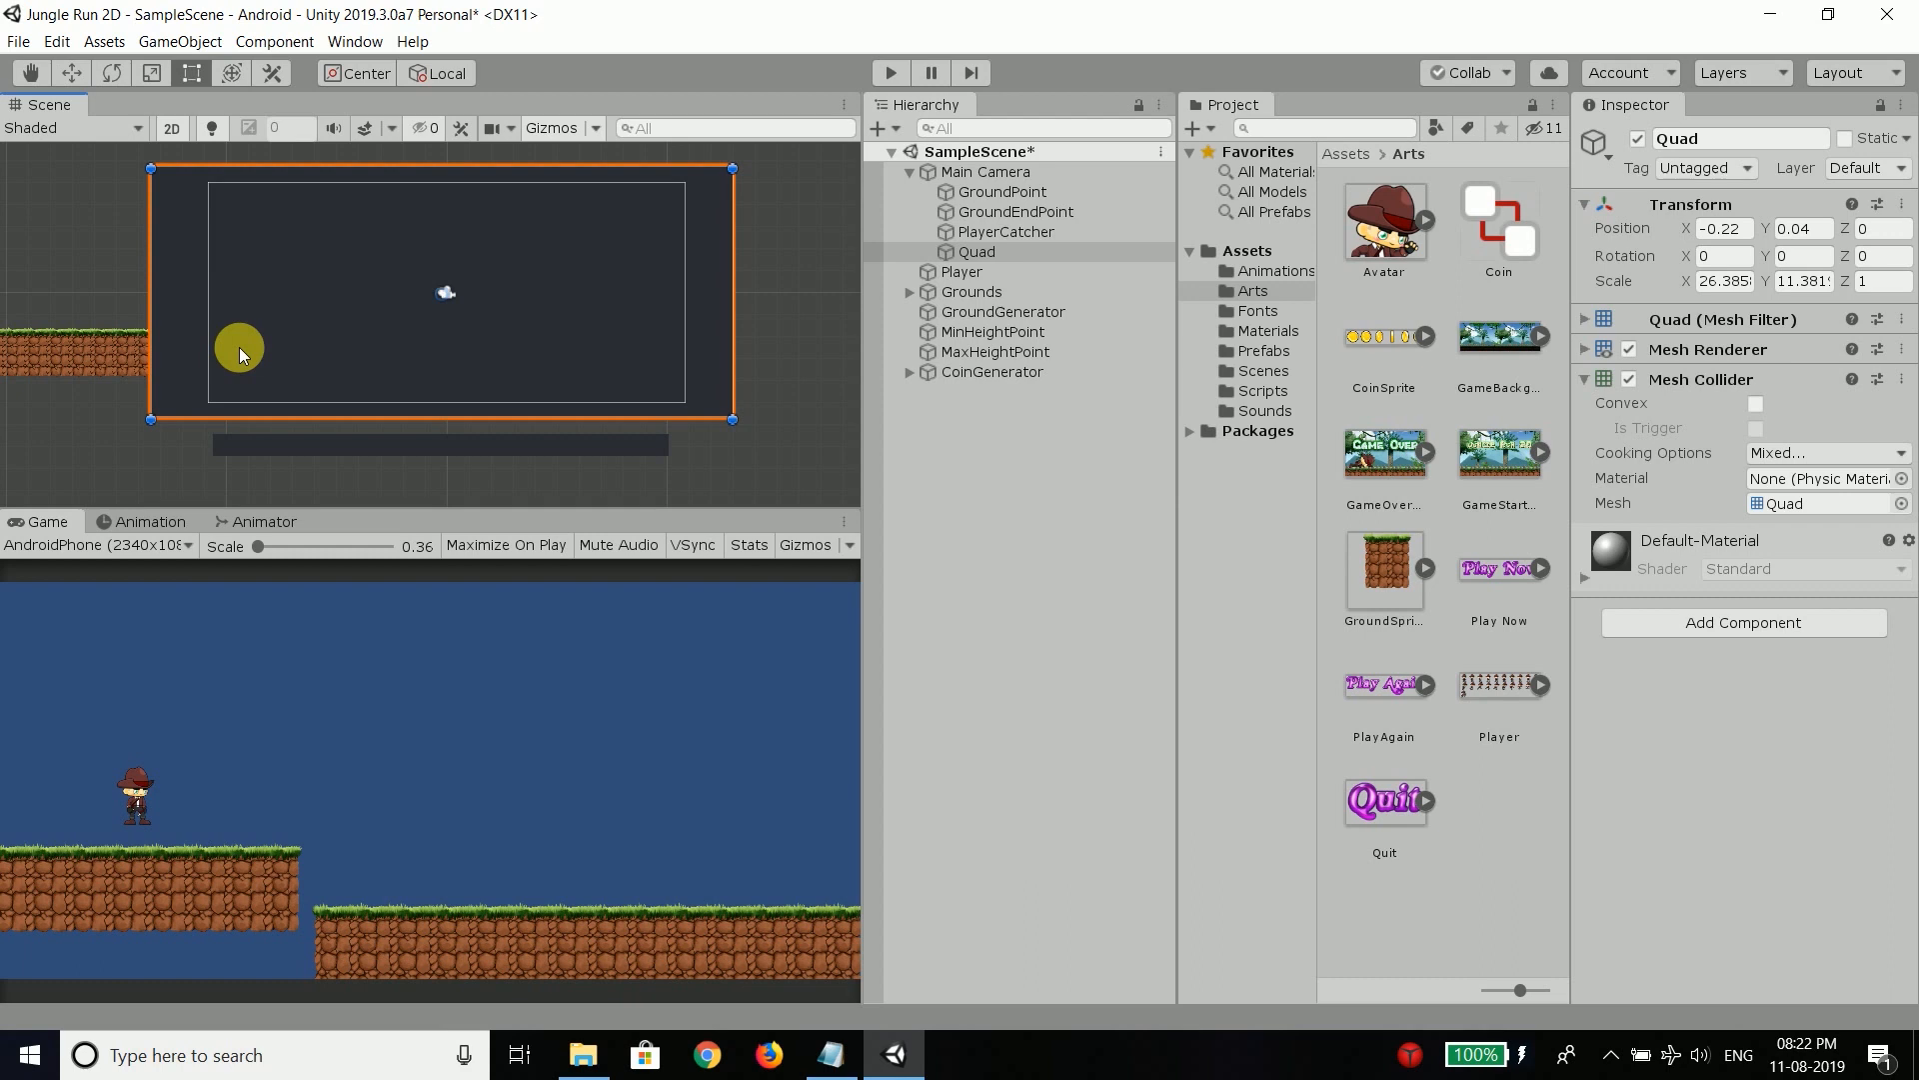
{"action": "left_click_drag", "start_coordinate": [238, 346], "coordinate": [82, 210]}
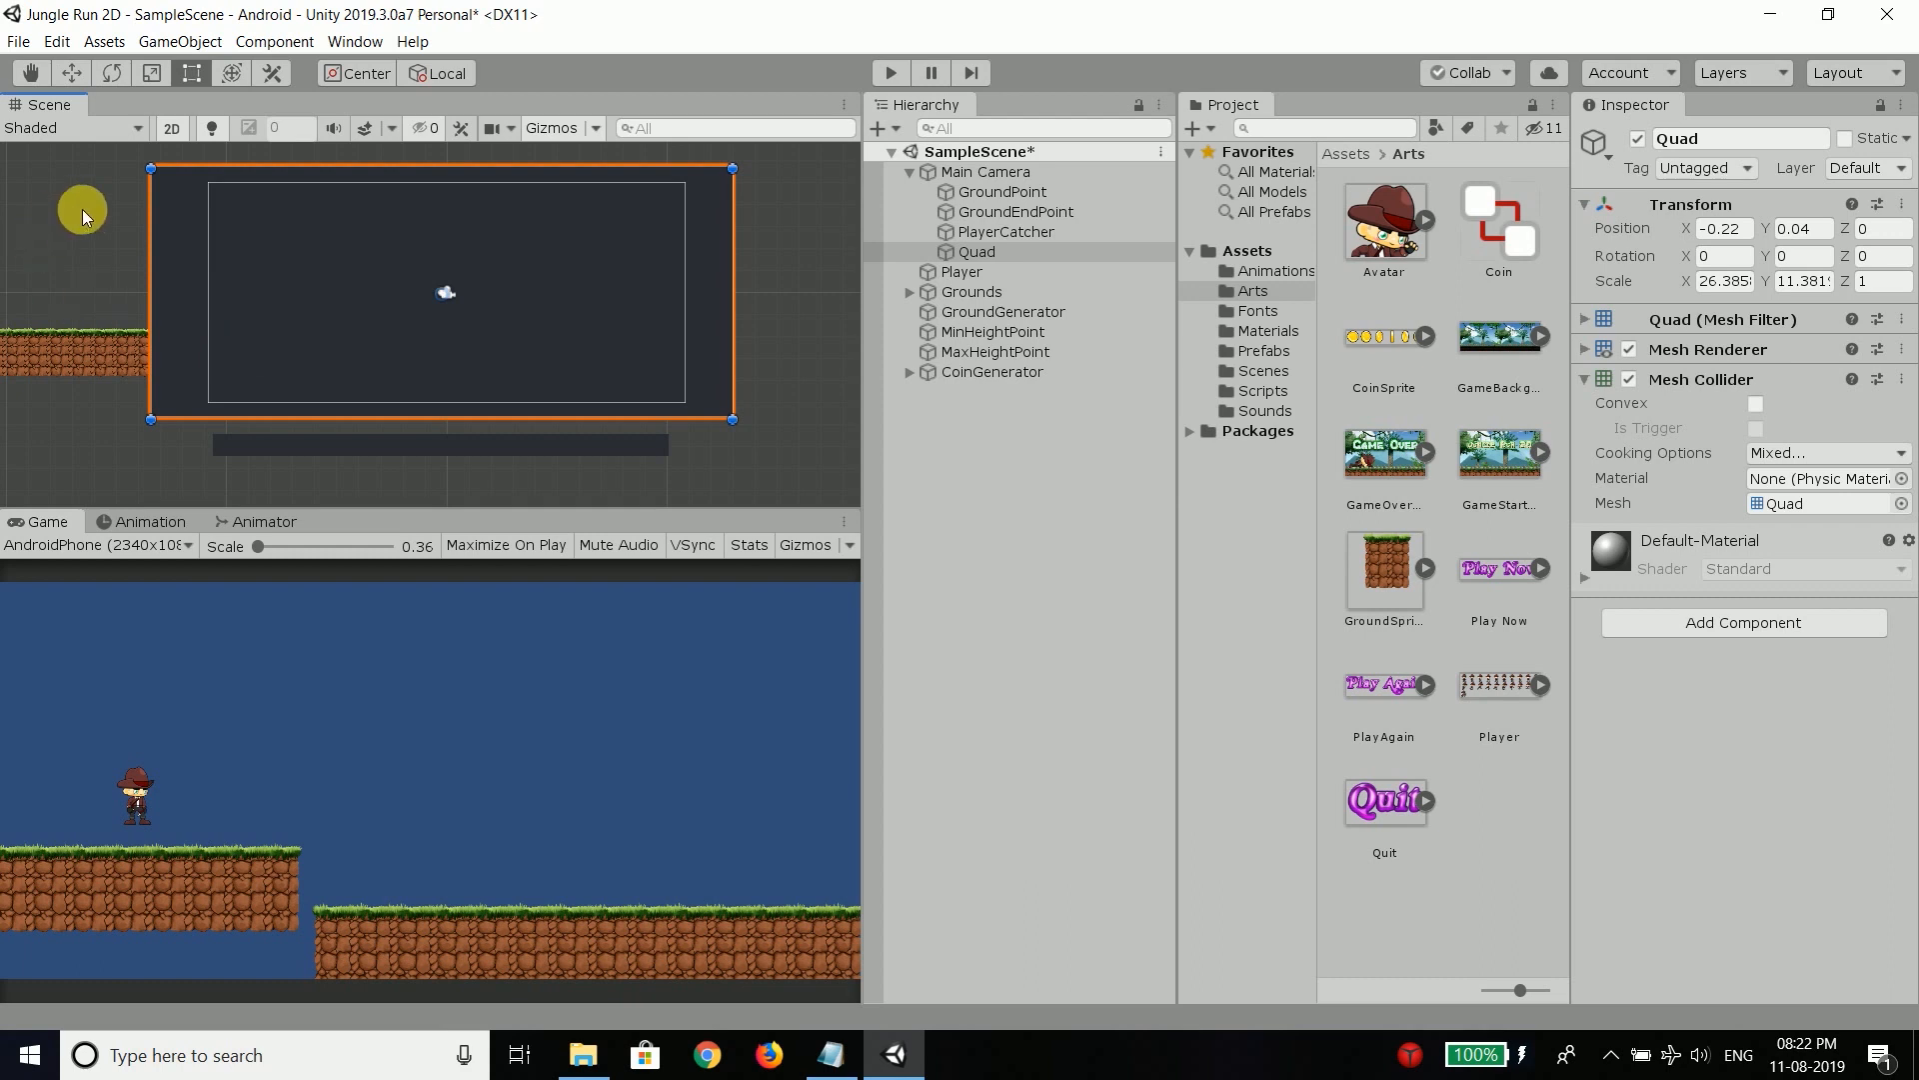
{"action": "left_click_drag", "start_coordinate": [82, 208], "coordinate": [563, 260]}
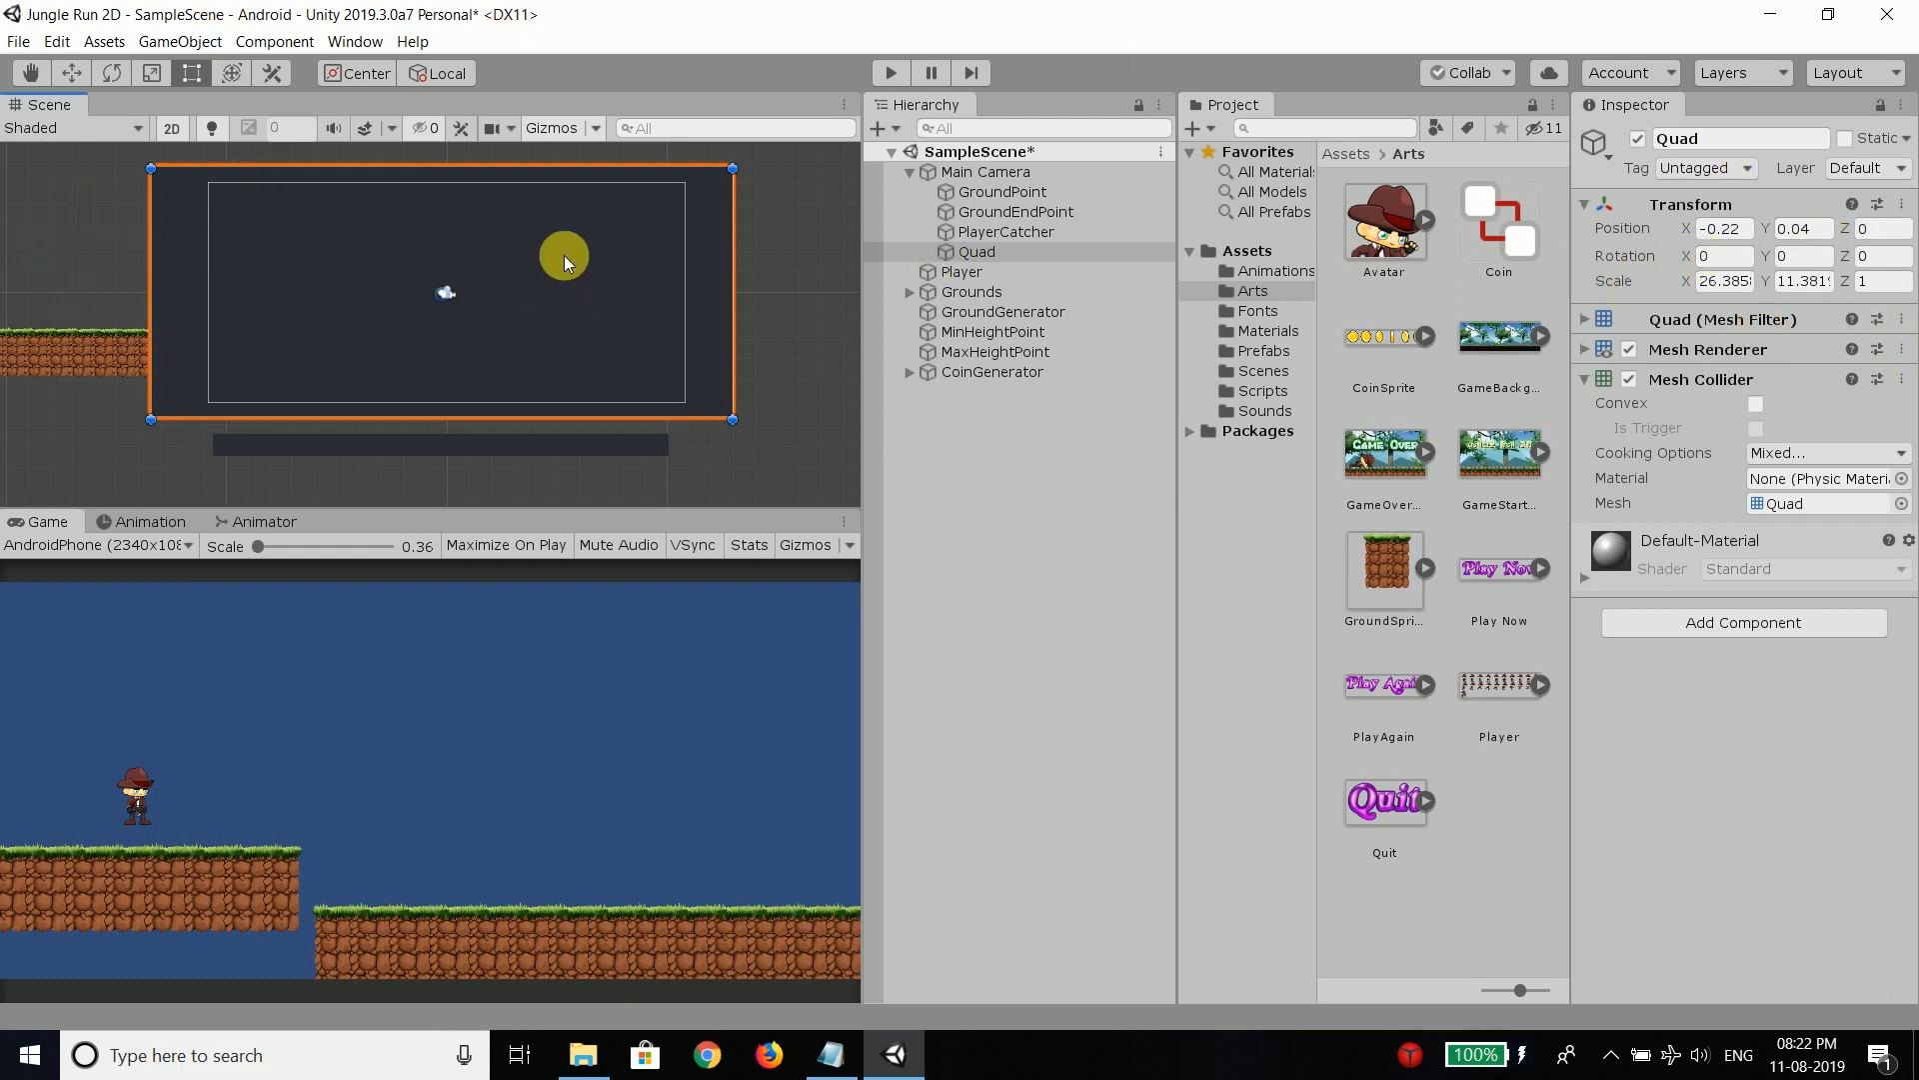
Step: Set the Quad's Position Z to 10 so it sits behind the level
{"action": "left_click", "coordinate": [1875, 228]}
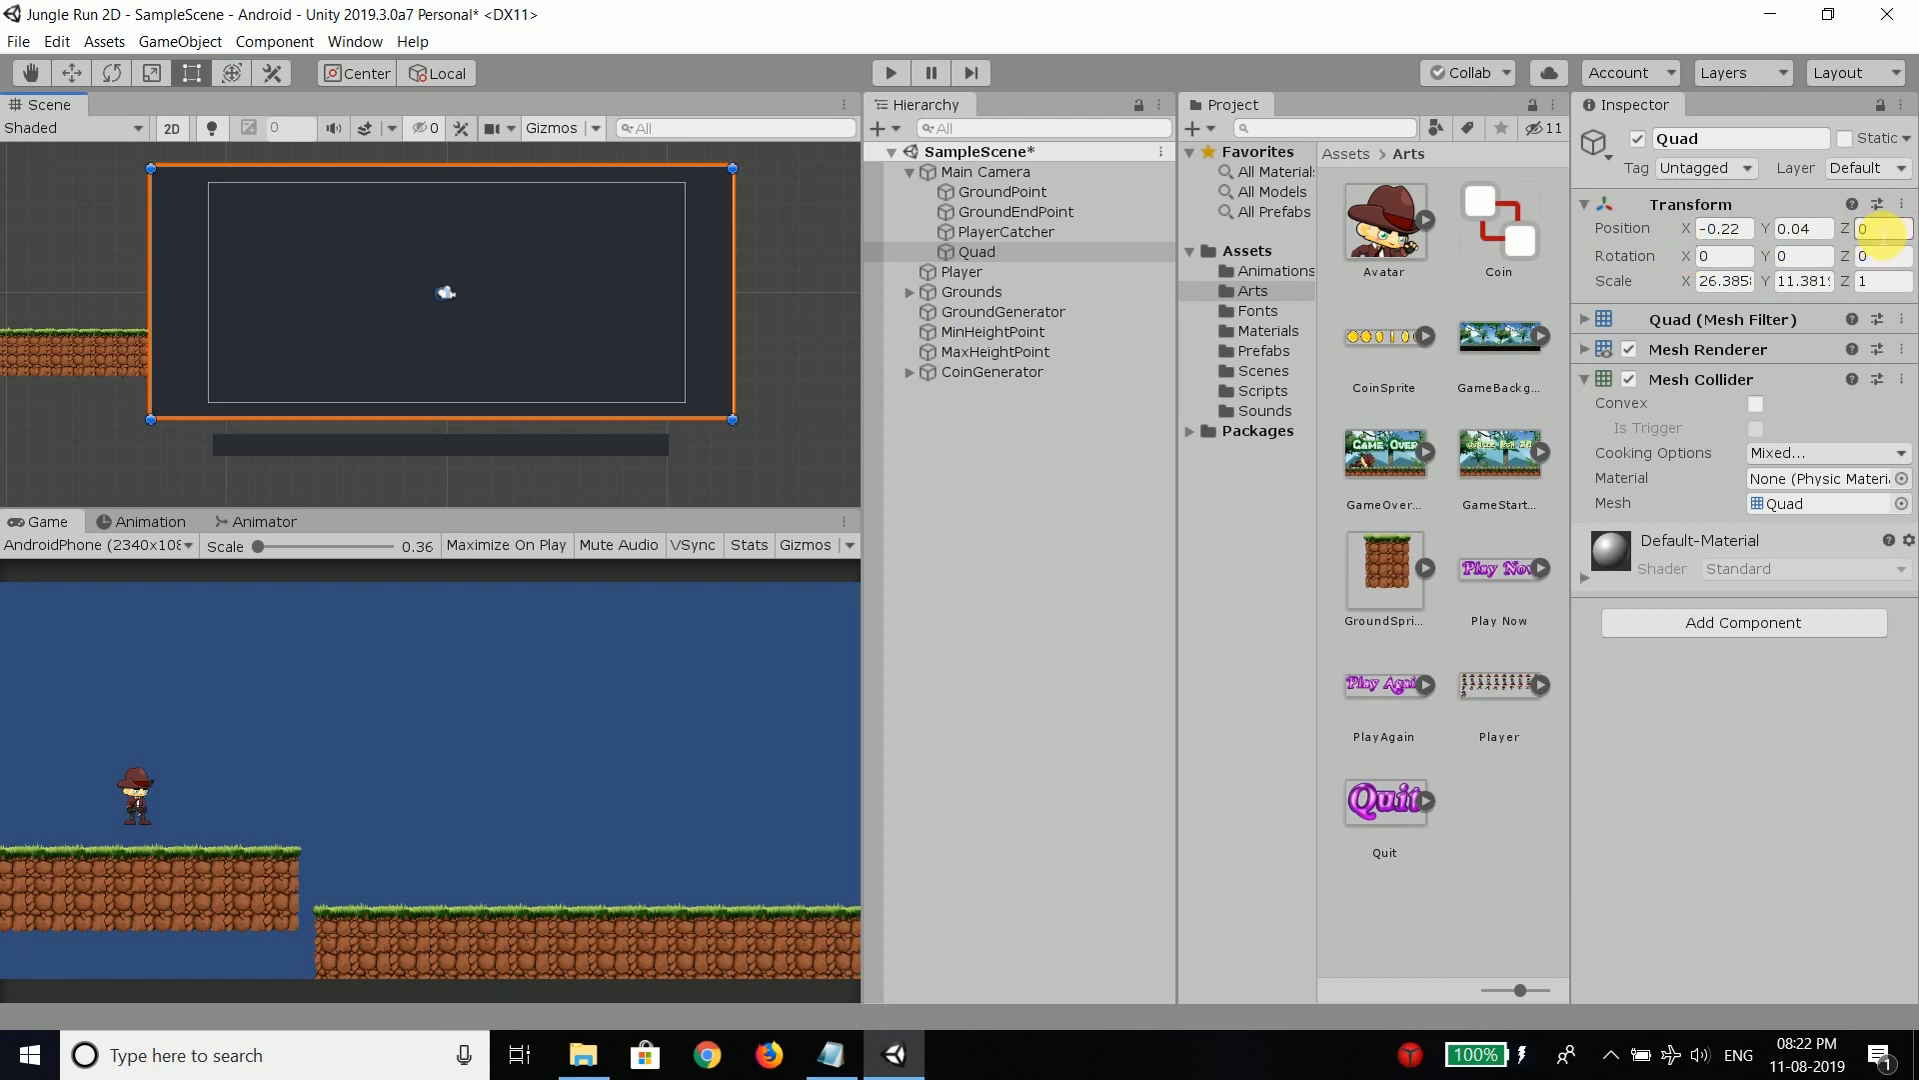
{"action": "left_click", "coordinate": [1890, 228]}
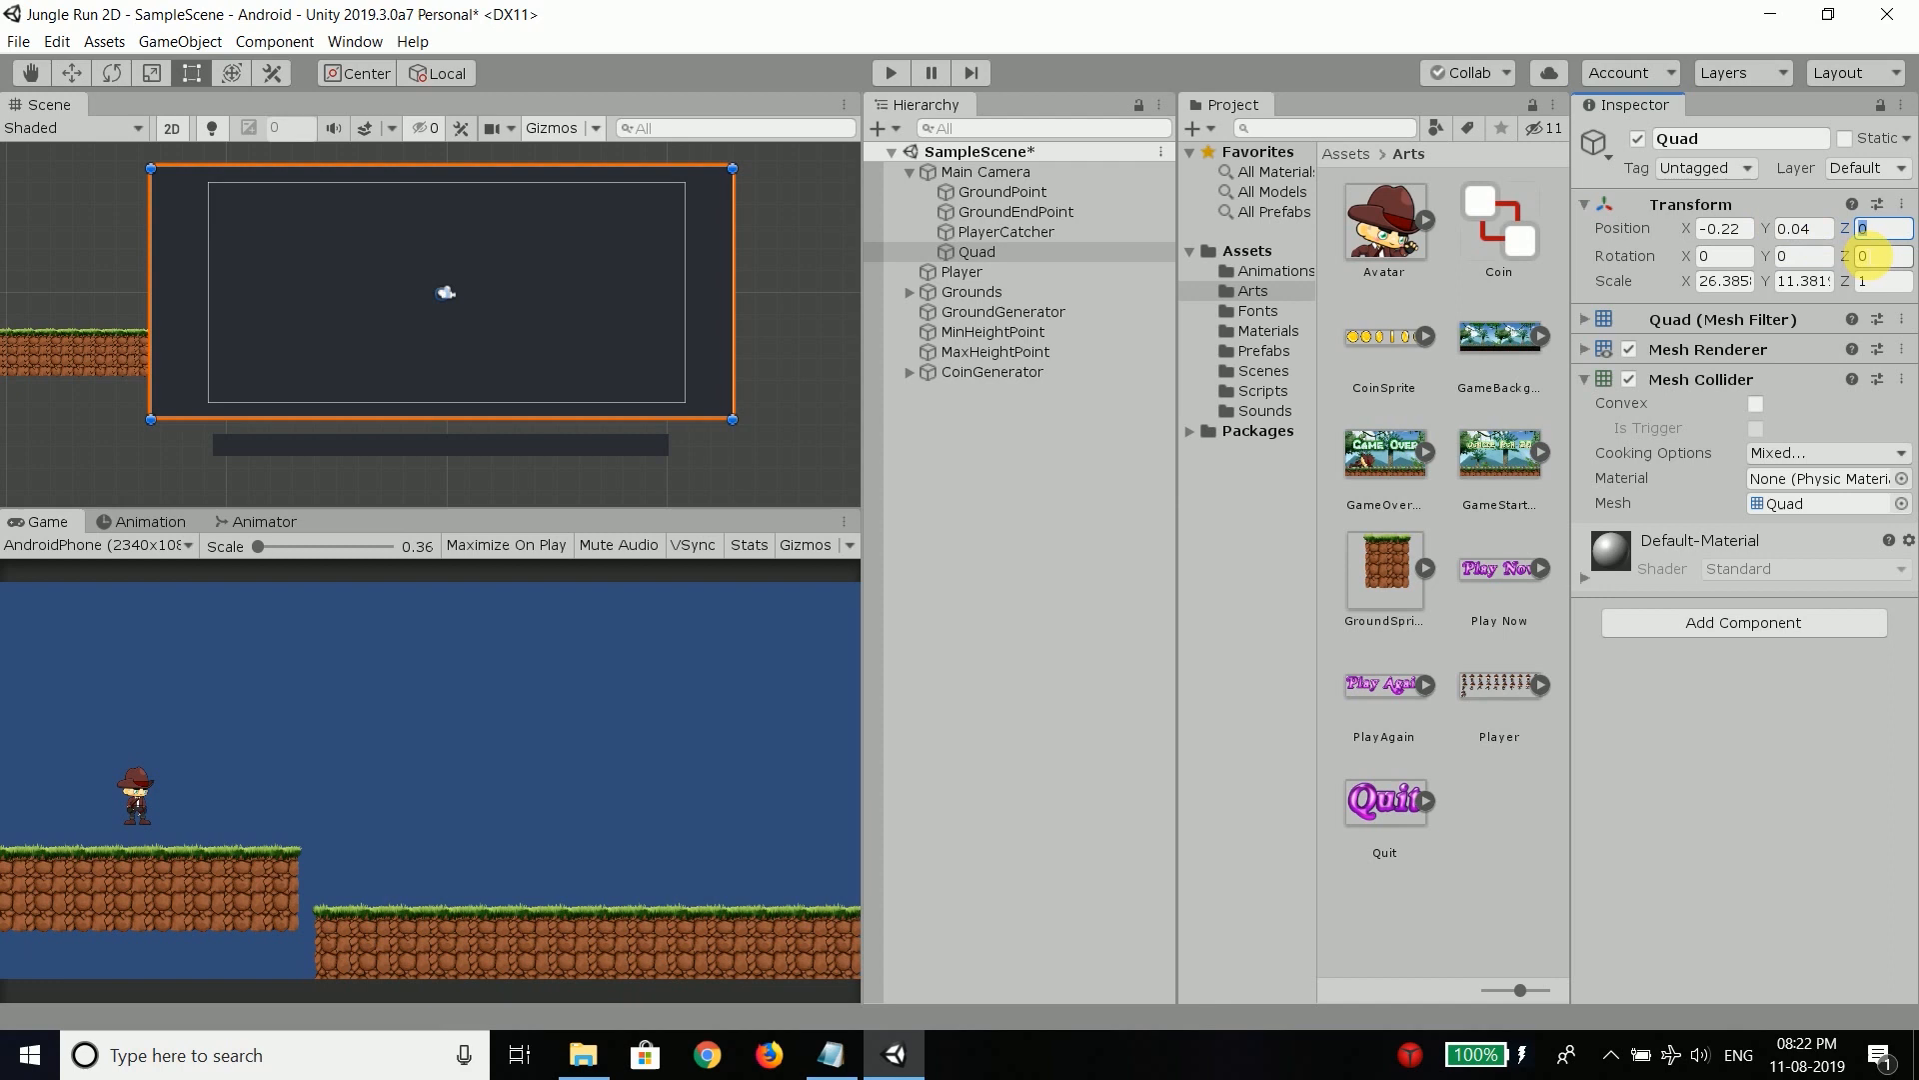
{"action": "type", "text": "10"}
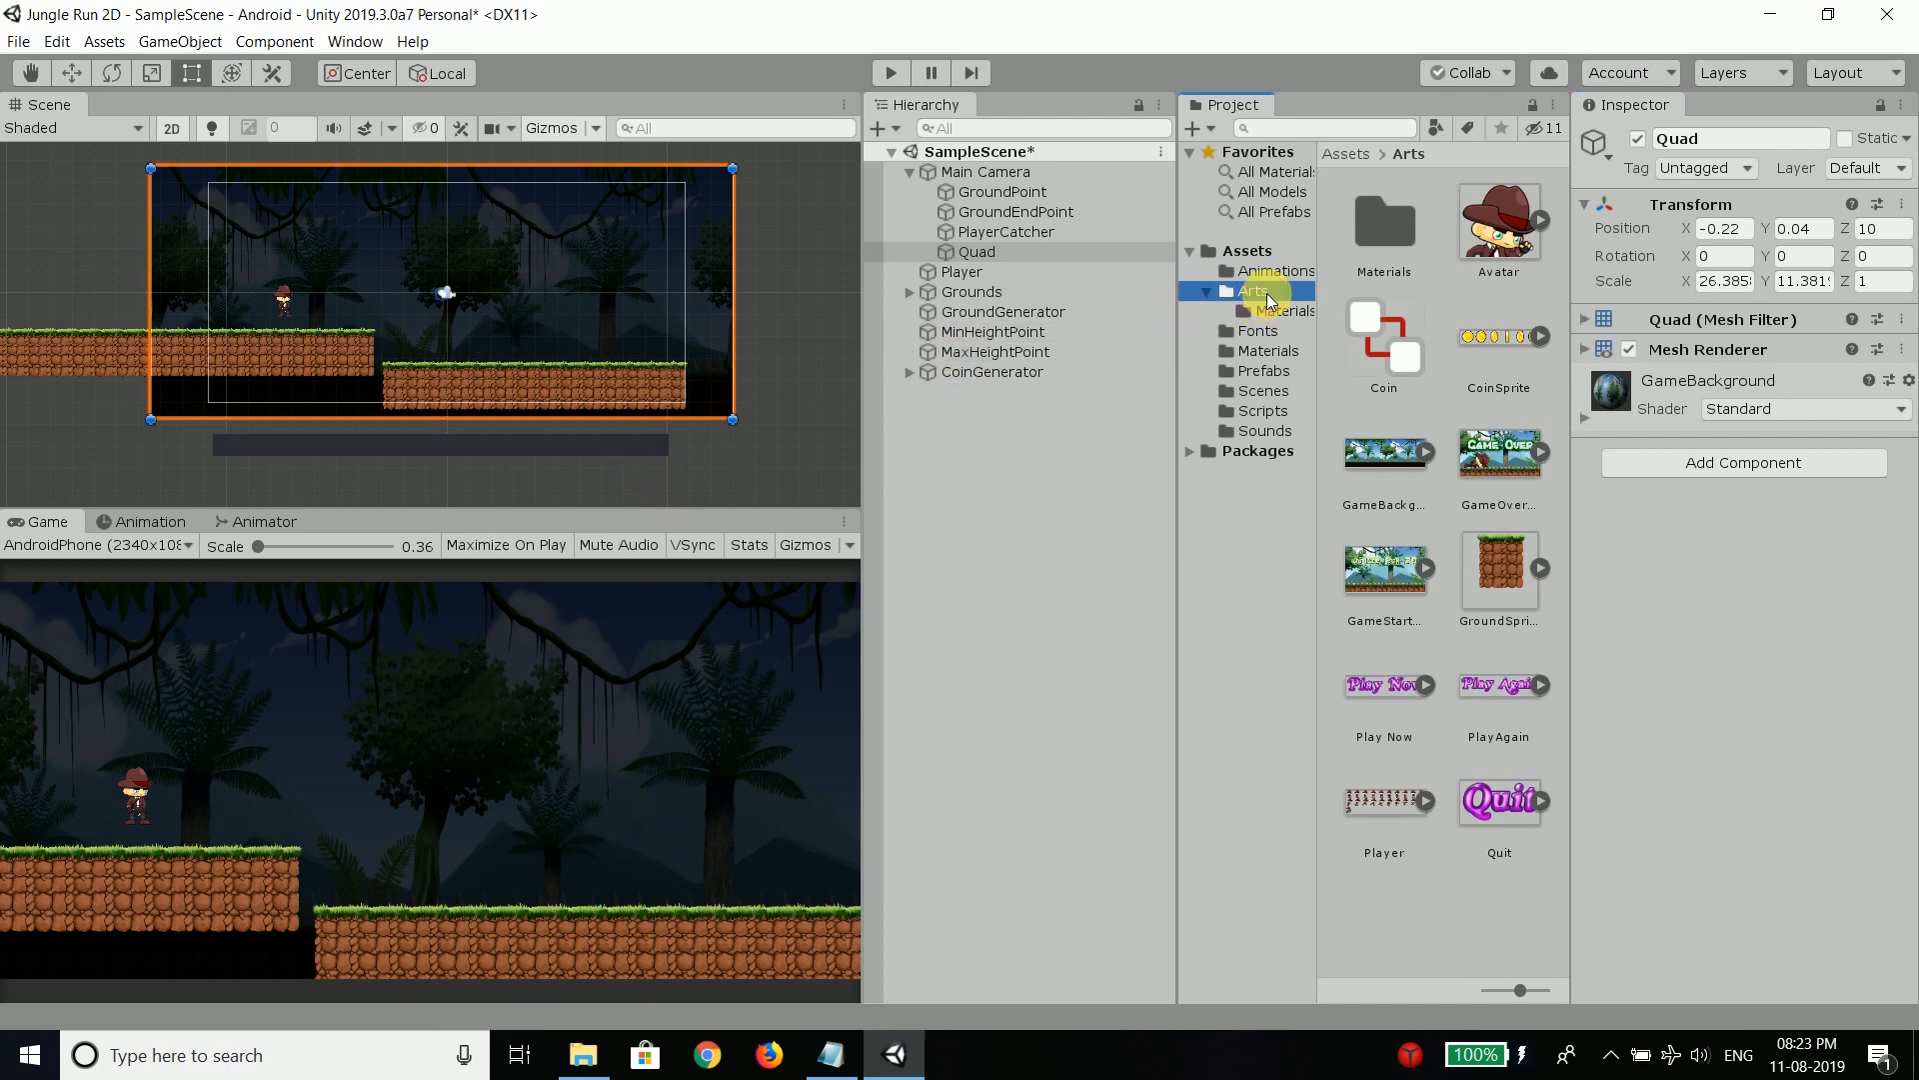
{"action": "mouse_move", "coordinate": [1286, 320]}
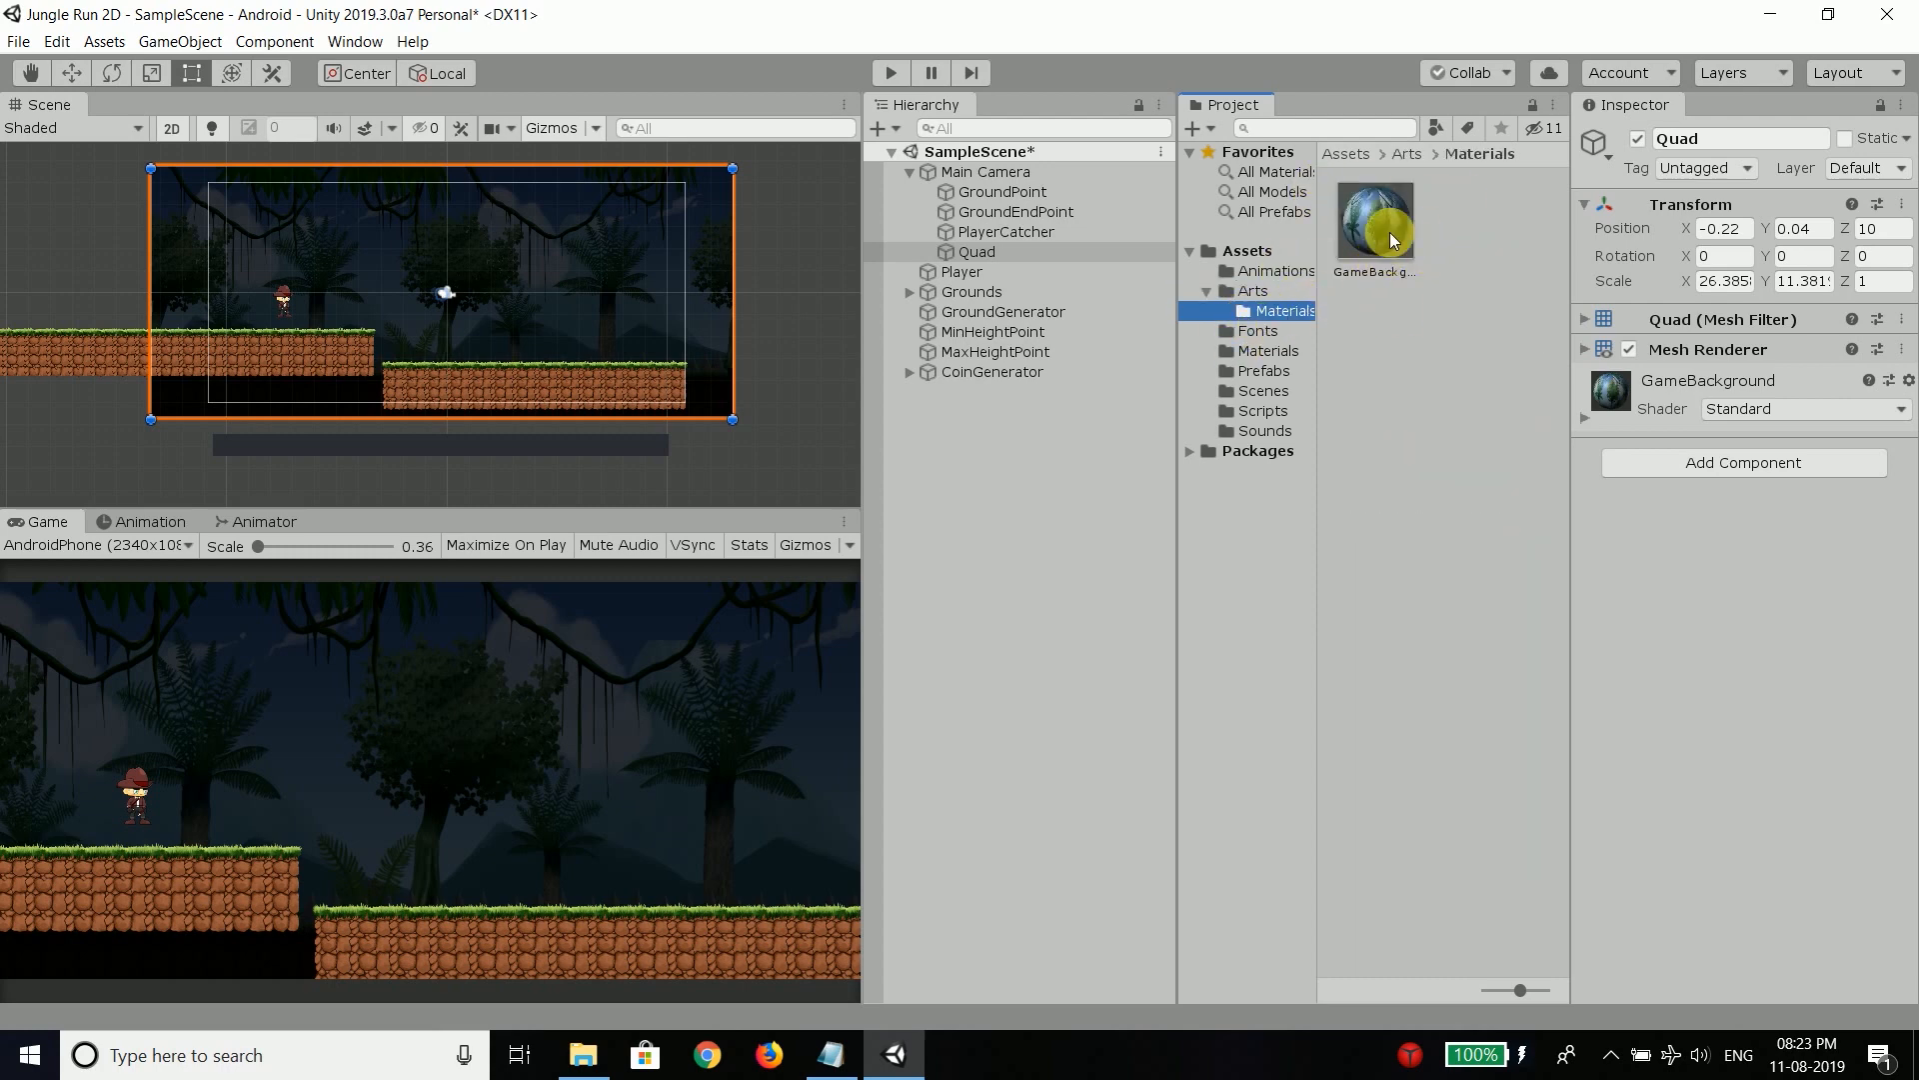
Step: Give the GameBackground material the Unlit/Texture shader for full brightness
{"action": "left_click", "coordinate": [1374, 220]}
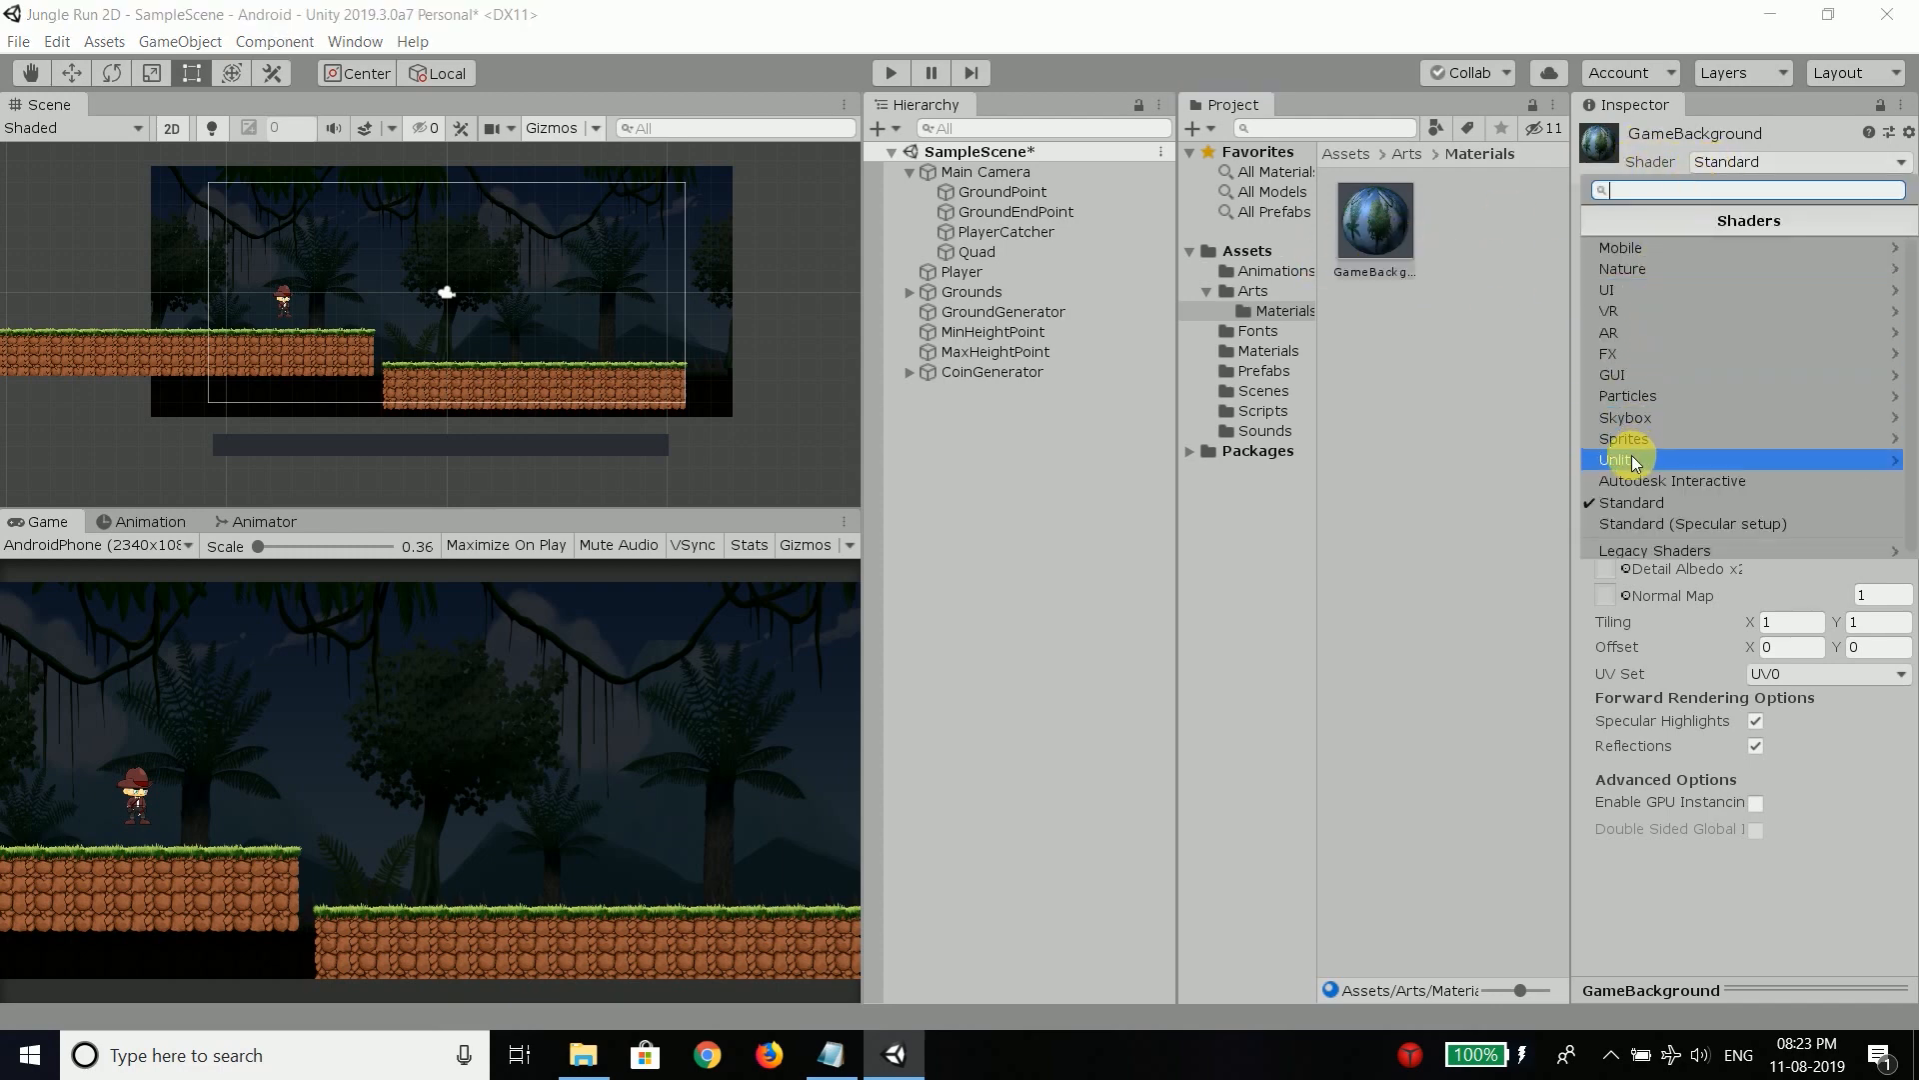
{"action": "left_click", "coordinate": [1615, 460]}
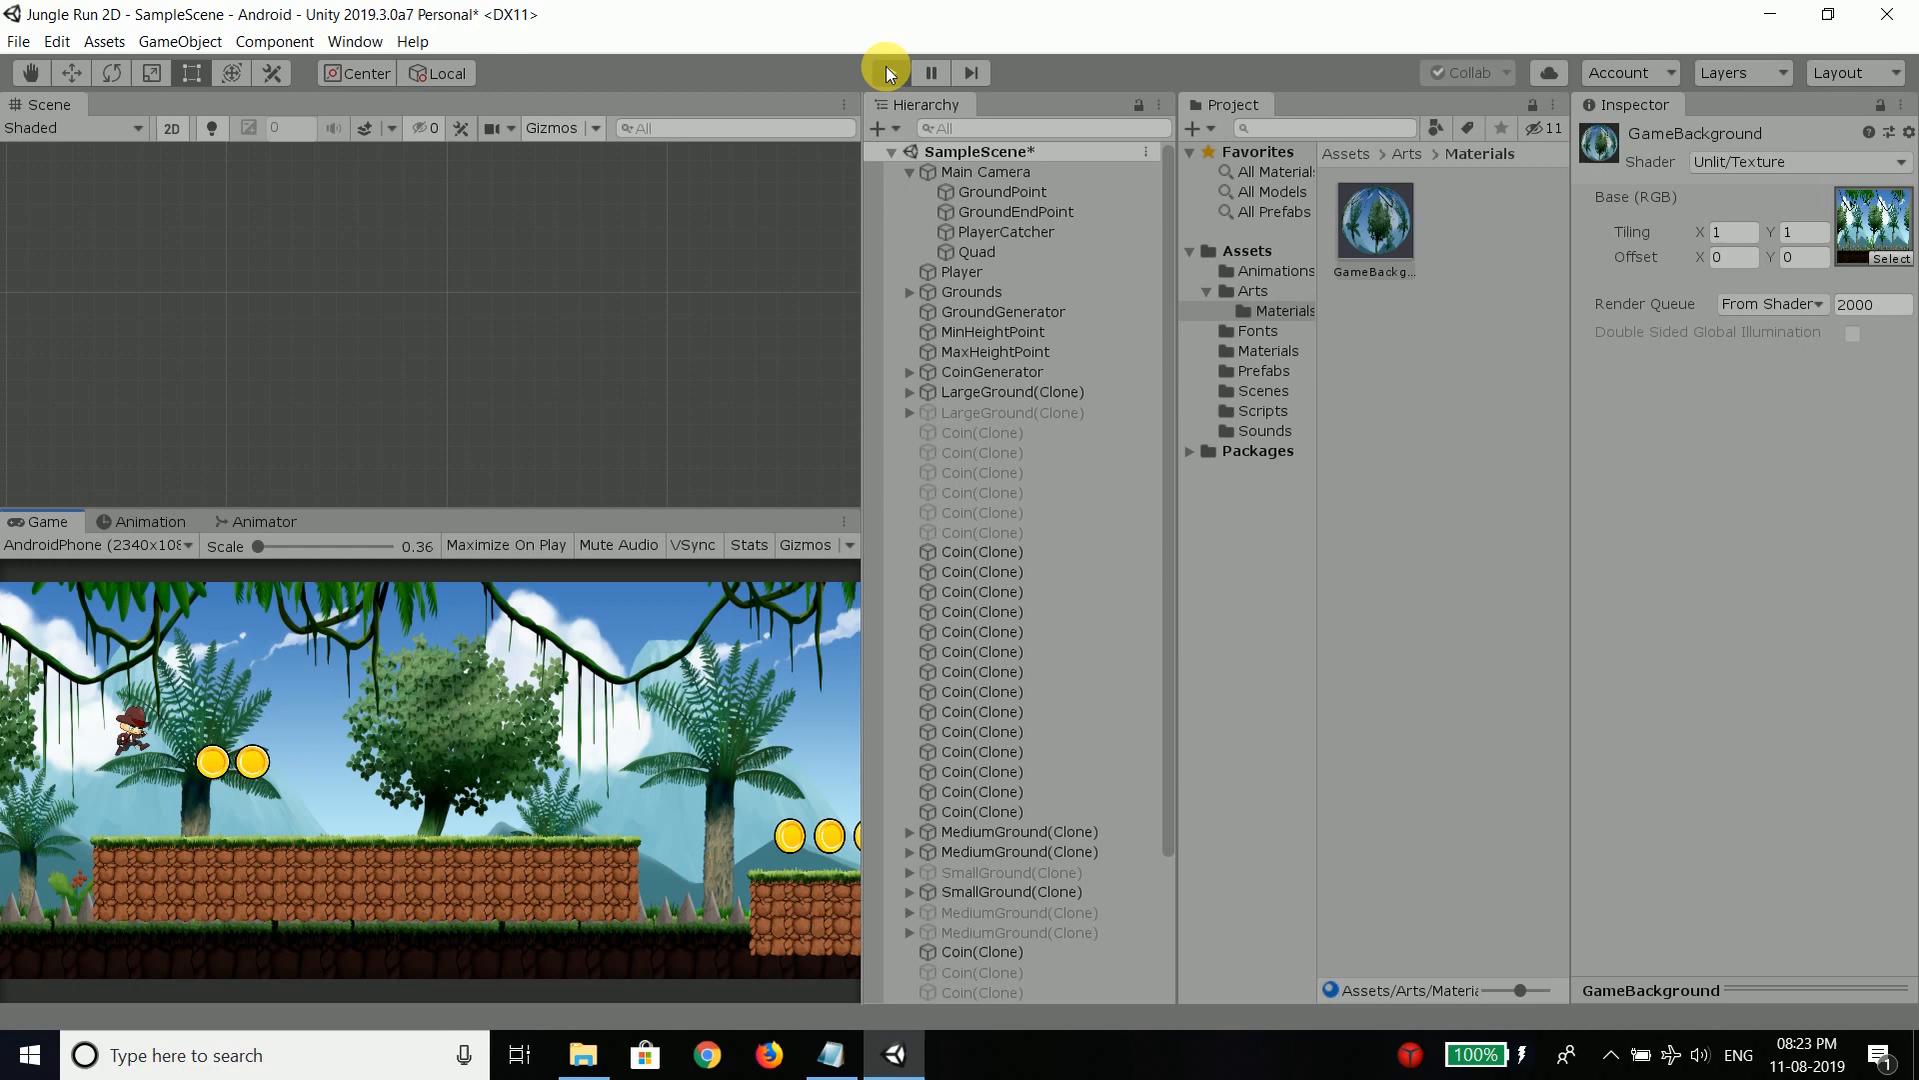
Step: Stop the game and open the new ScrollingBackground script from Assets/Scripts in VS Code
{"action": "left_click", "coordinate": [890, 72]}
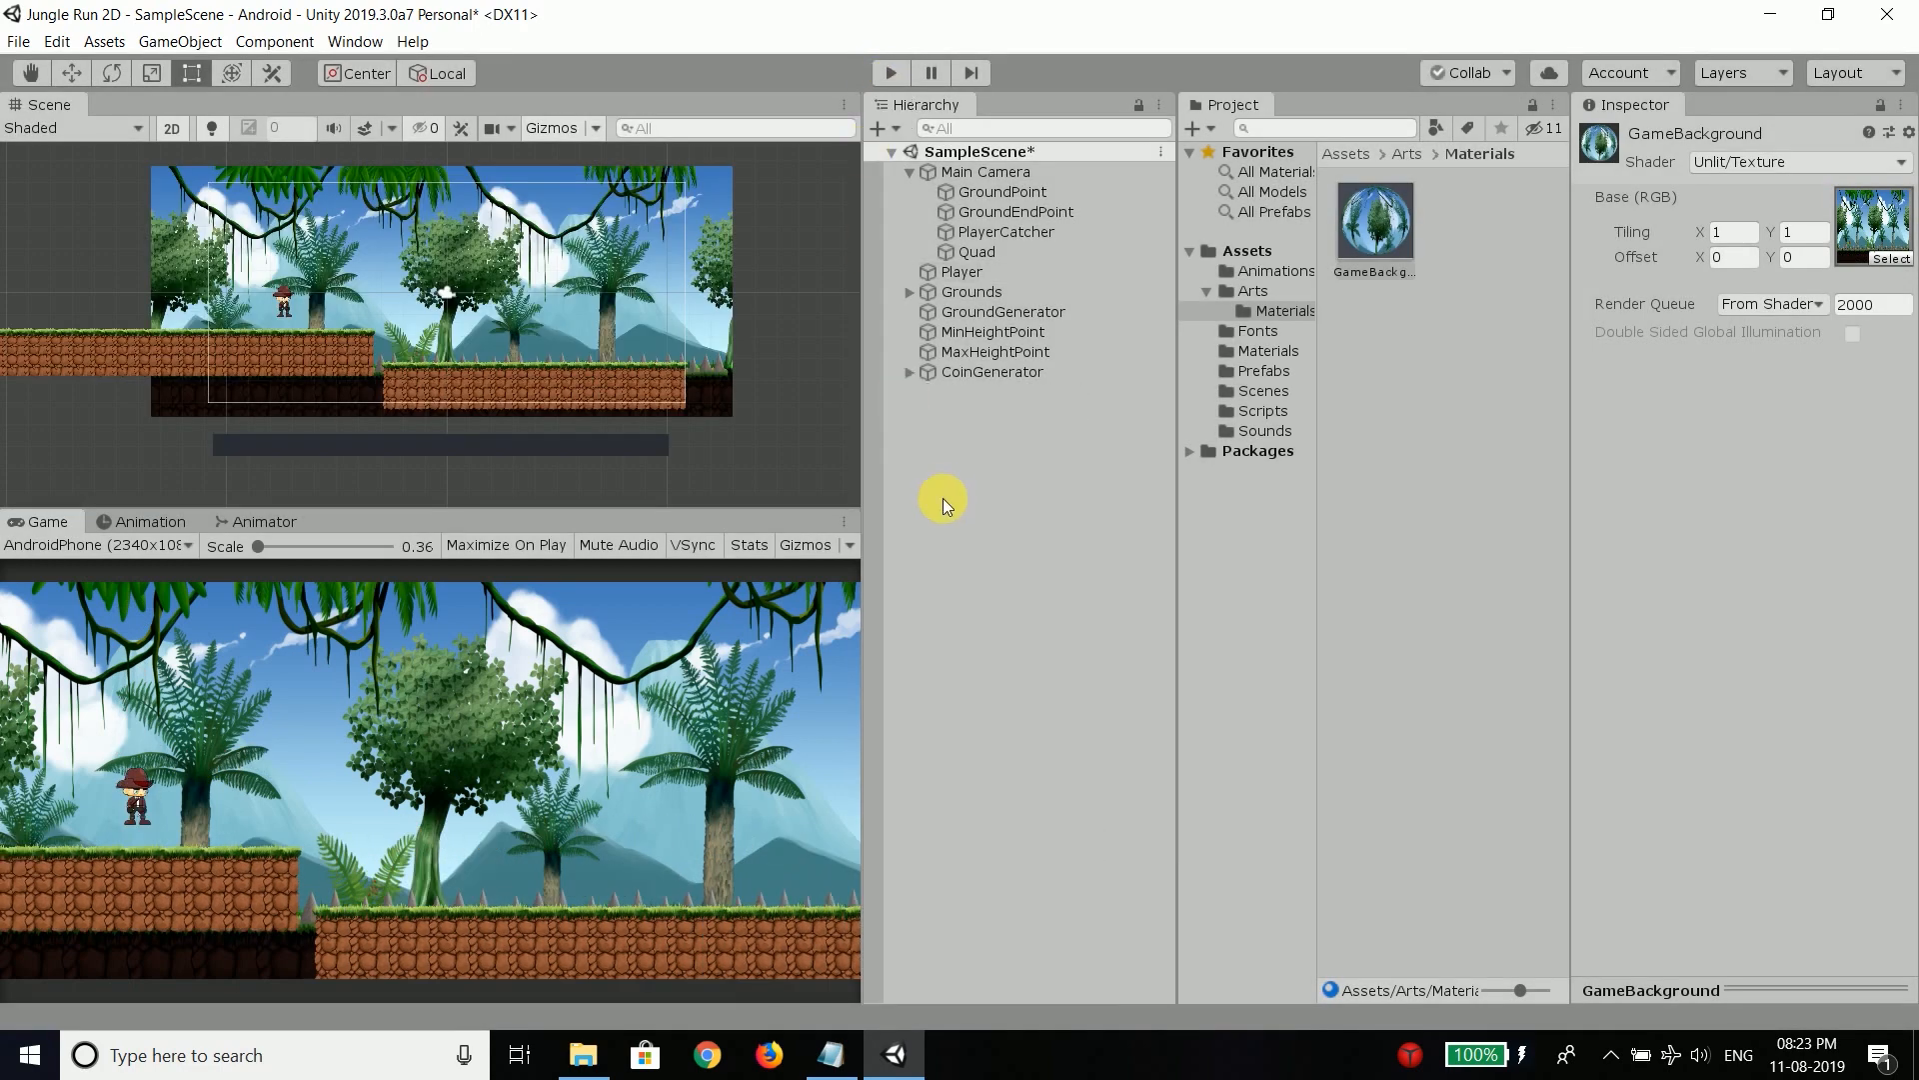
{"action": "mouse_move", "coordinate": [1227, 489]}
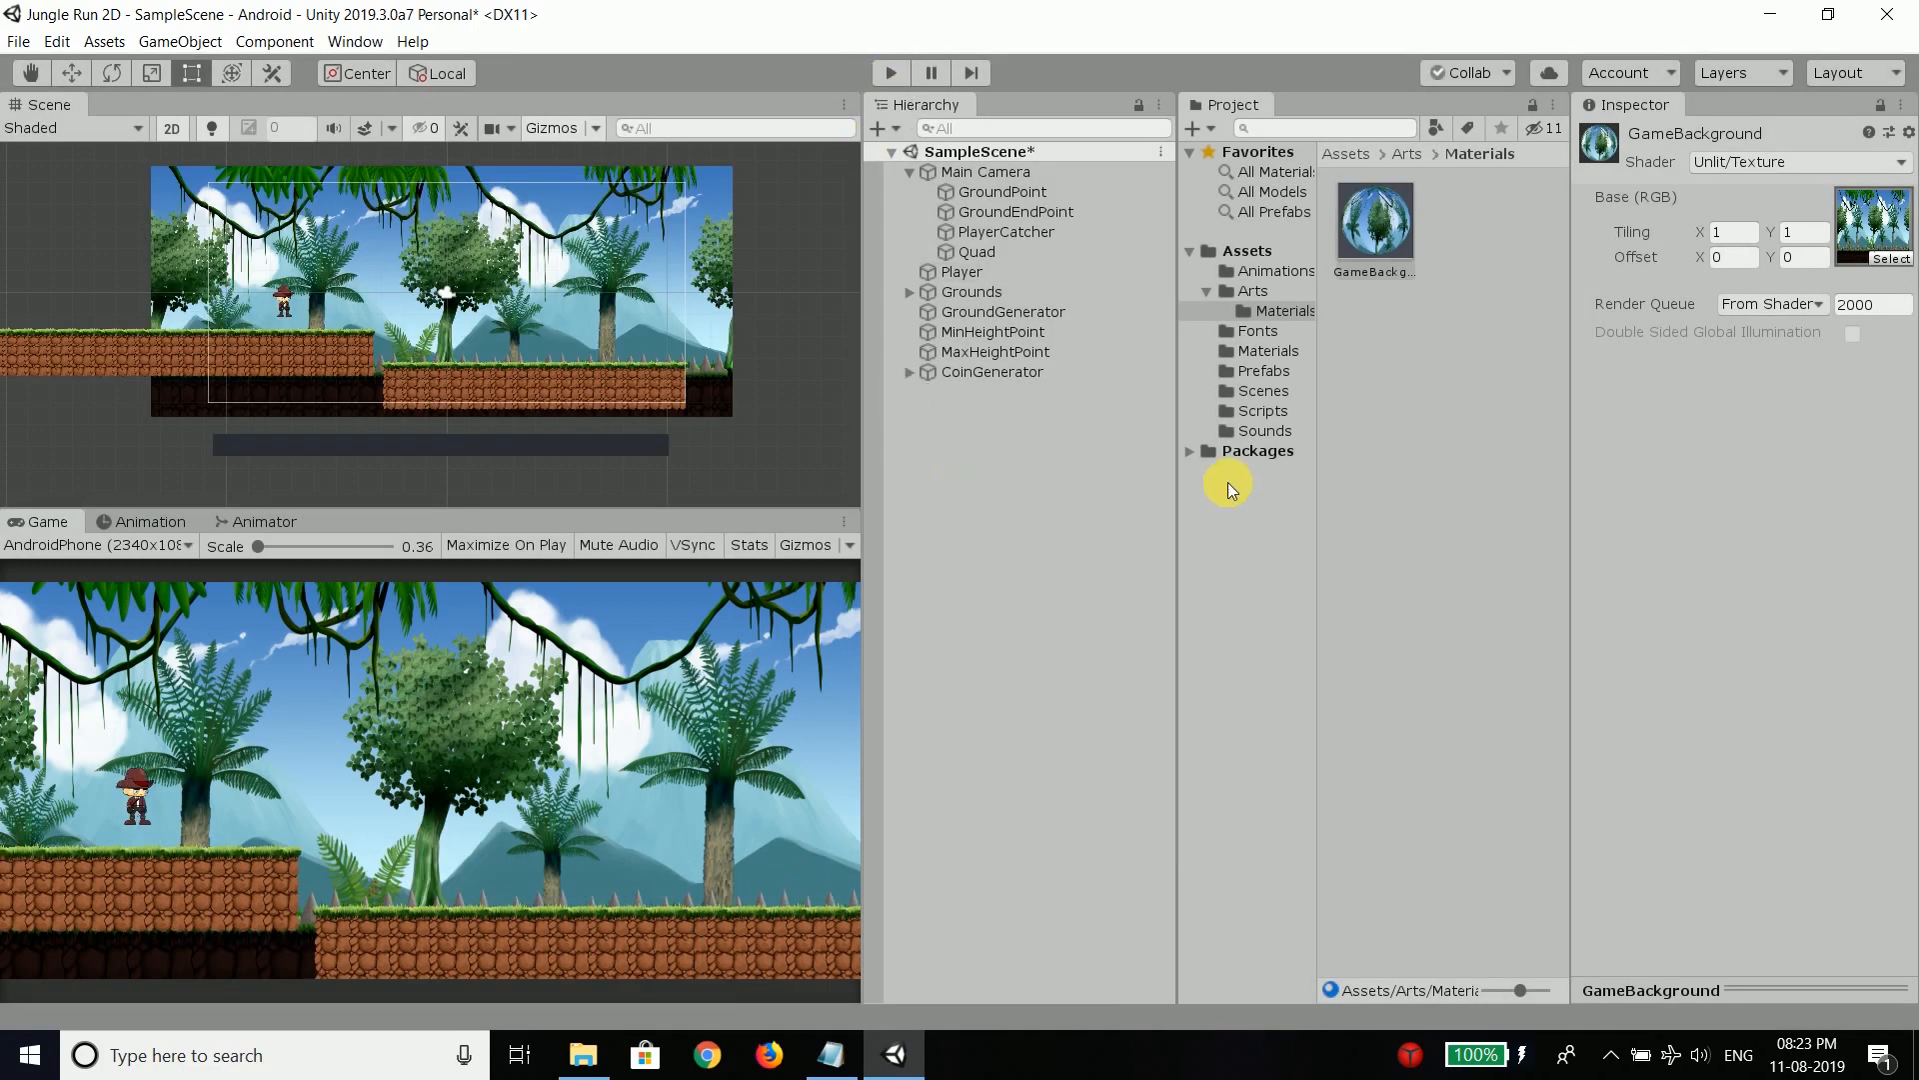
{"action": "left_click", "coordinate": [1262, 410]}
{"action": "type", "text": "crollingBackg"}
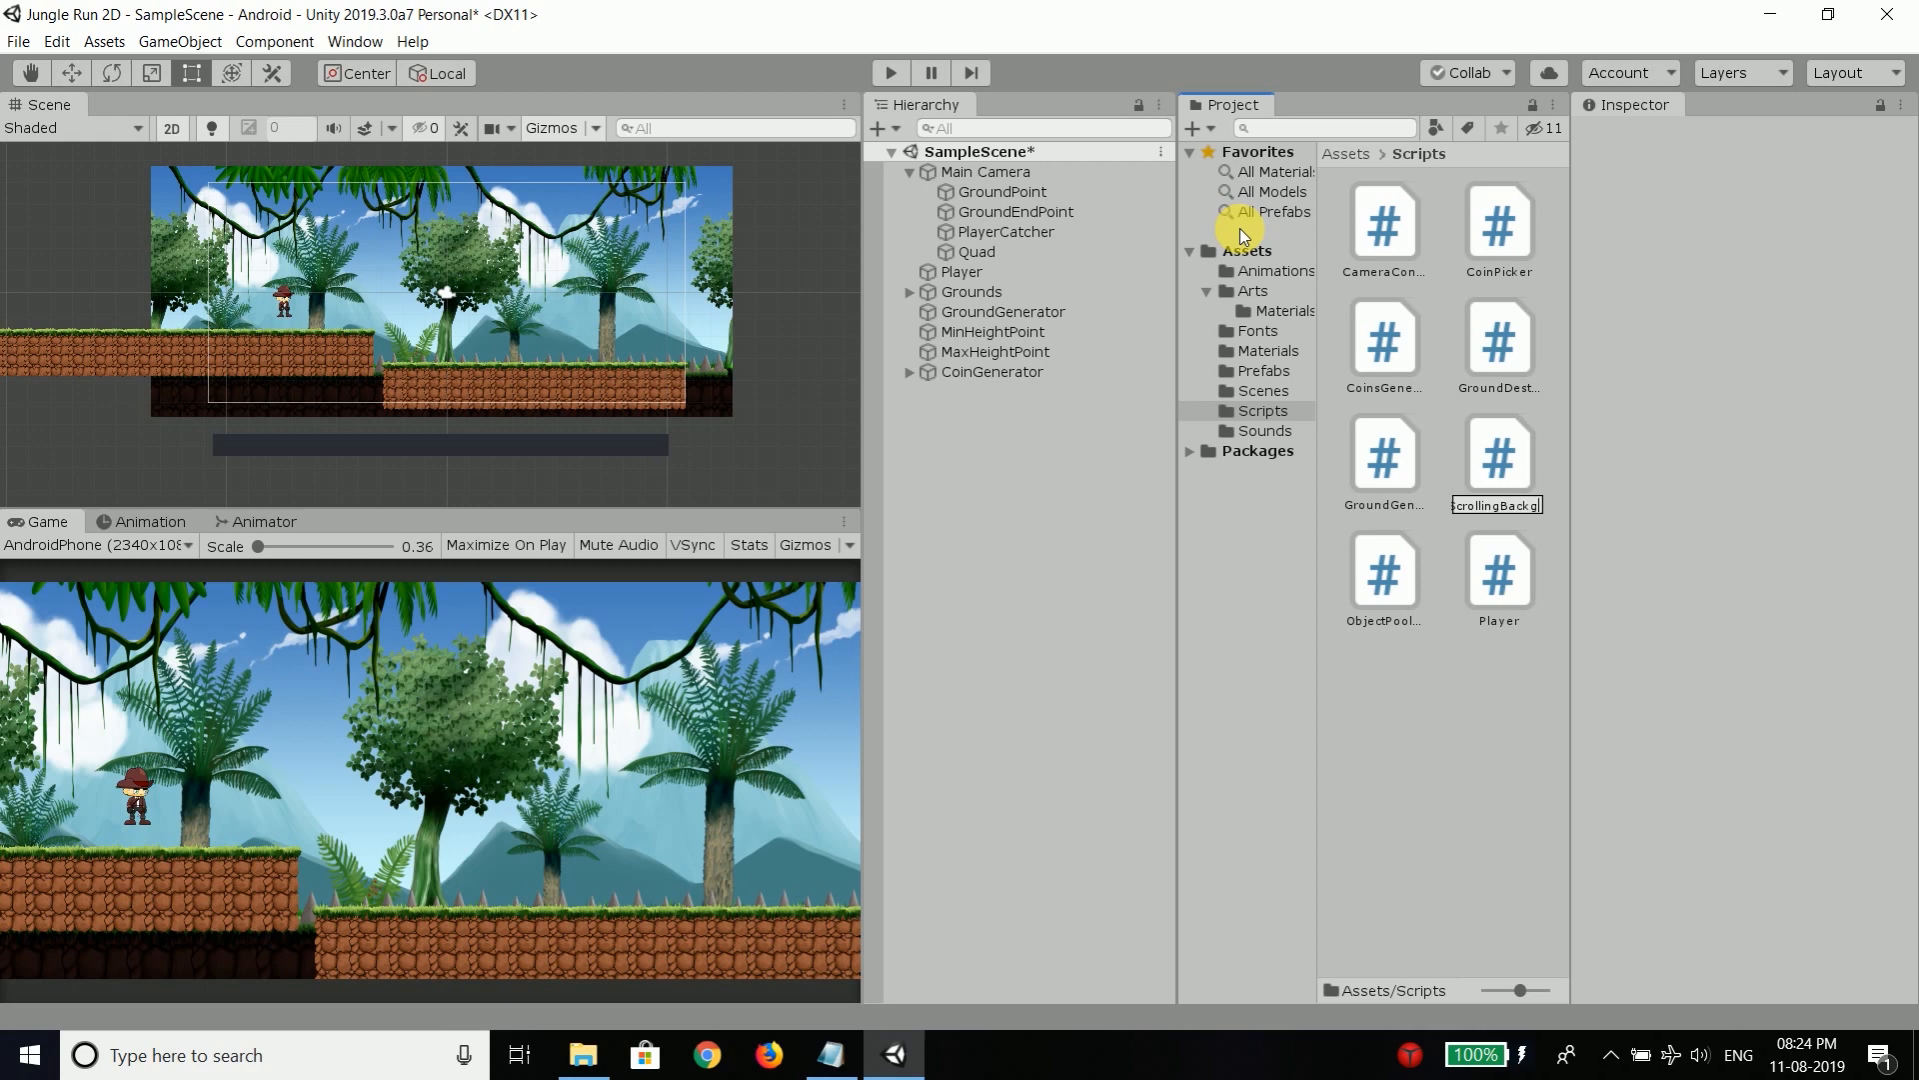
{"action": "double_click", "coordinate": [1497, 454]}
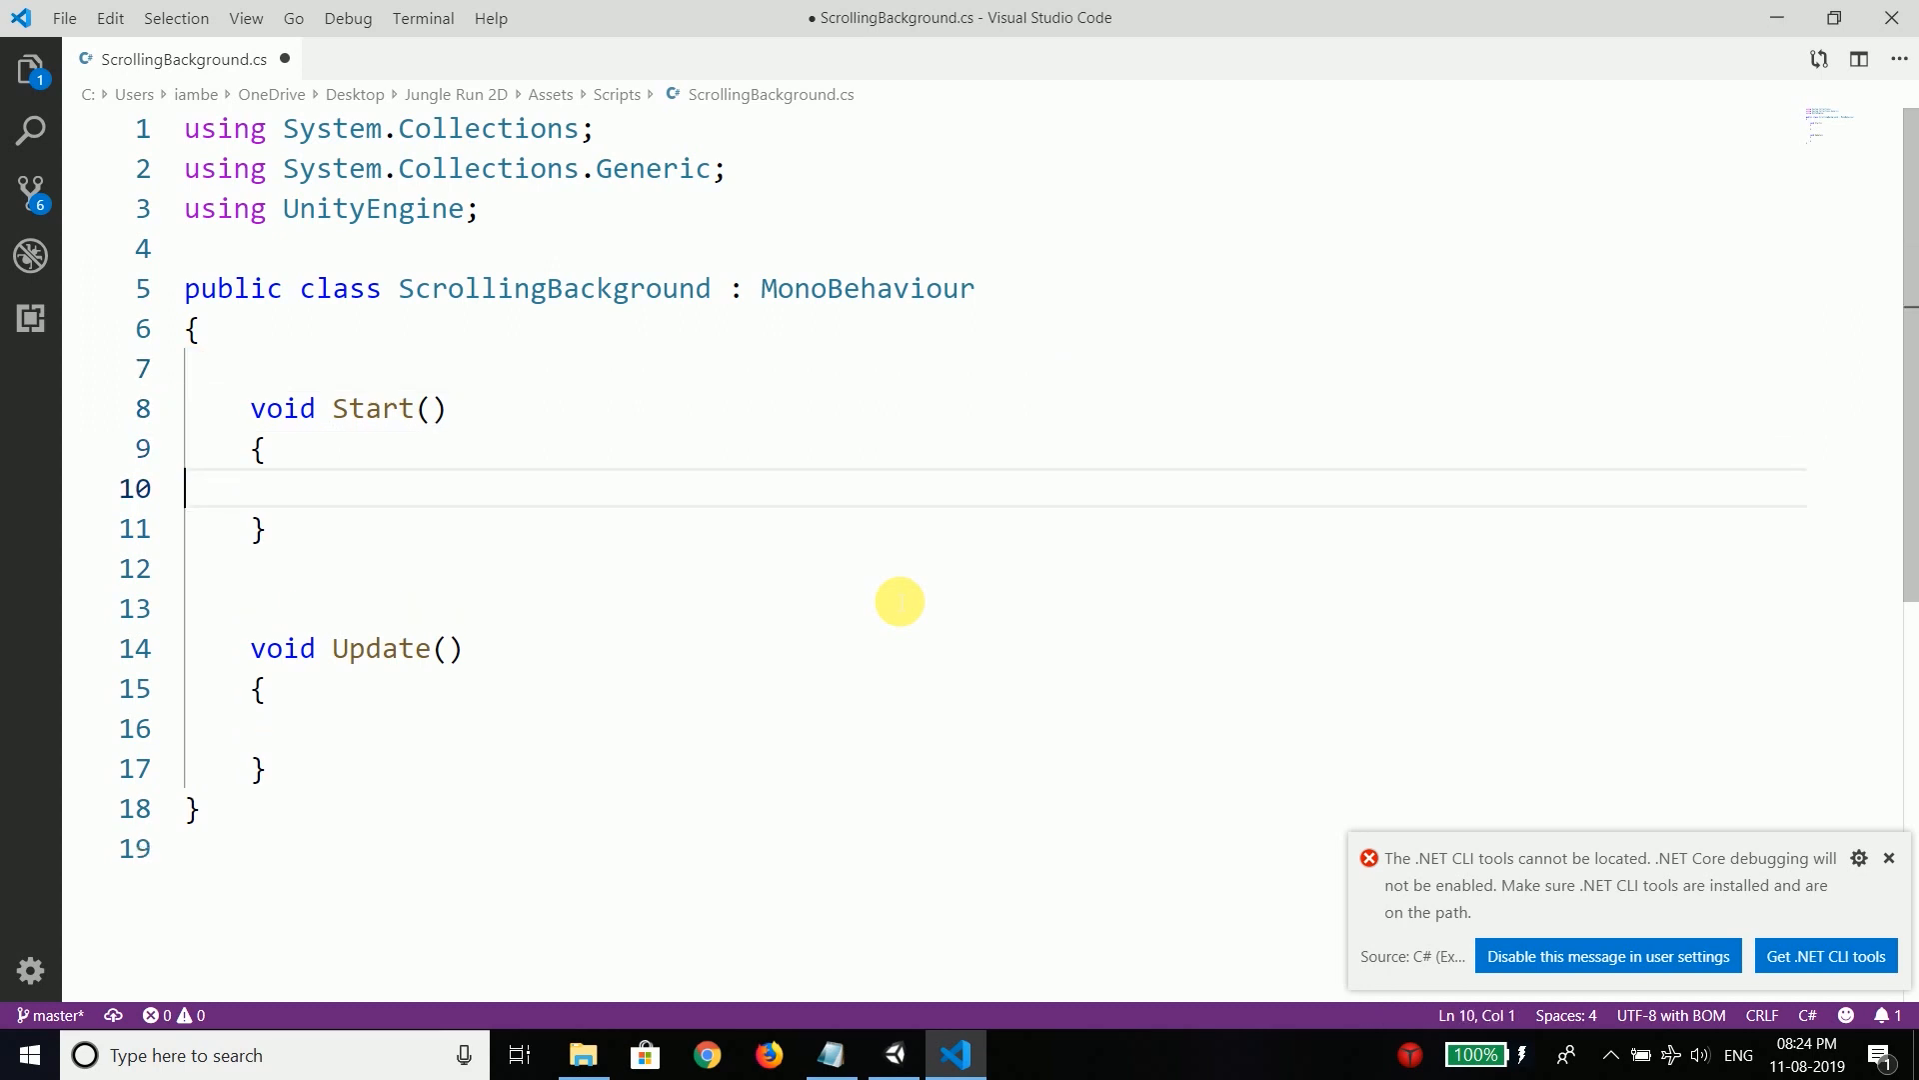
Step: Declare 'public Renderer background;' at the top of the ScrollingBackground class and save
{"action": "left_click", "coordinate": [316, 648]}
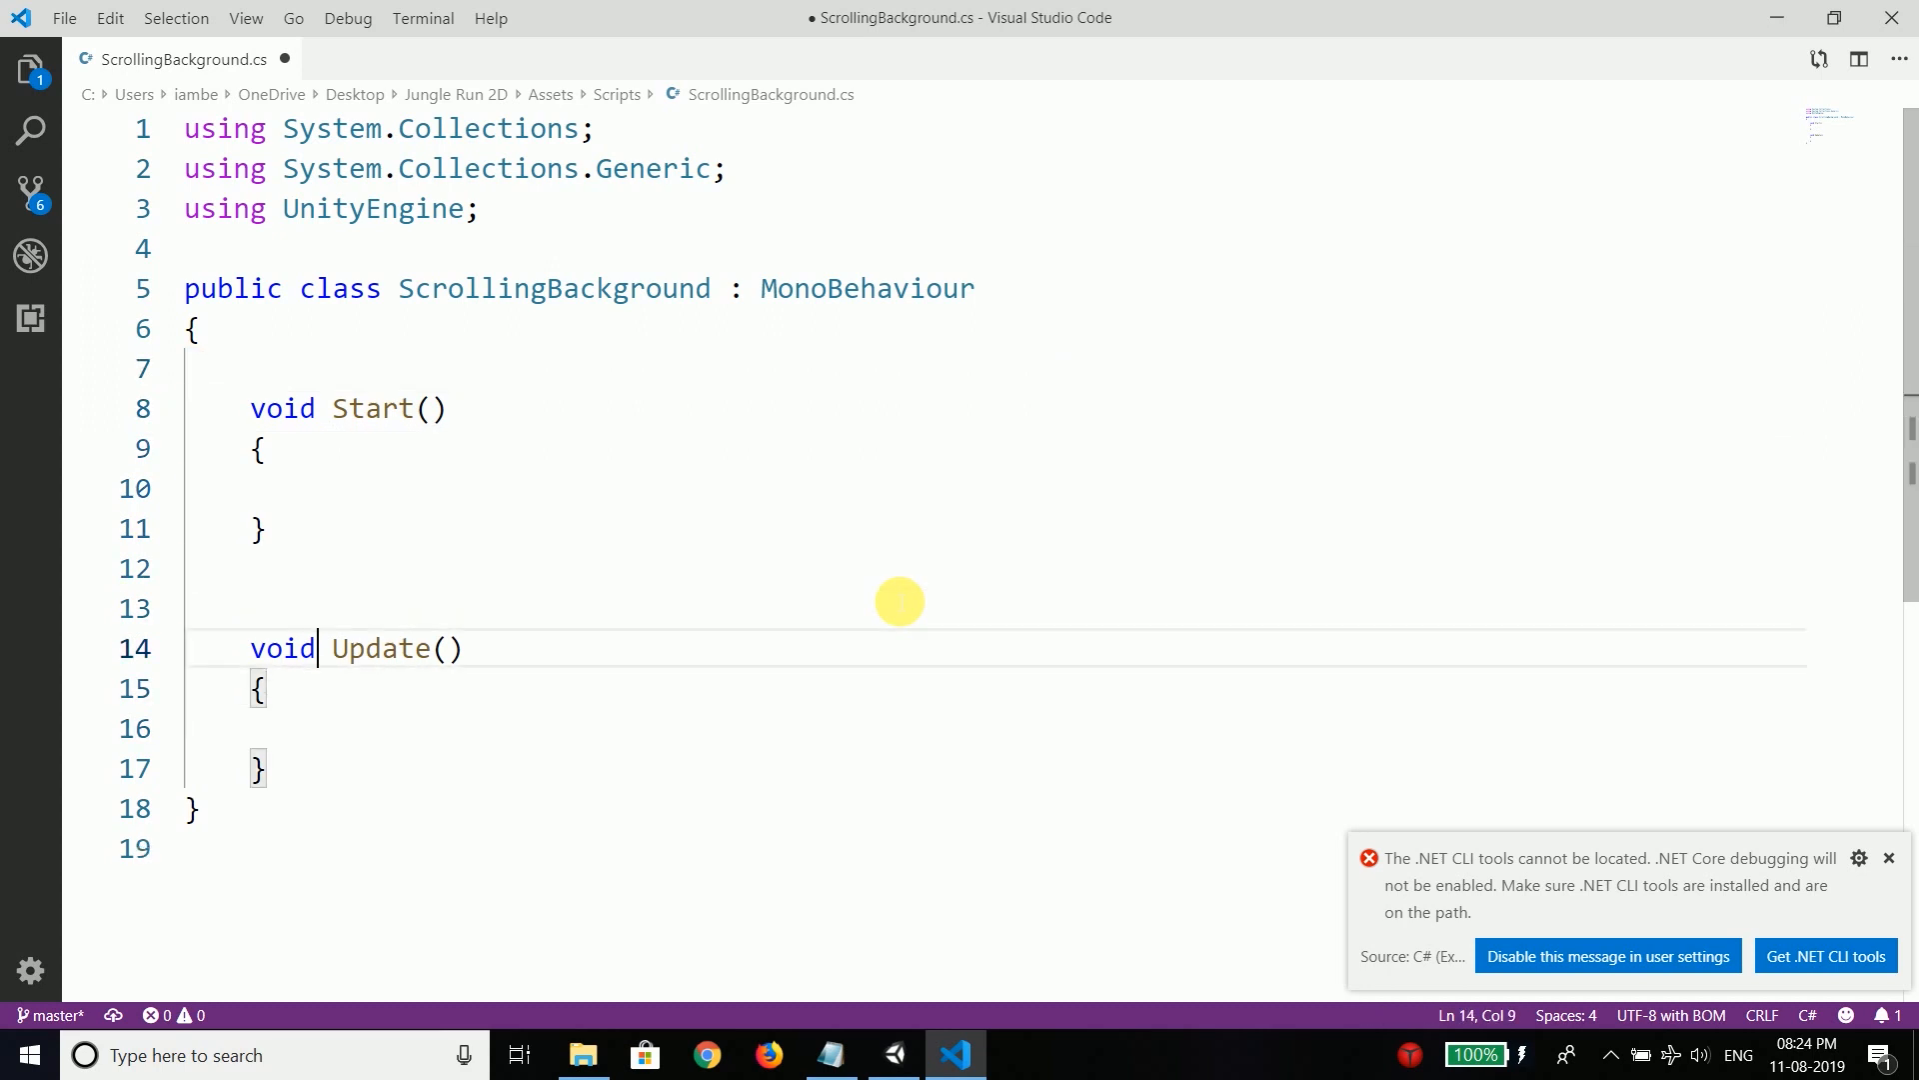
{"action": "key", "text": "Enter"}
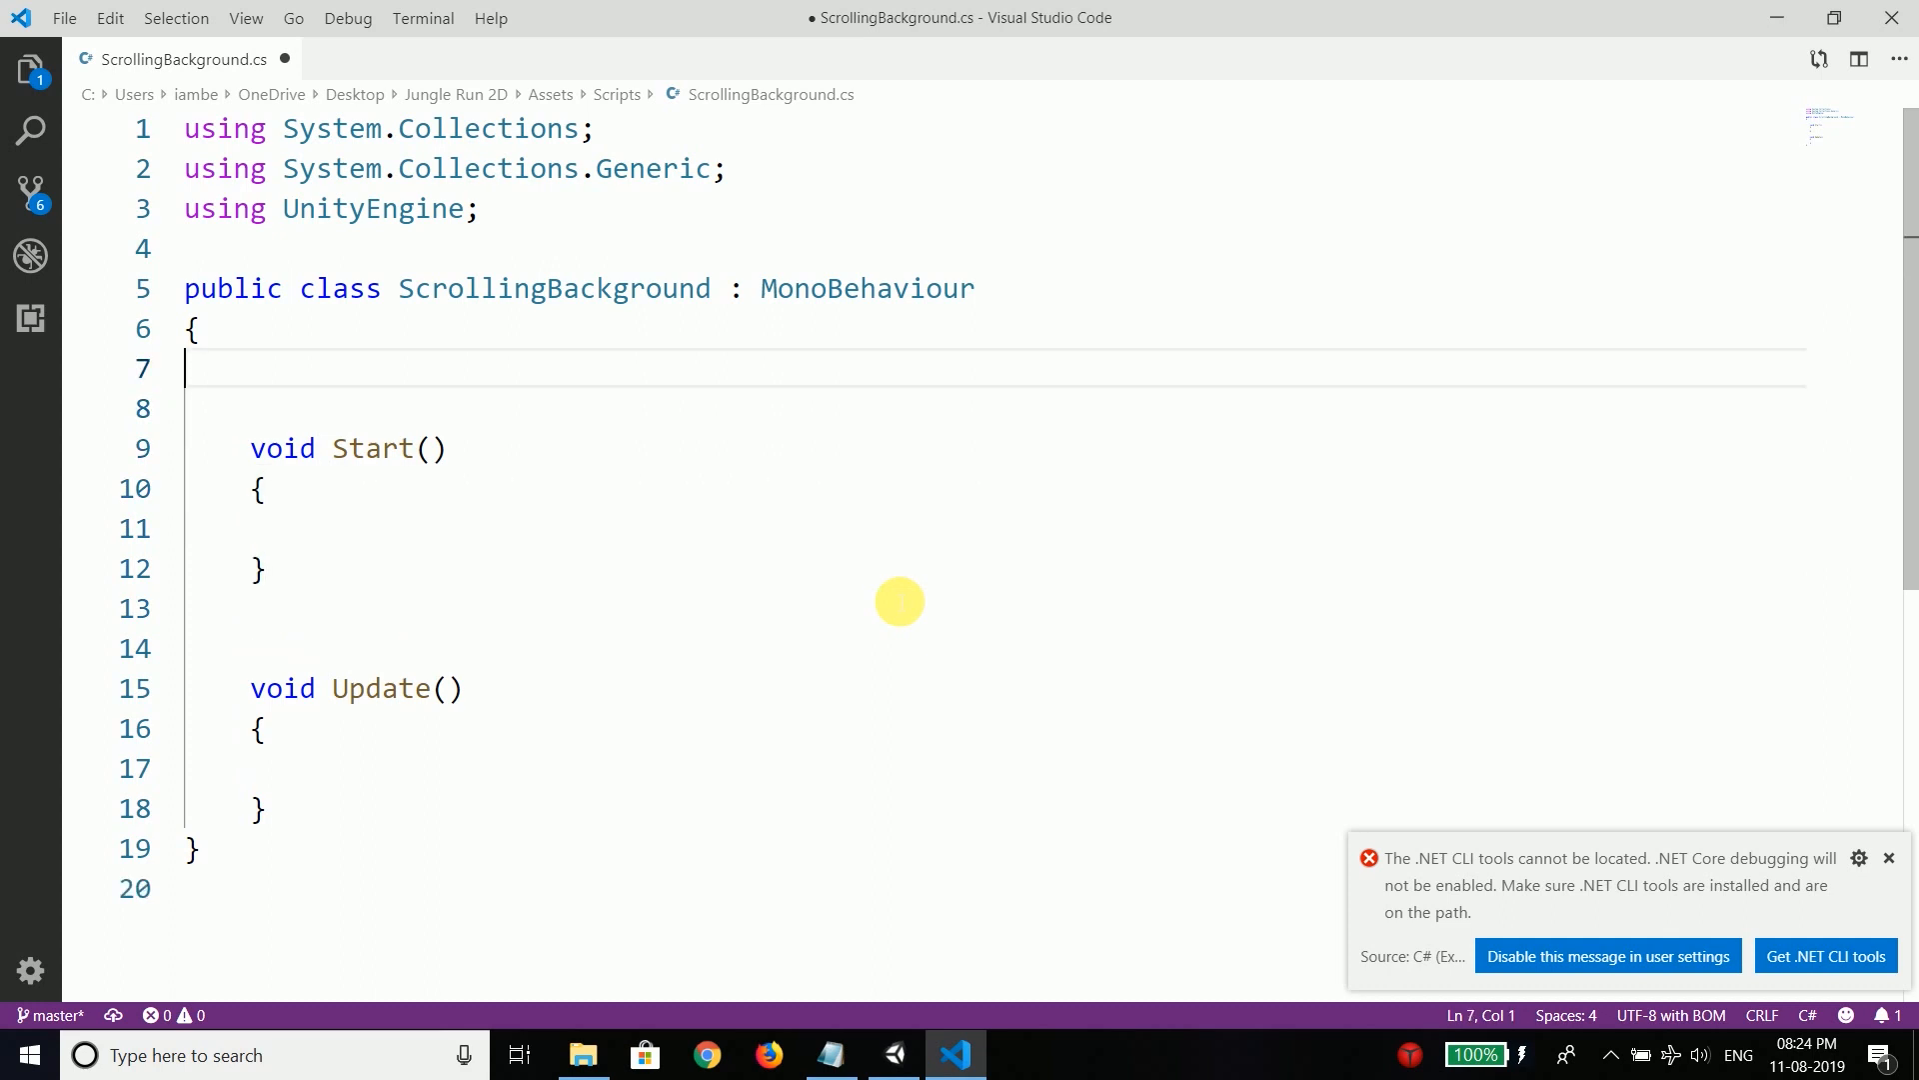
{"action": "key", "text": "Enter"}
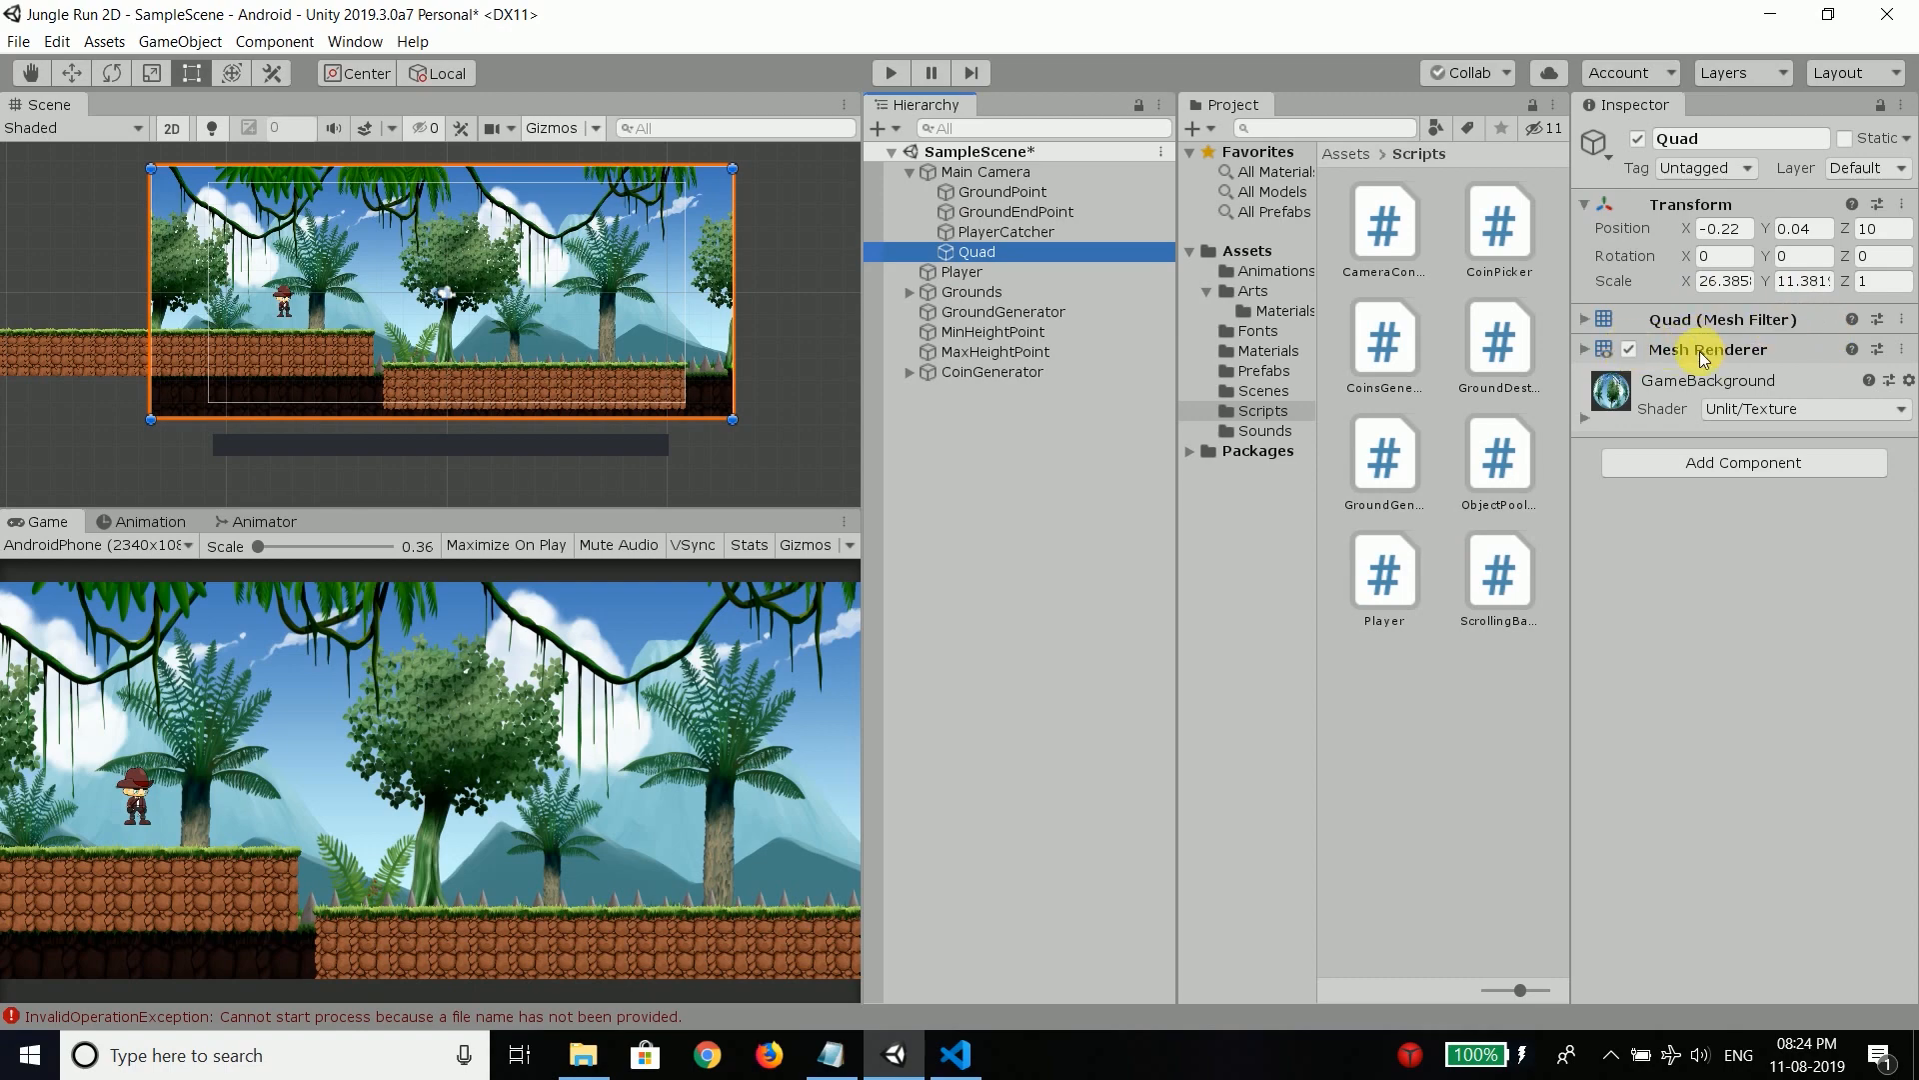
{"action": "mouse_move", "coordinate": [1111, 886]}
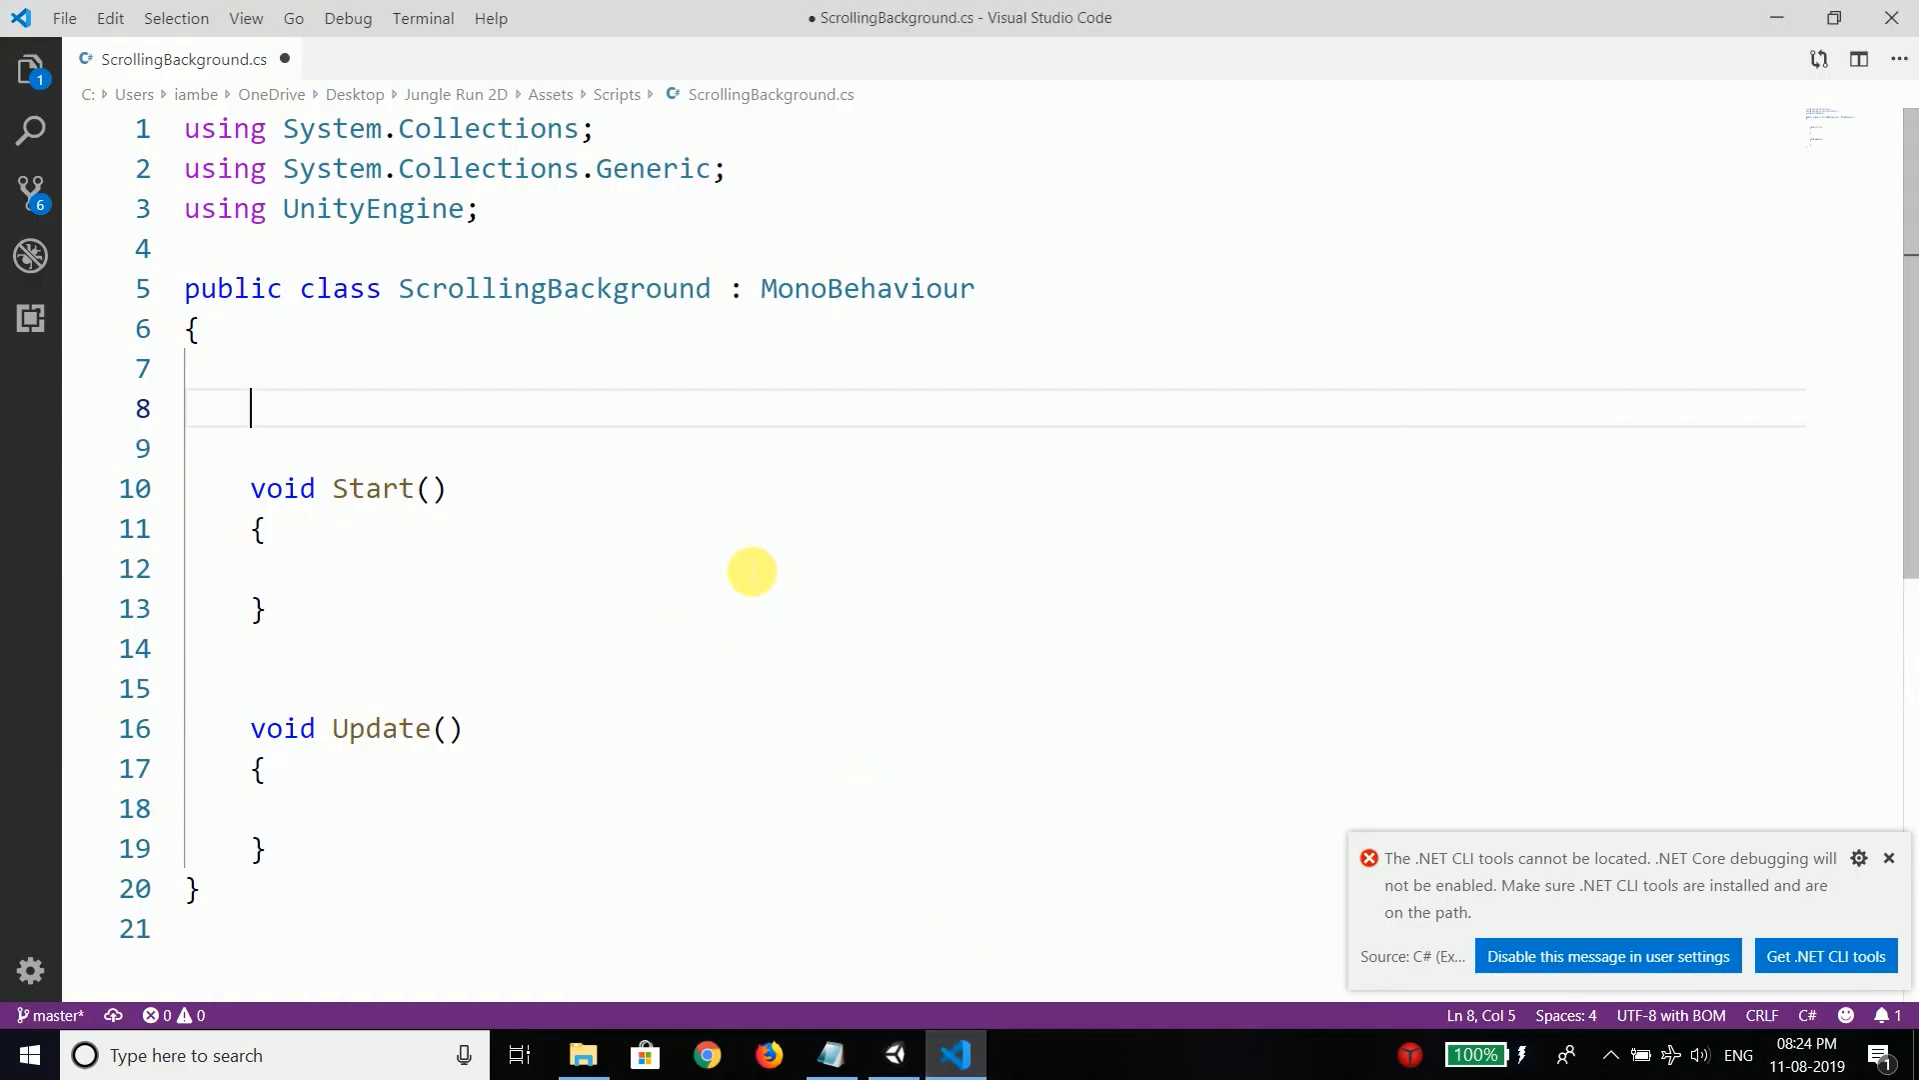
{"action": "type", "text": "public Renderer"}
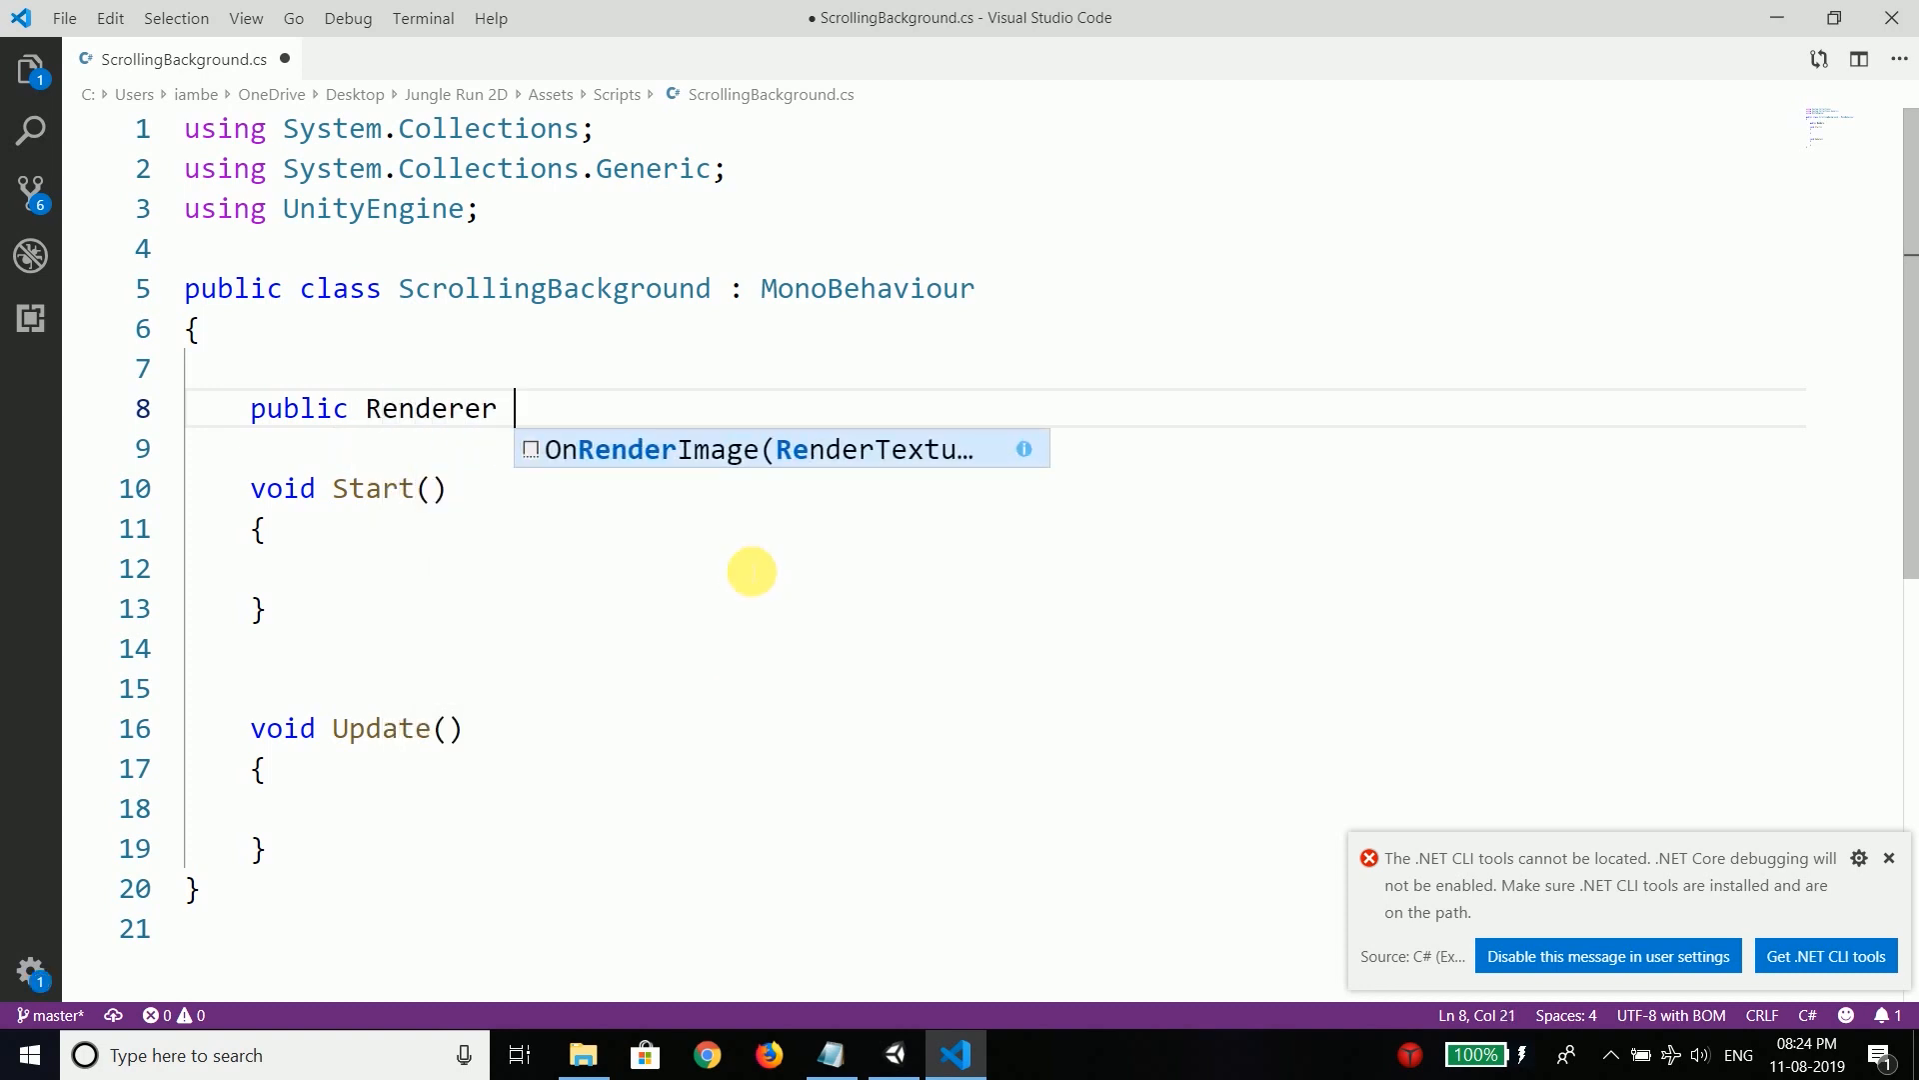
{"action": "type", "text": "background;"}
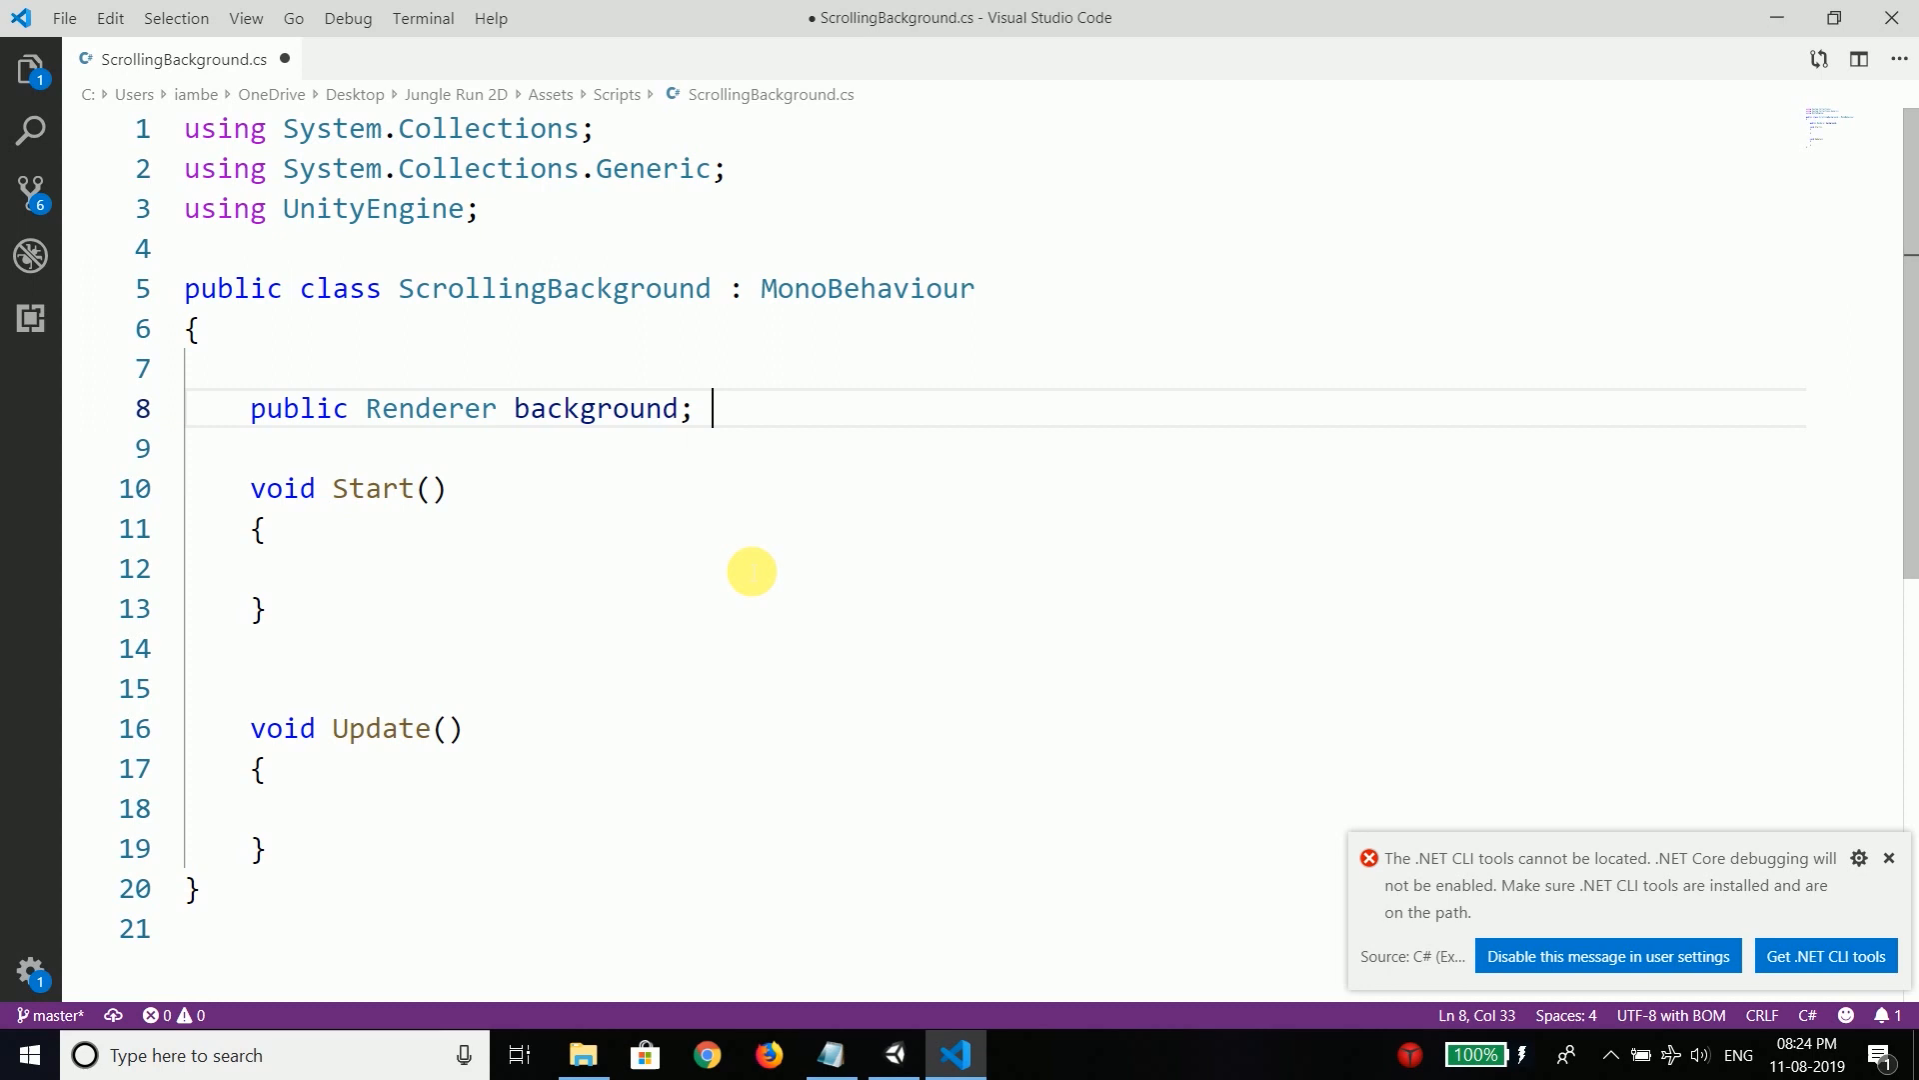
{"action": "key", "text": "ctrl+s"}
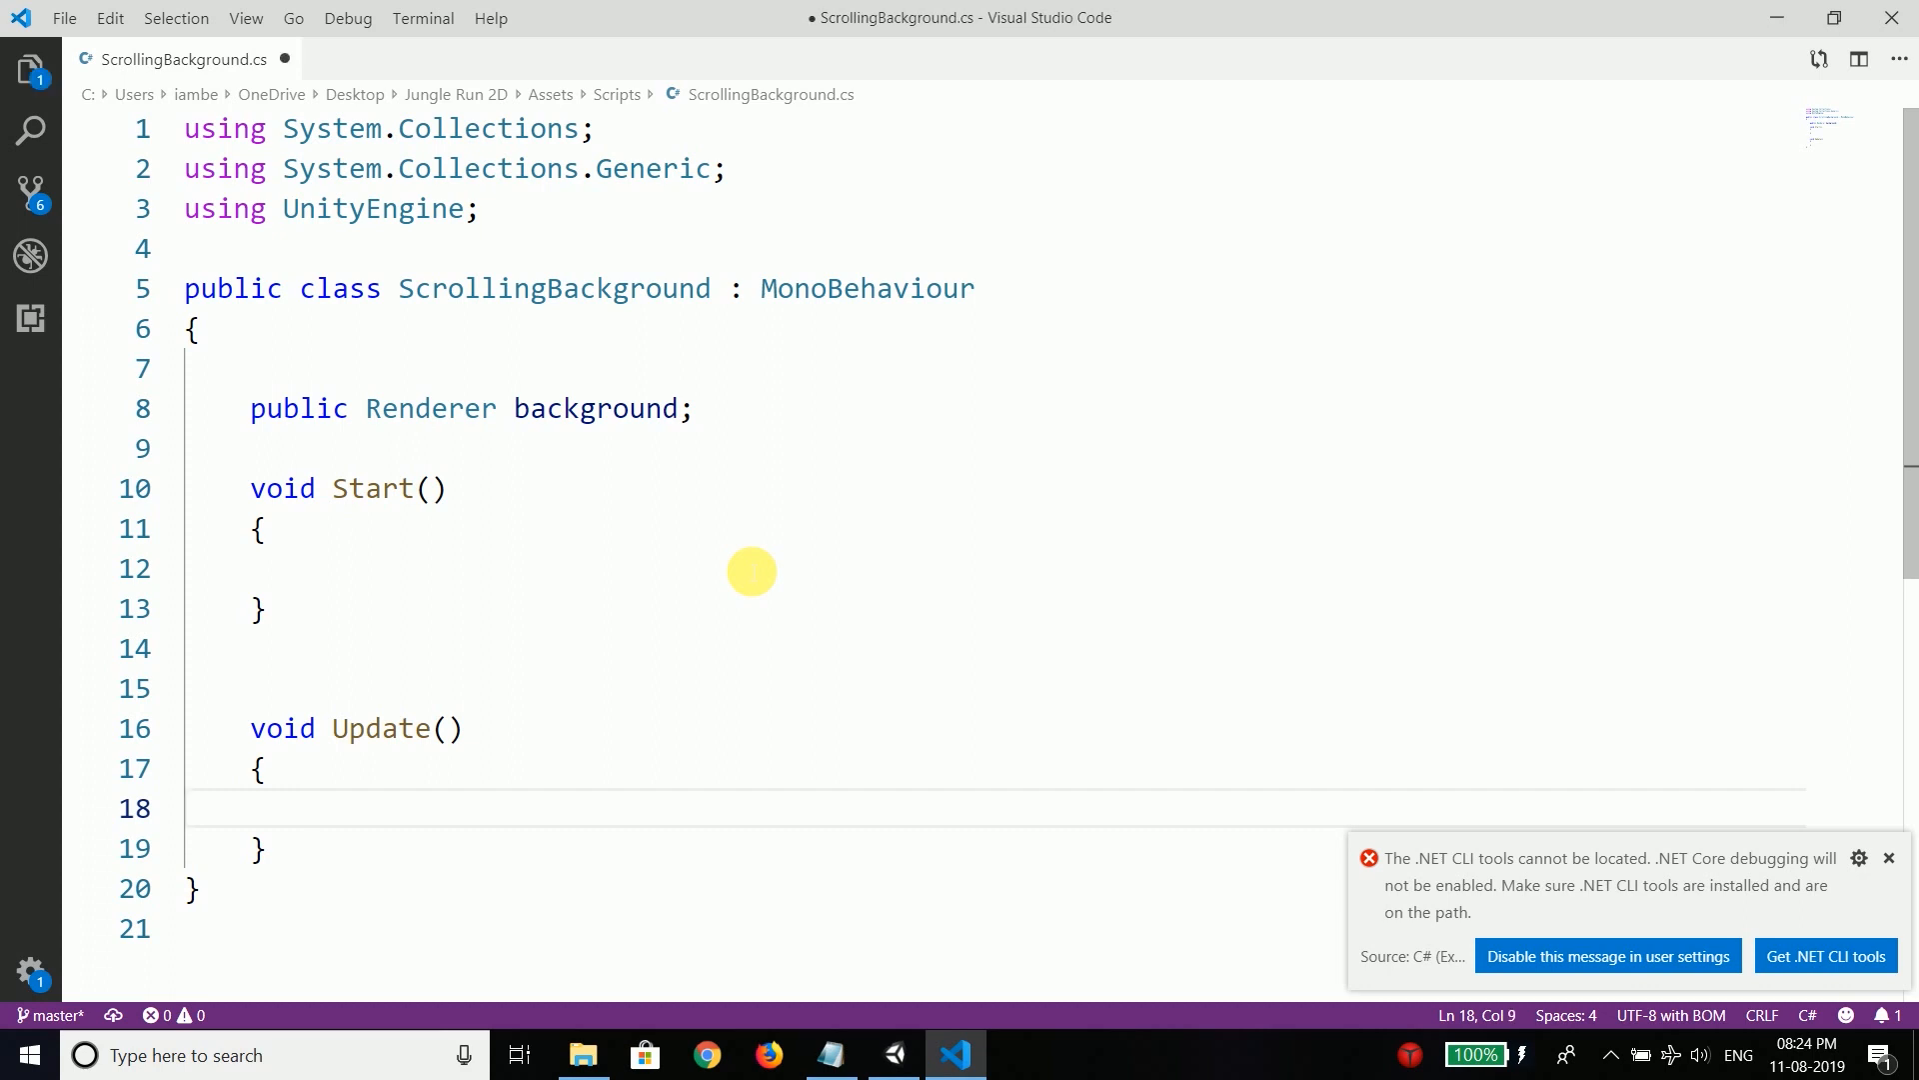
Step: Write 'background.material.mainTextureOffset += new Vector2();' inside Update
{"action": "type", "text": "background"}
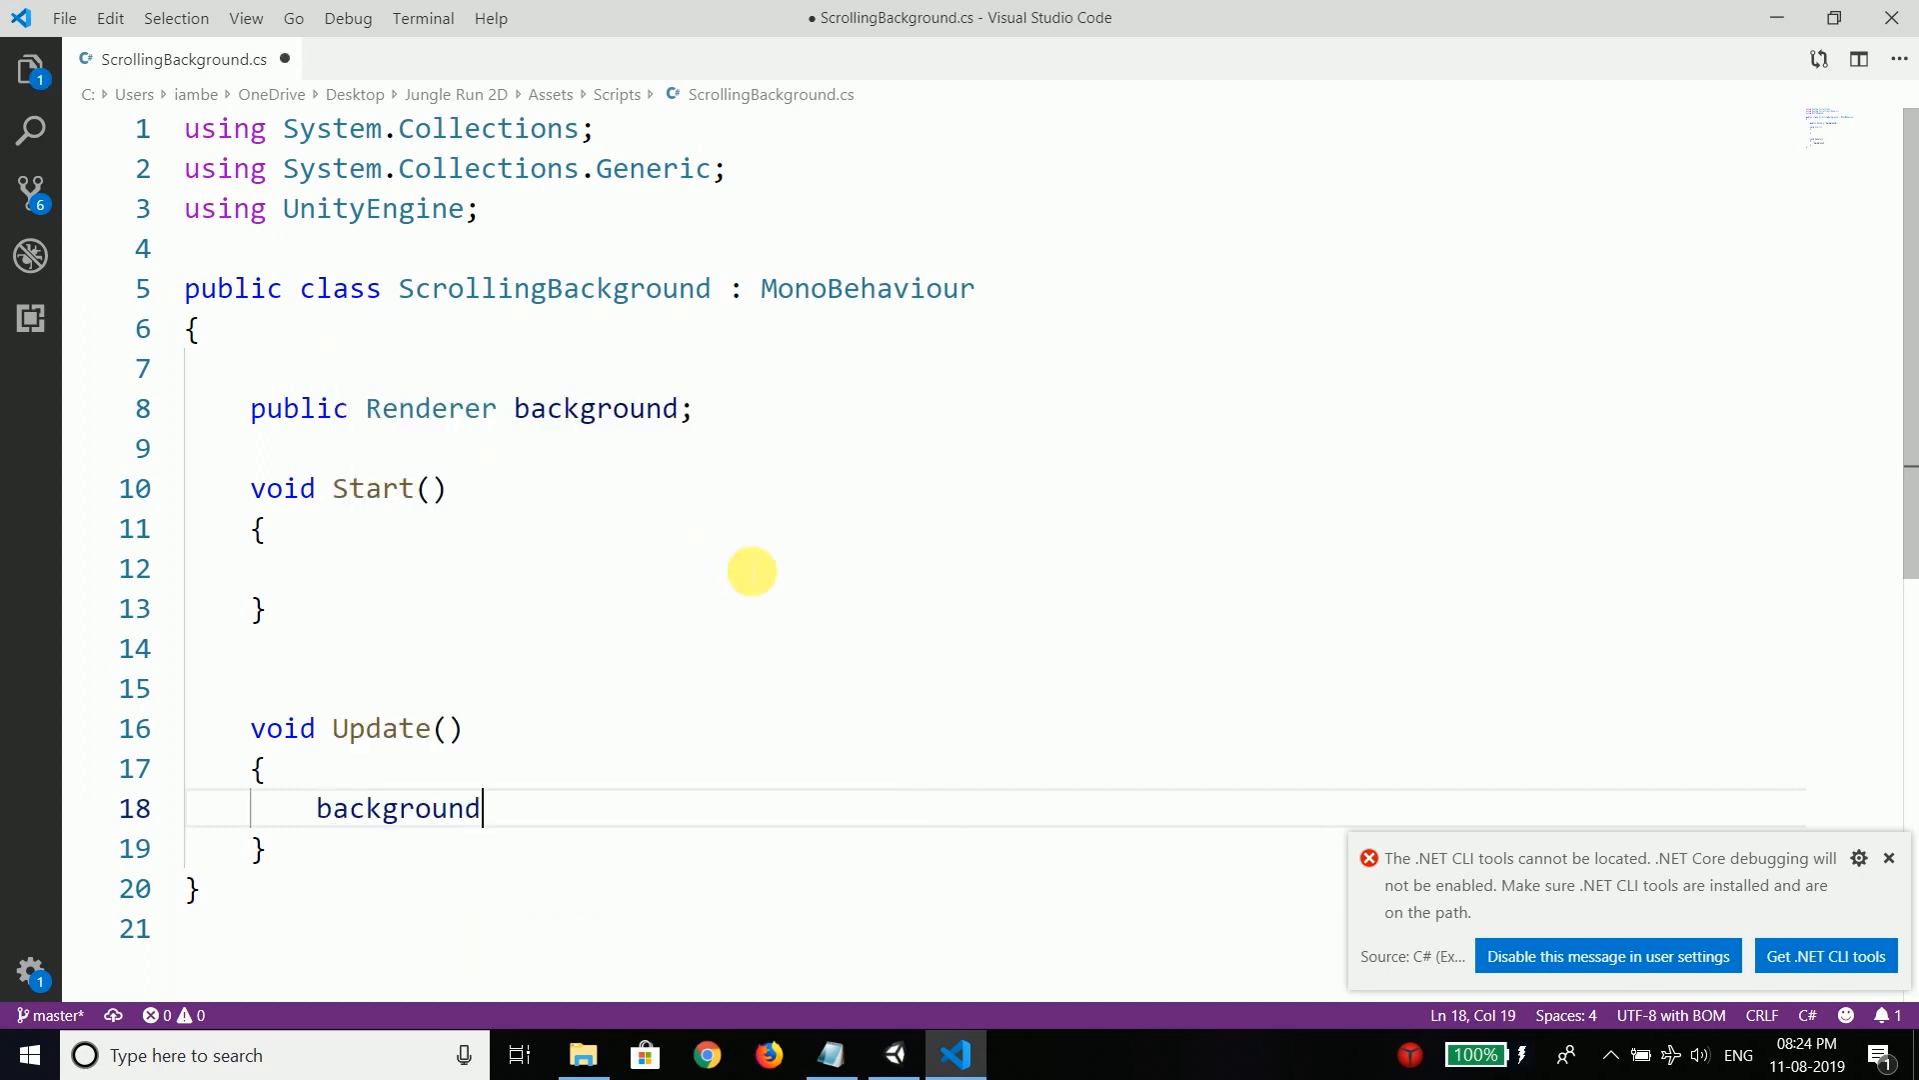
{"action": "type", "text": ".materi"}
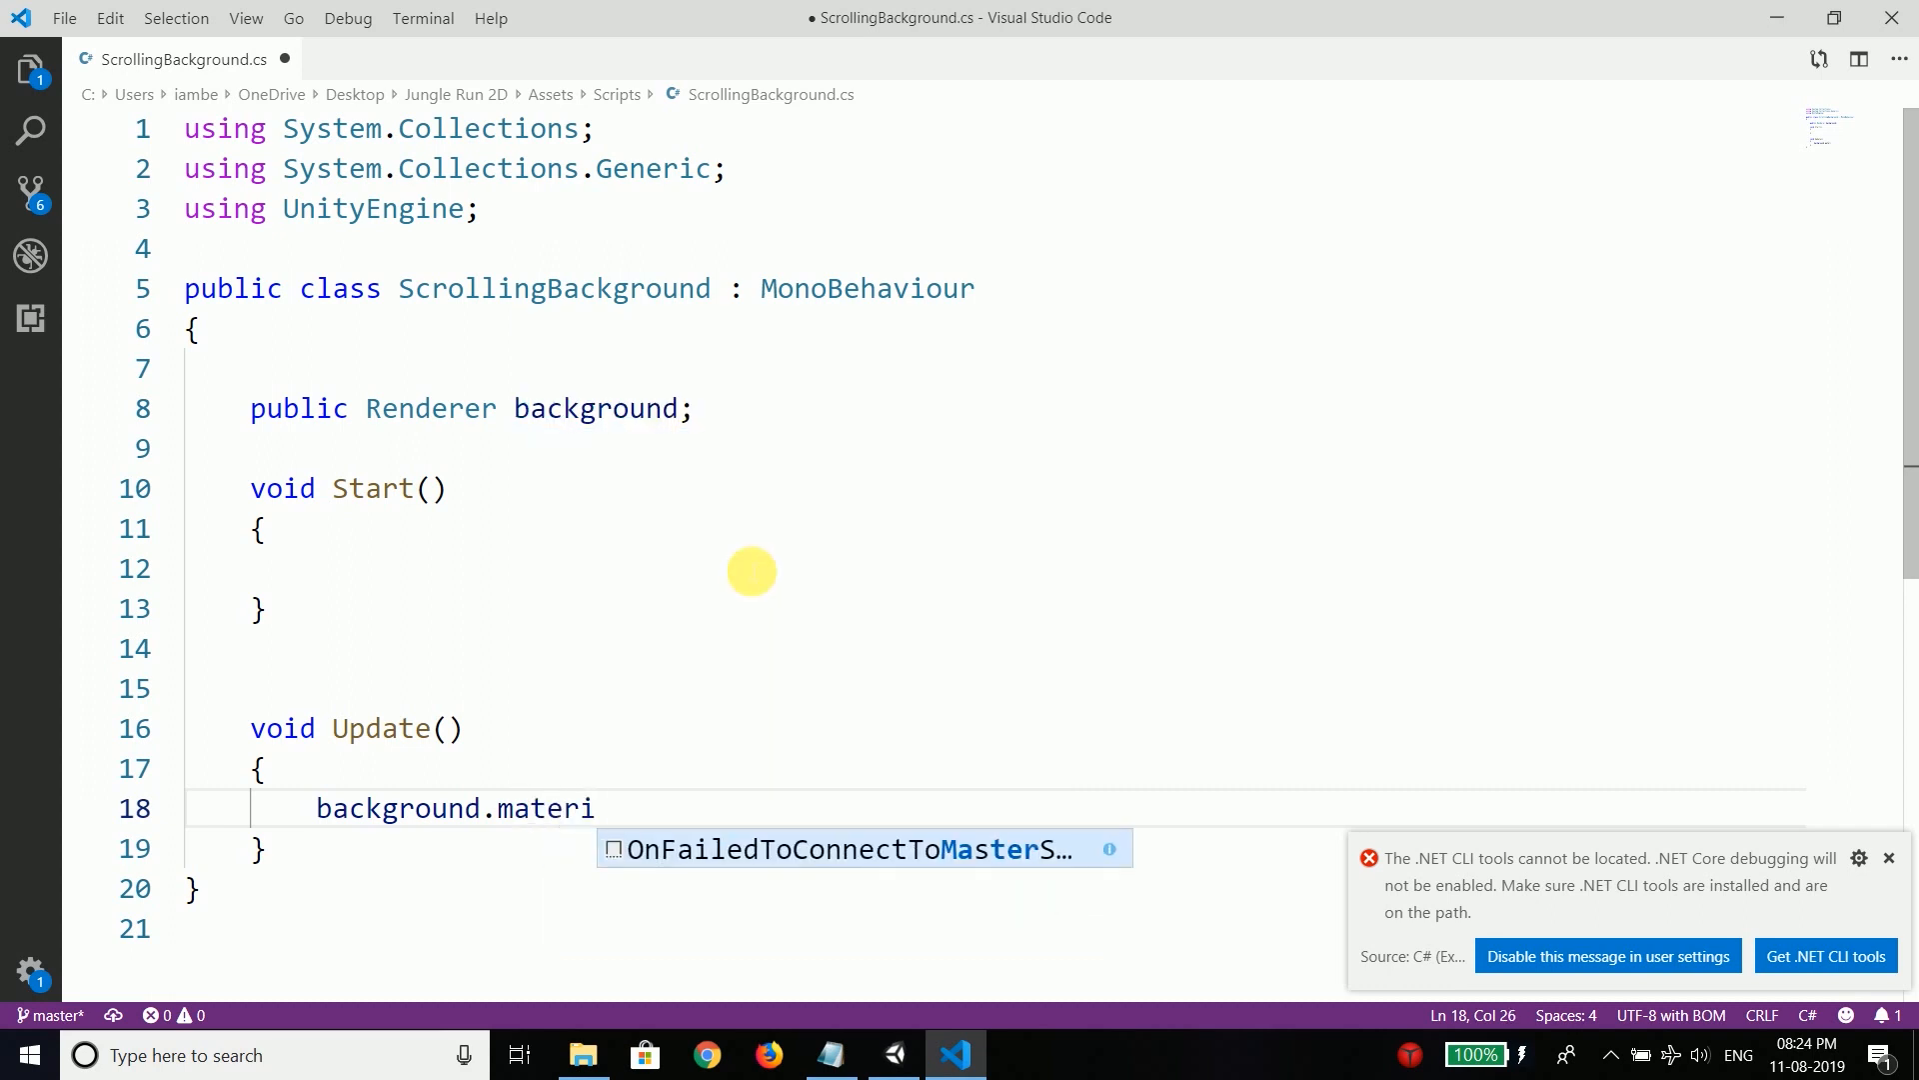
{"action": "type", "text": "al.mainTe"}
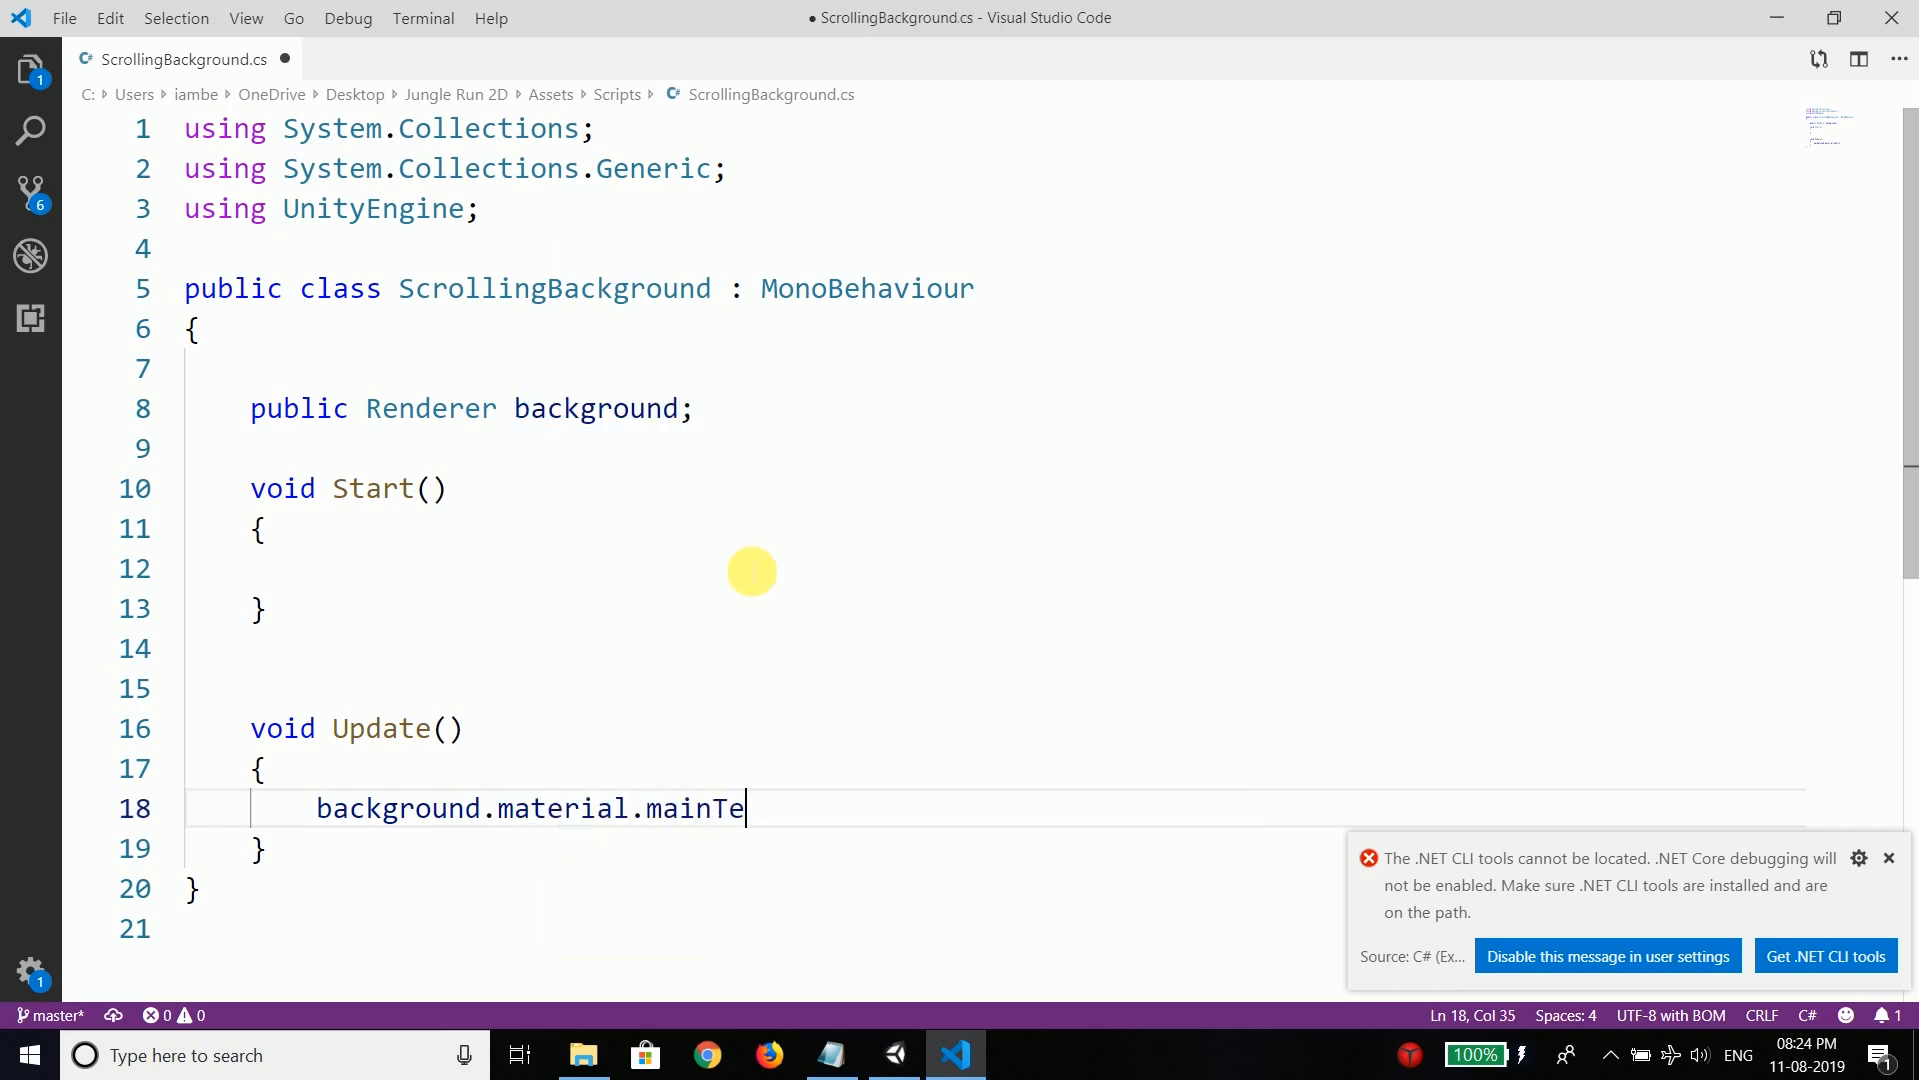
{"action": "type", "text": "xtureOffs"}
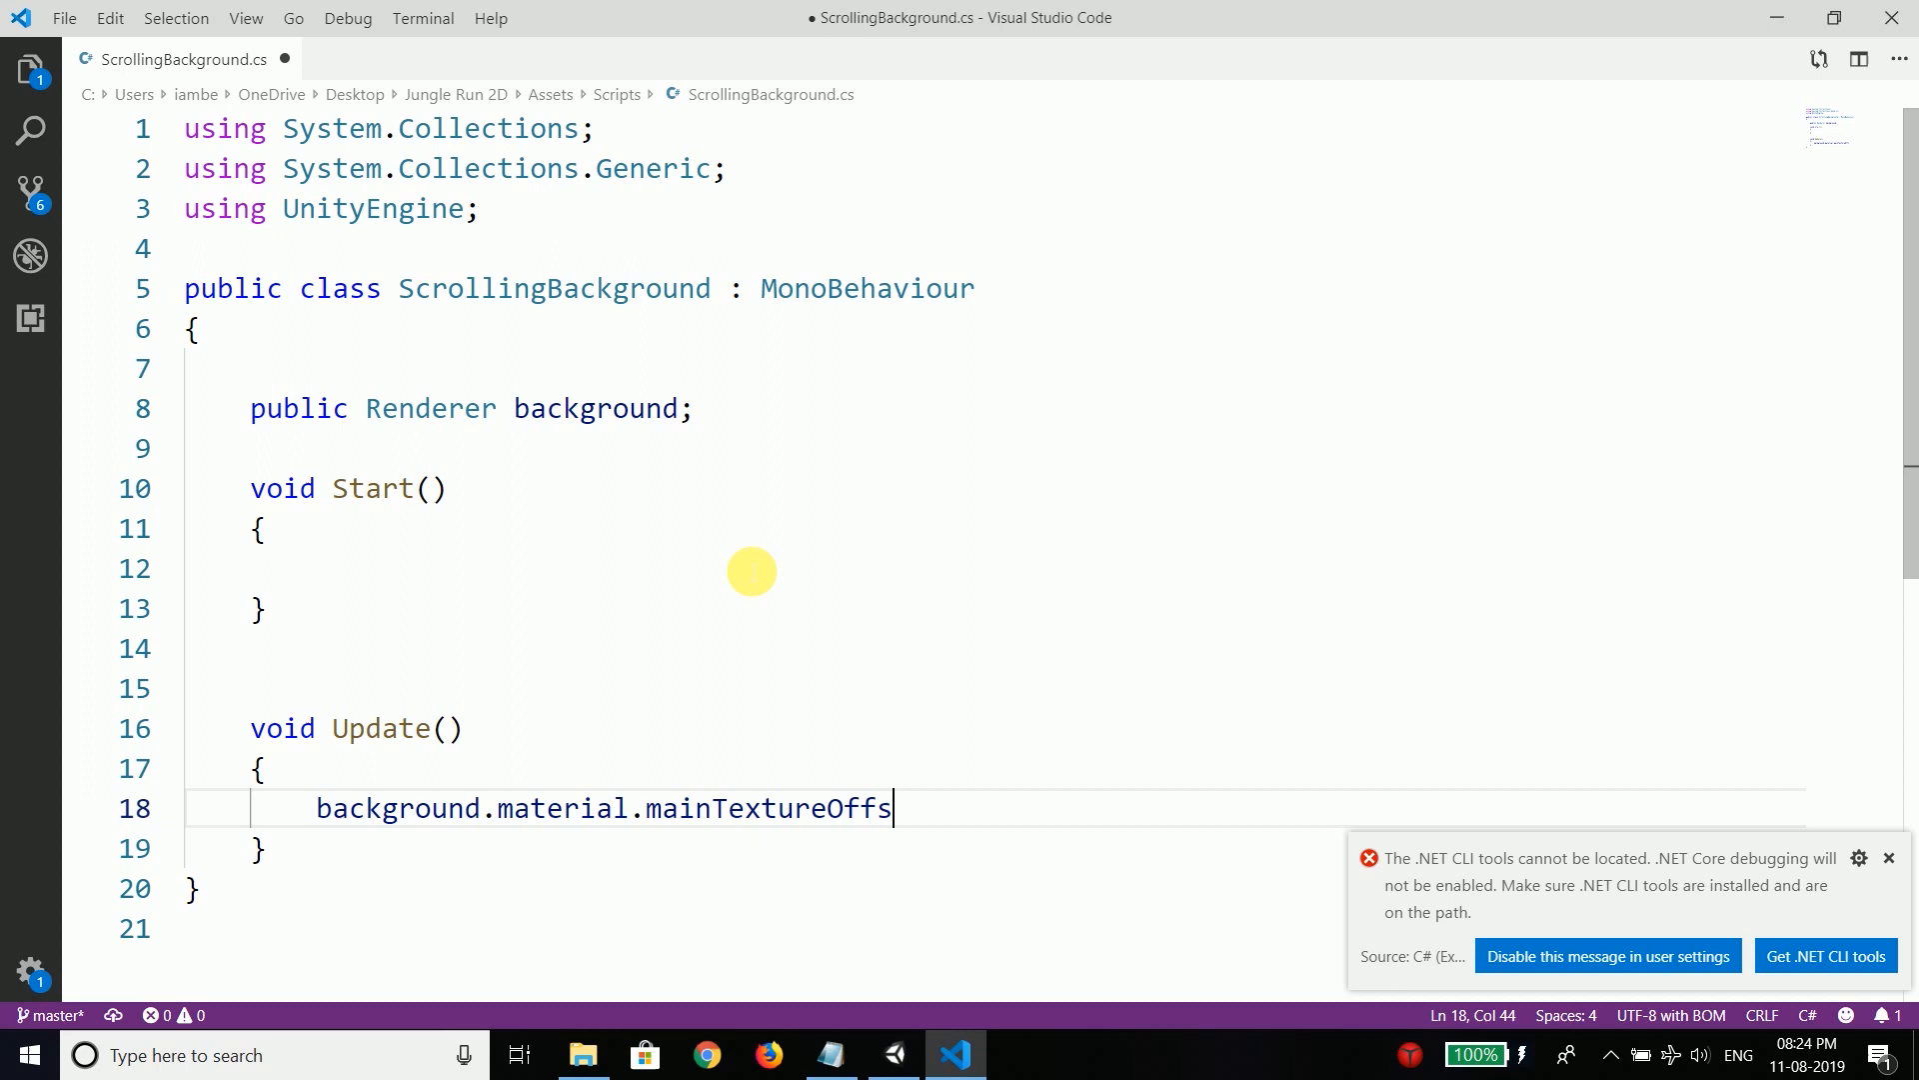
{"action": "type", "text": "et ++"}
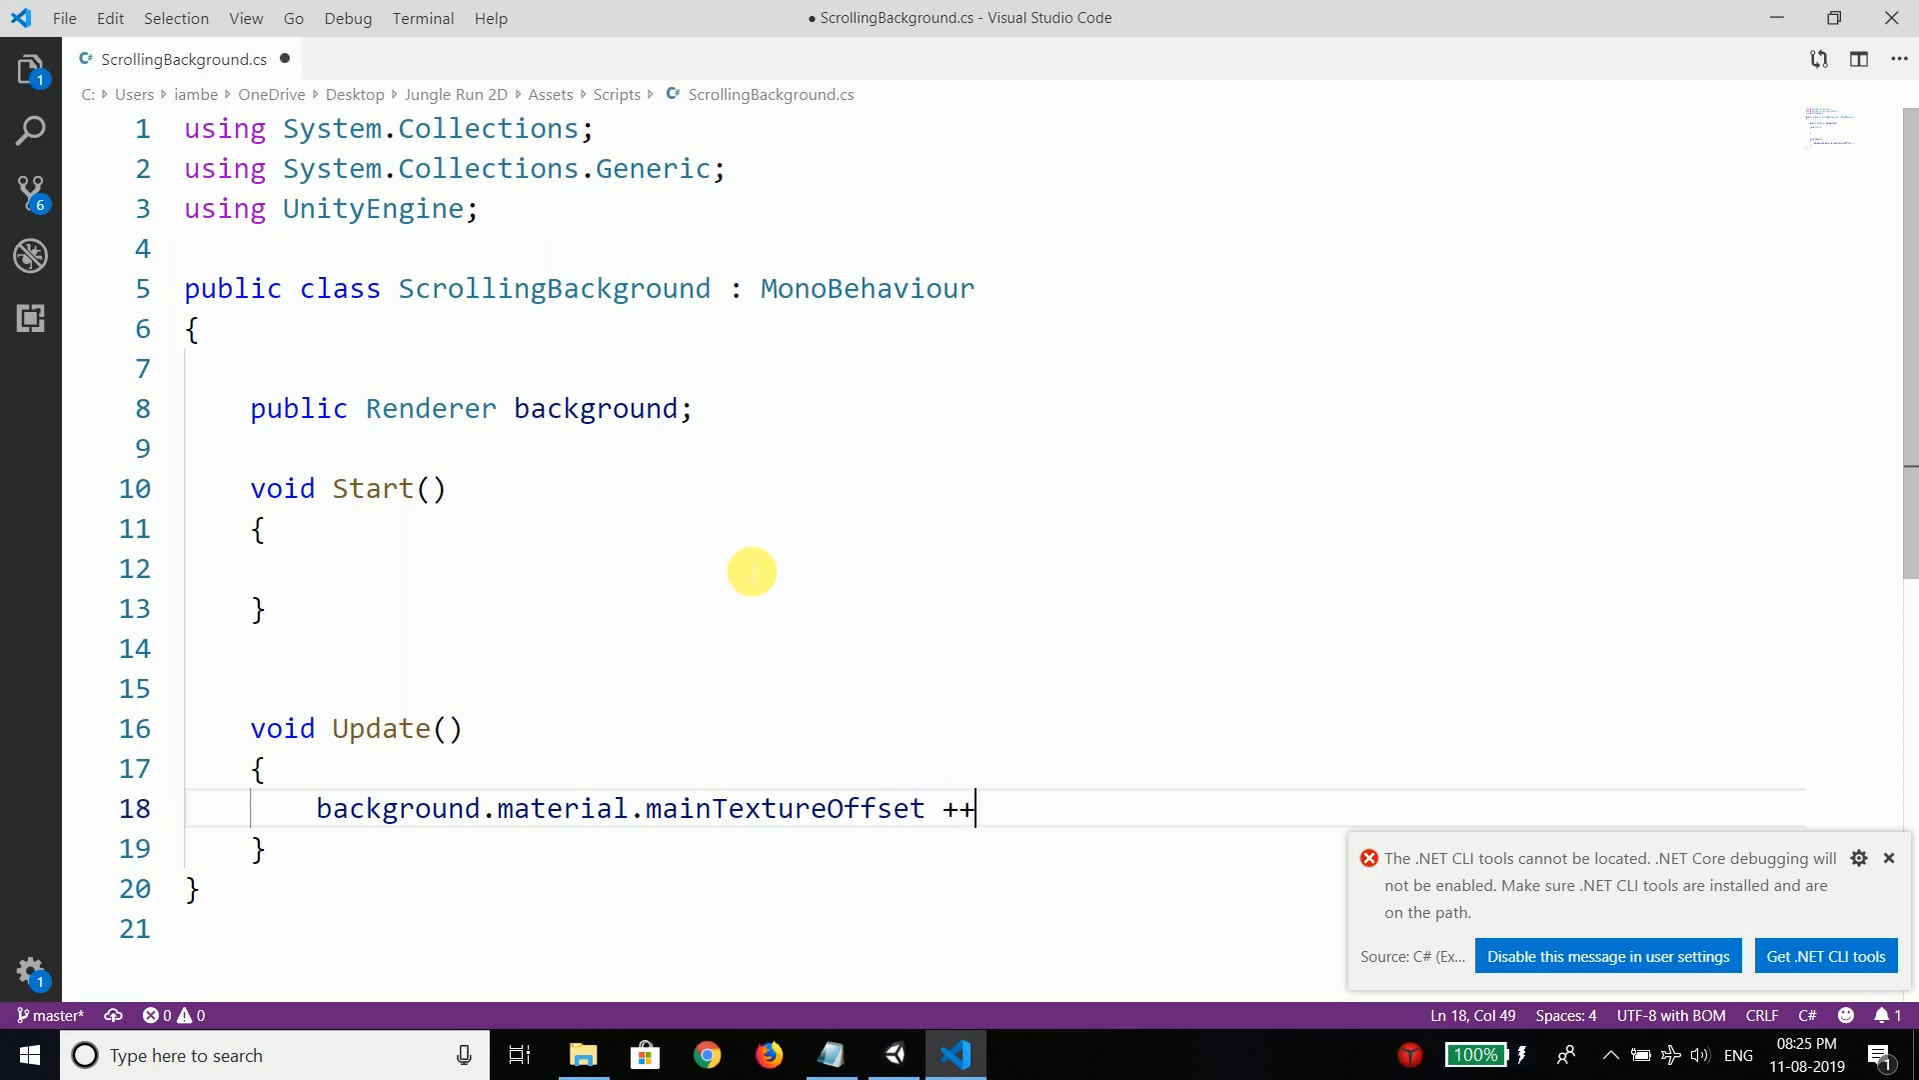
{"action": "type", "text": "="}
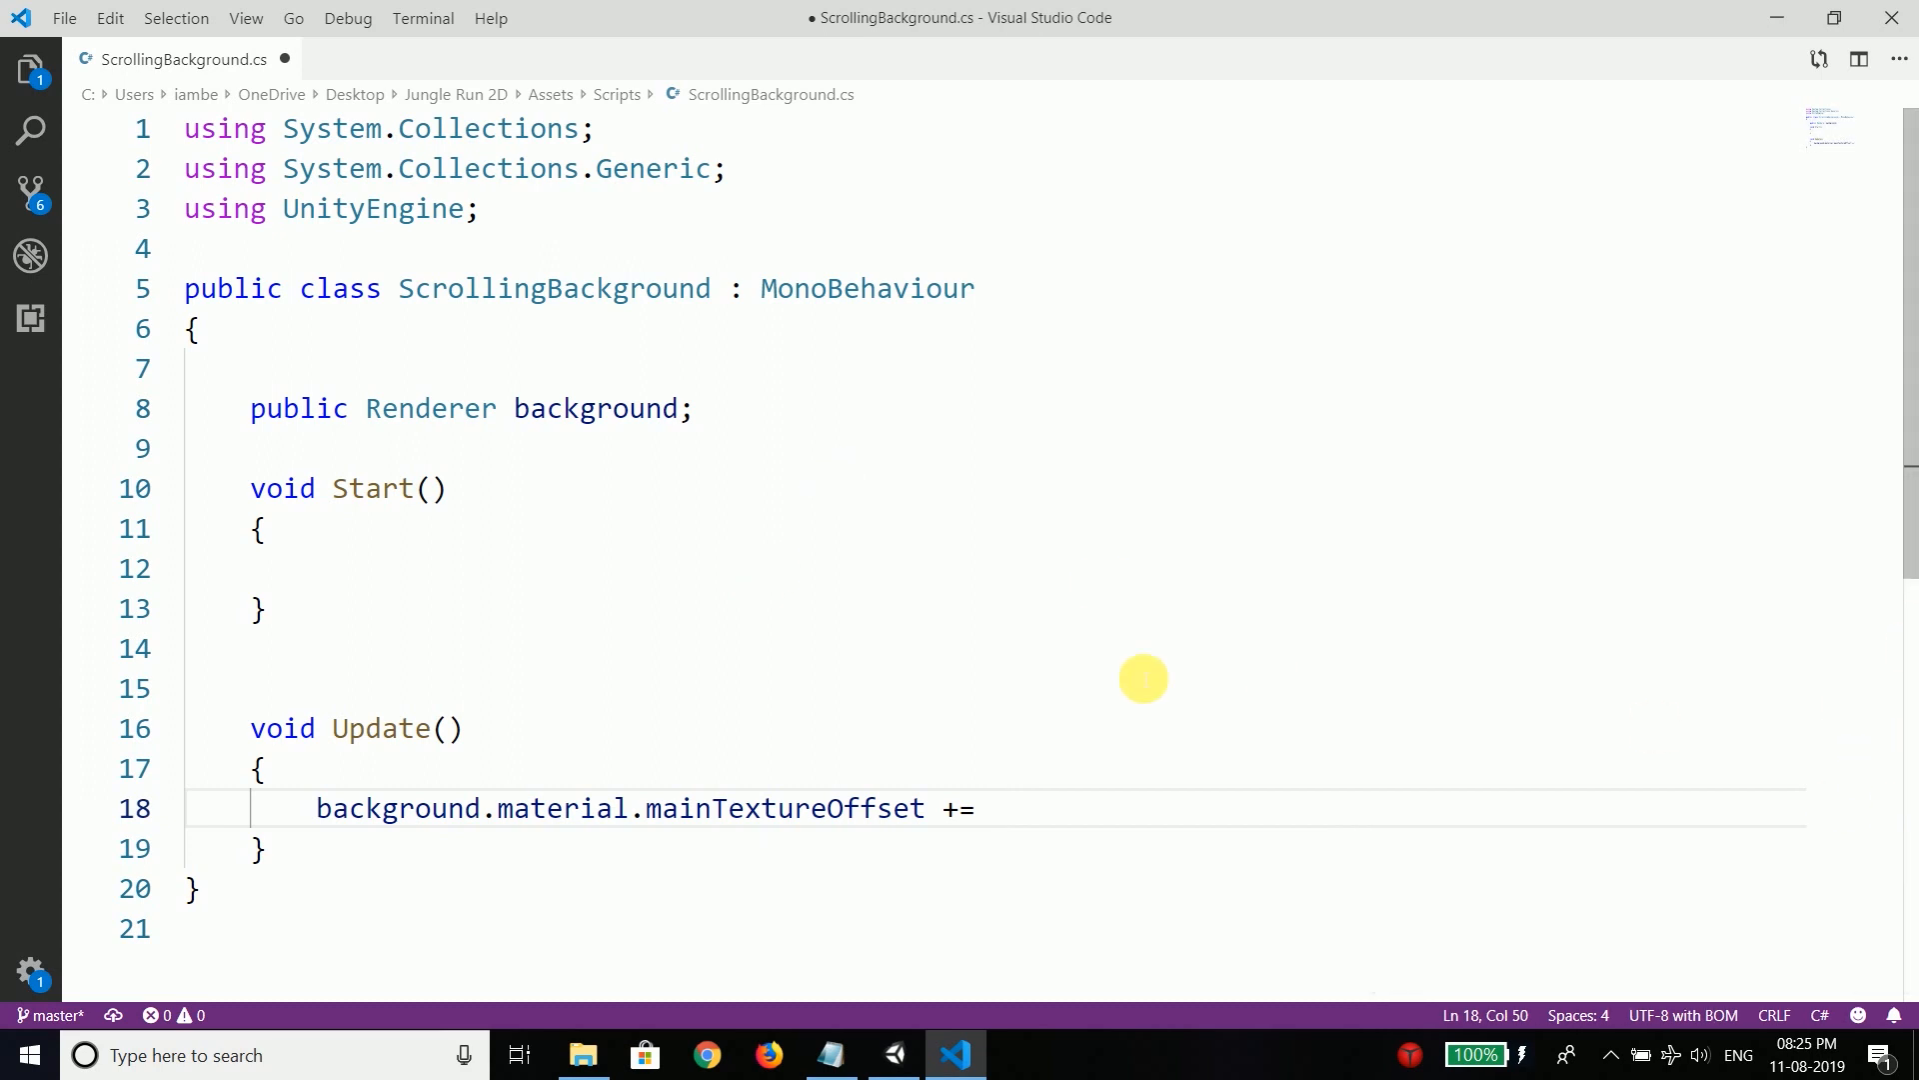
{"action": "type", "text": "Vector2"}
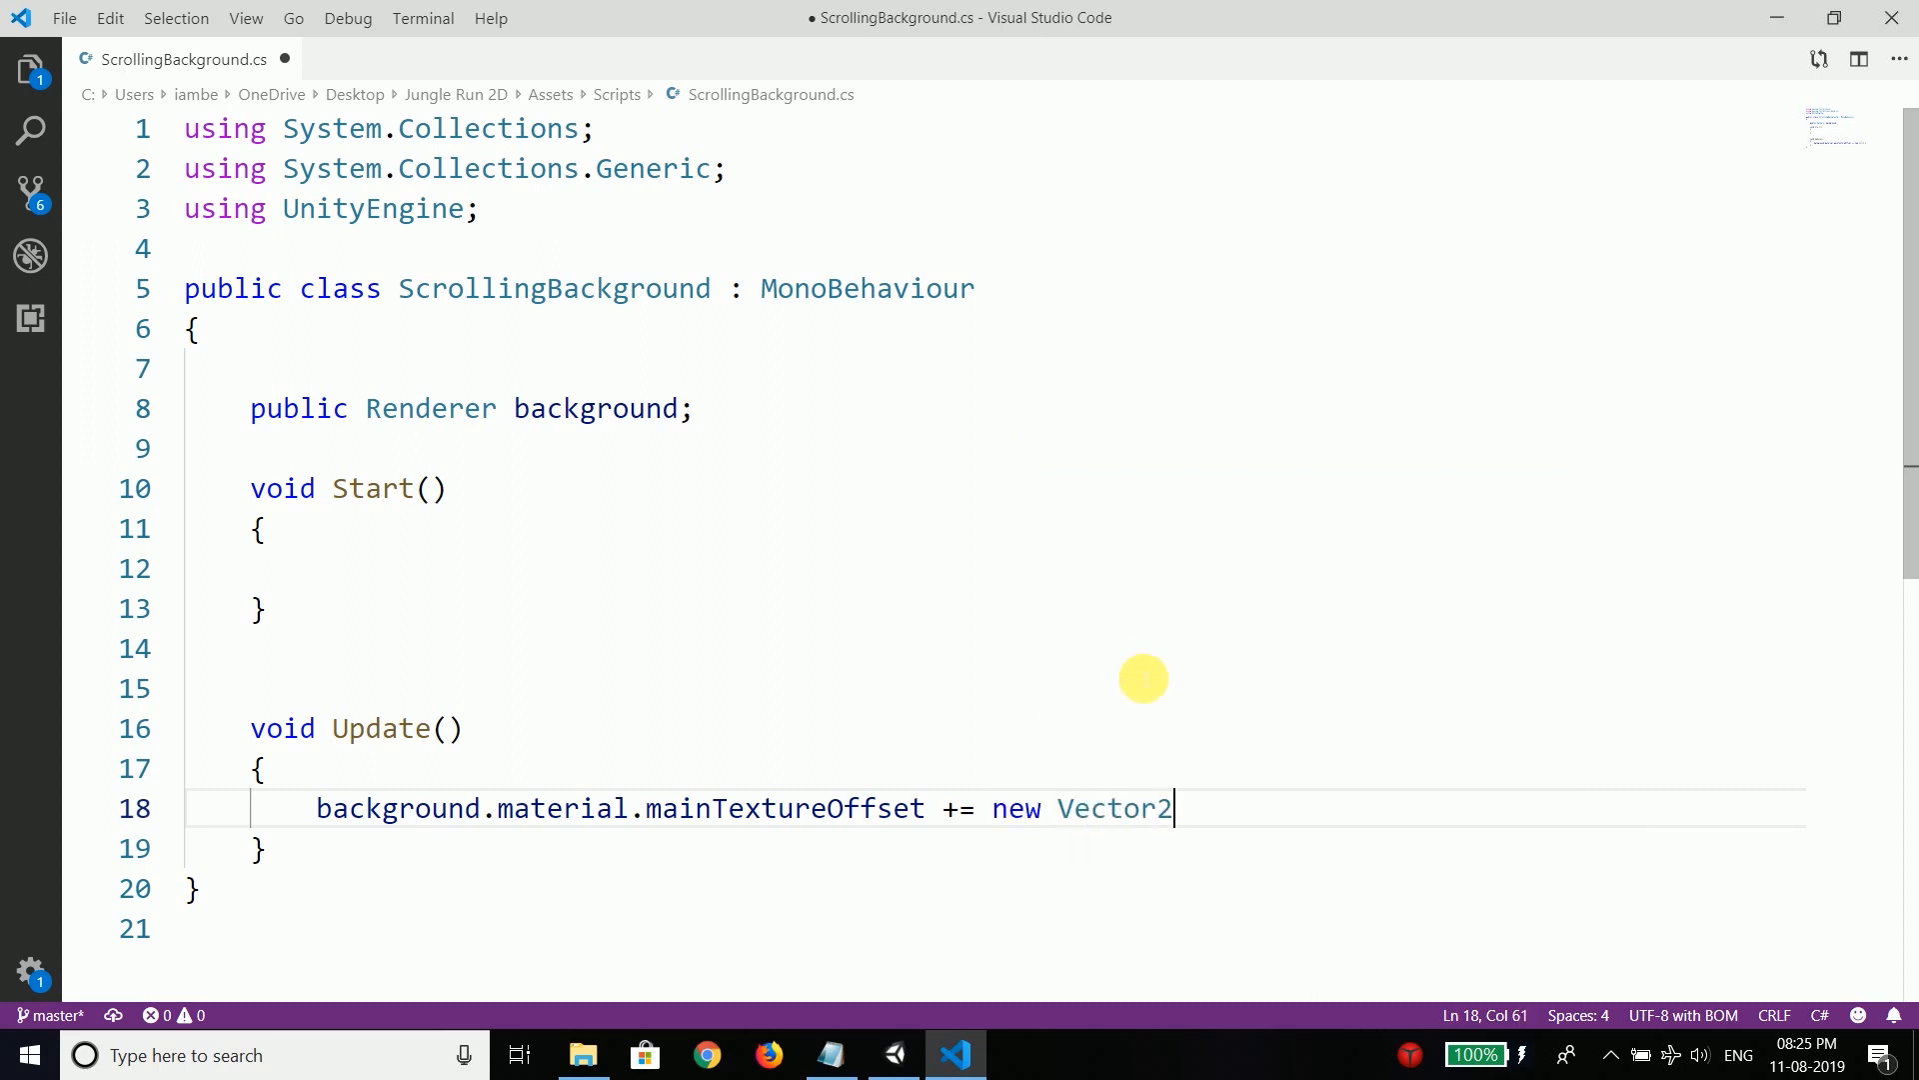
{"action": "type", "text": "();"}
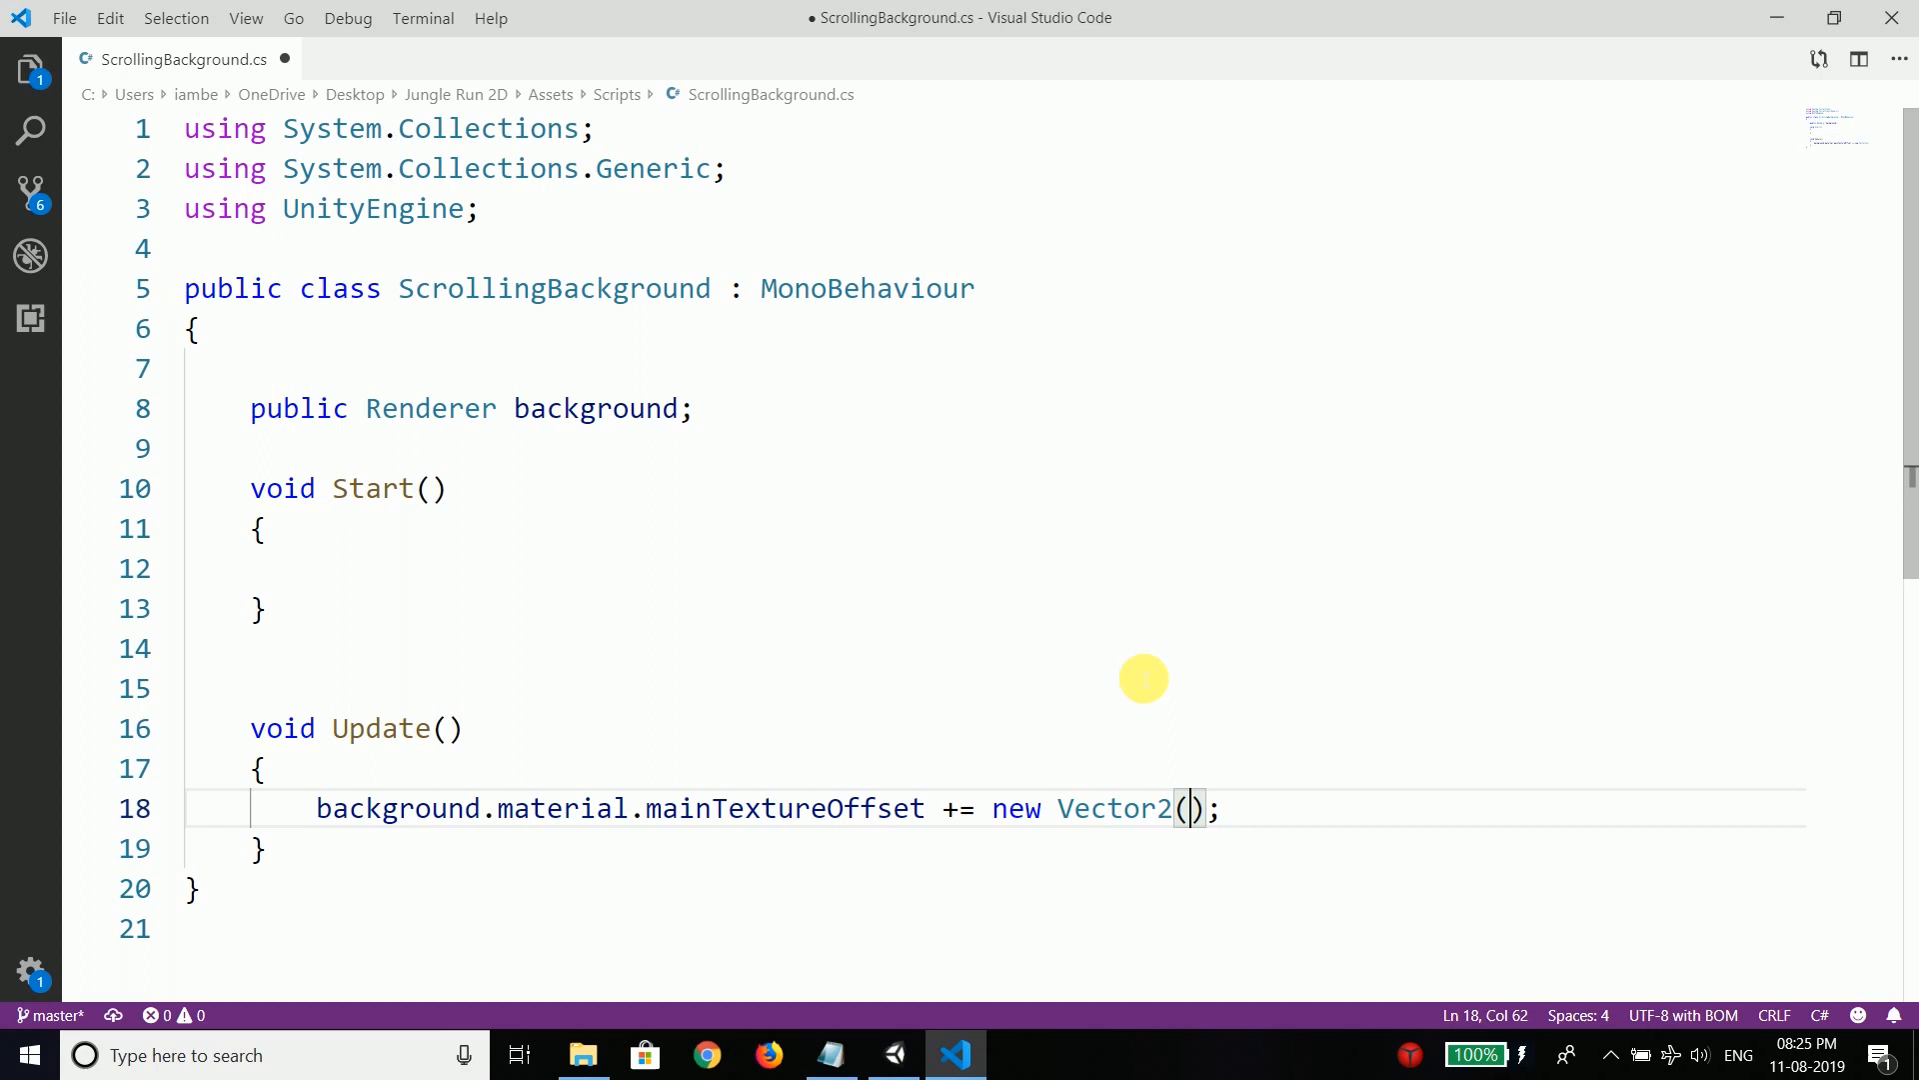
{"action": "left_click", "coordinate": [260, 768]}
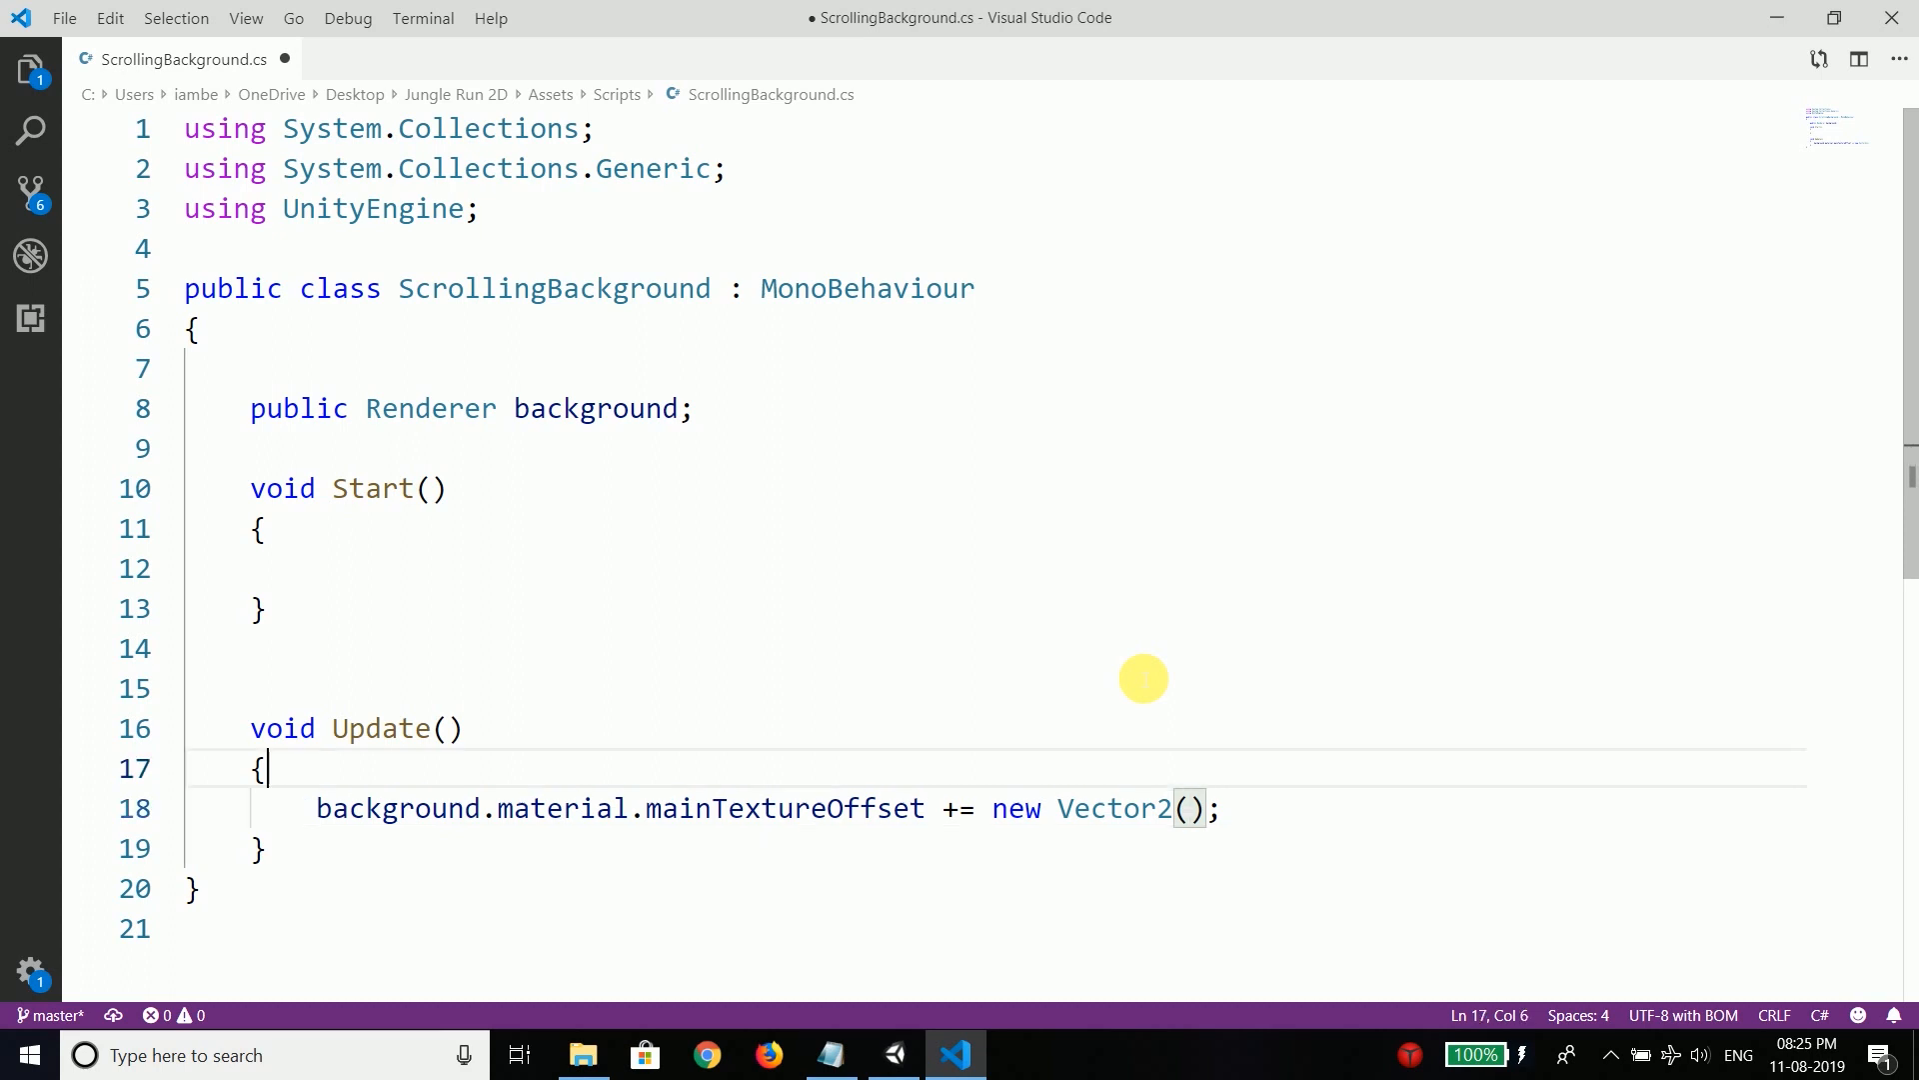
{"action": "left_click", "coordinate": [704, 408]}
{"action": "type", "text": "public"}
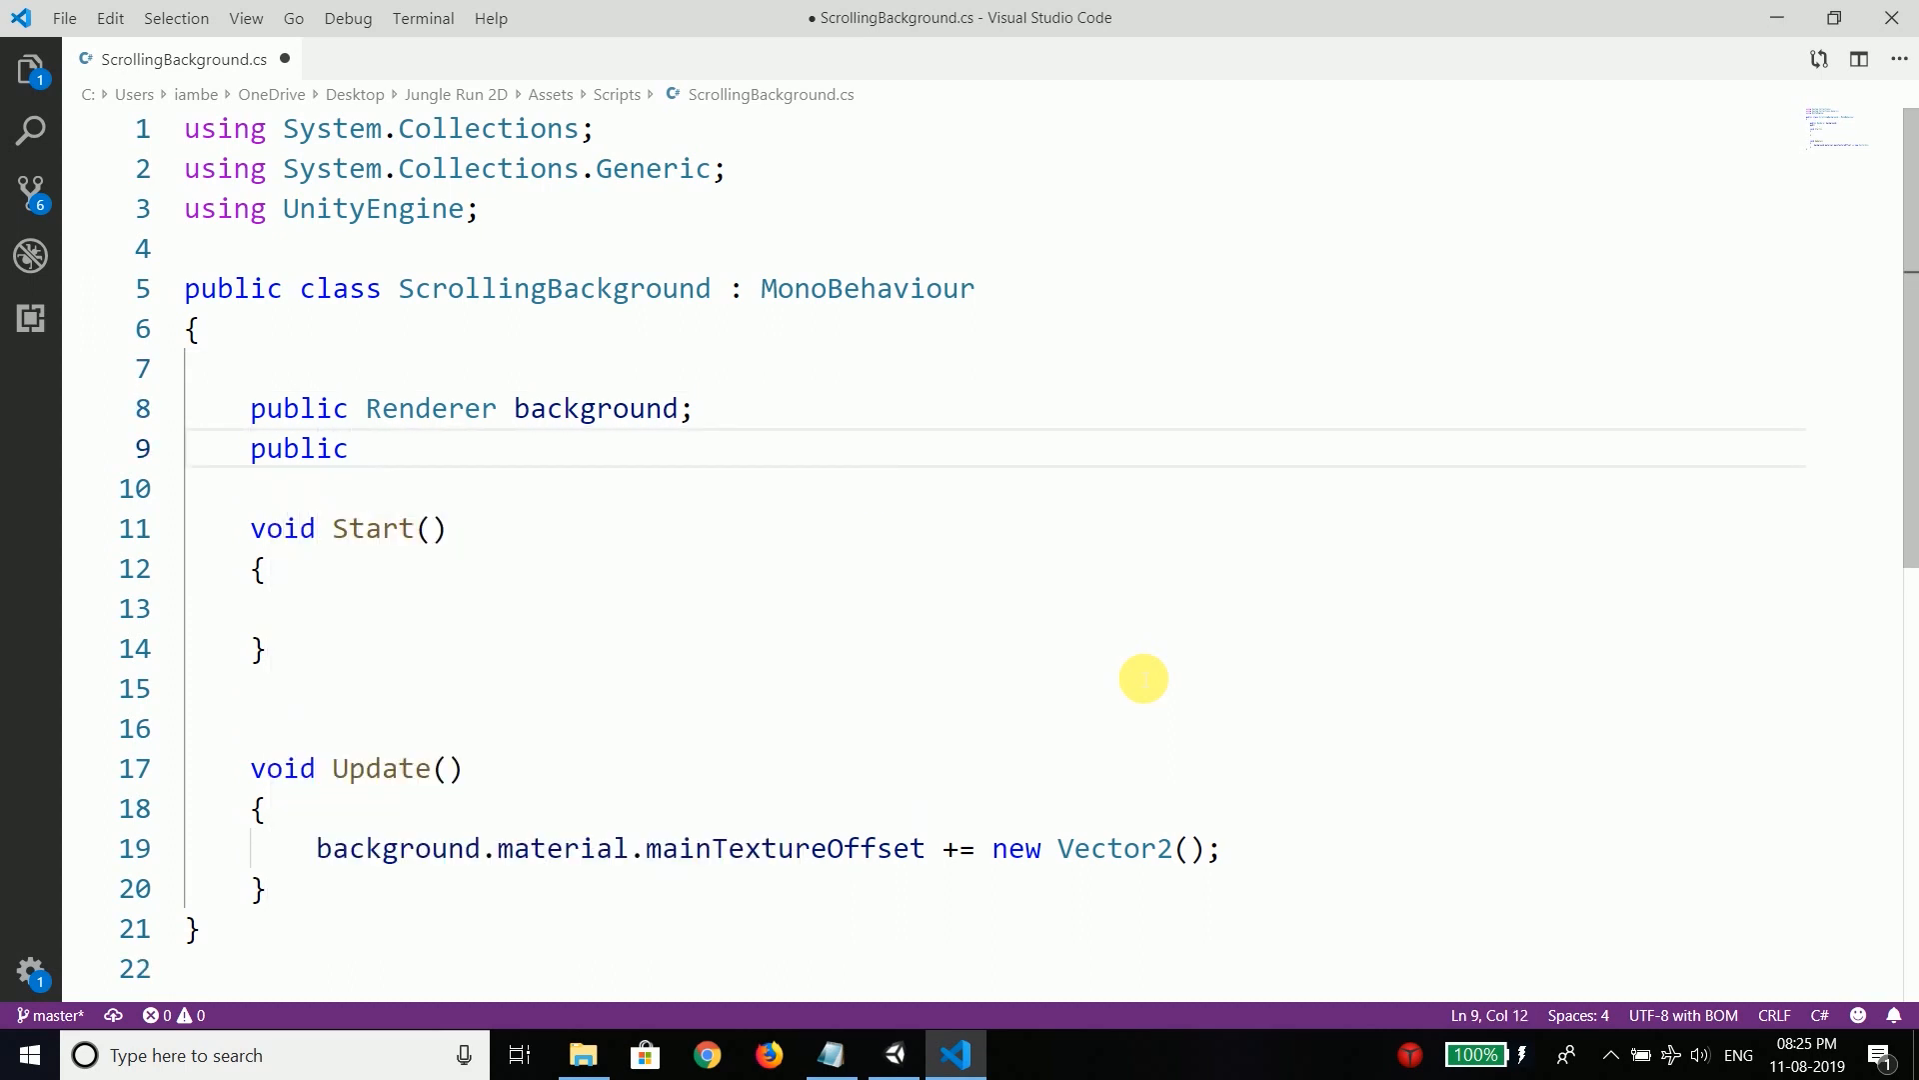
Step: Declare a 'public float backgroundSpeed;' field below the background renderer
{"action": "type", "text": "float ba"}
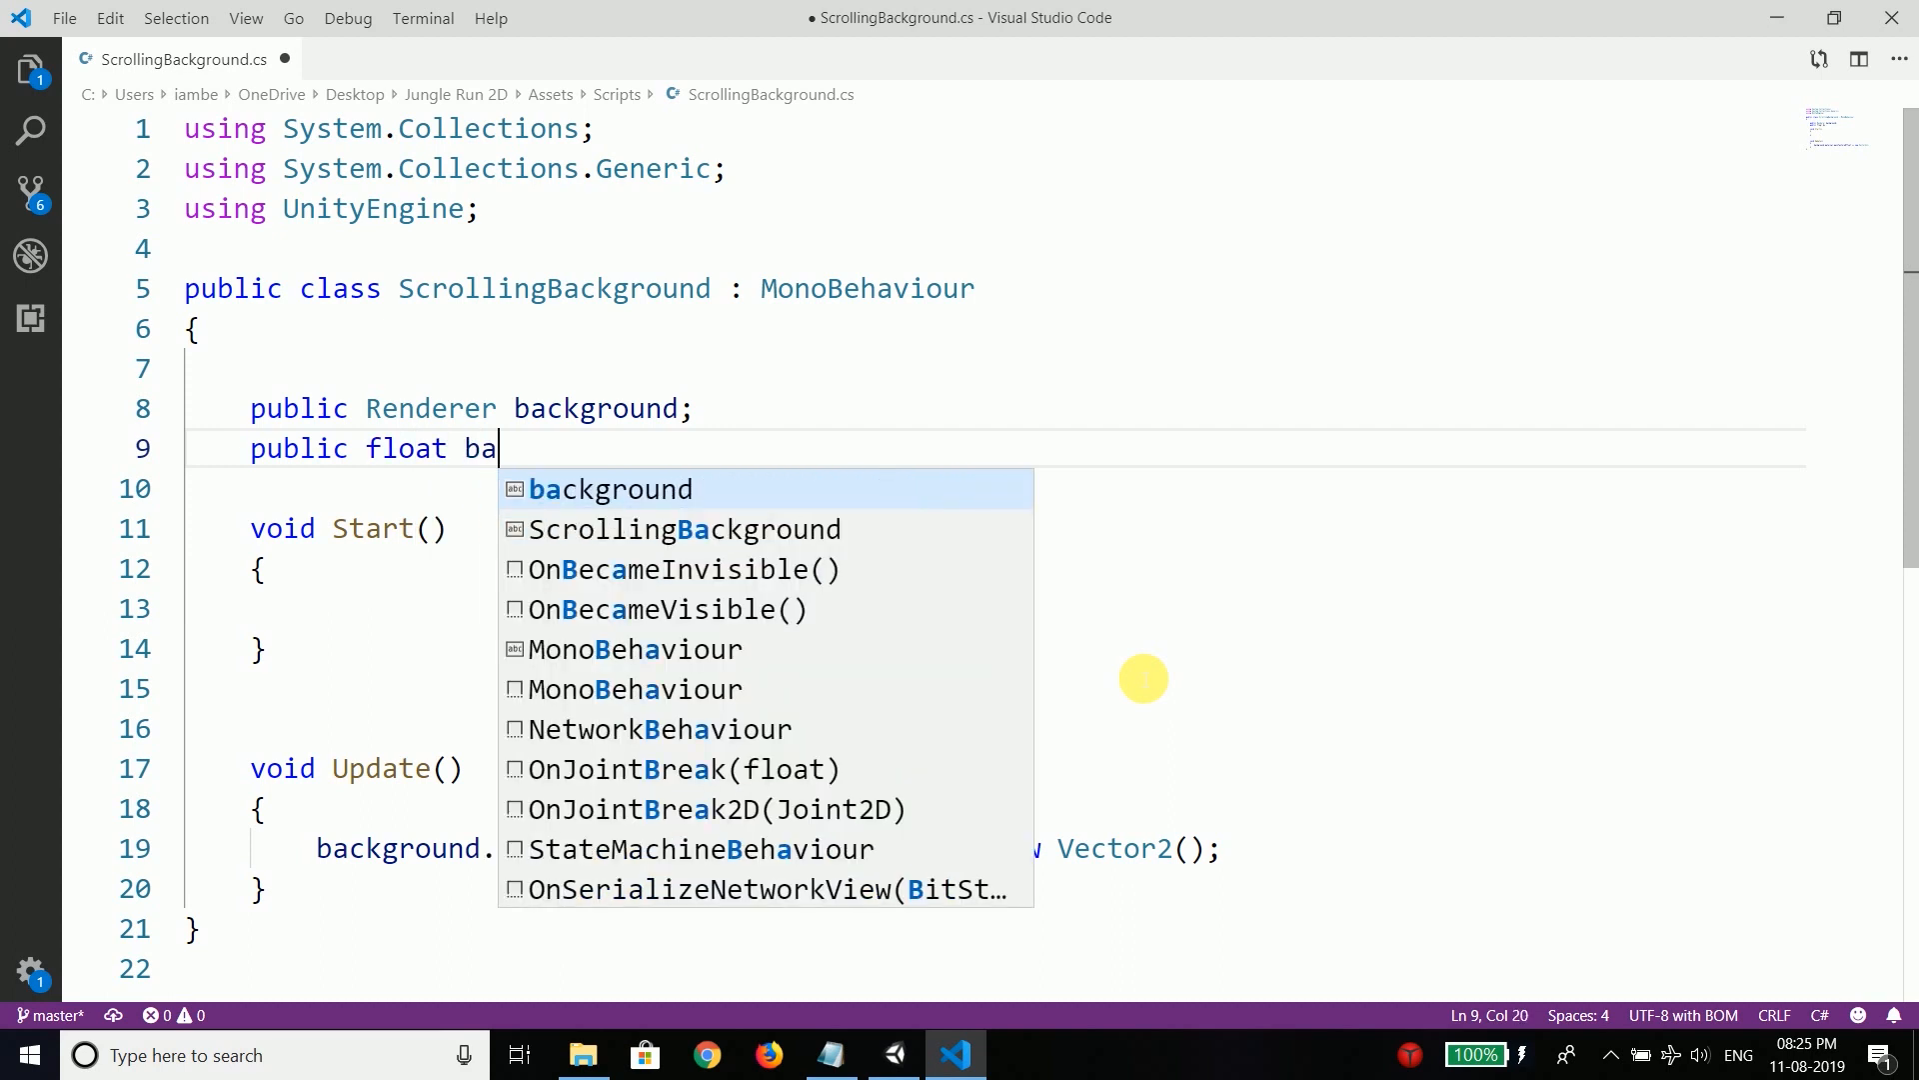
{"action": "type", "text": "ckgroundsp"}
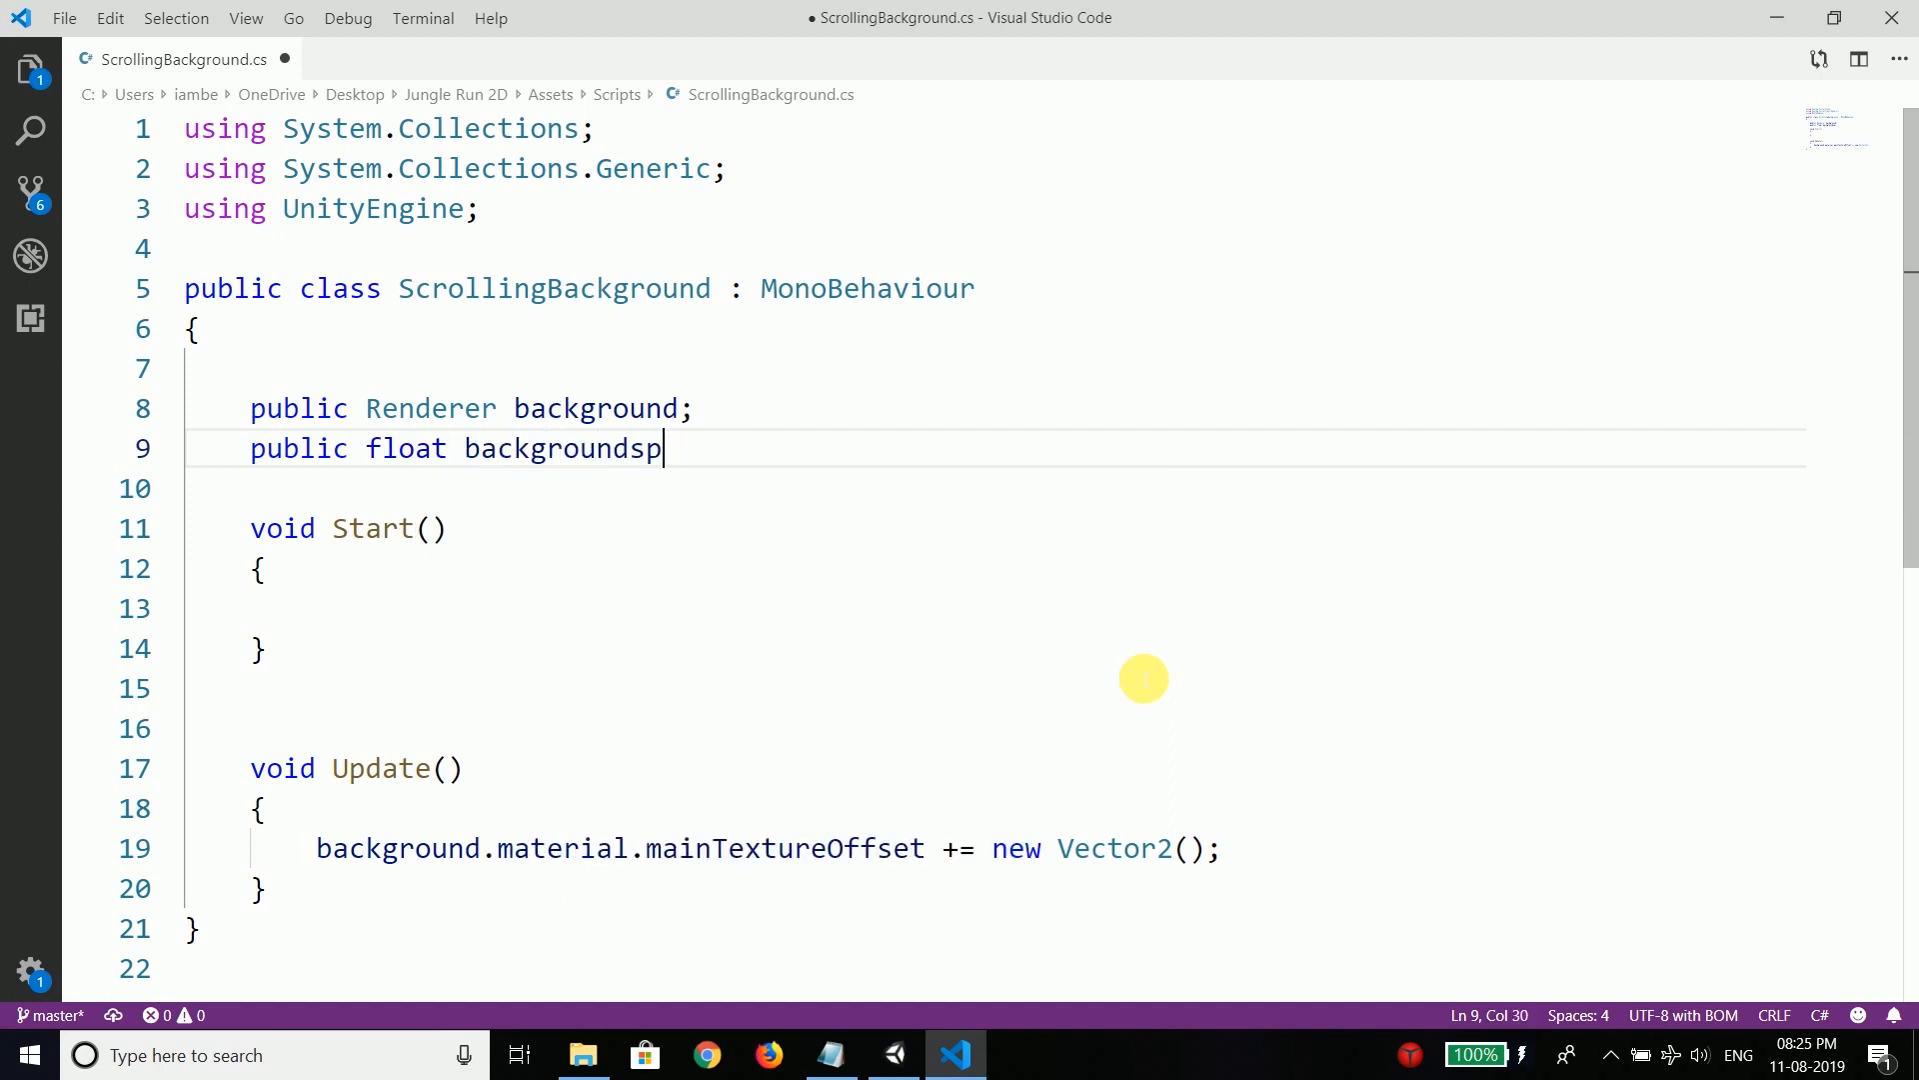
{"action": "type", "text": "Speed;"}
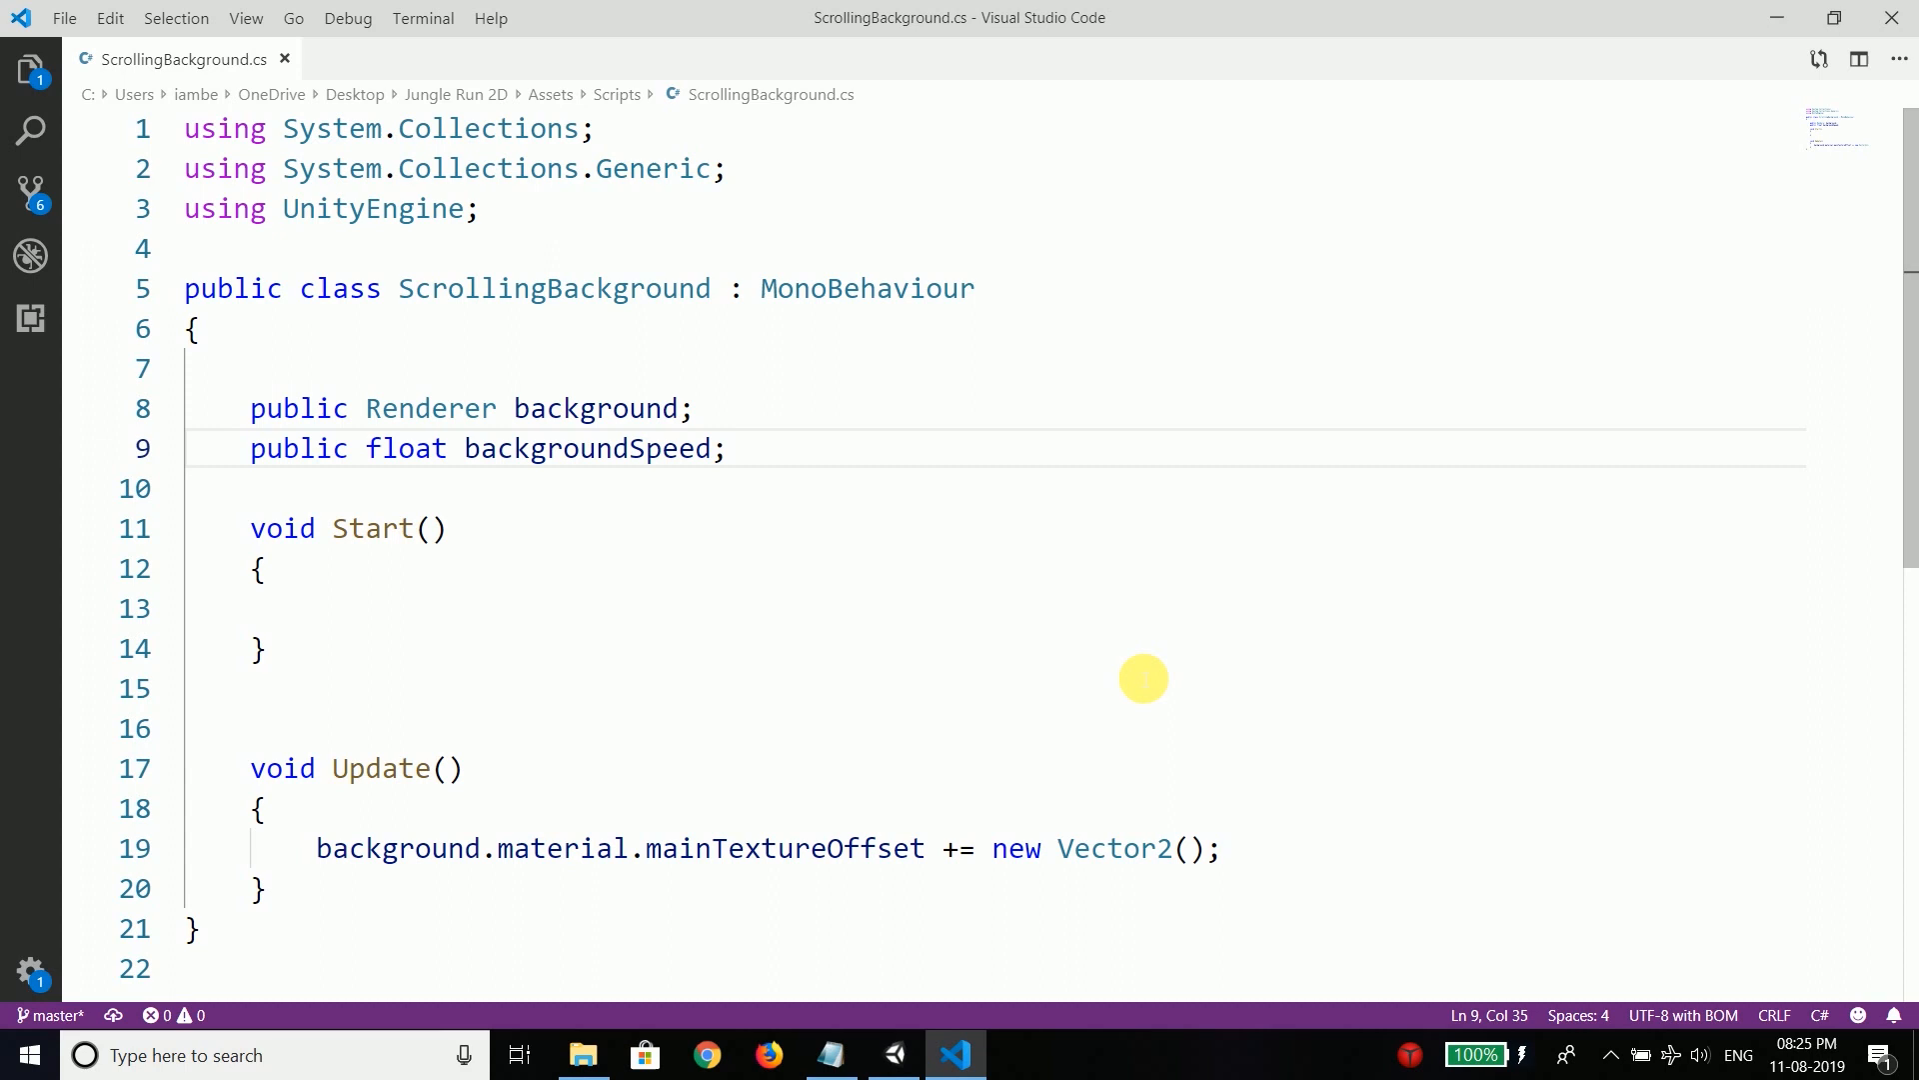
{"action": "double_click", "coordinate": [588, 448]}
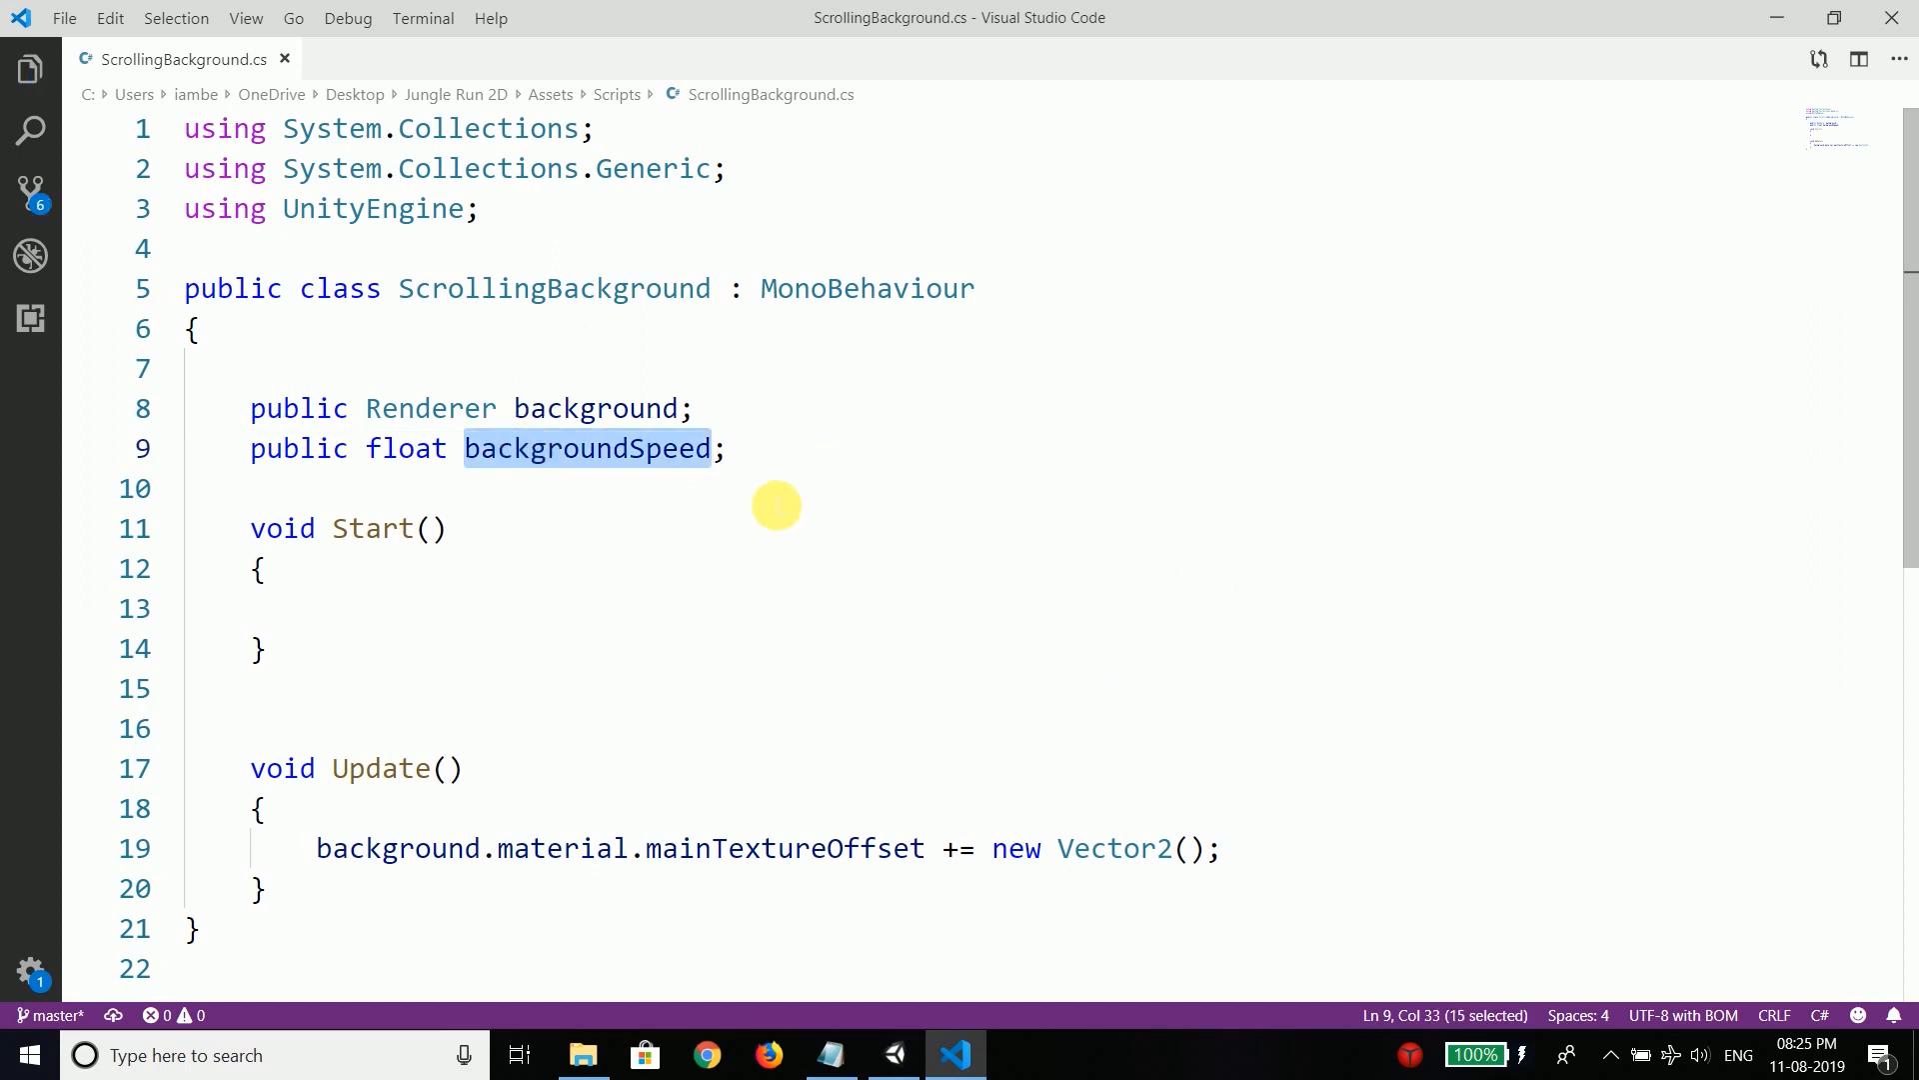
Step: Fill the Vector2 with (backgroundSpeed, 0f) and return to Unity
{"action": "left_click", "coordinate": [1188, 848]}
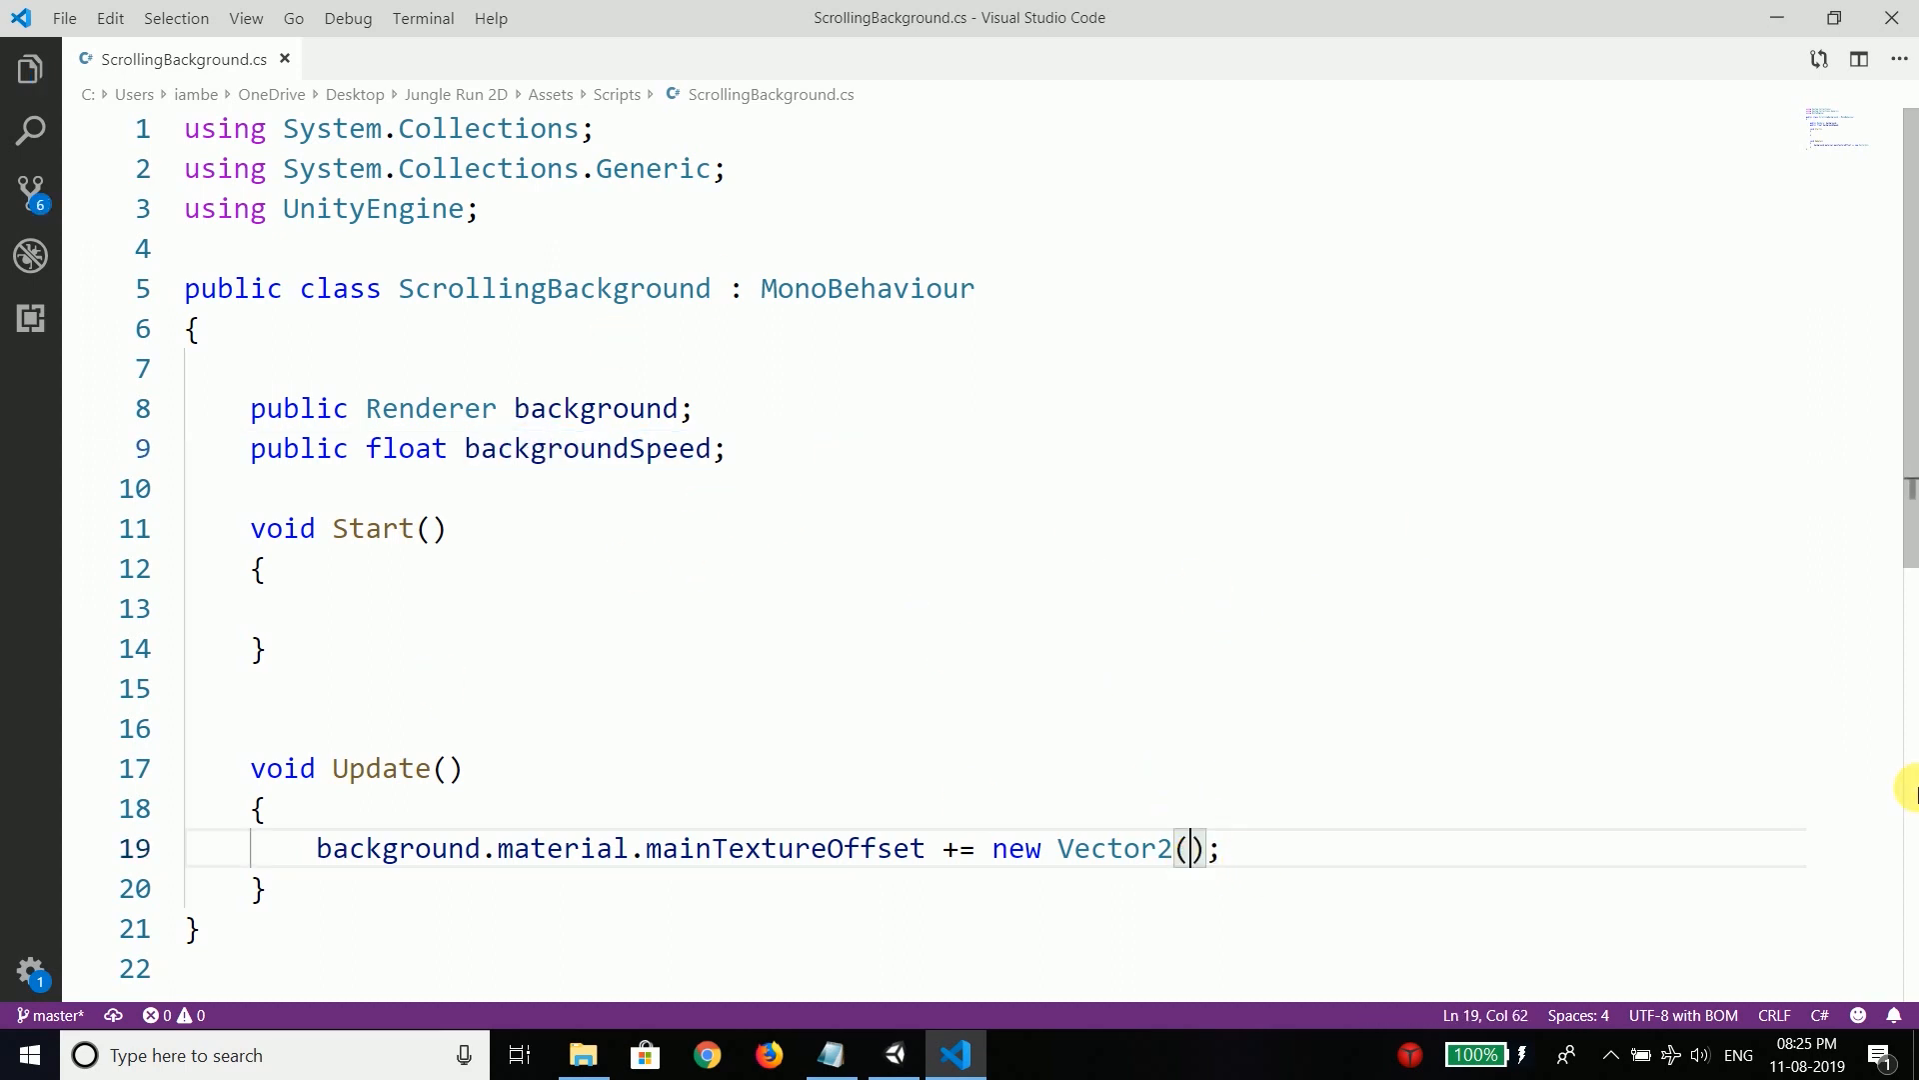
{"action": "type", "text": "backgroundSpeed,"}
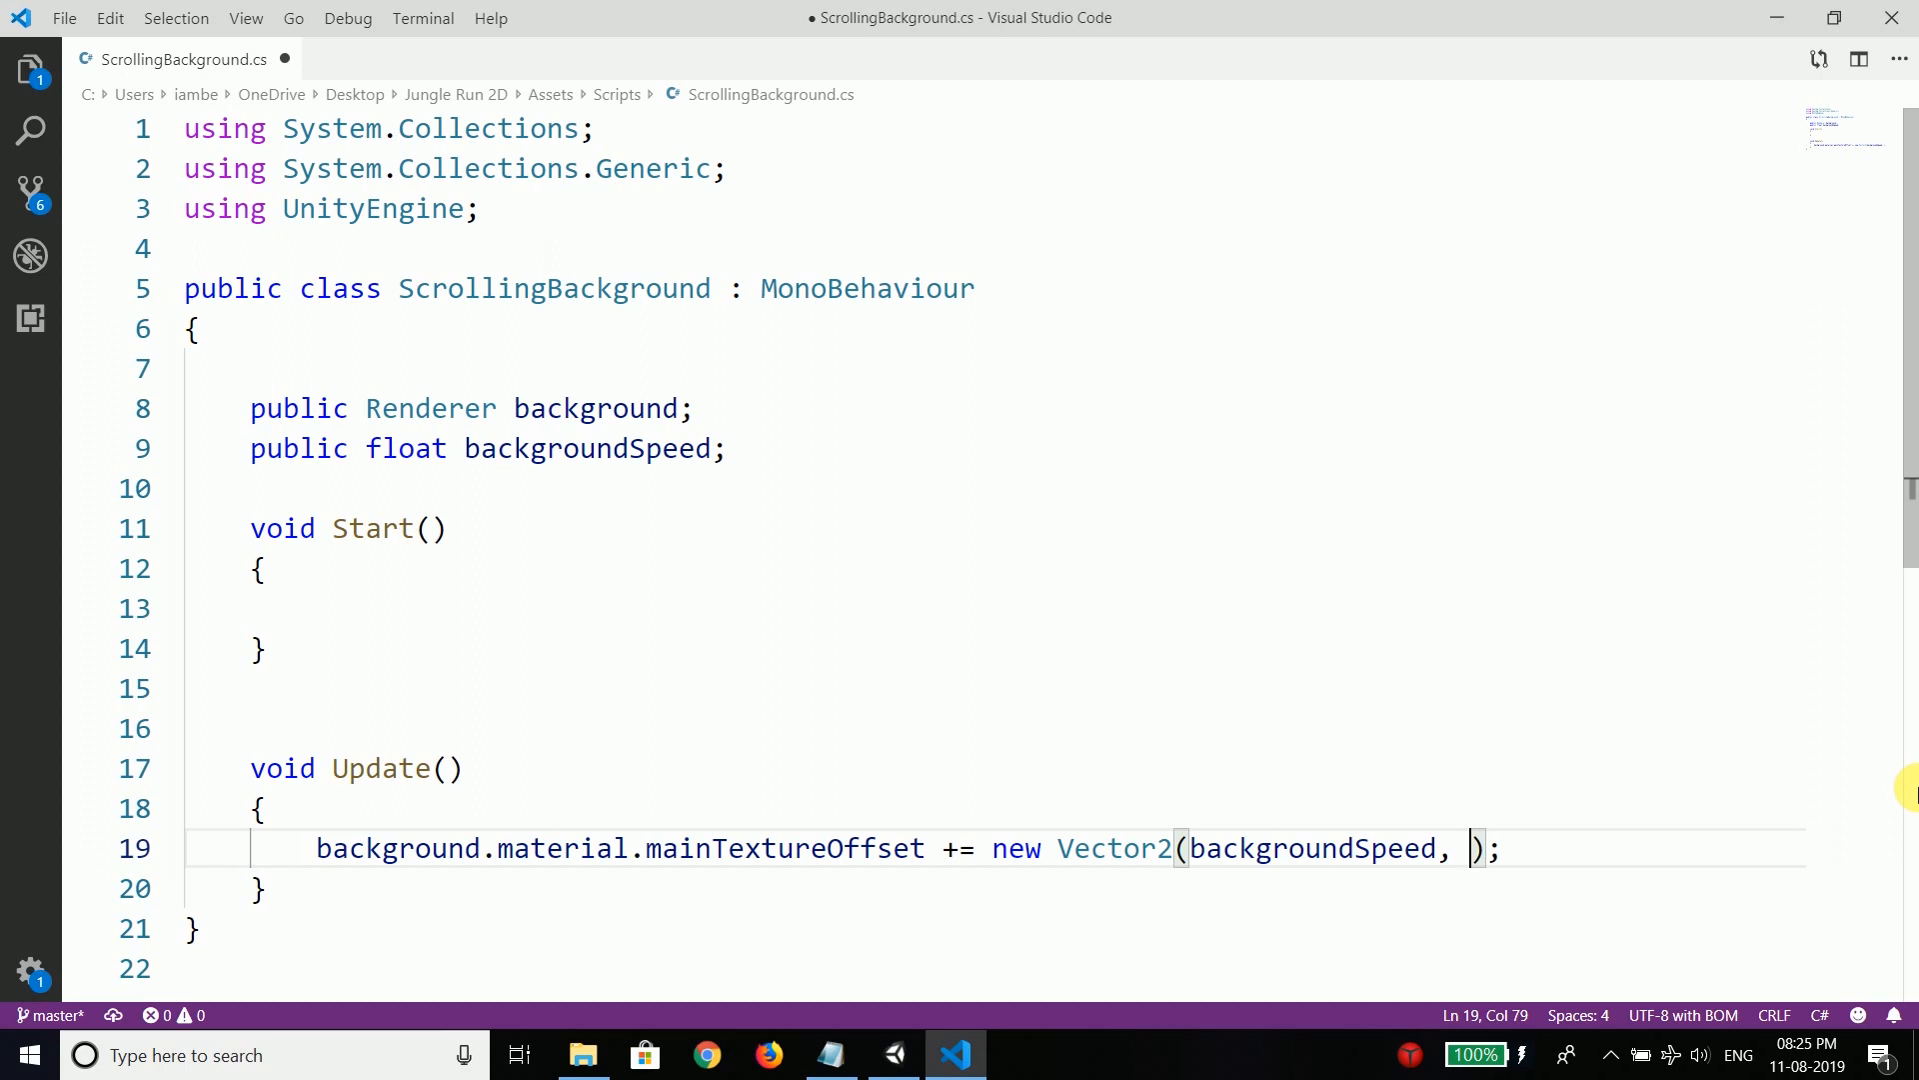
{"action": "type", "text": "0"}
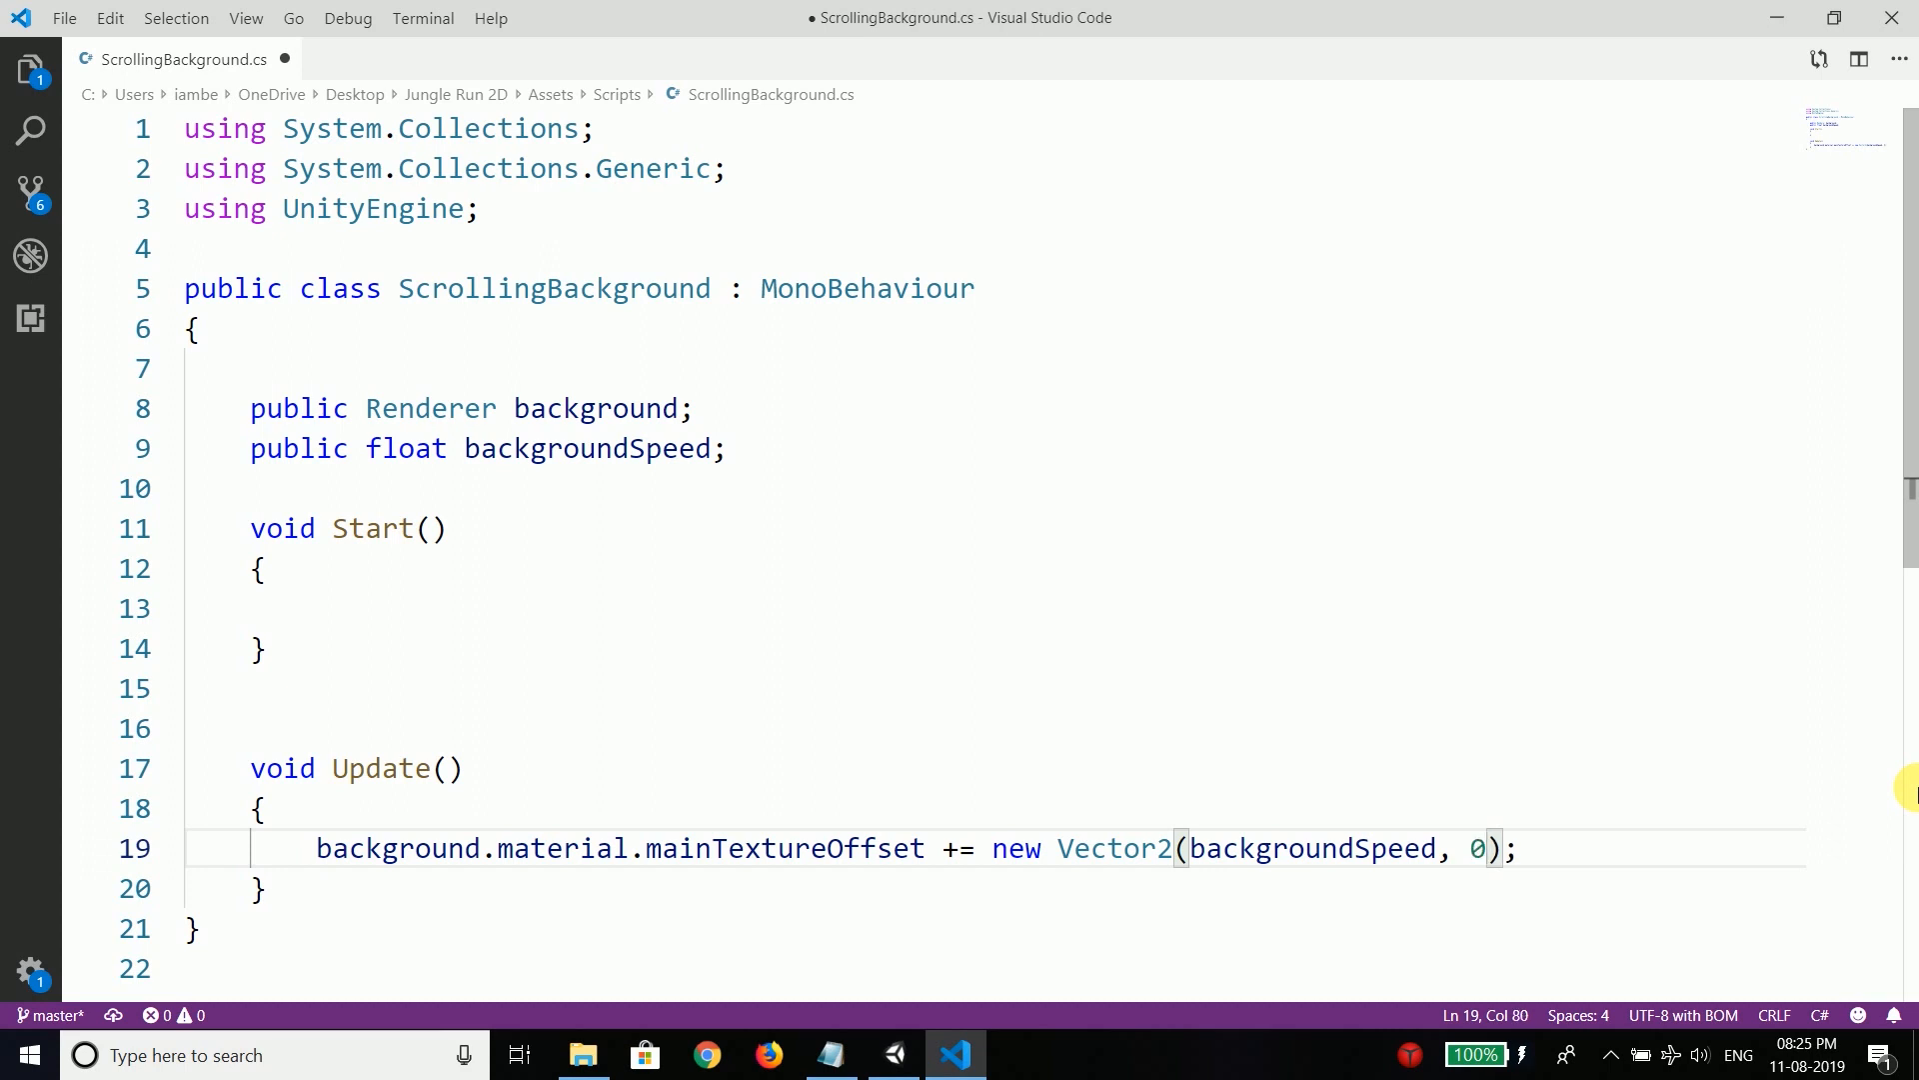
{"action": "type", "text": "f"}
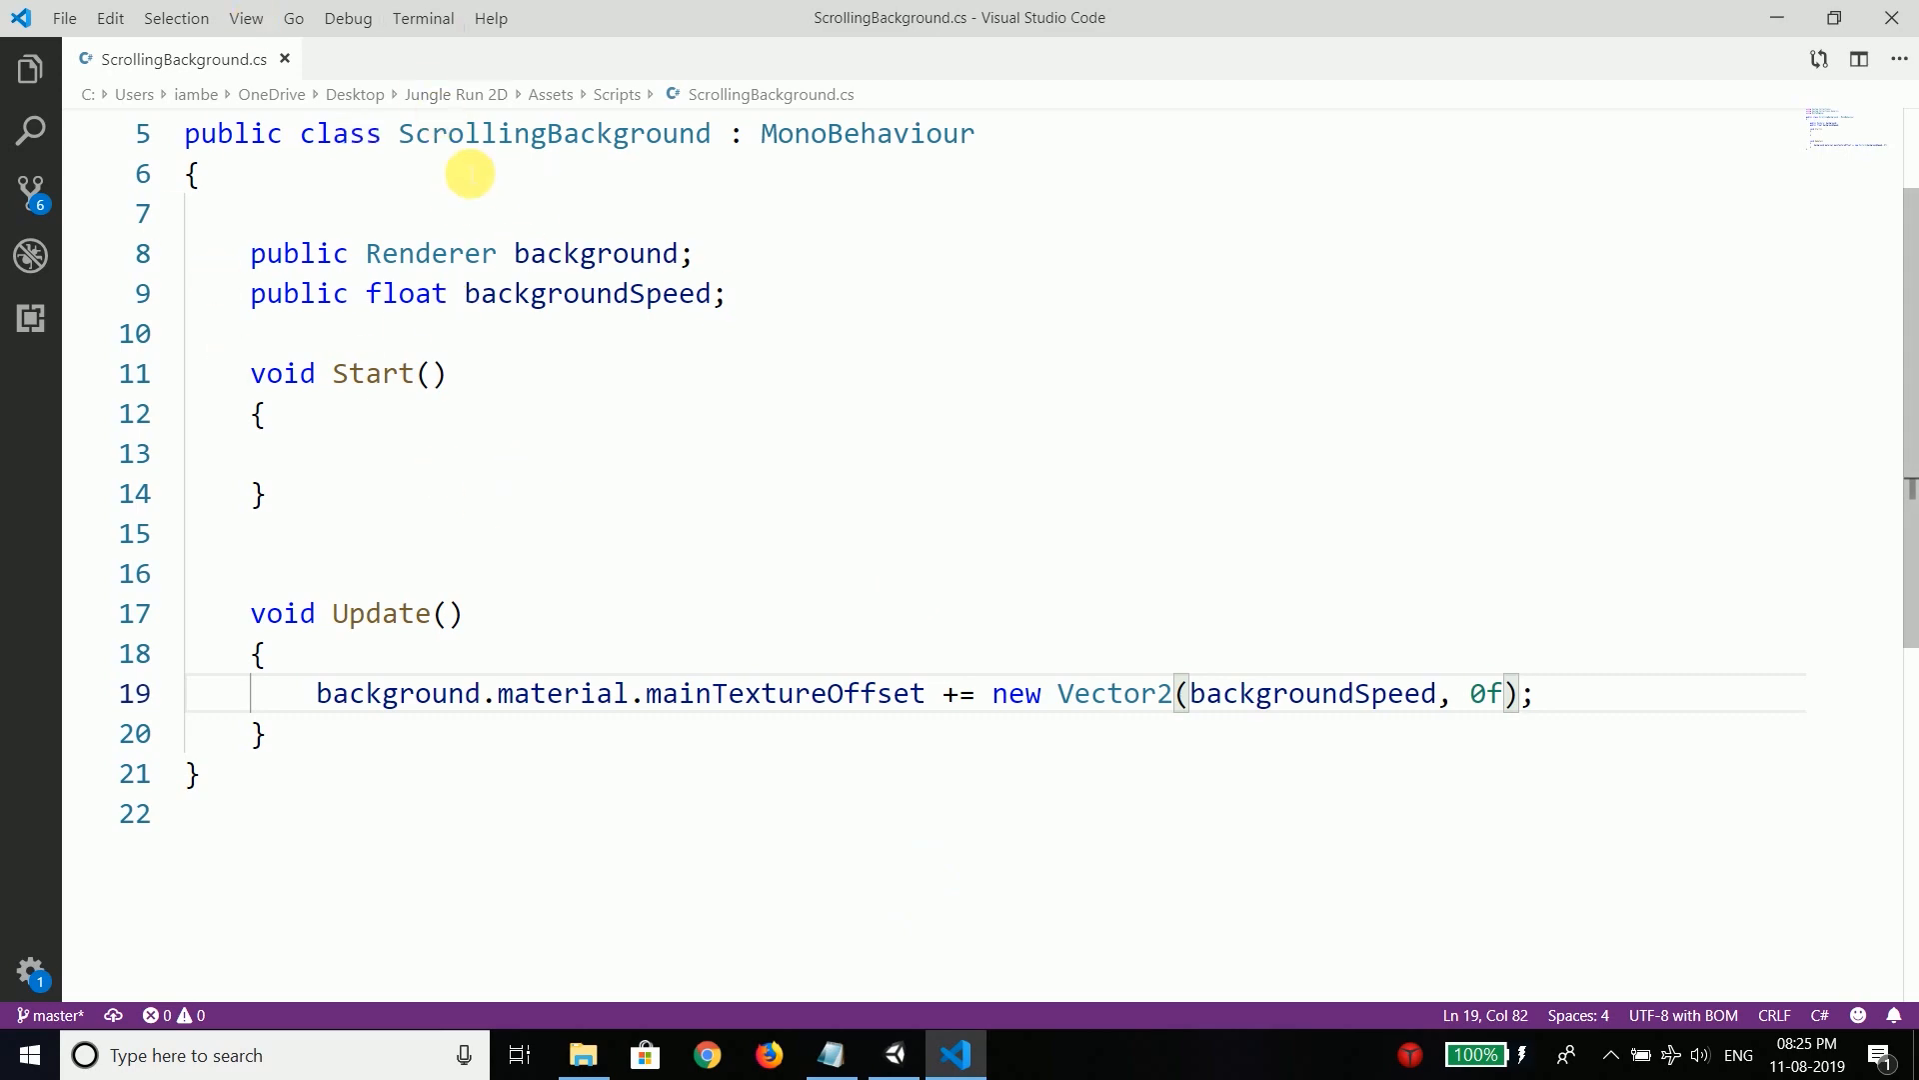
{"action": "left_click", "coordinate": [954, 1054]}
{"action": "type", "text": "Scr"}
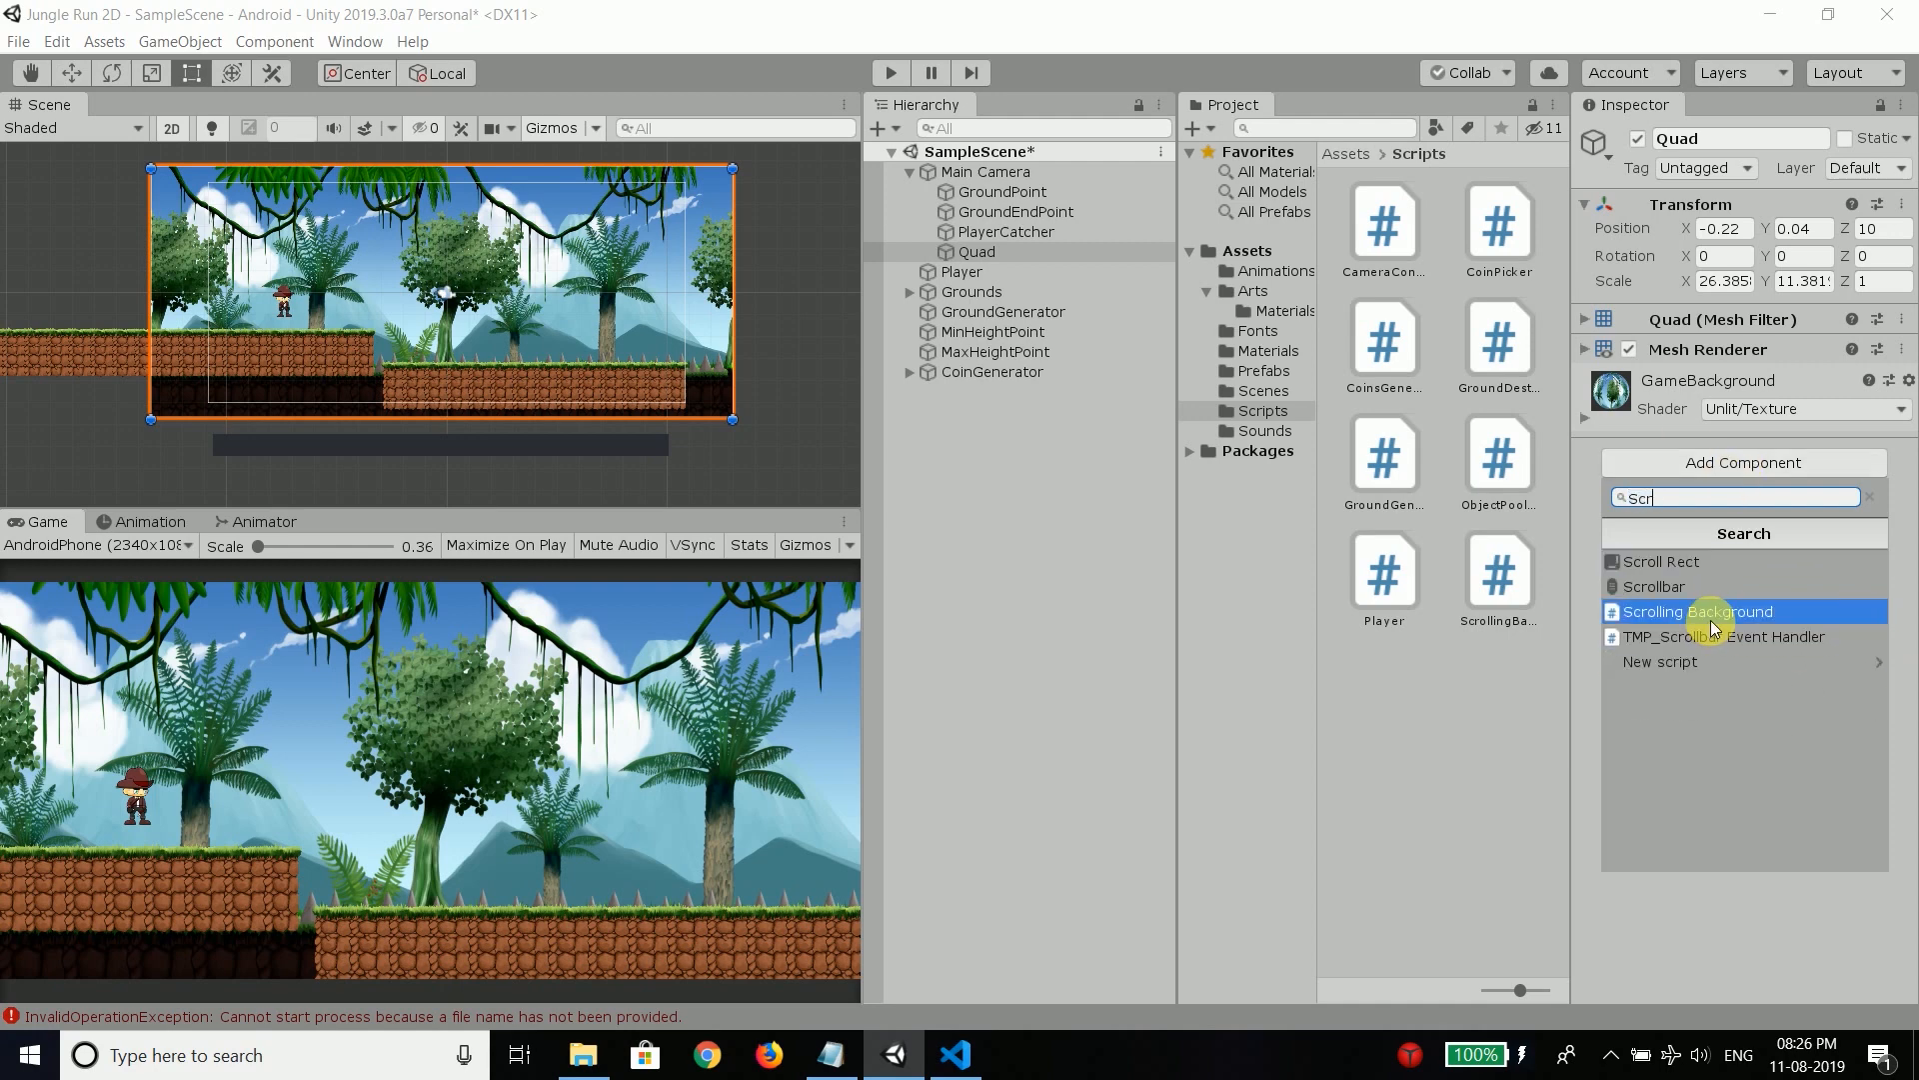
Step: Add the Scrolling Background component to the Quad and stop a quick test run
{"action": "left_click", "coordinate": [1697, 612]}
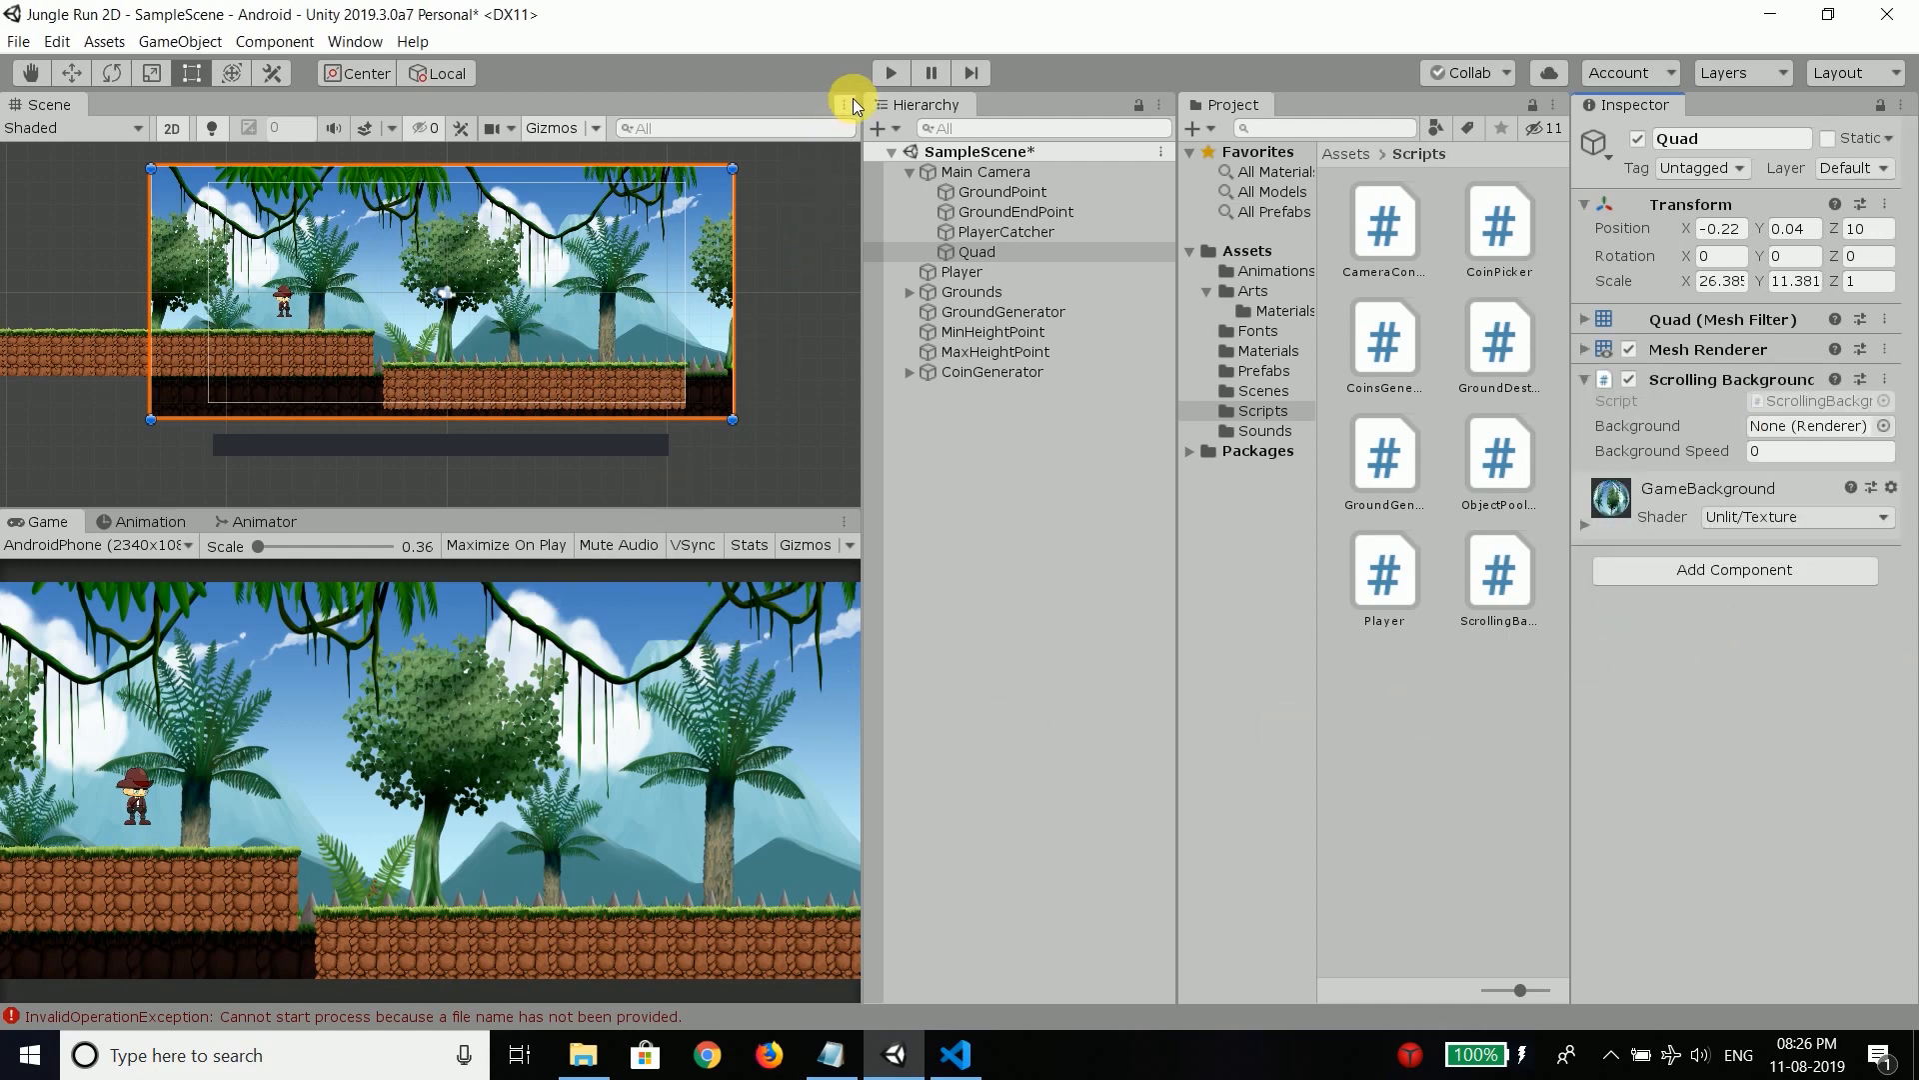
{"action": "mouse_move", "coordinate": [890, 72]}
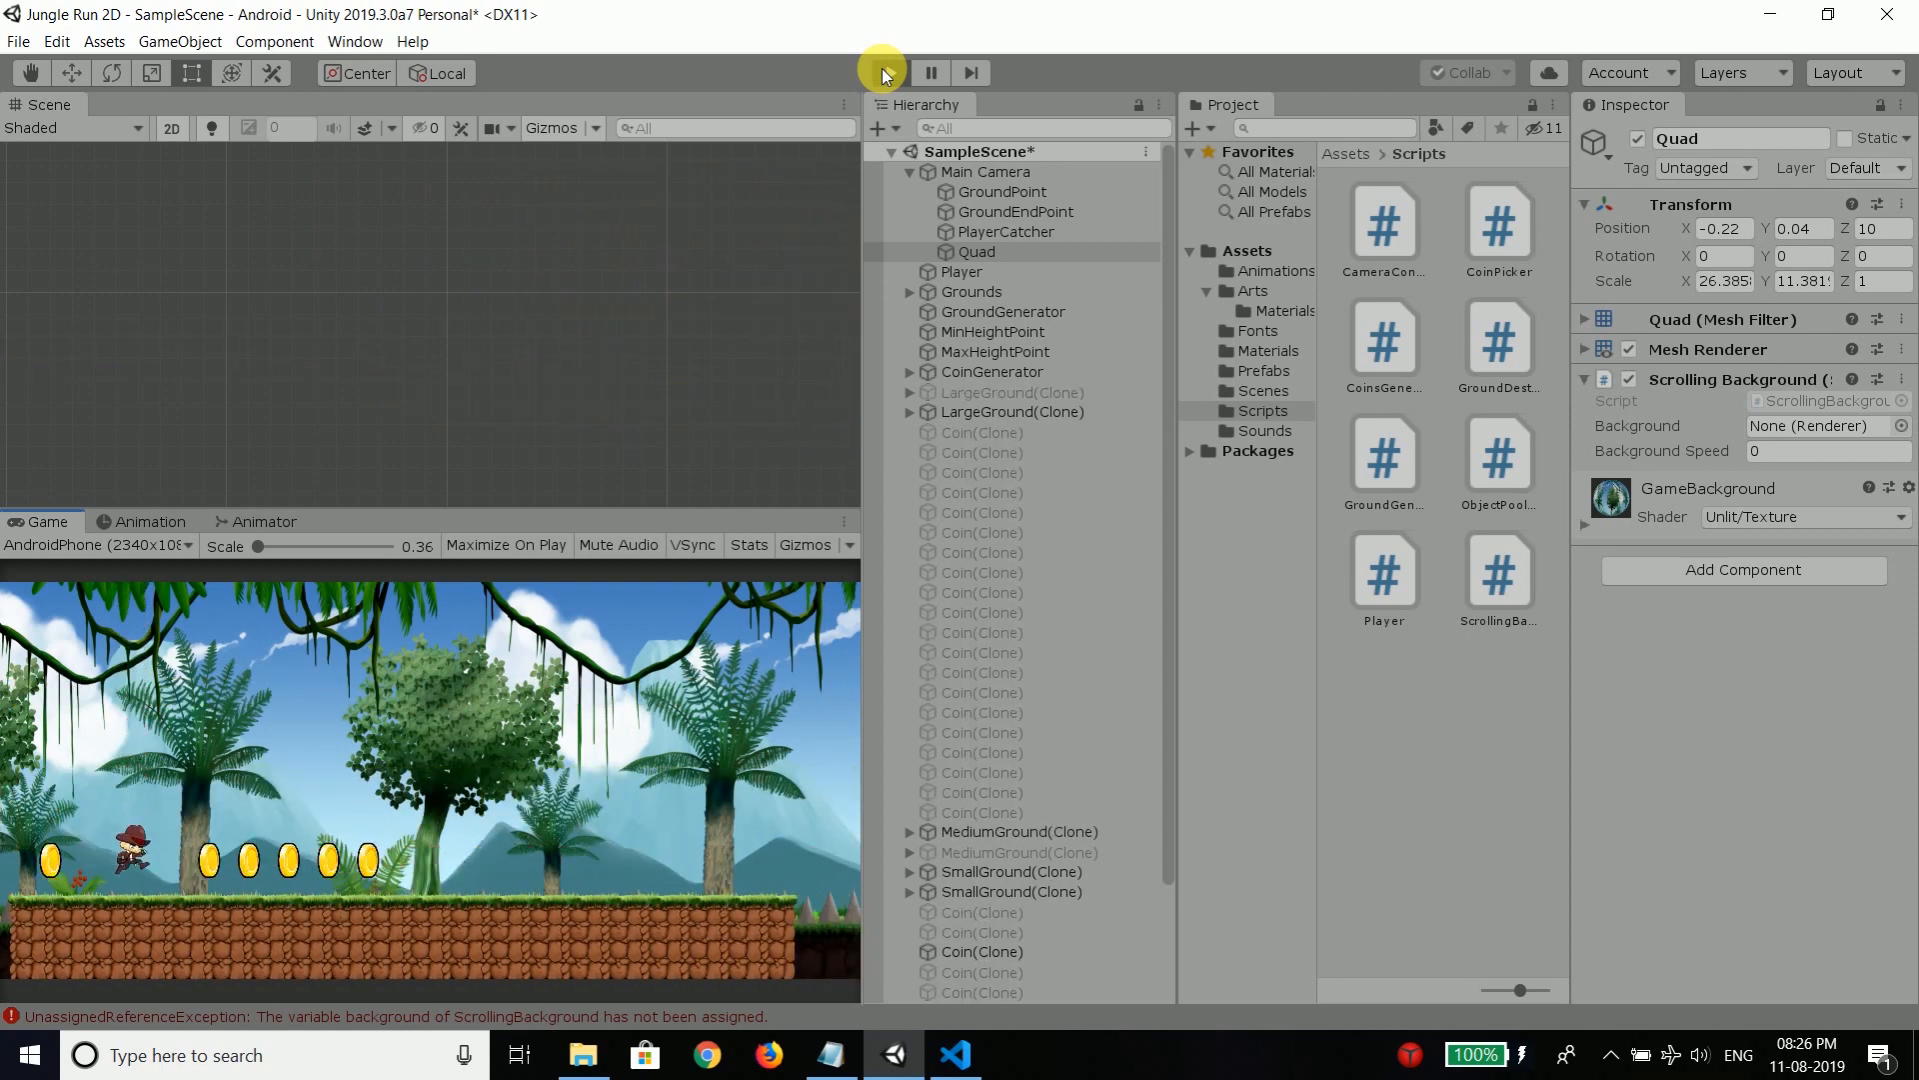
{"action": "left_click", "coordinate": [890, 72]}
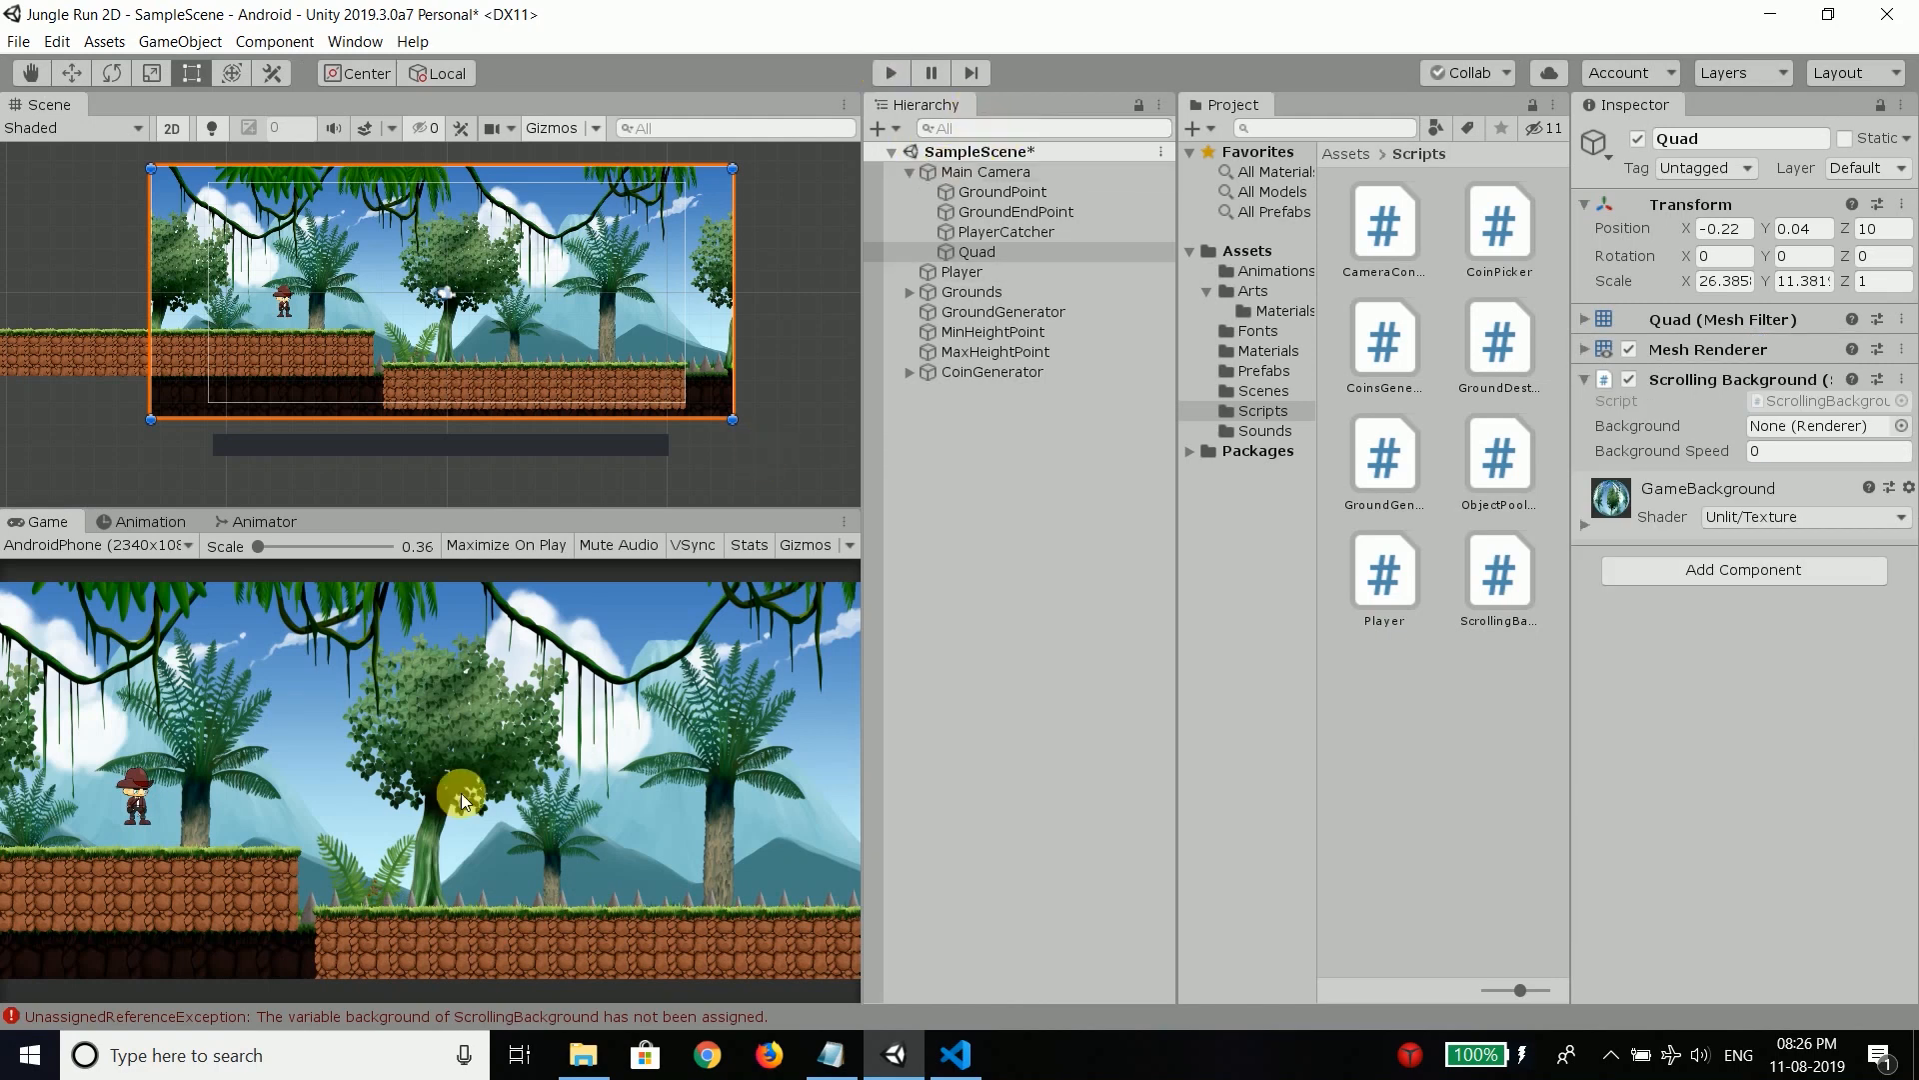
Step: Assign the Quad's Mesh Renderer to Background, set Background Speed to 0.2 and test
{"action": "left_click", "coordinate": [978, 252]}
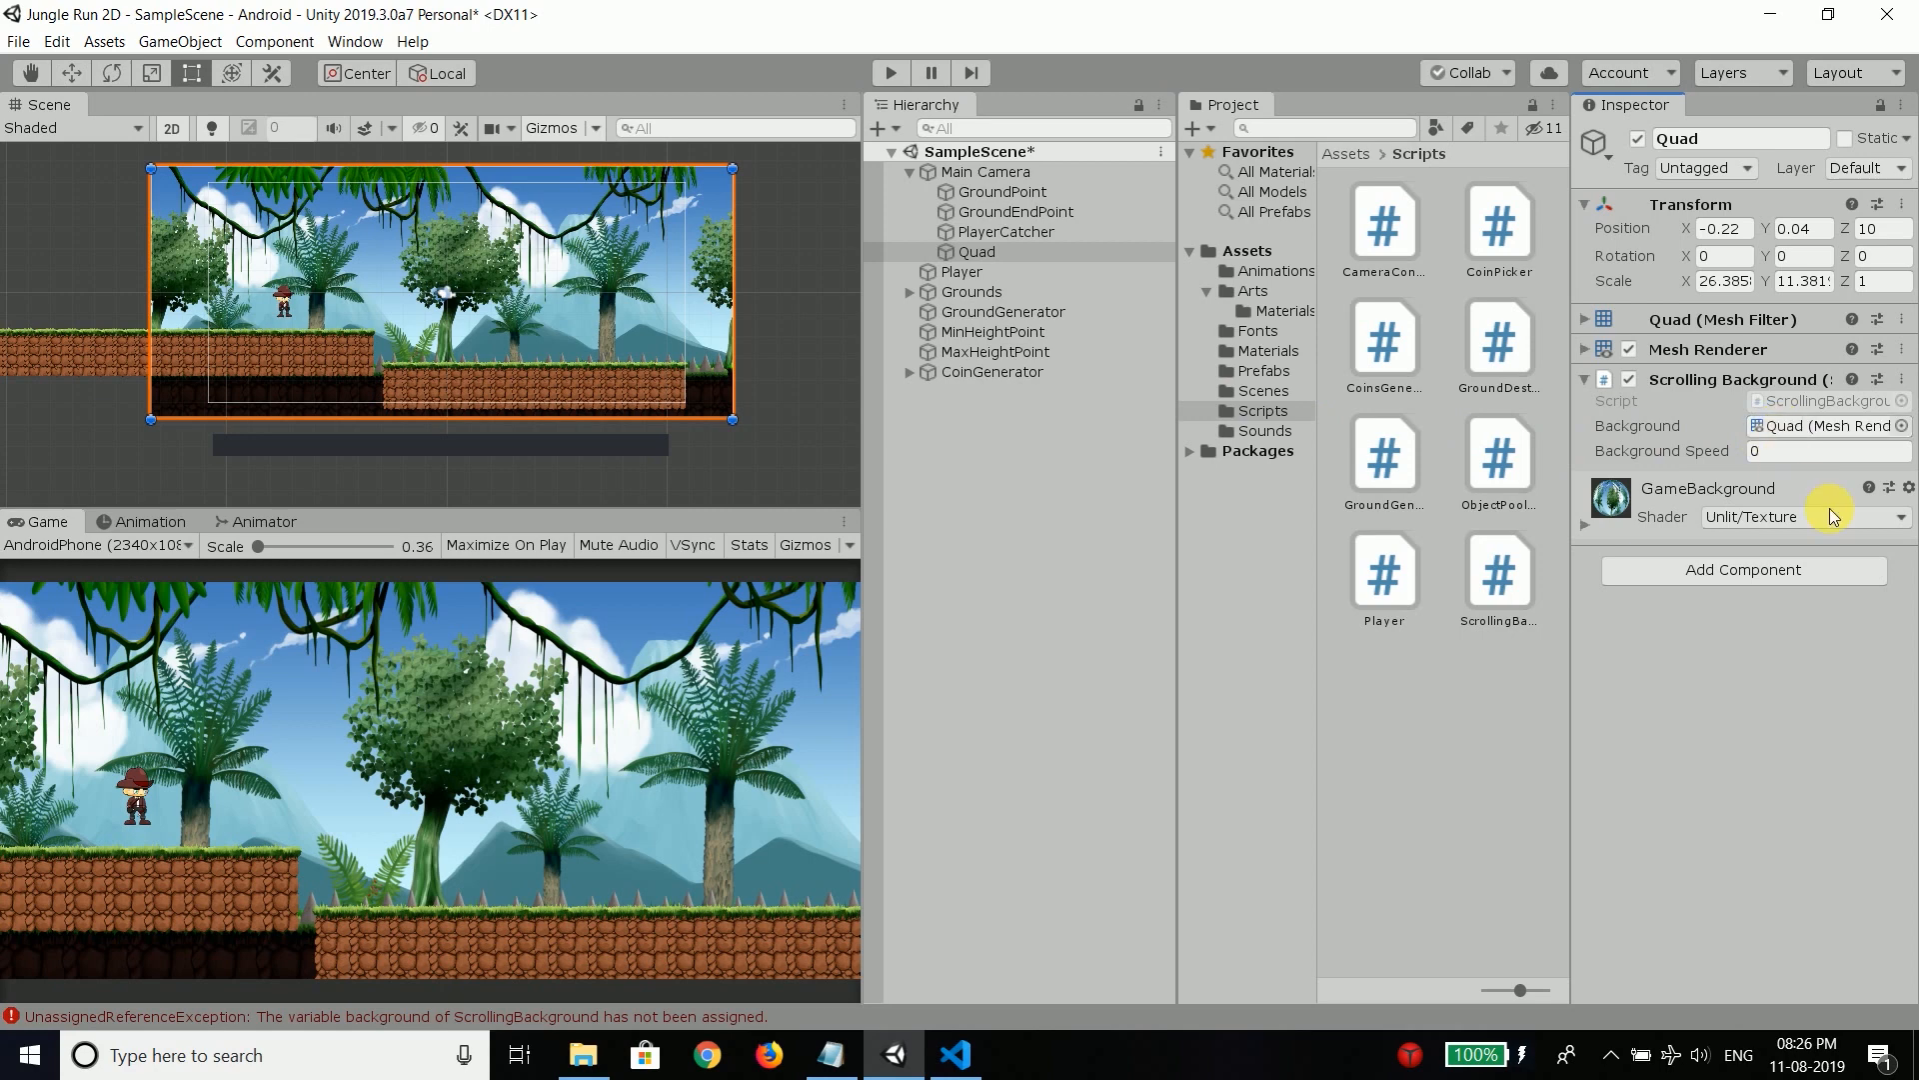
{"action": "left_click", "coordinate": [1824, 449]}
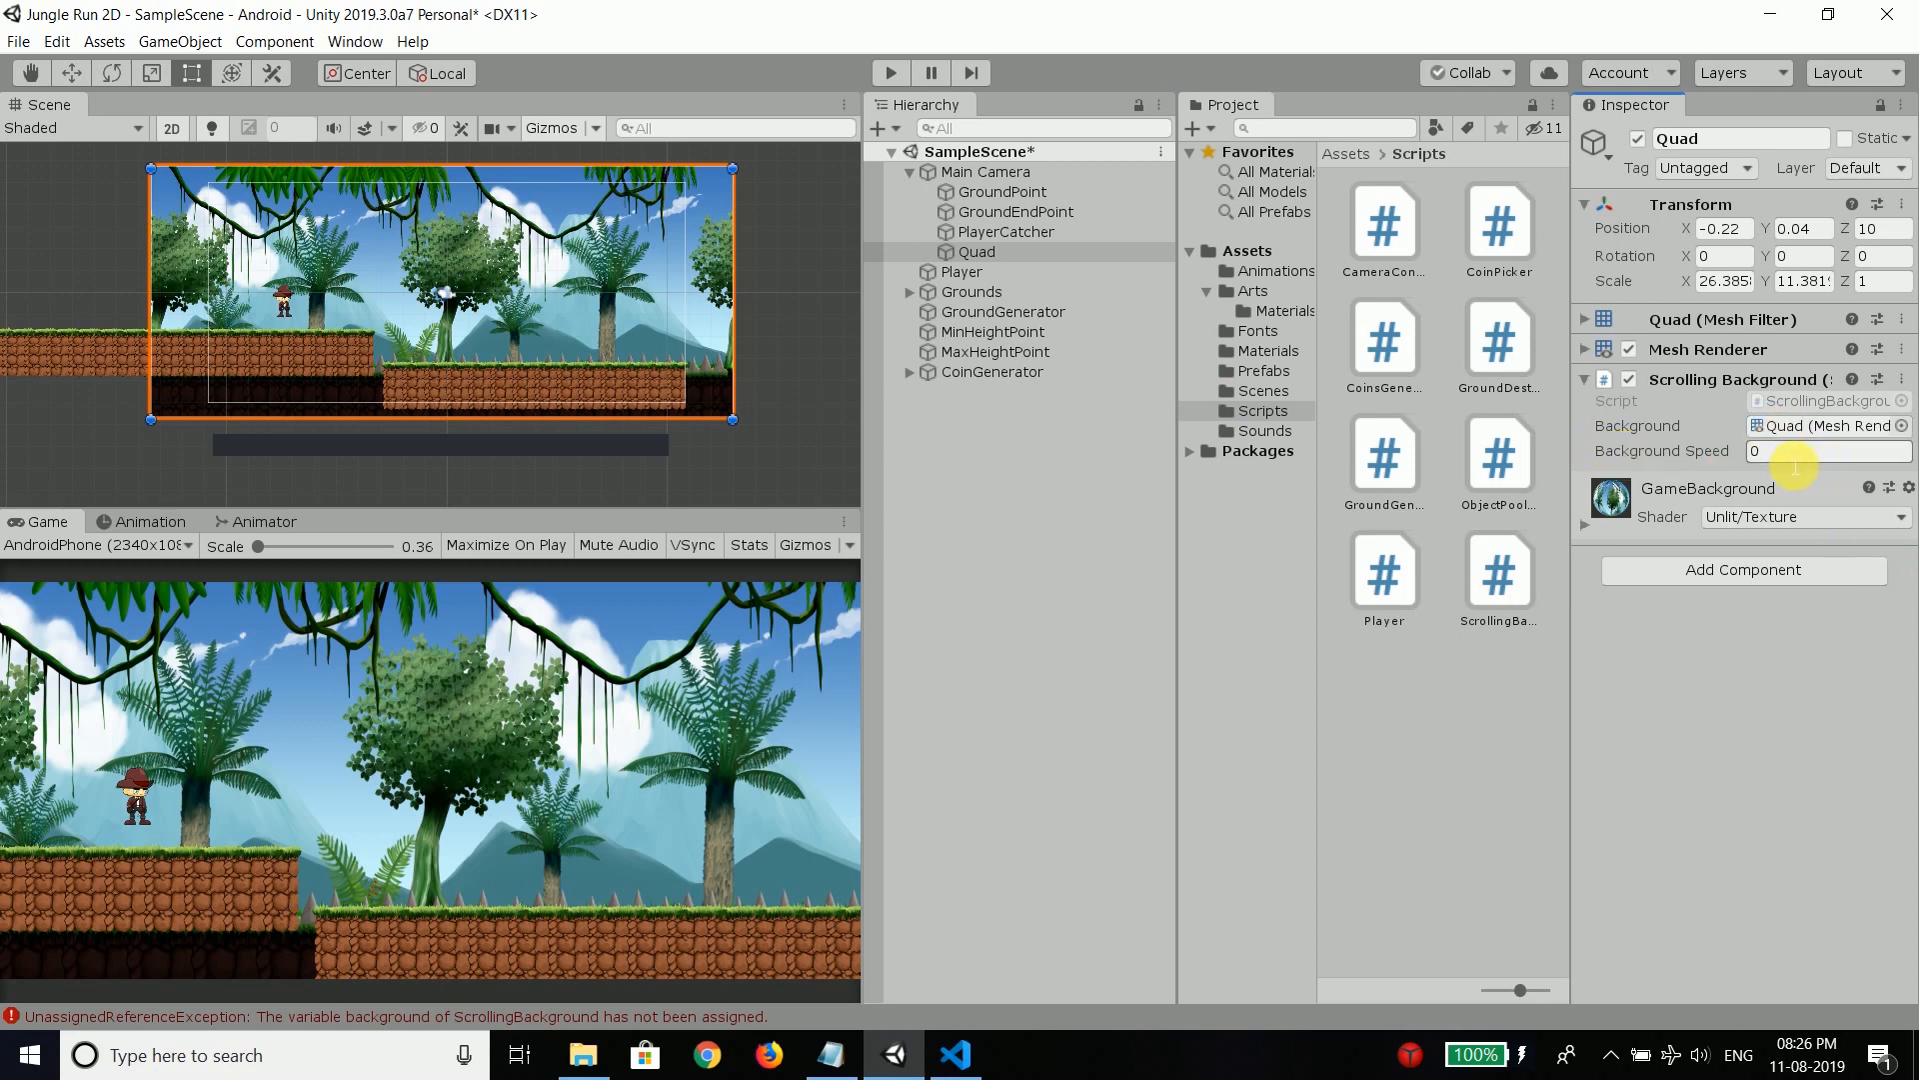
{"action": "left_click", "coordinate": [1824, 450]}
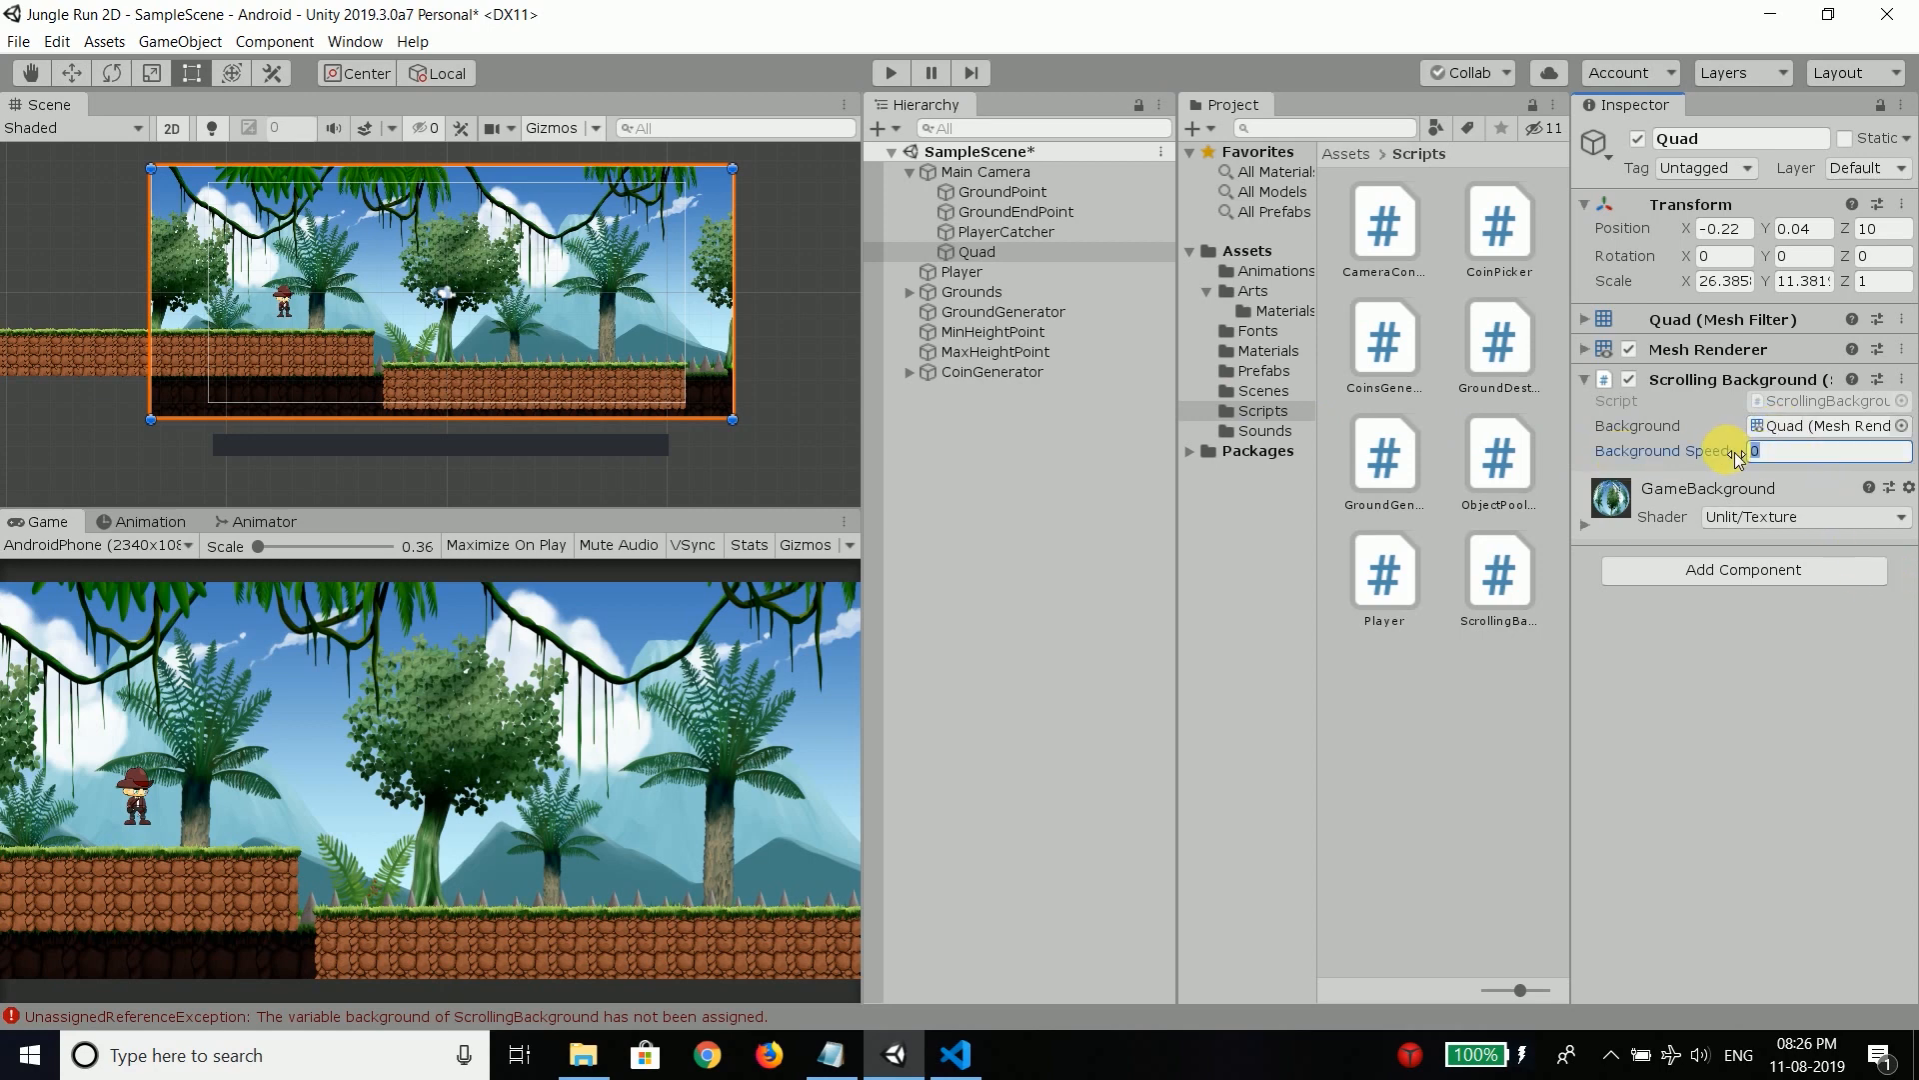
{"action": "type", "text": "0.2"}
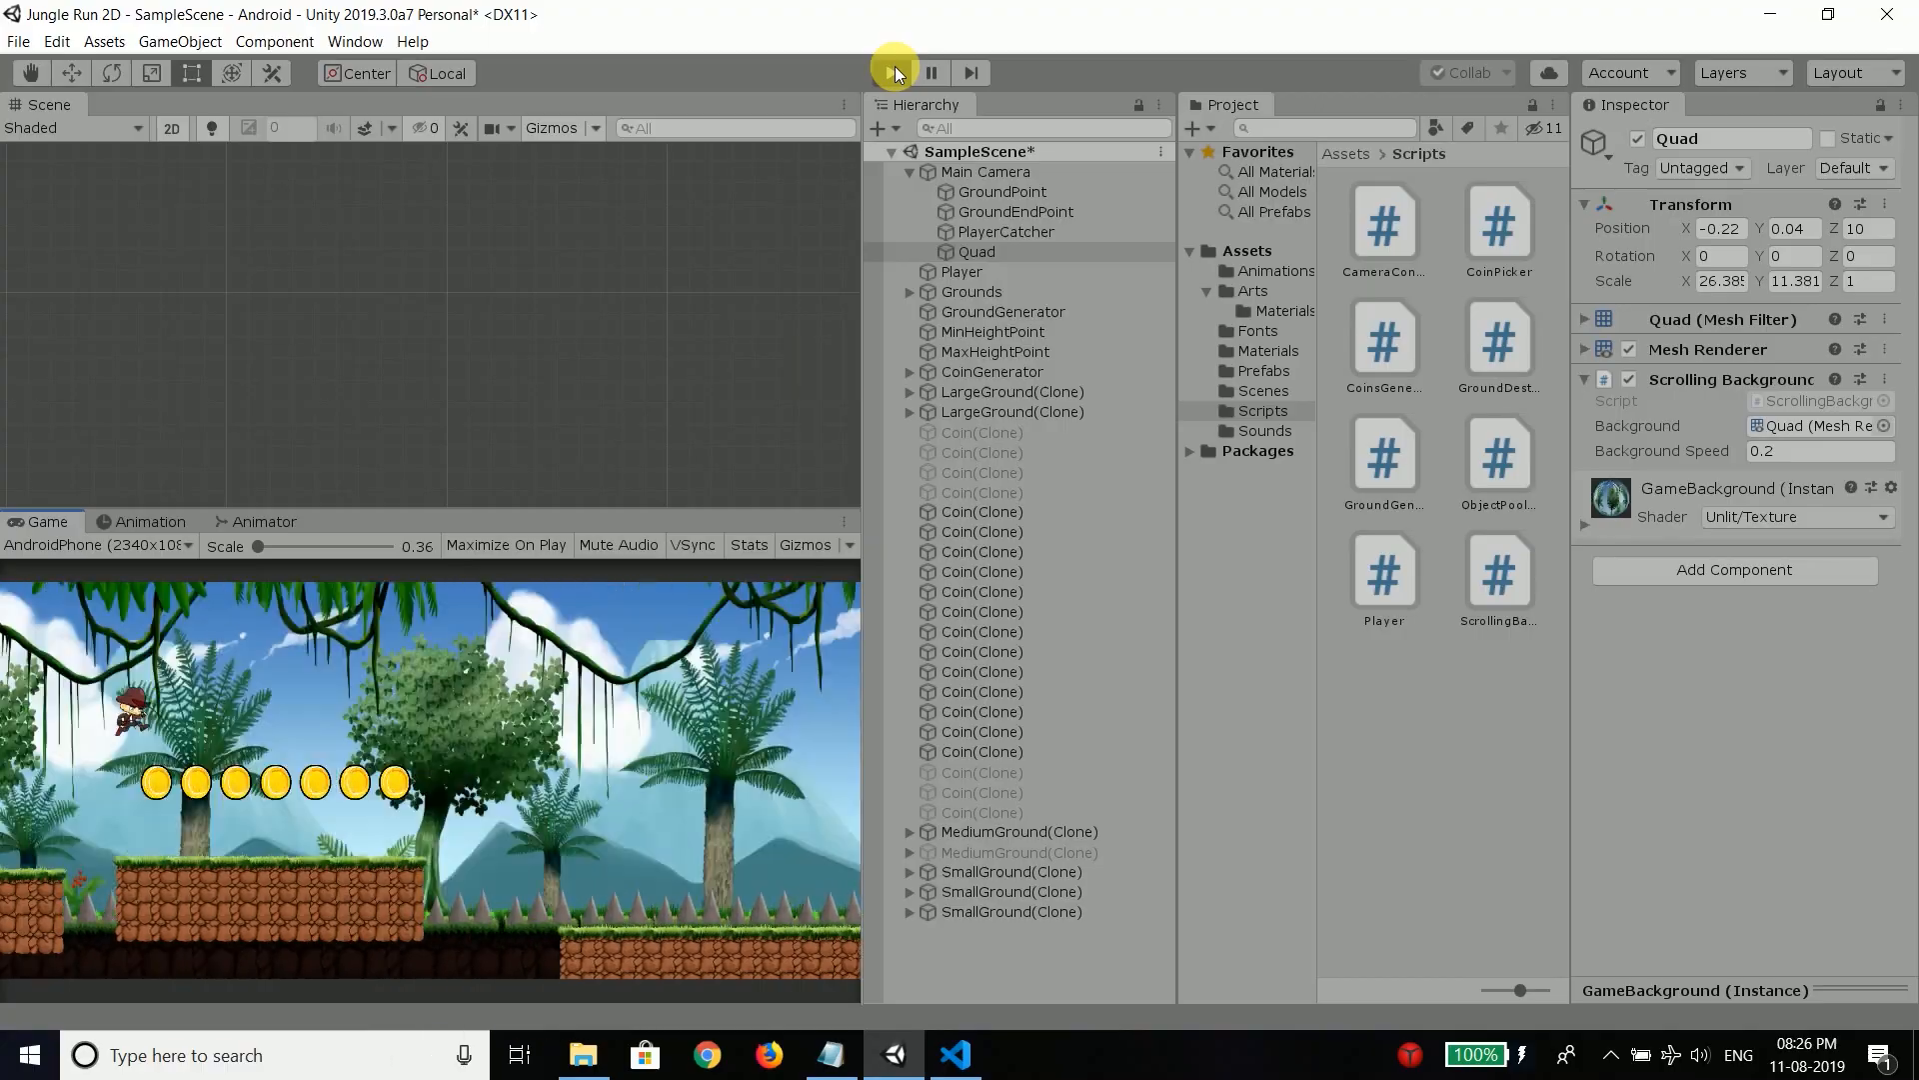
{"action": "left_click", "coordinate": [954, 1054]}
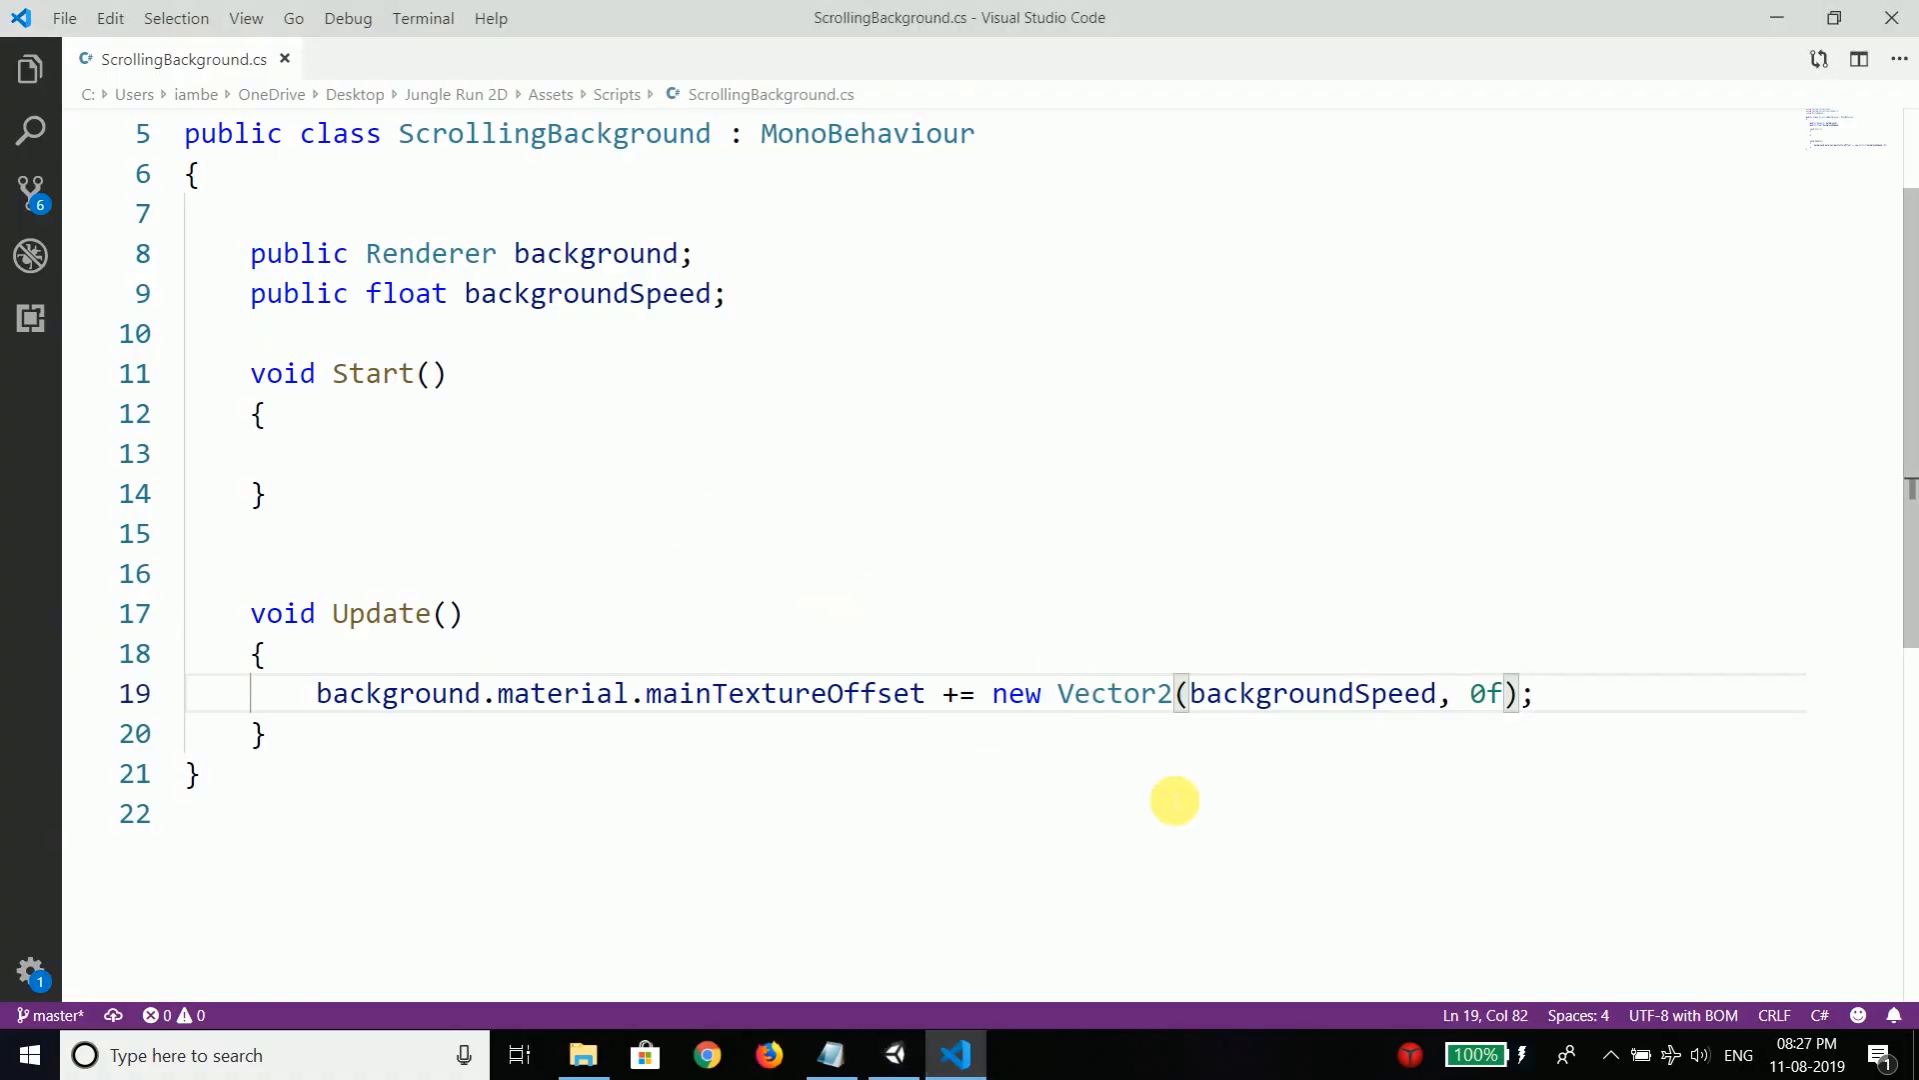
Step: Multiply backgroundSpeed by Time.deltaTime in the offset line, save, and return to Unity
{"action": "double_click", "coordinate": [1310, 694]}
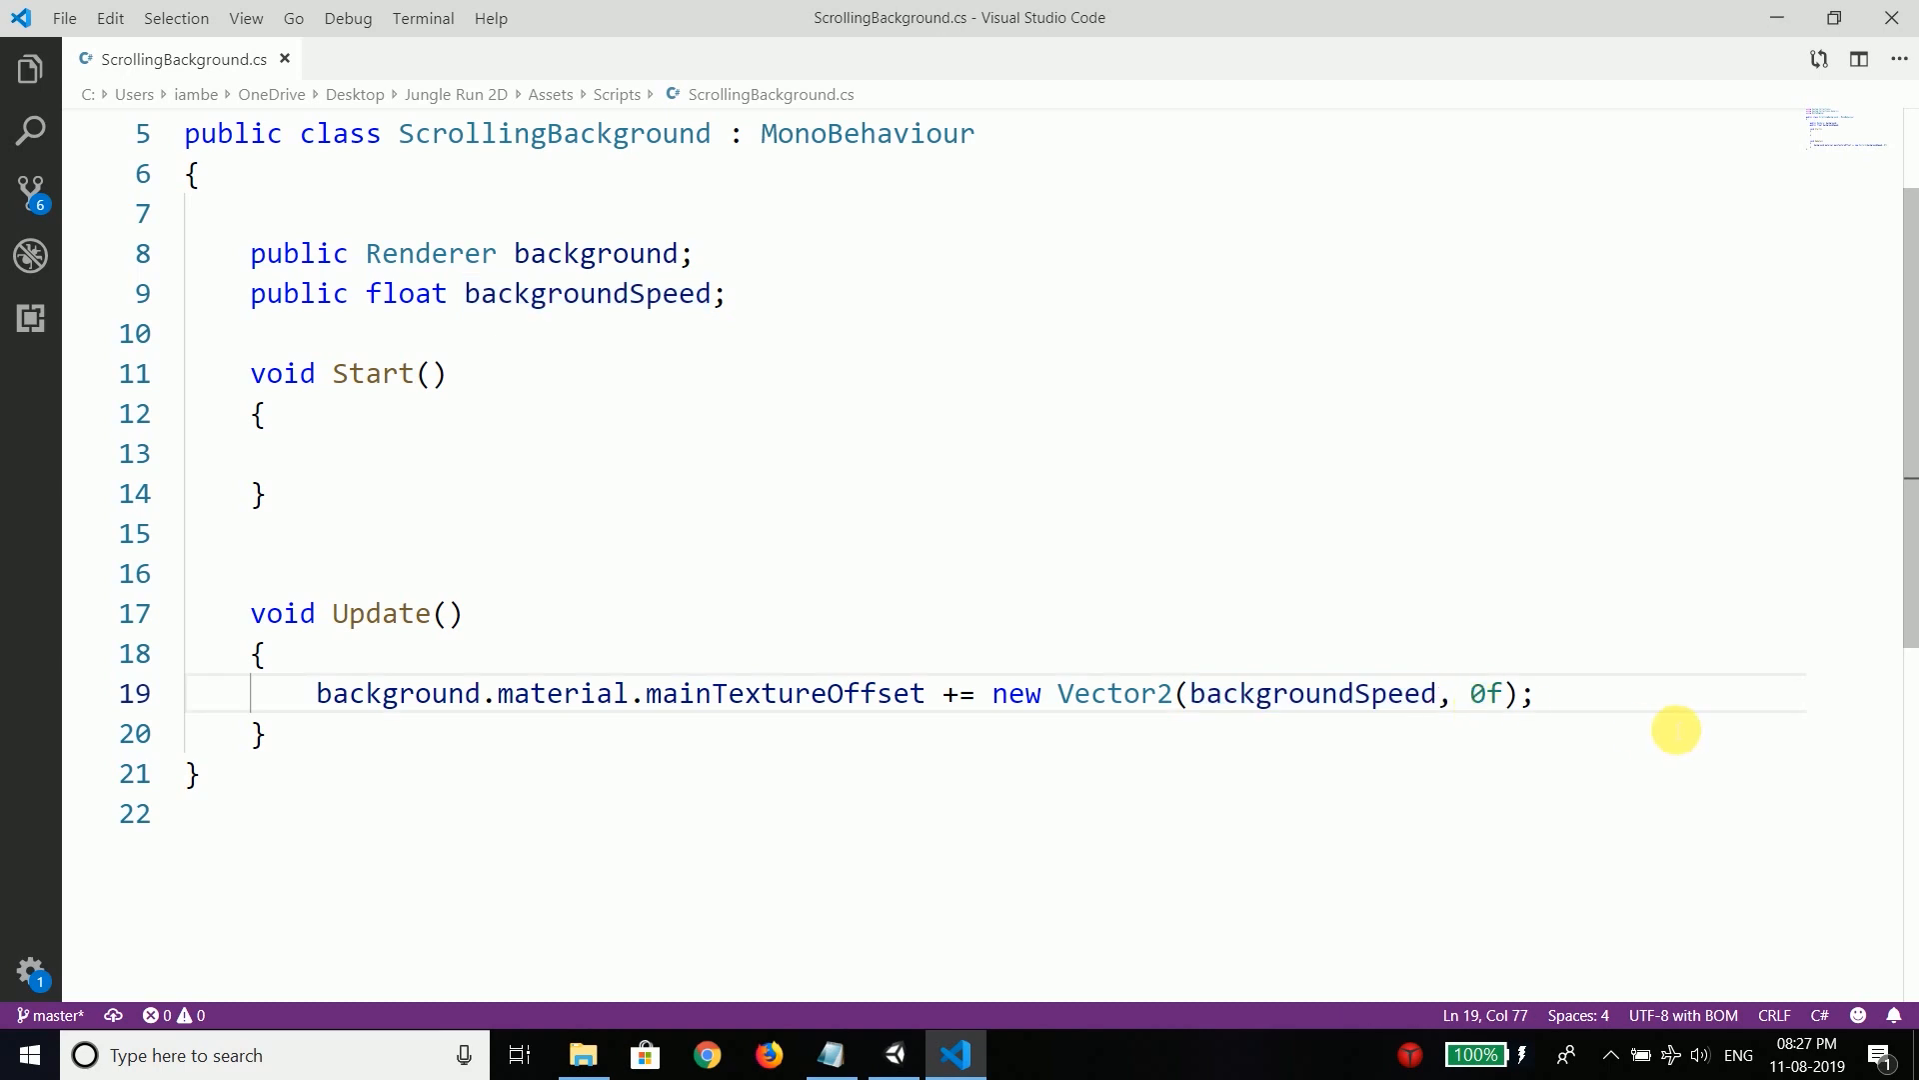
{"action": "type", "text": "* Time."}
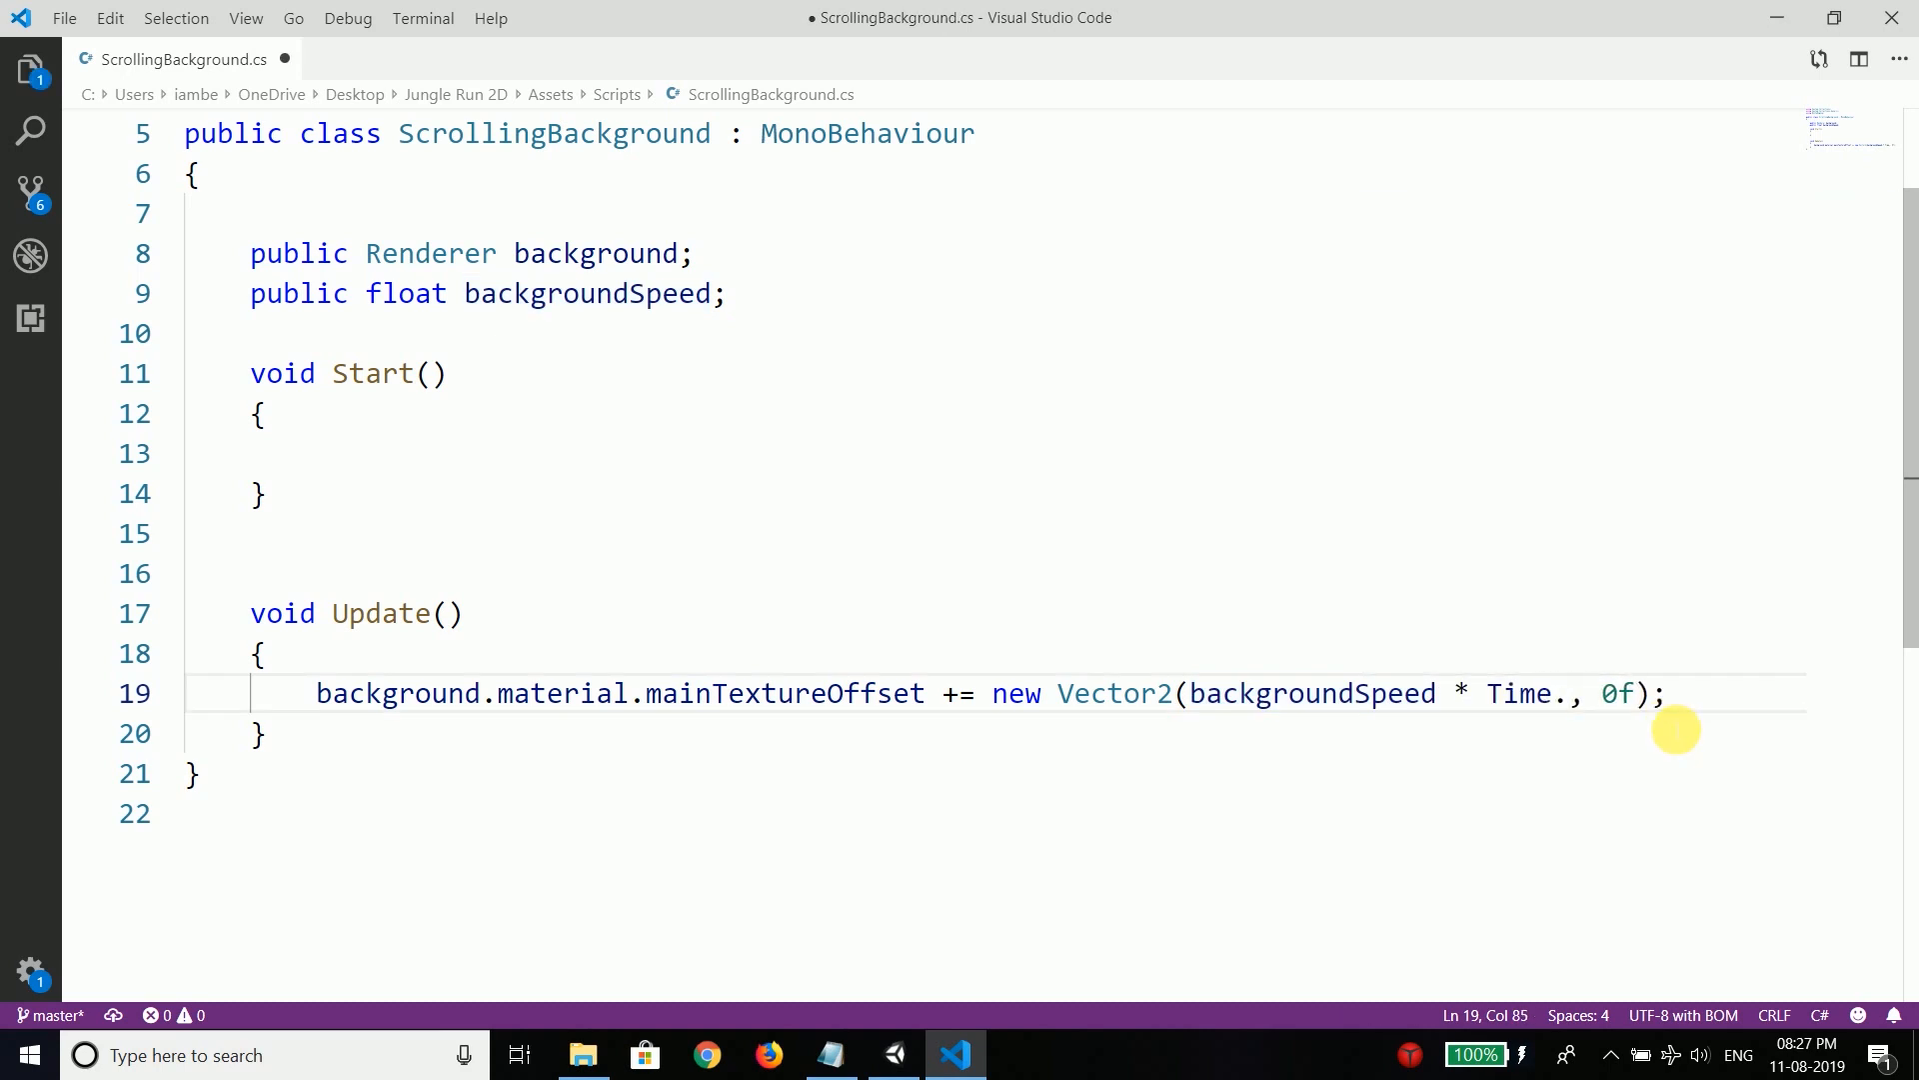
{"action": "type", "text": "deltaTime"}
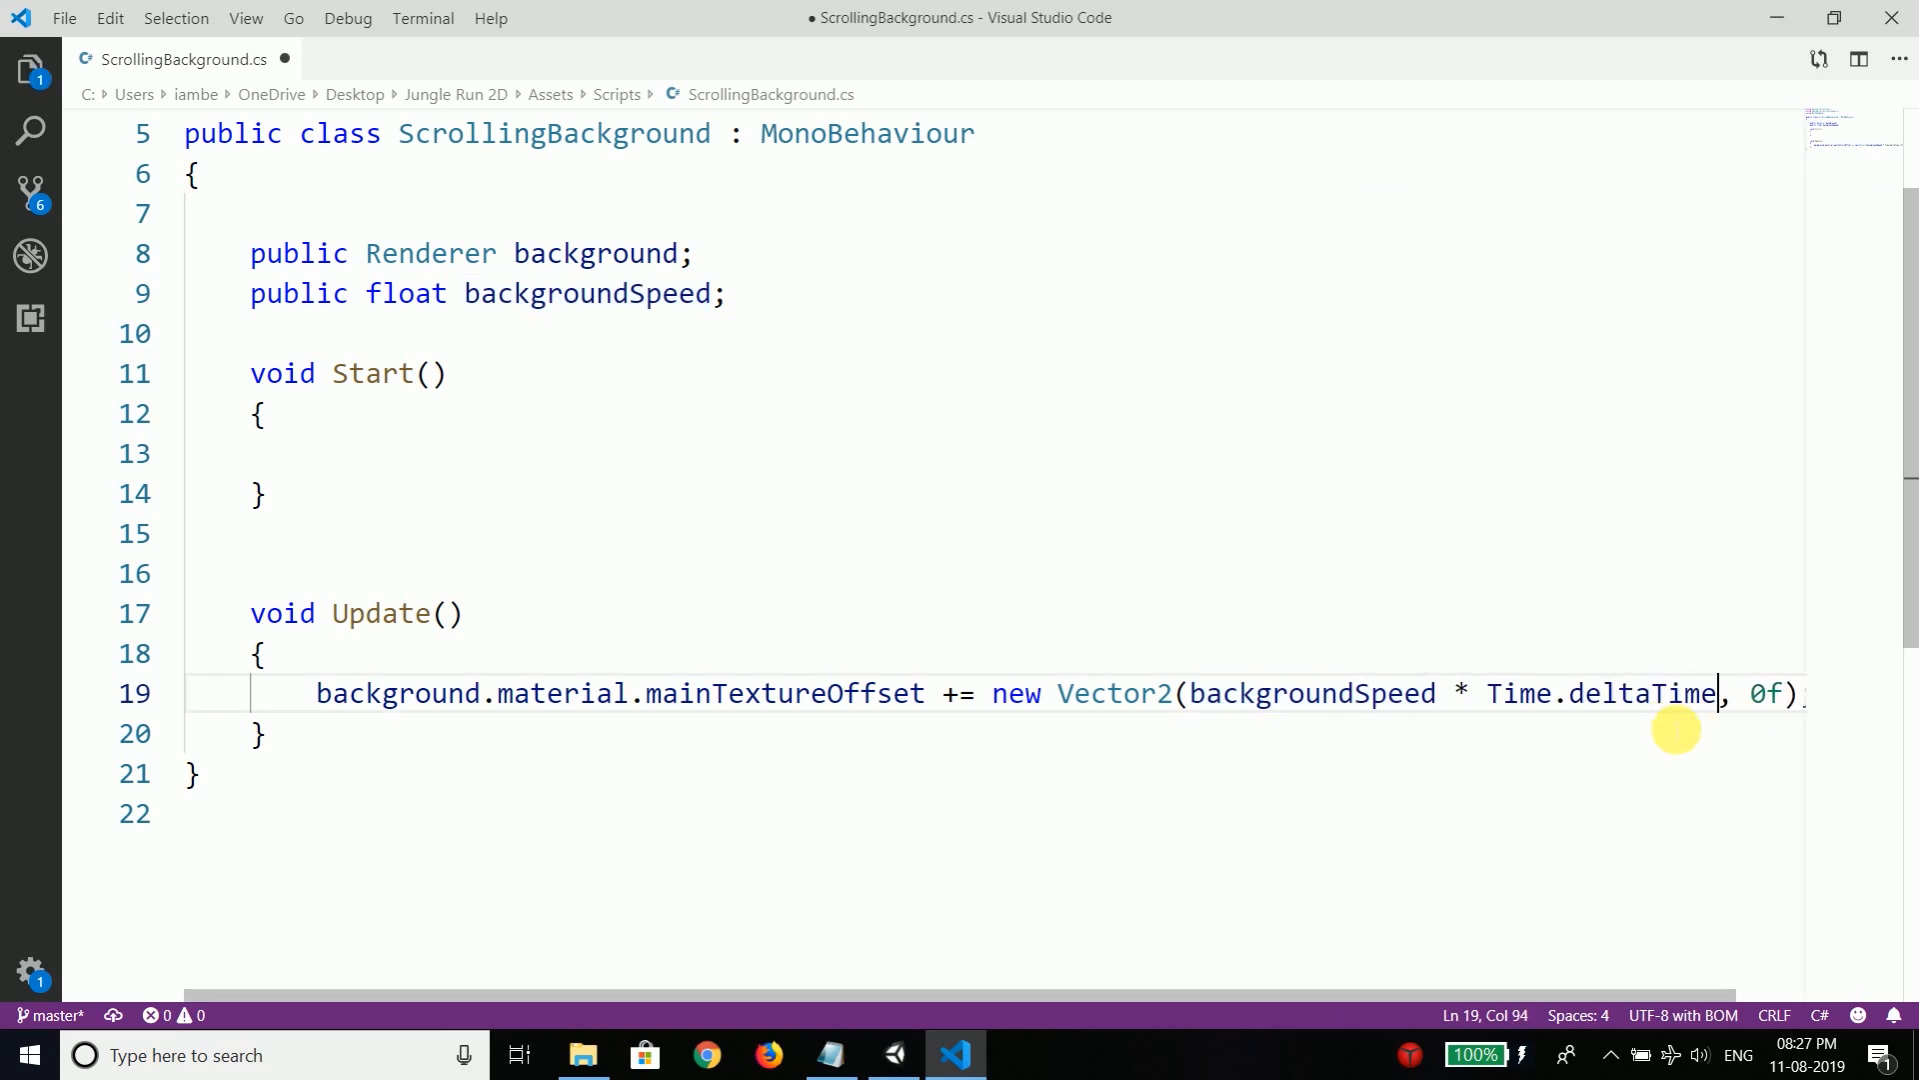
{"action": "key", "text": "ctrl+s"}
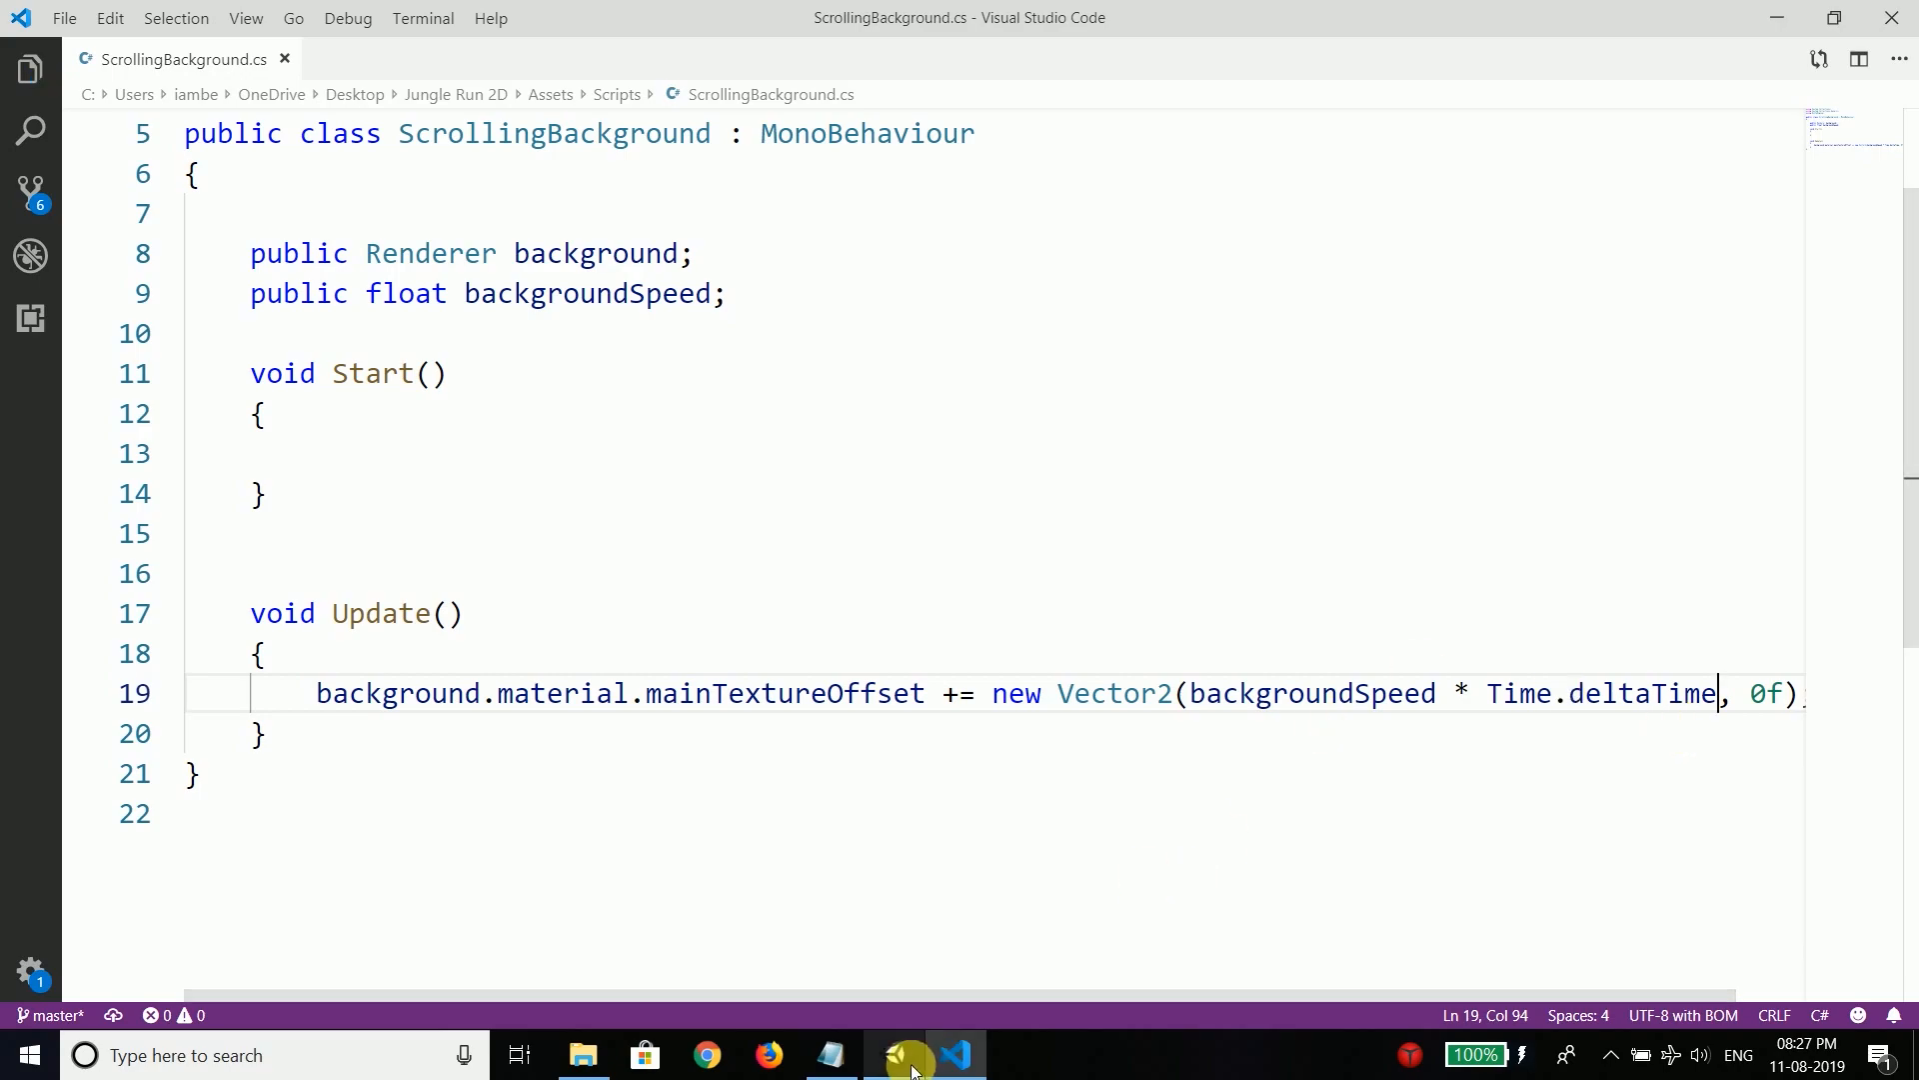
{"action": "left_click", "coordinate": [906, 1054]}
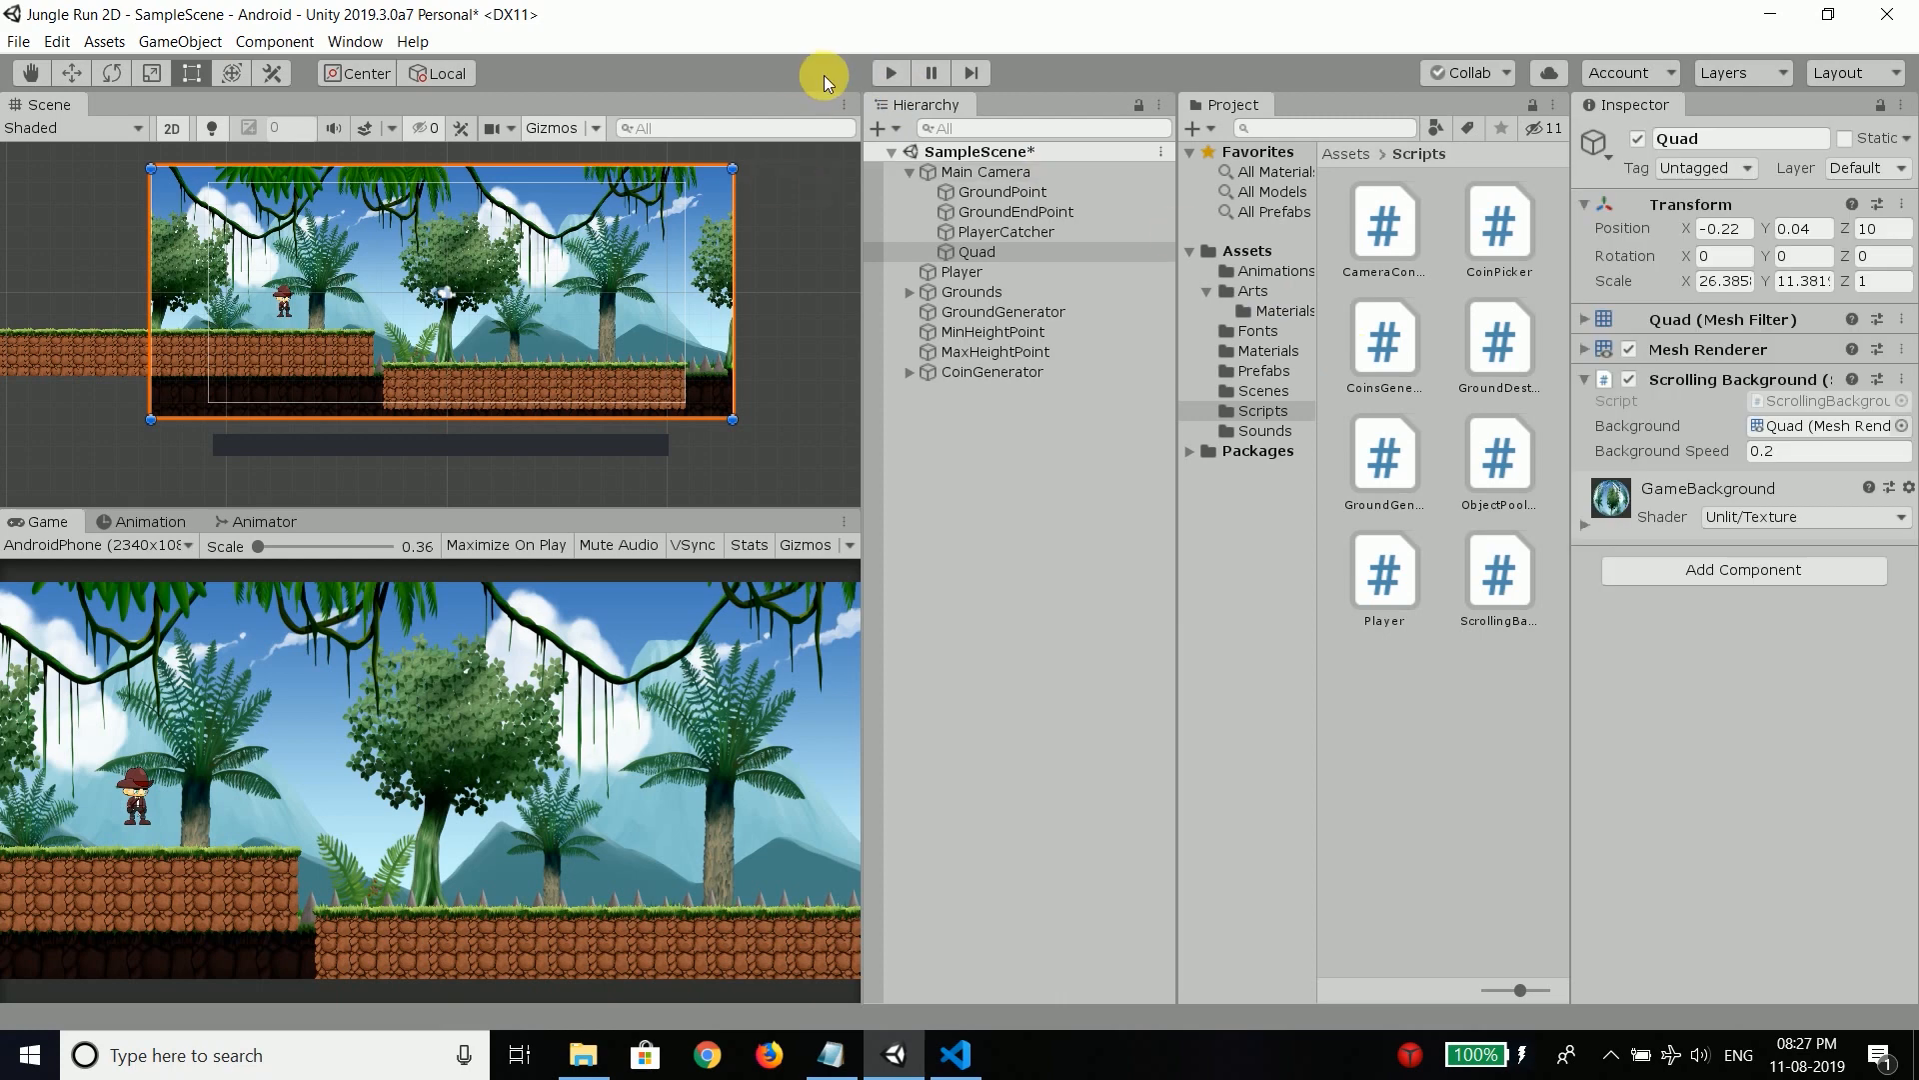
{"action": "left_click", "coordinate": [889, 72]}
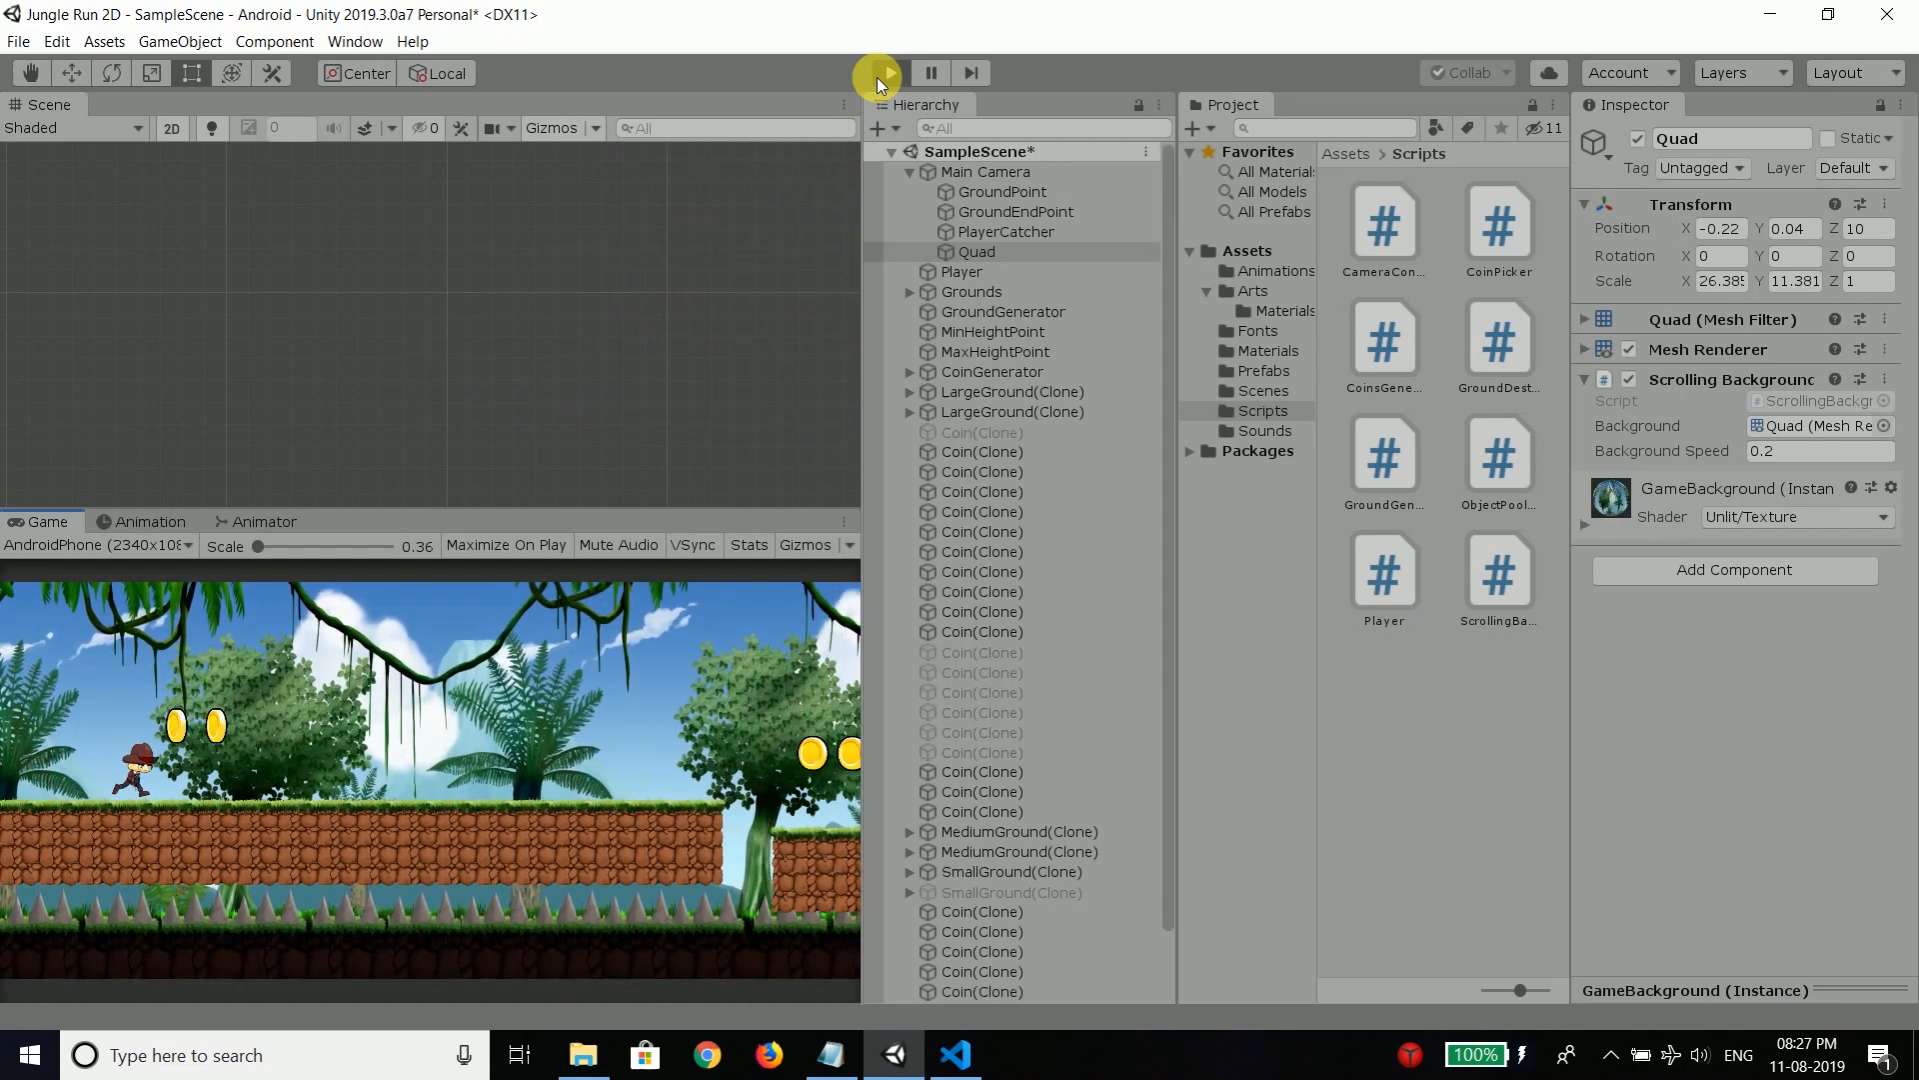
{"action": "left_click", "coordinate": [890, 72]}
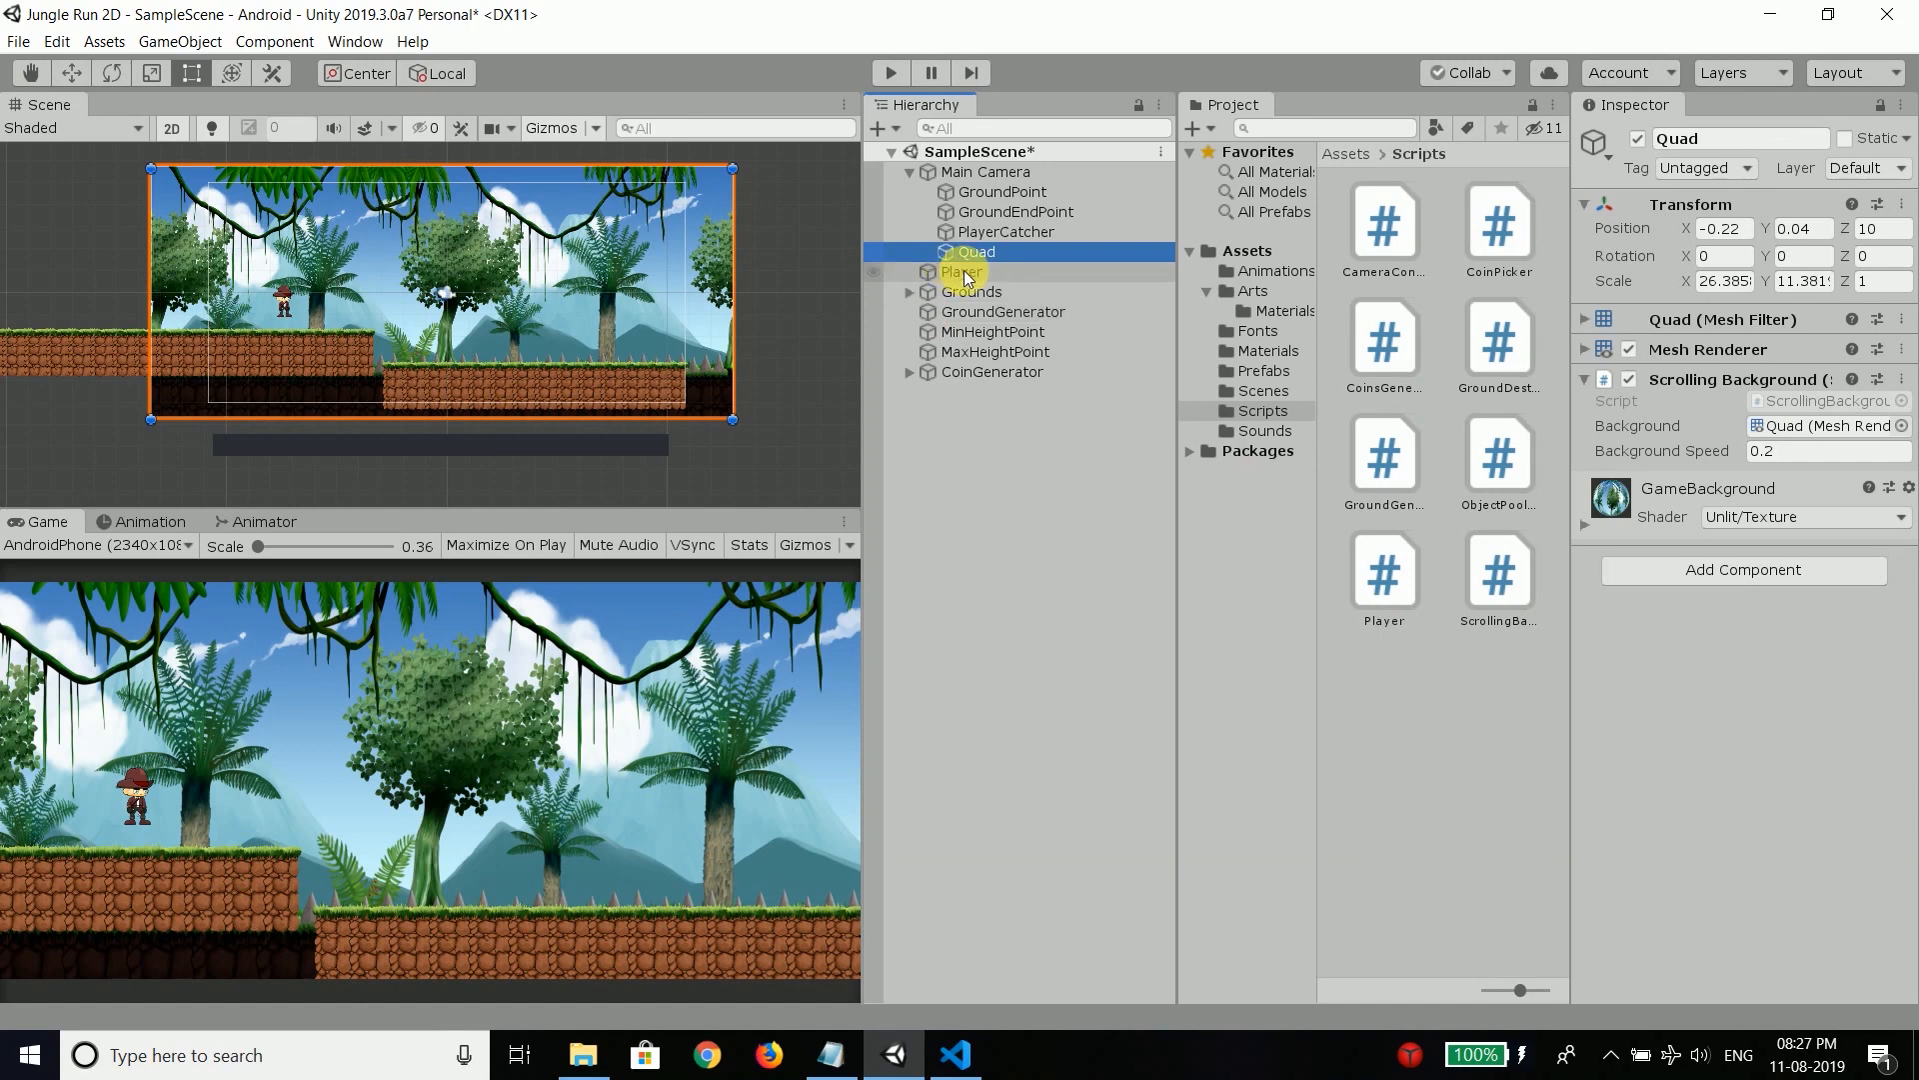
Step: Set Background Speed to 0.1 and run a test at the slower scroll speed
{"action": "left_click", "coordinate": [1824, 450]}
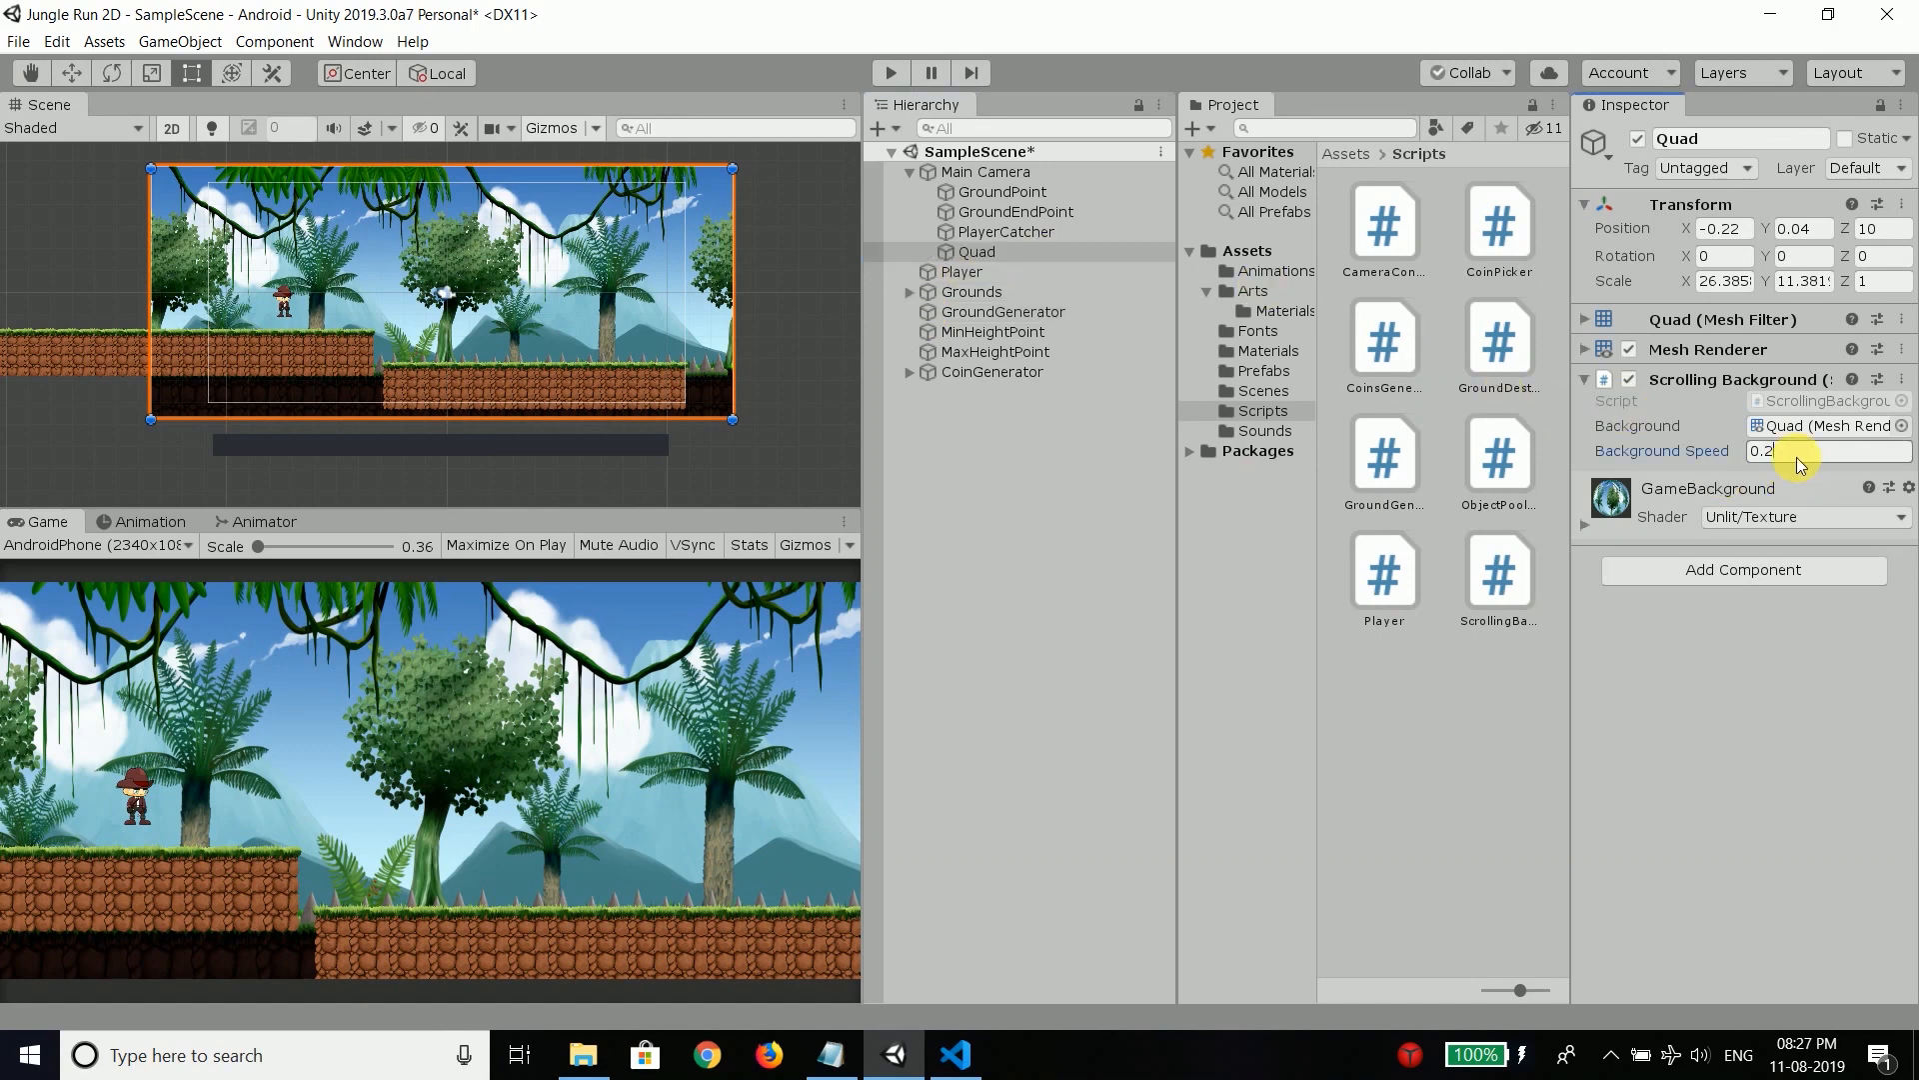
{"action": "left_click", "coordinate": [1823, 450]}
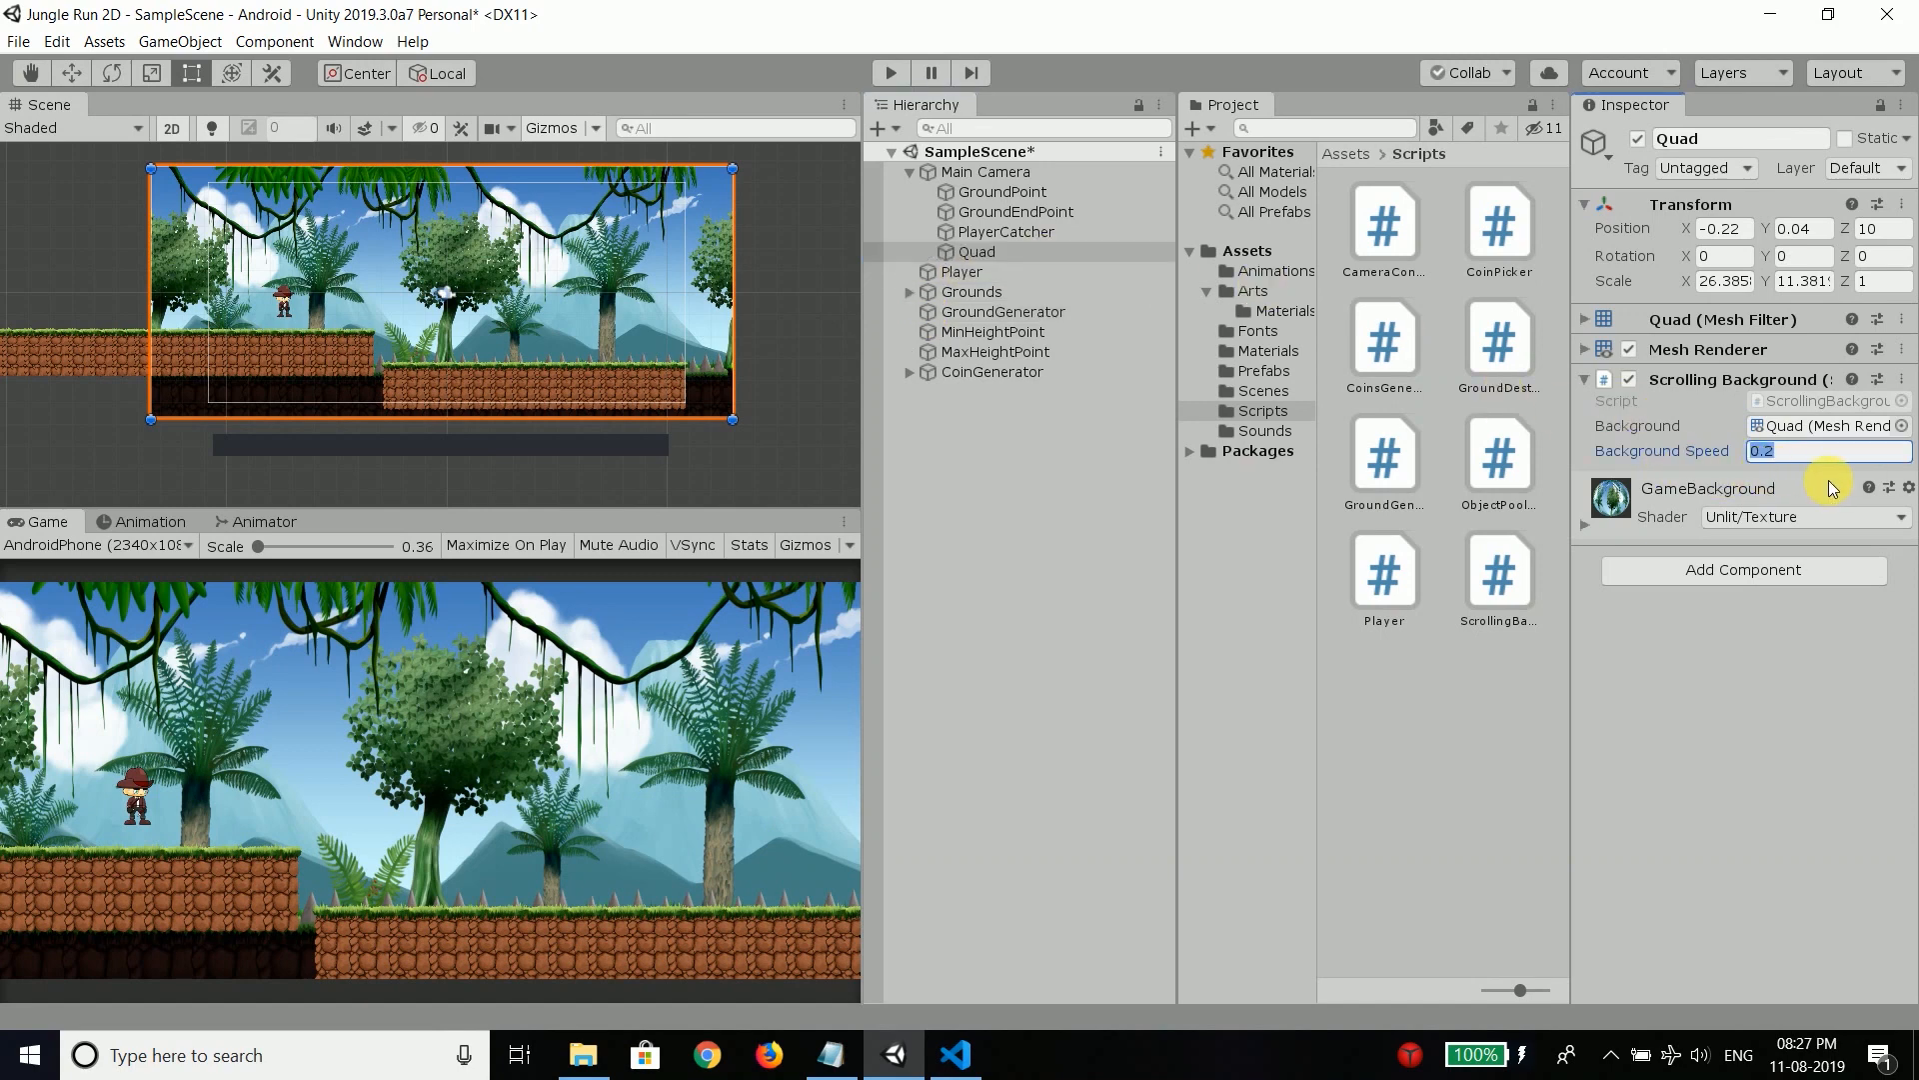
{"action": "type", "text": "0.1"}
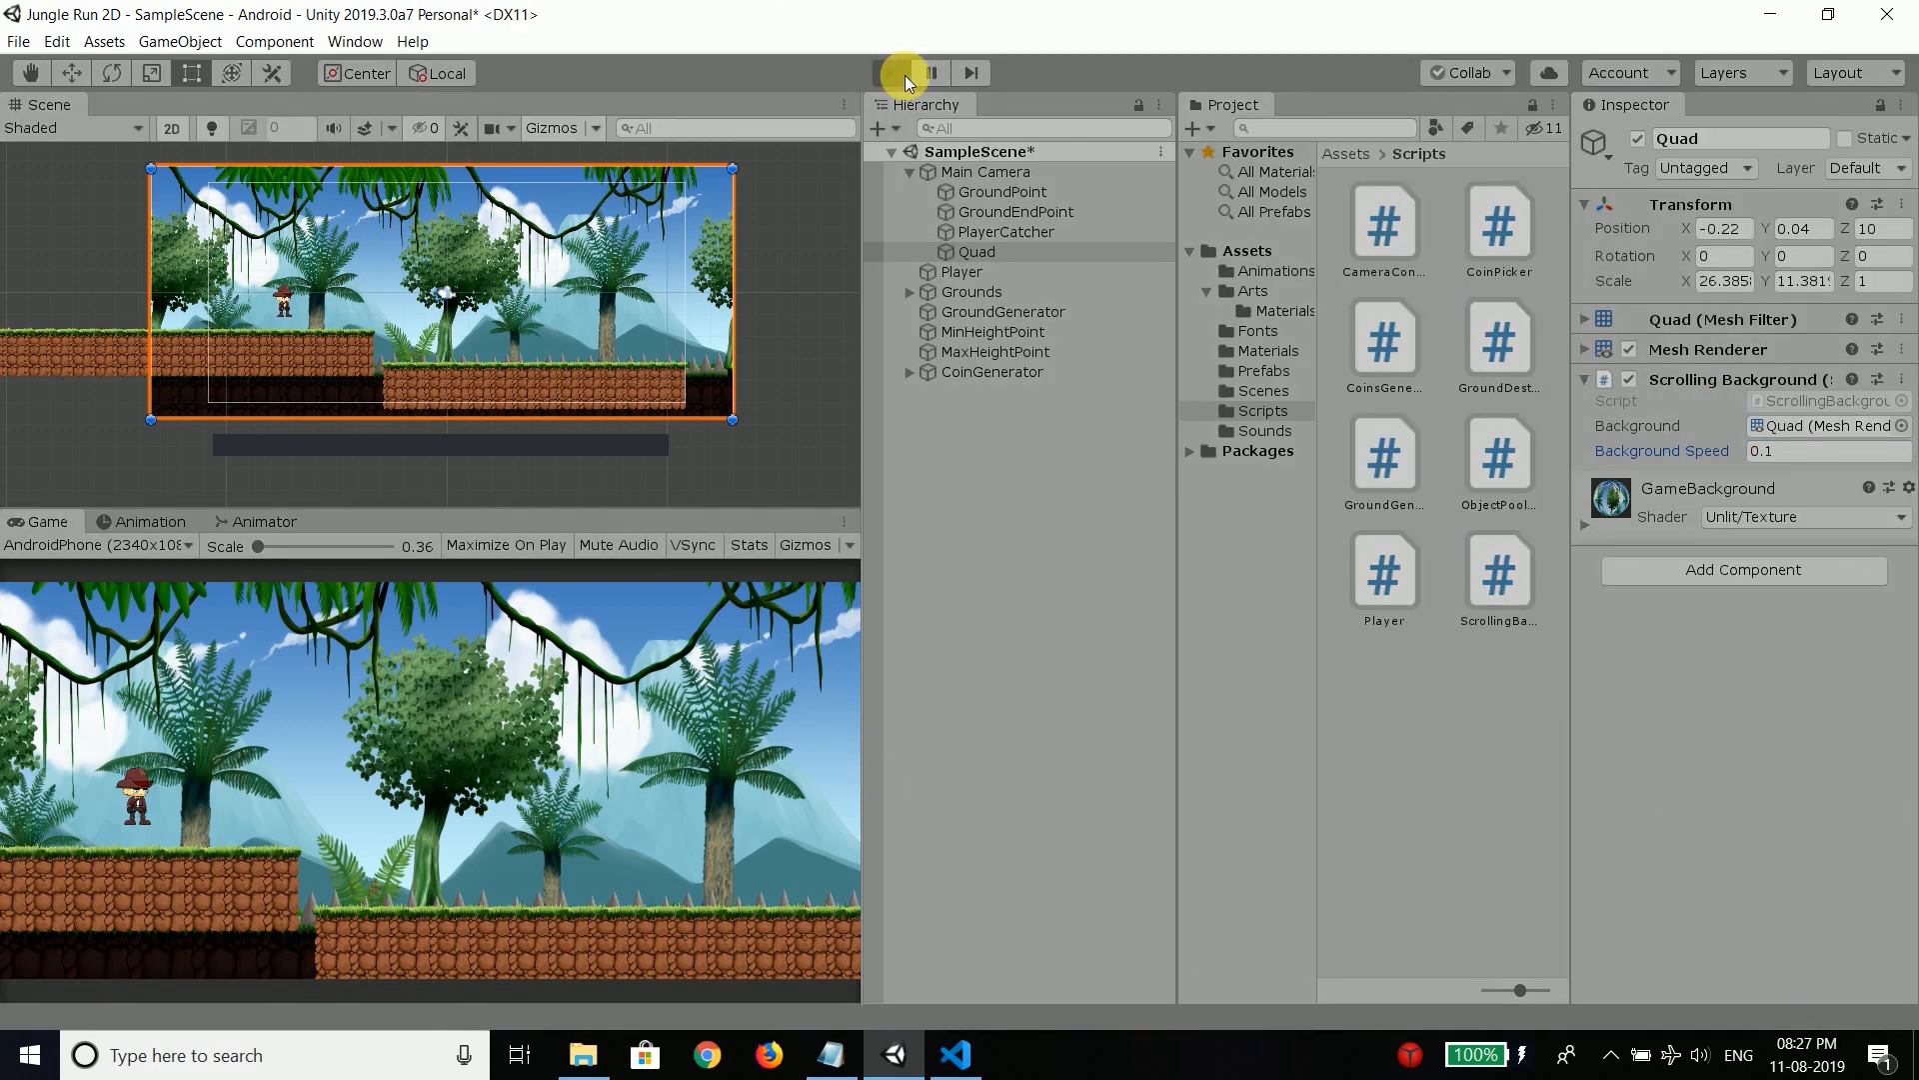
{"action": "left_click", "coordinate": [889, 72]}
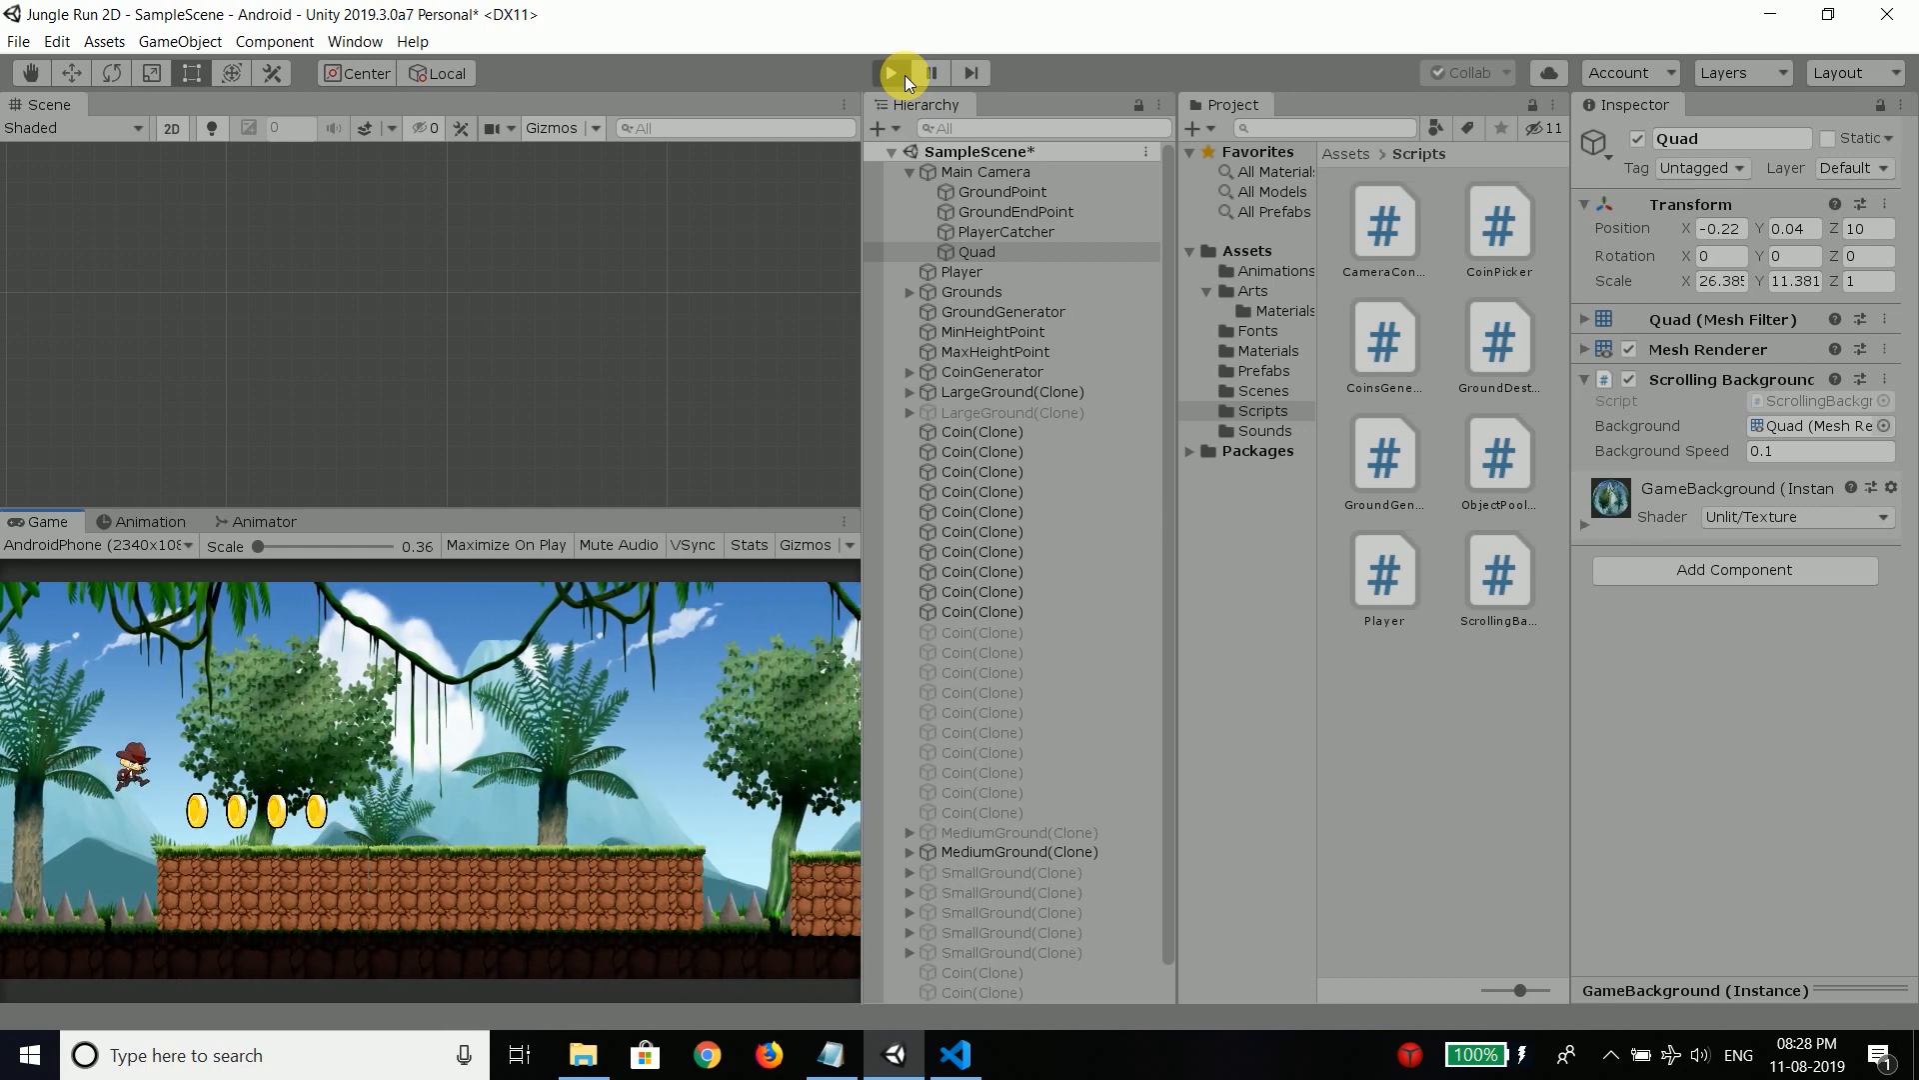
{"action": "left_click", "coordinate": [891, 72]}
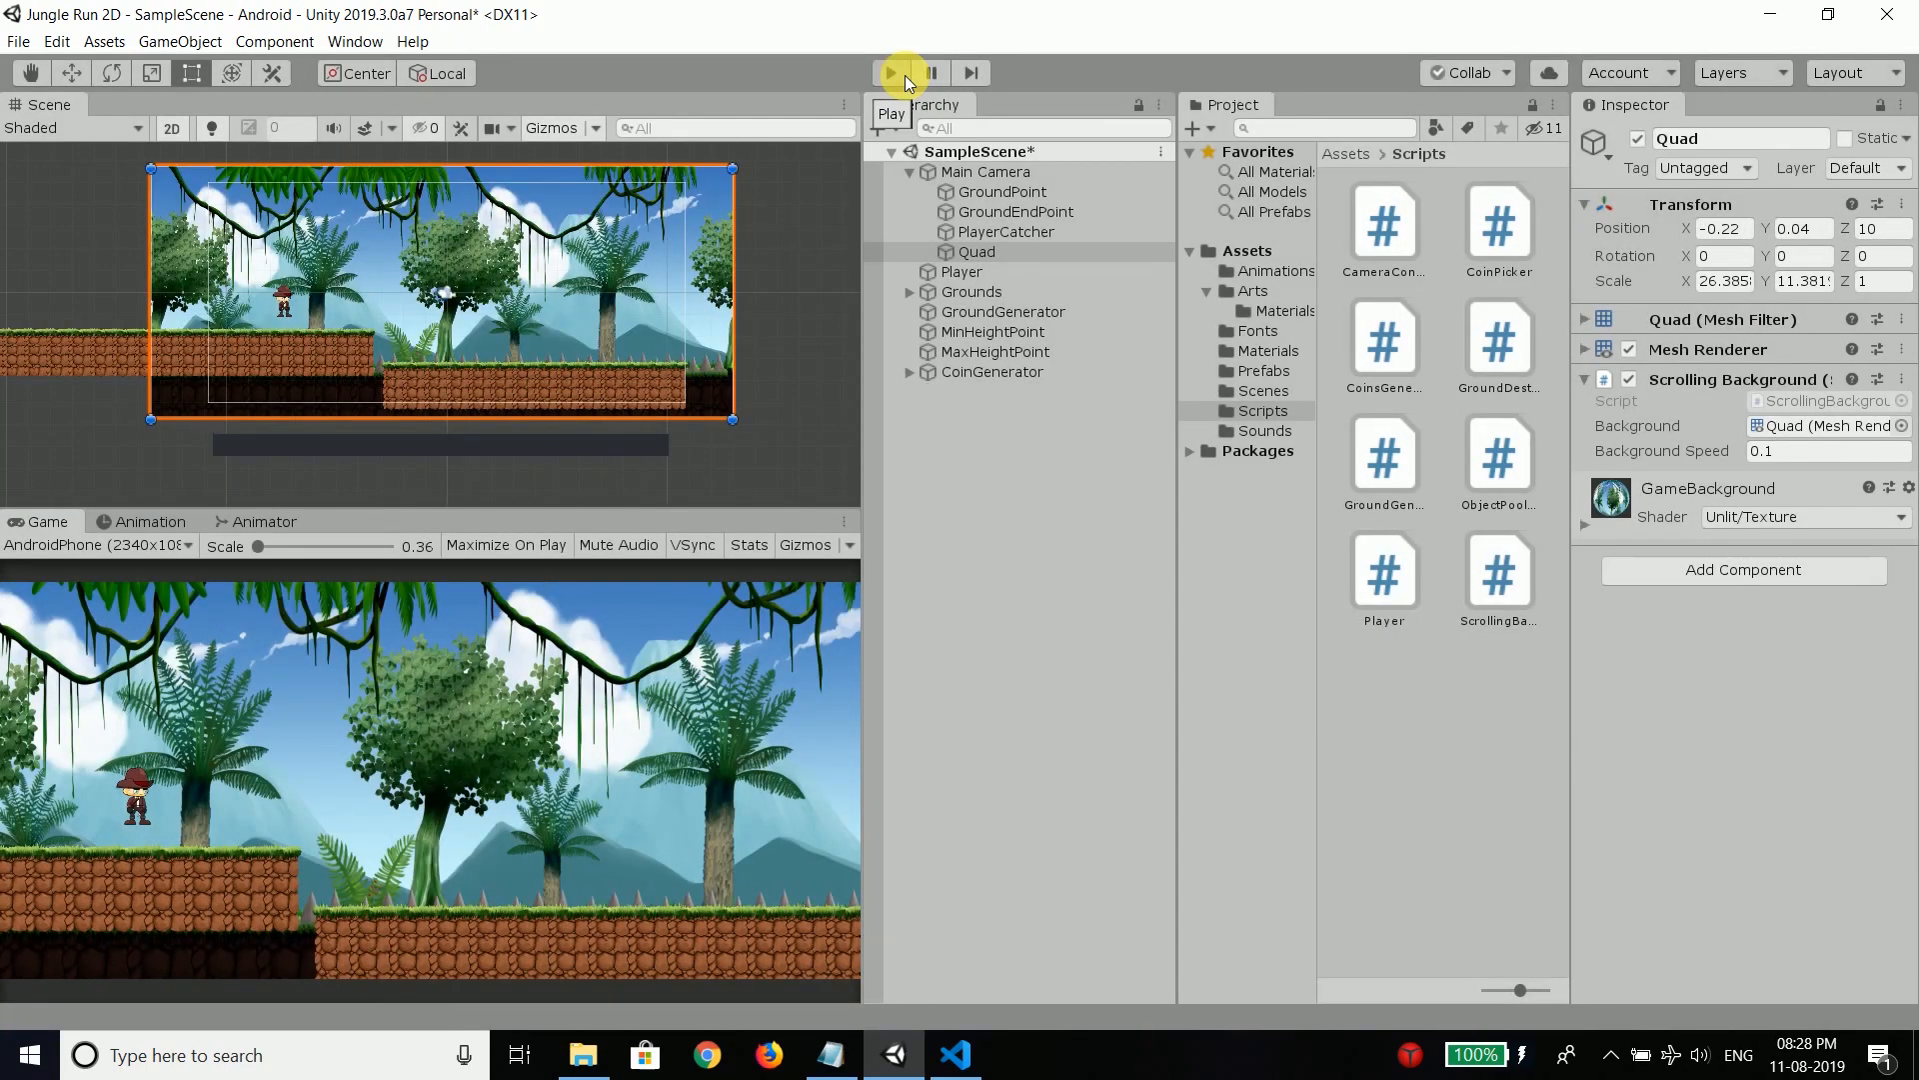